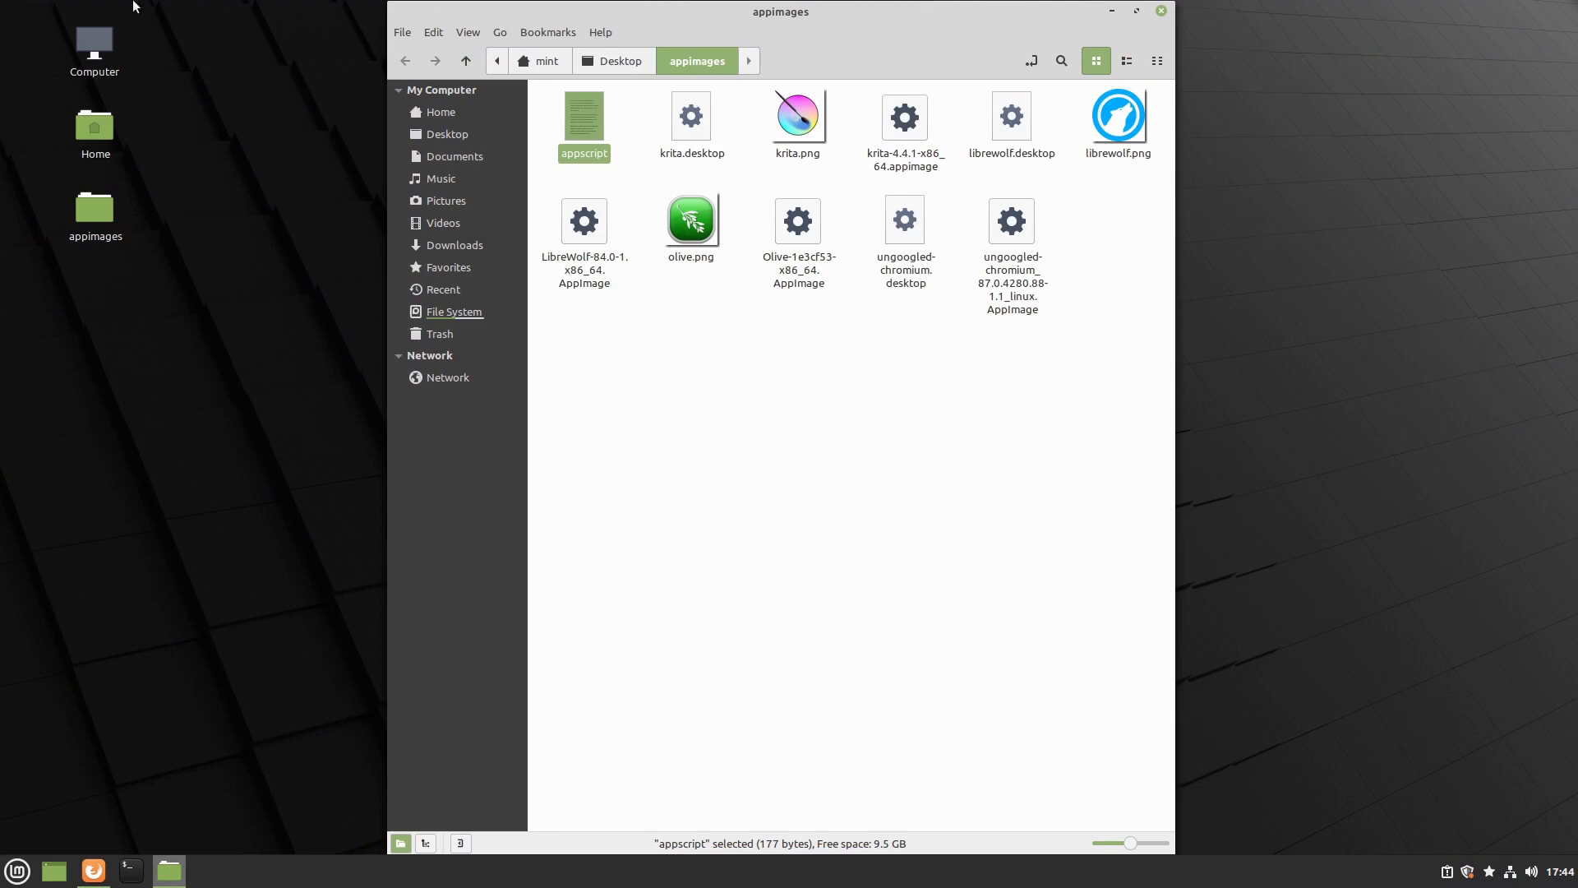
mouse_move(760, 182)
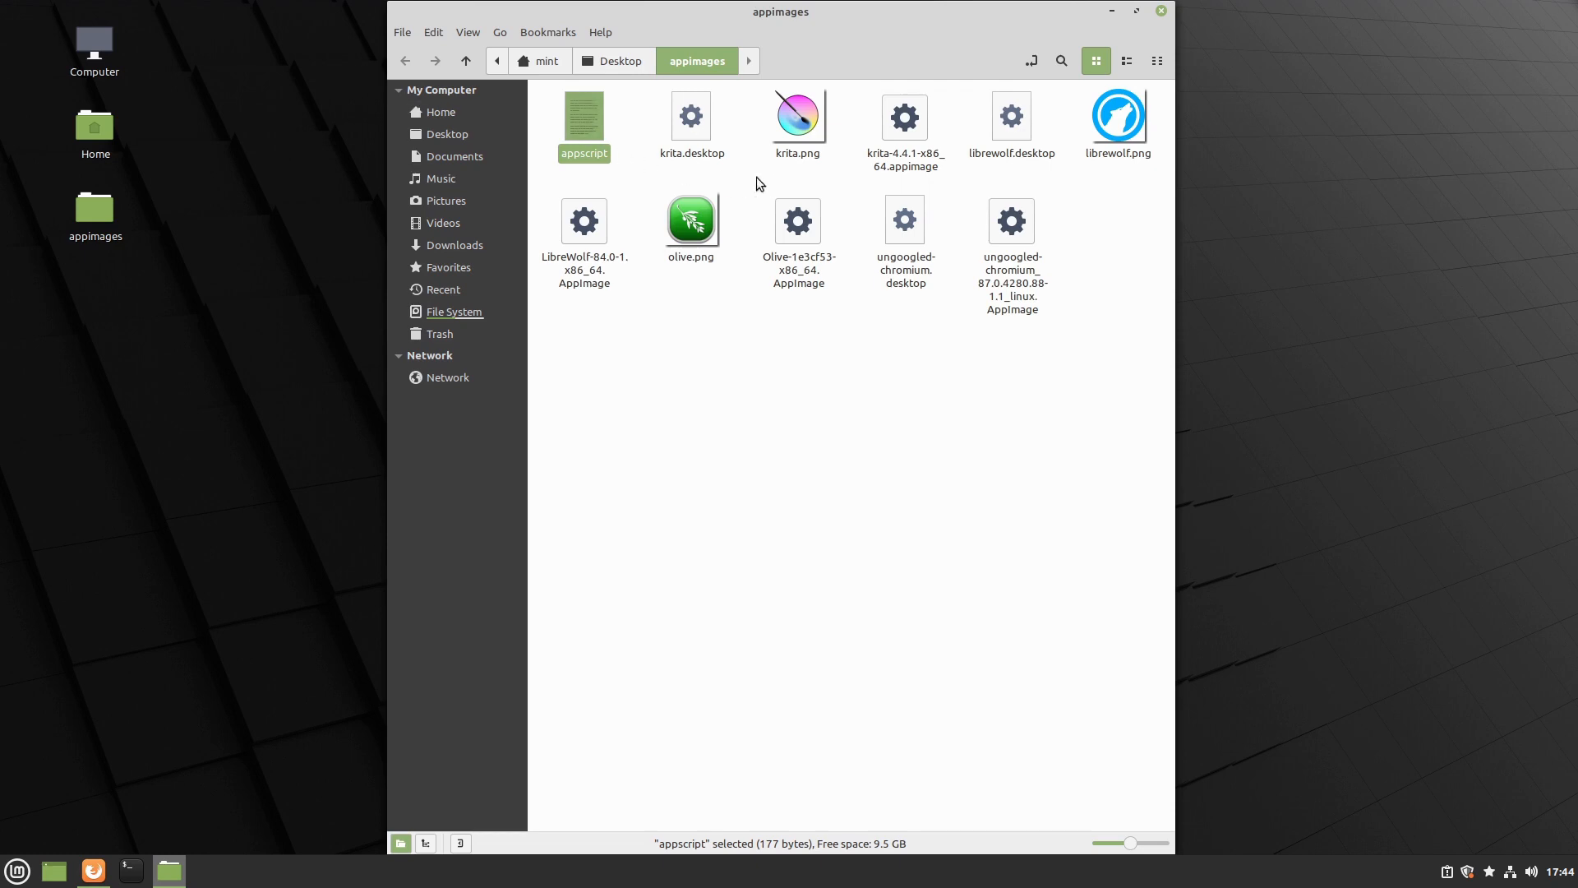
Select krita.png in the appimages folder, then return to the home folder
left_click(798, 115)
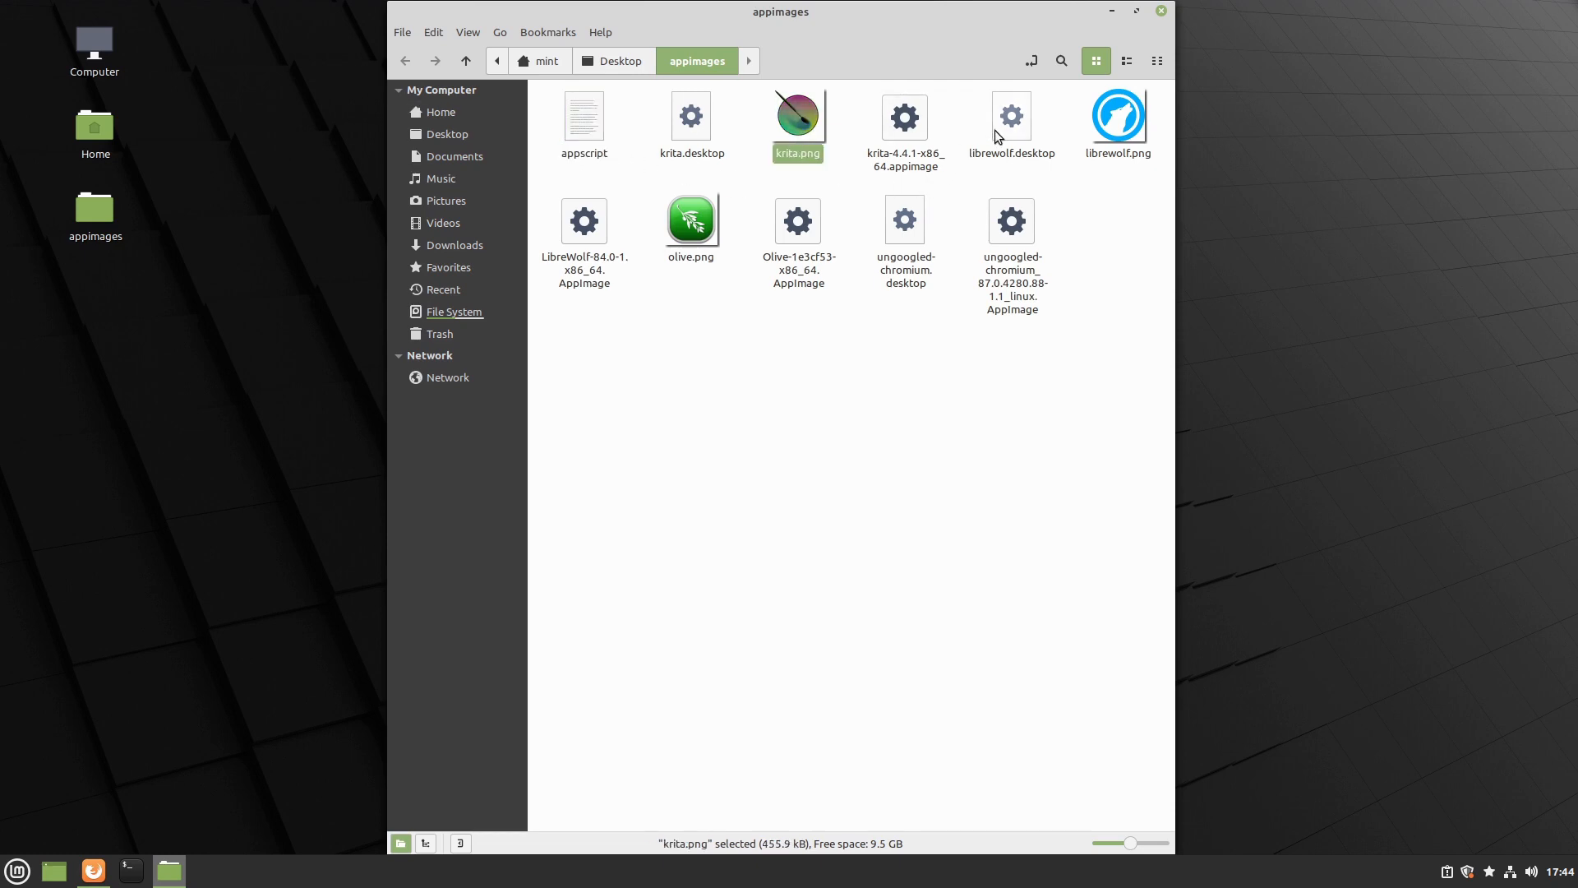
mouse_move(898, 96)
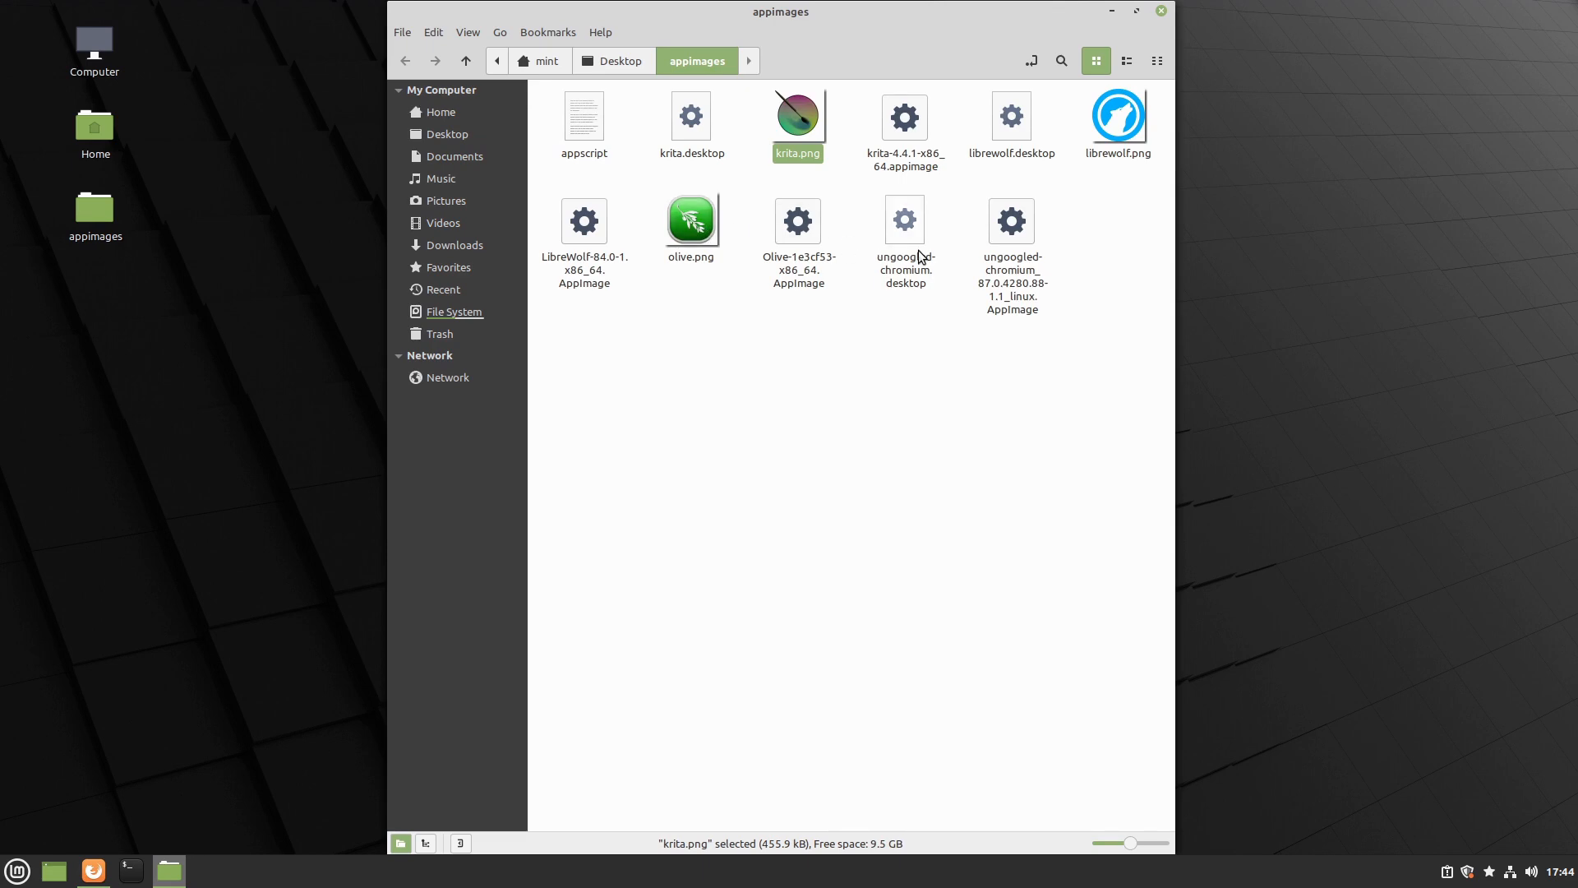
mouse_move(921, 275)
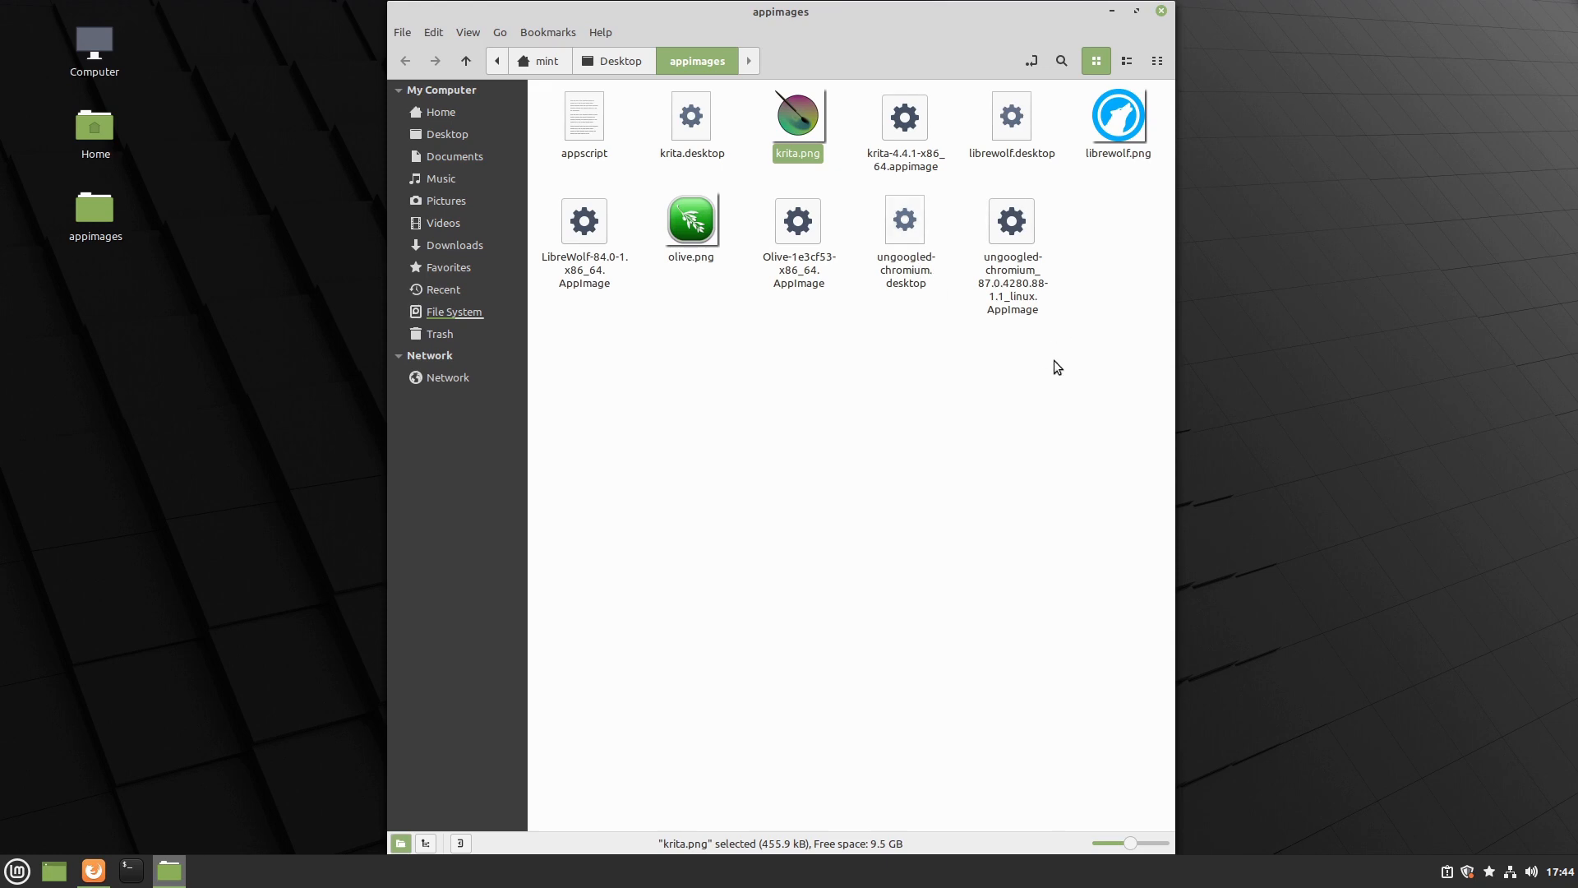
mouse_move(812, 411)
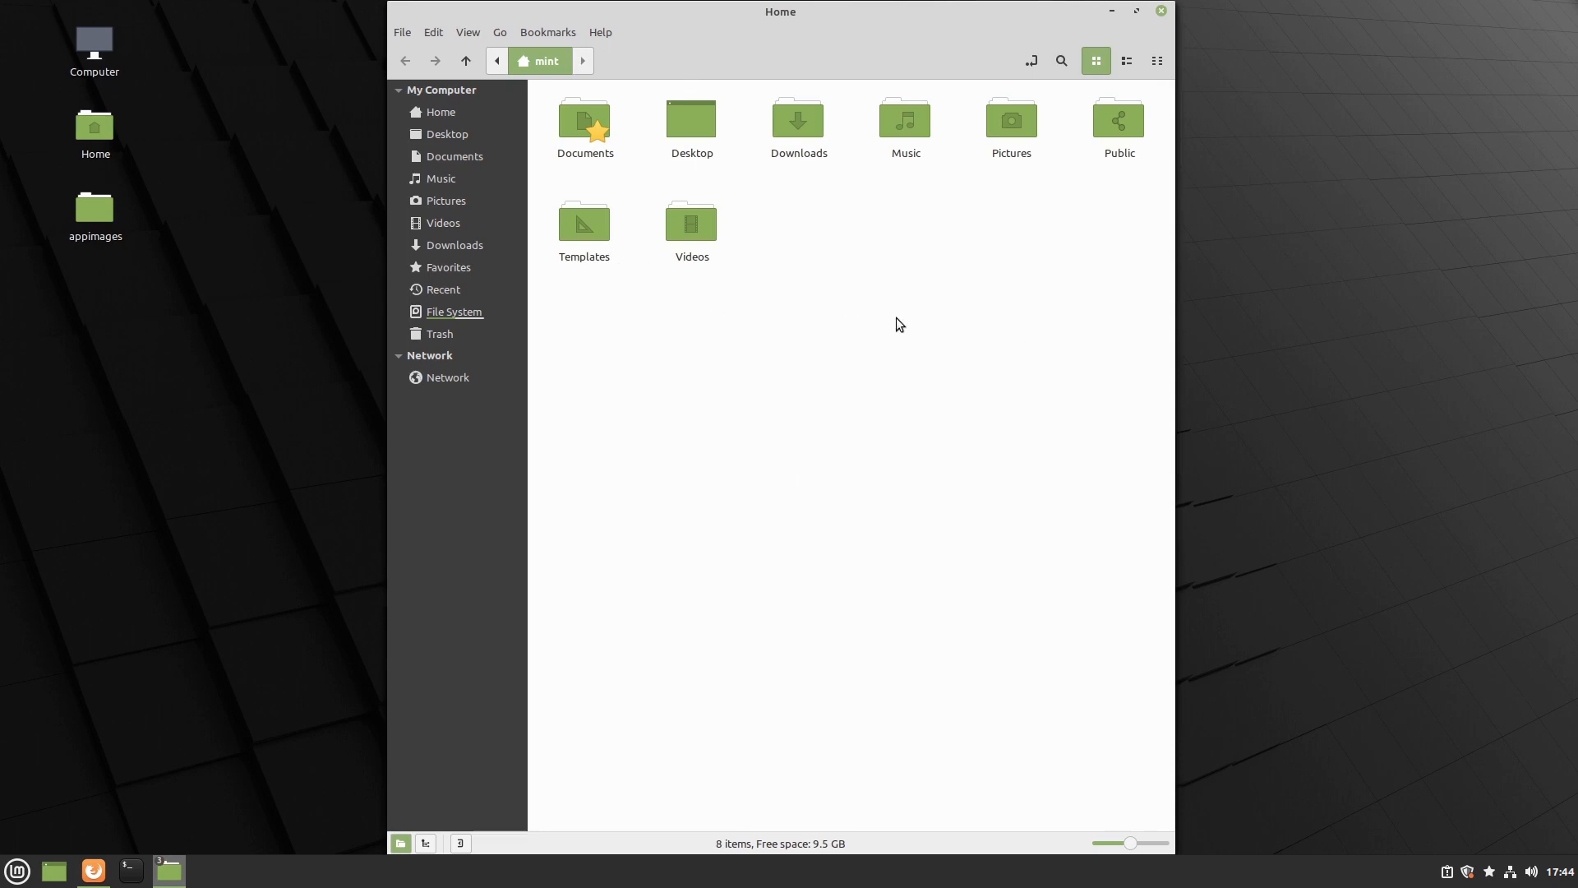
right_click(898, 324)
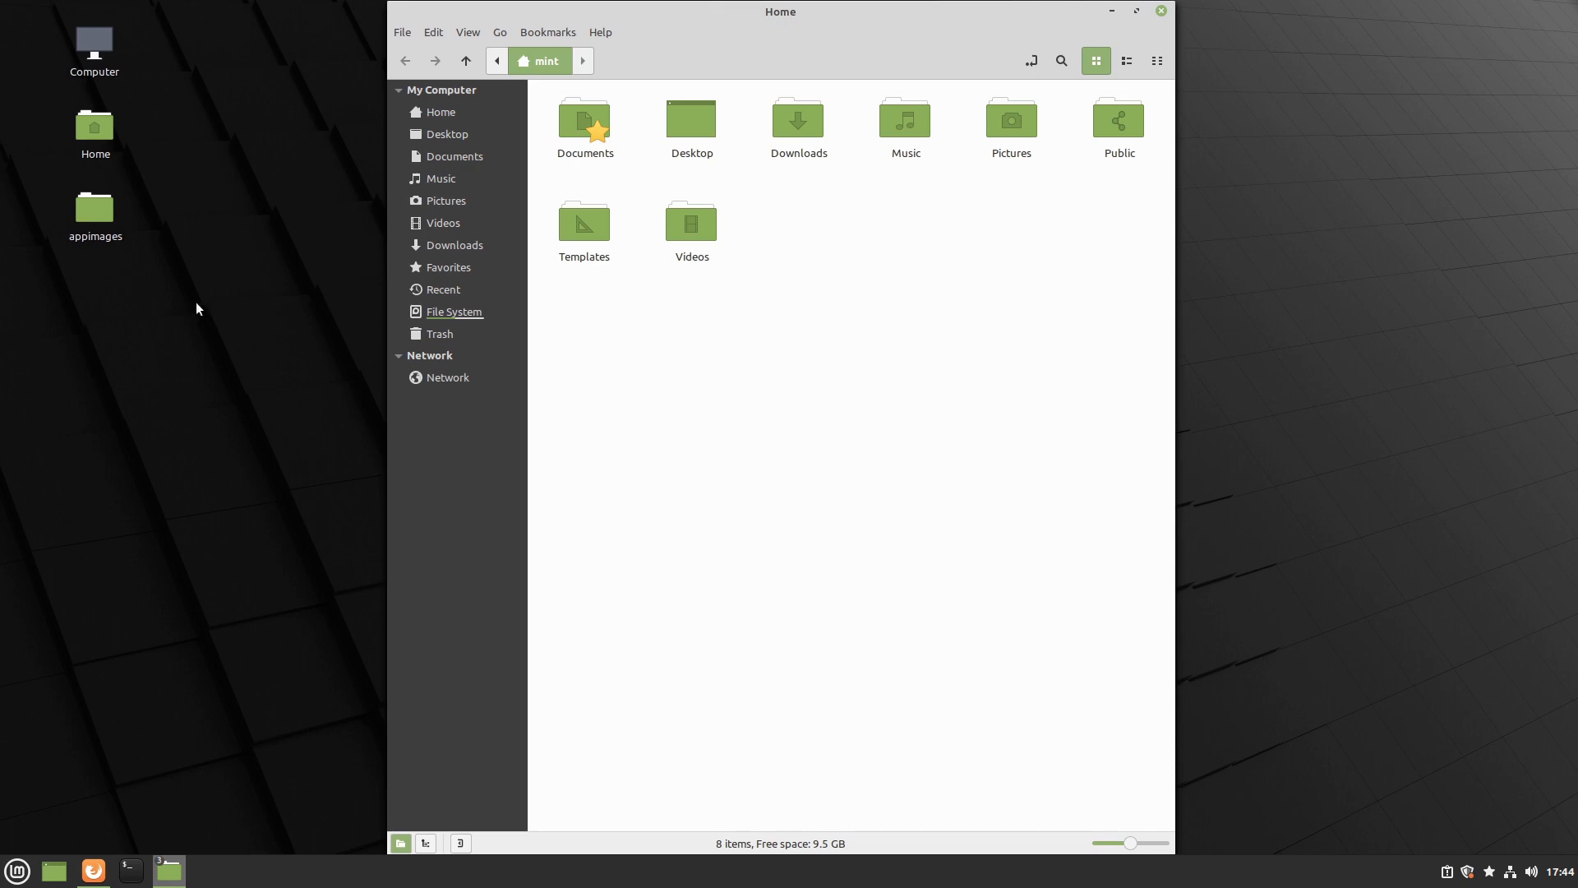
mouse_move(56, 811)
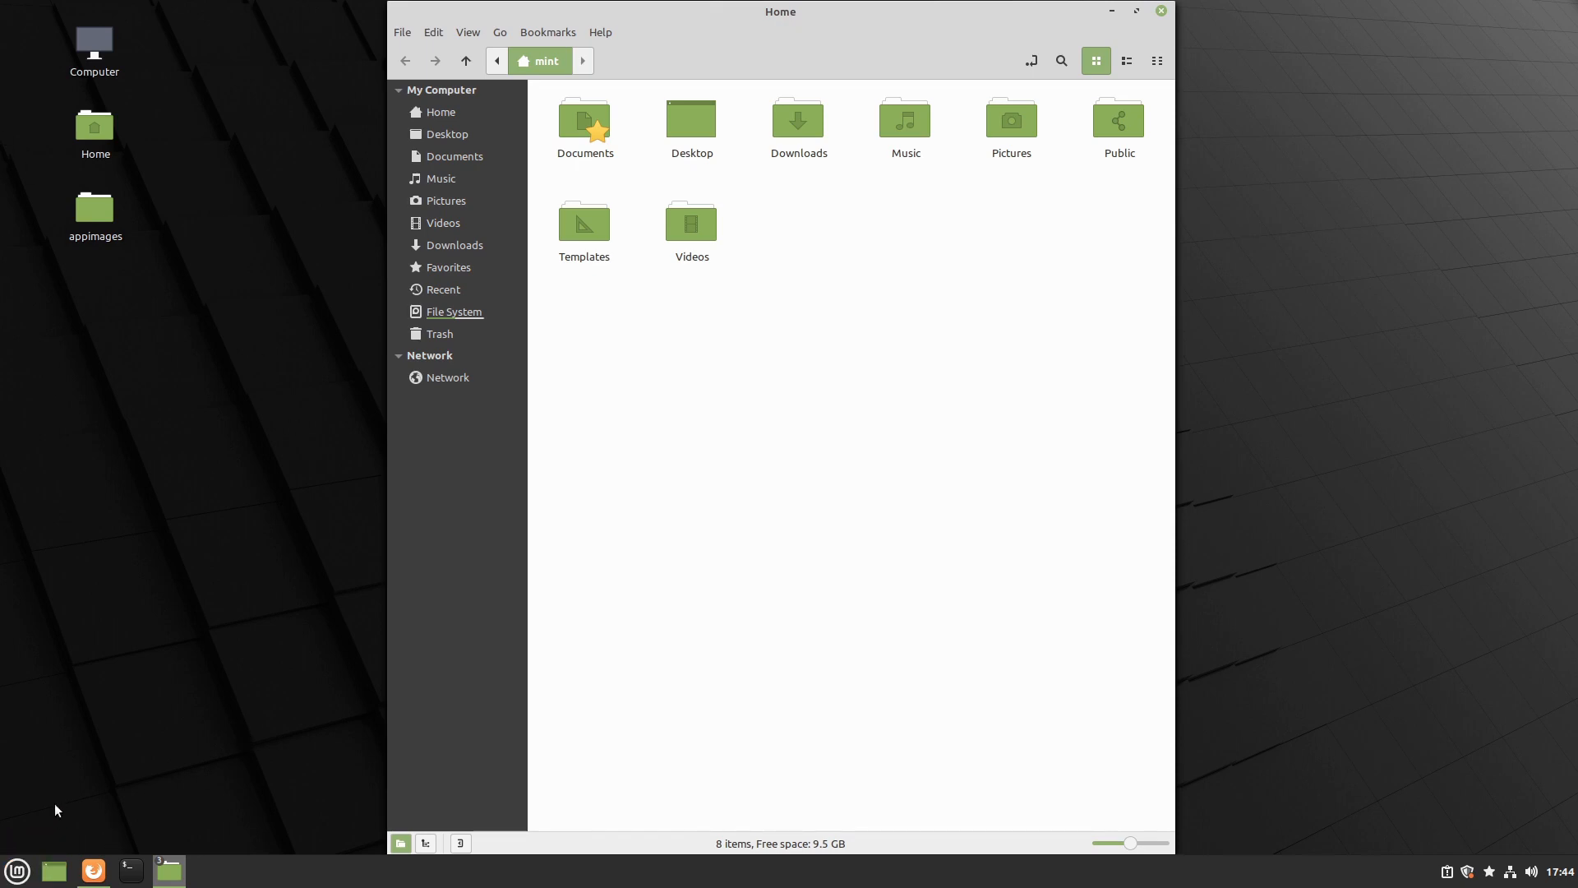
mouse_move(46, 768)
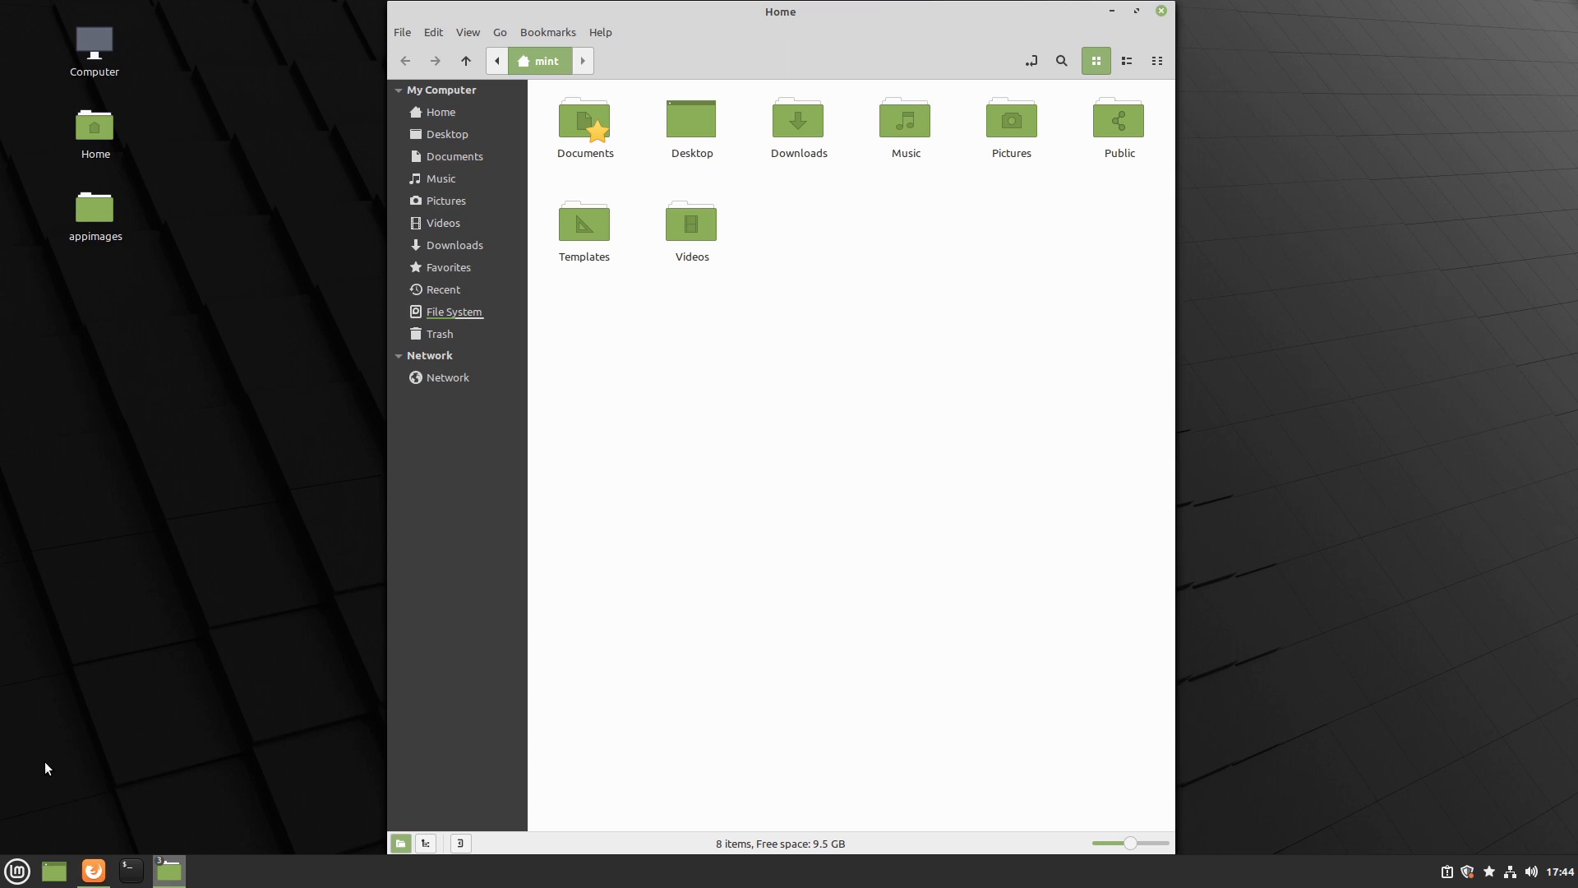
mouse_move(139, 436)
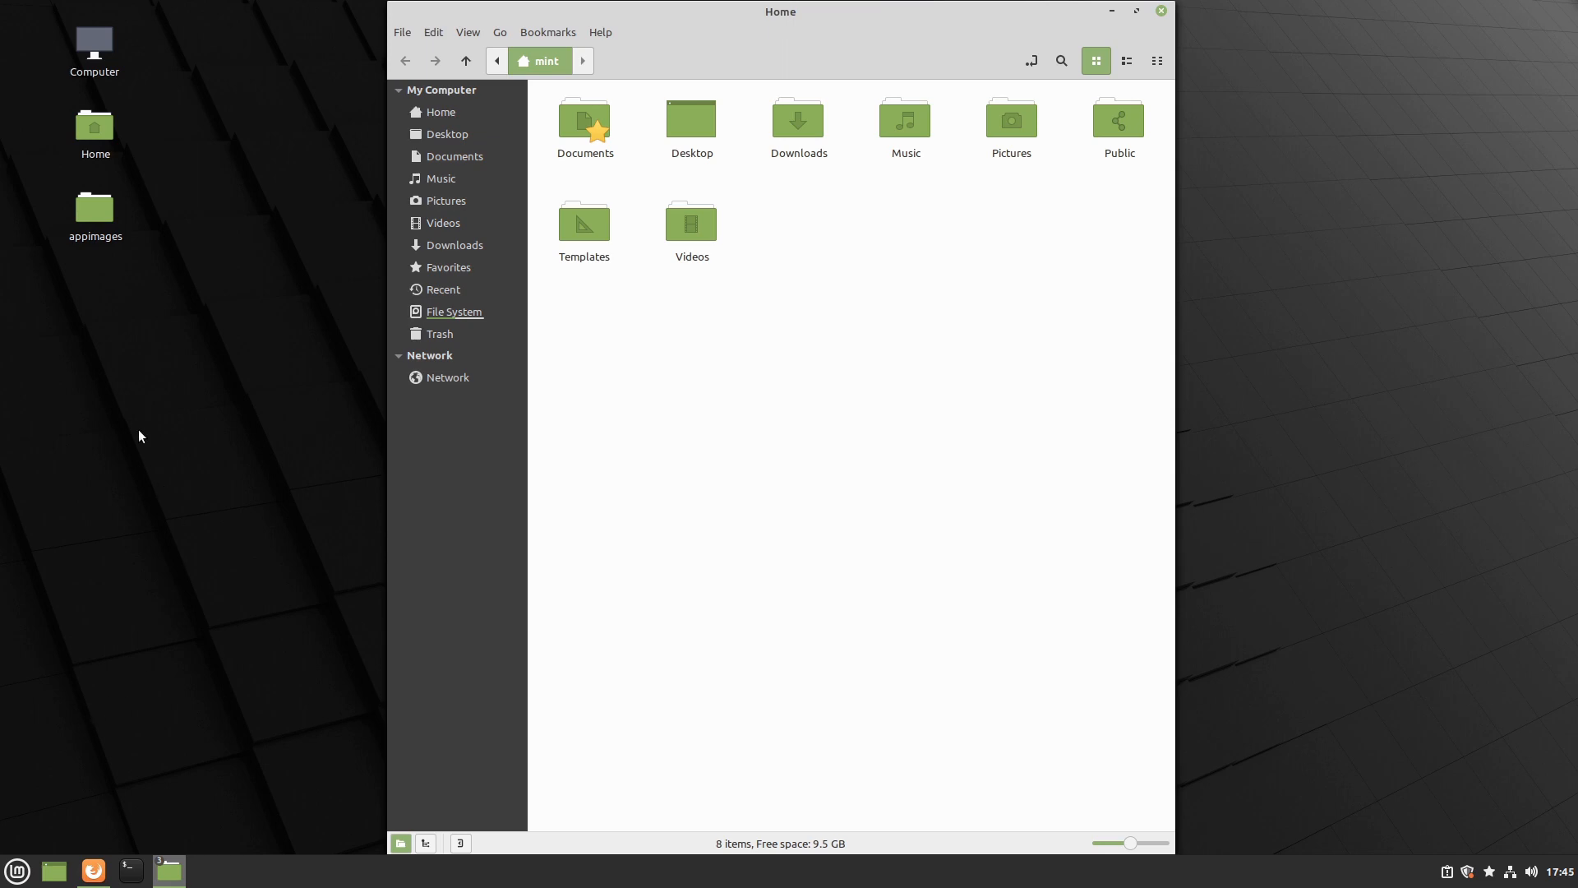
mouse_move(134, 454)
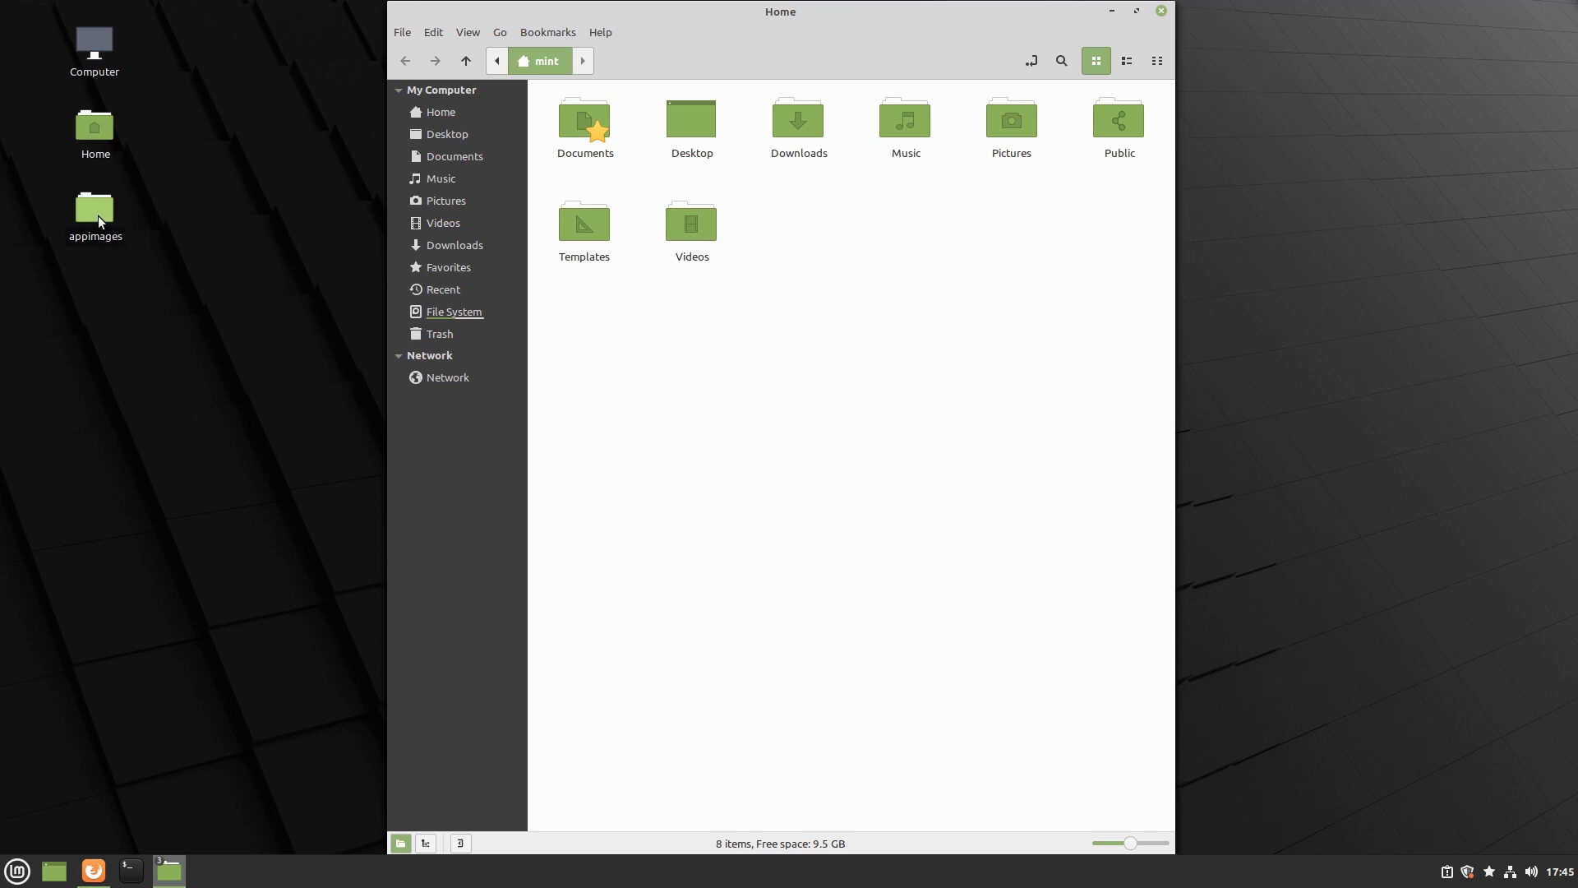
Reopen appimages and confirm in the Krita AppImage's Permissions that it may execute as a program
double_click(94, 212)
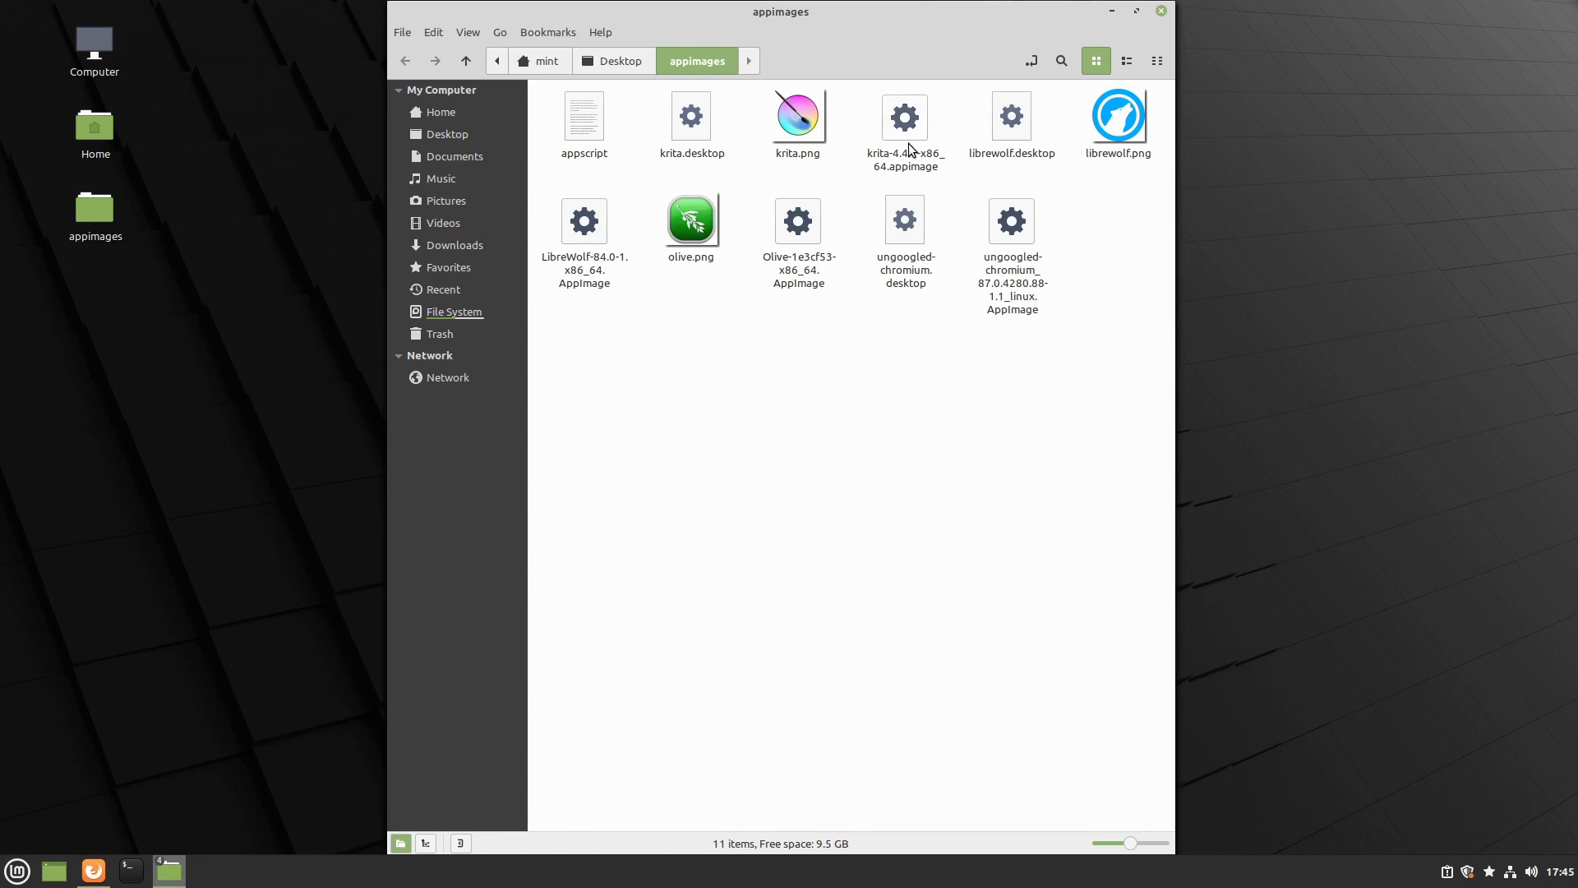
left_click(904, 117)
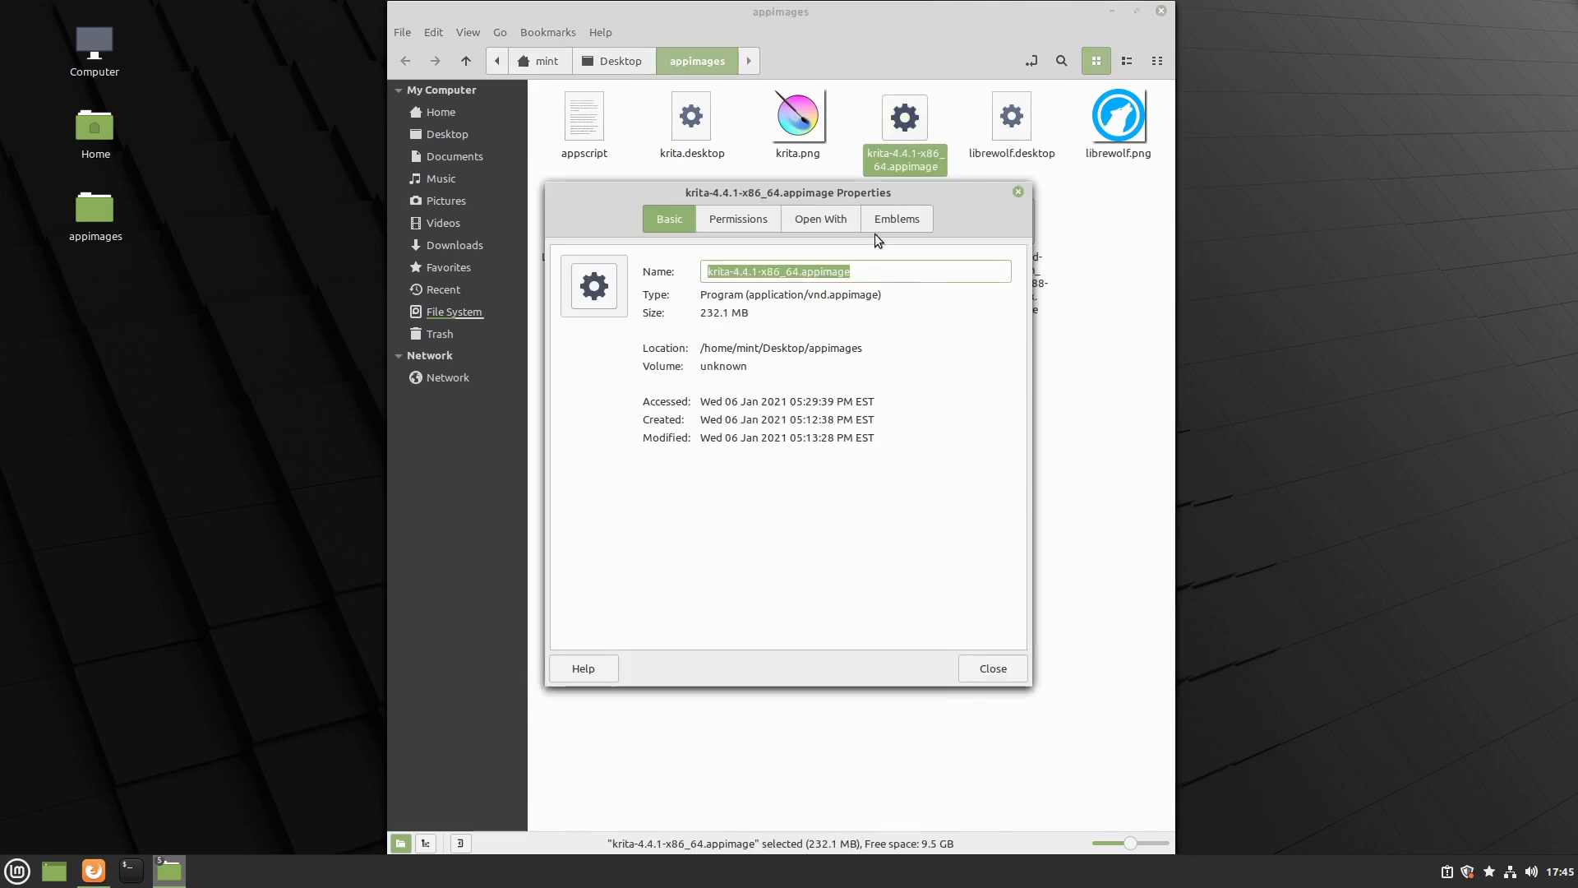
left_click(736, 218)
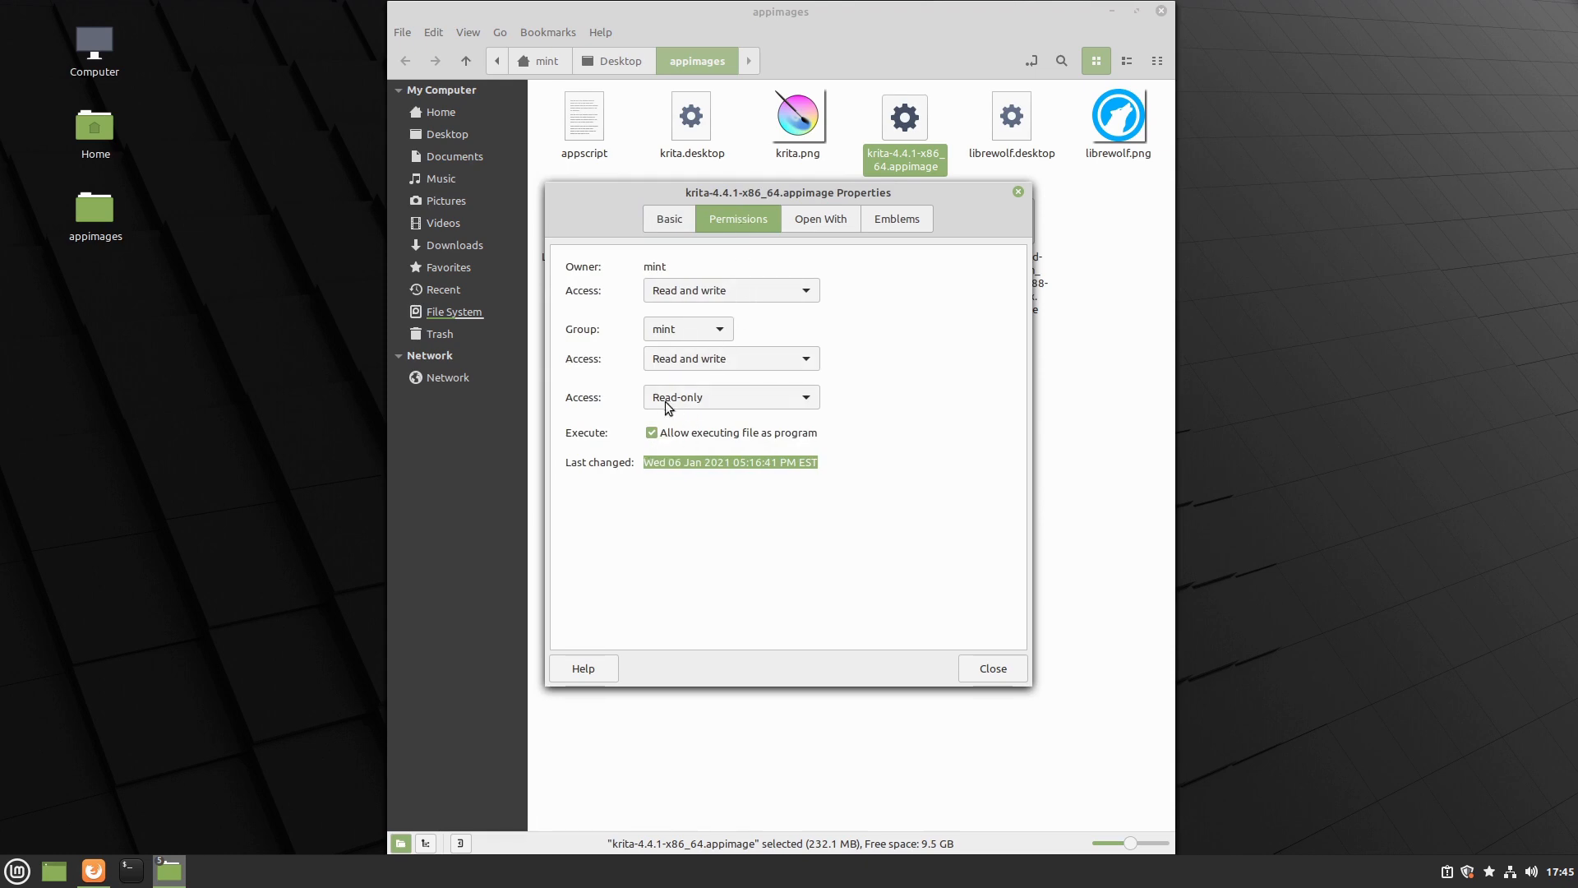
mouse_move(995, 660)
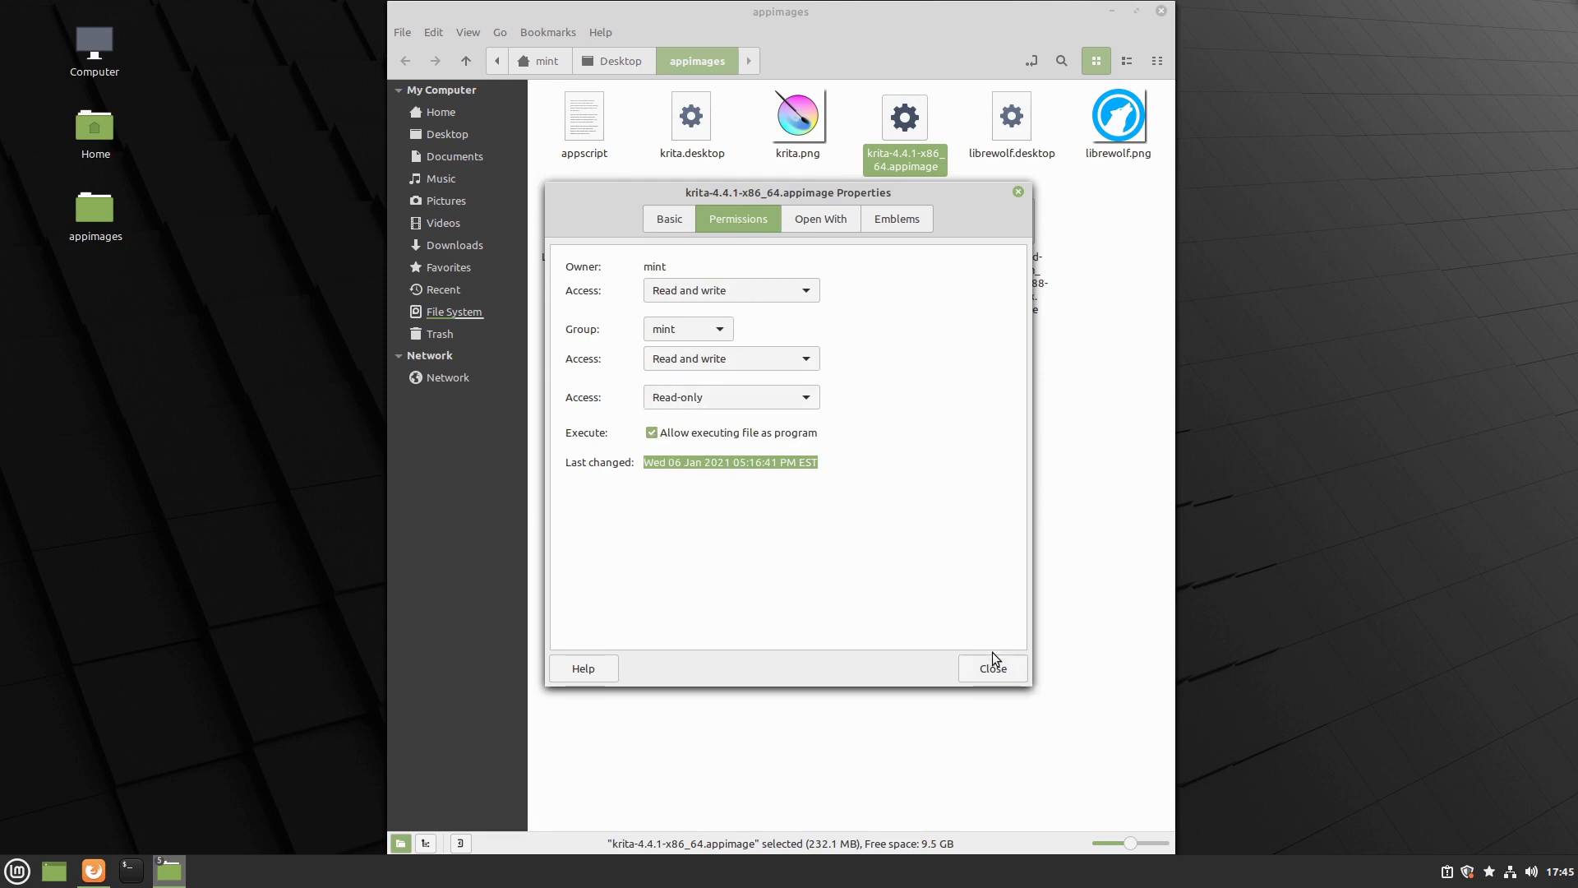
left_click(990, 667)
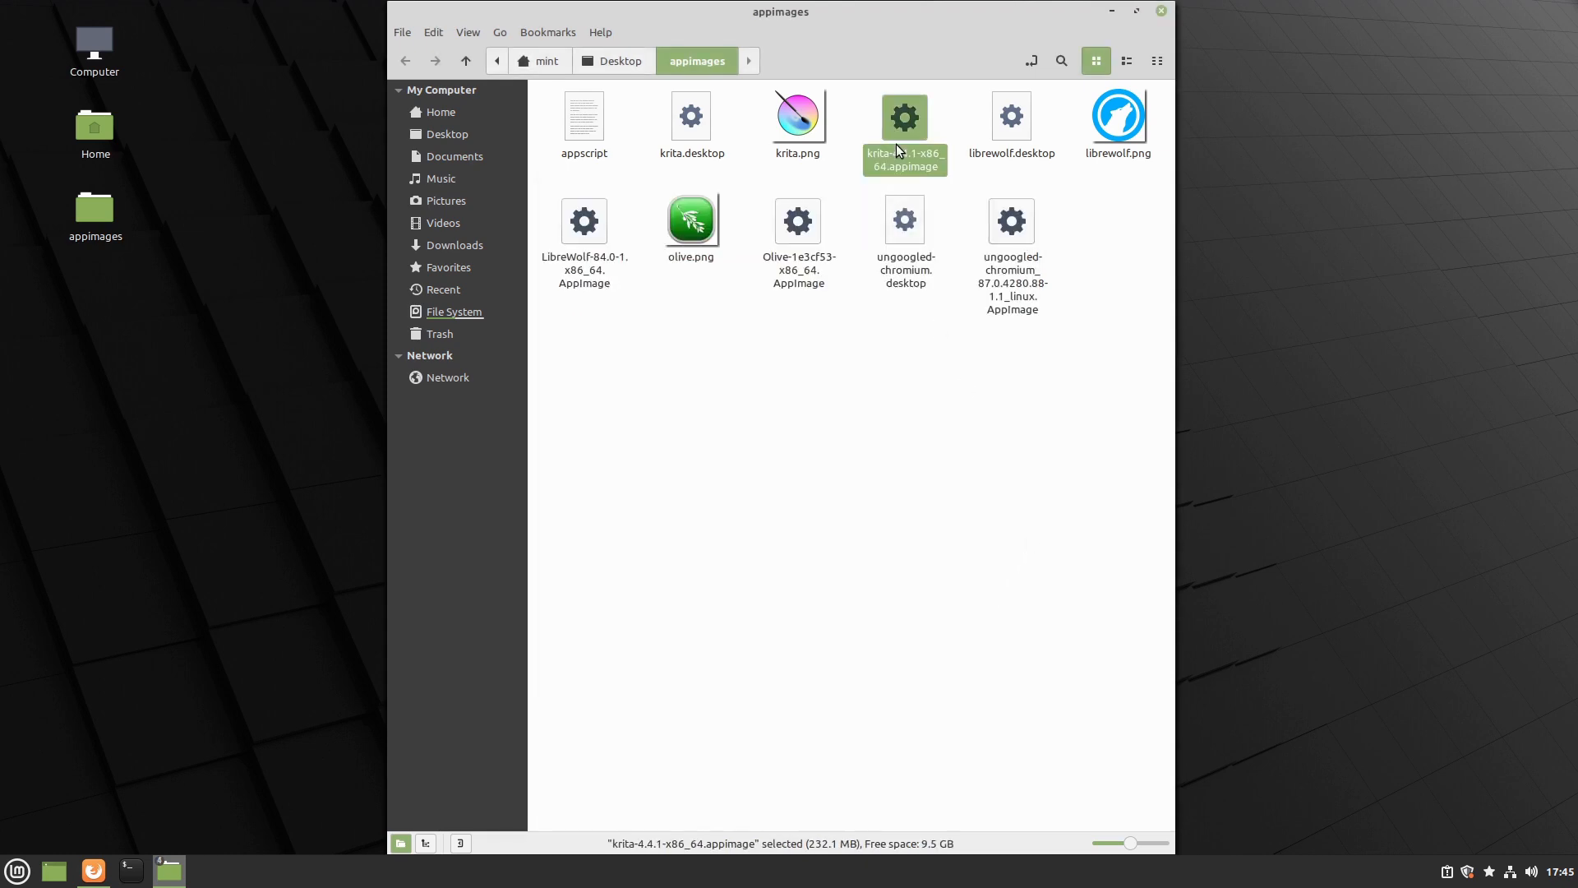
mouse_move(1031, 434)
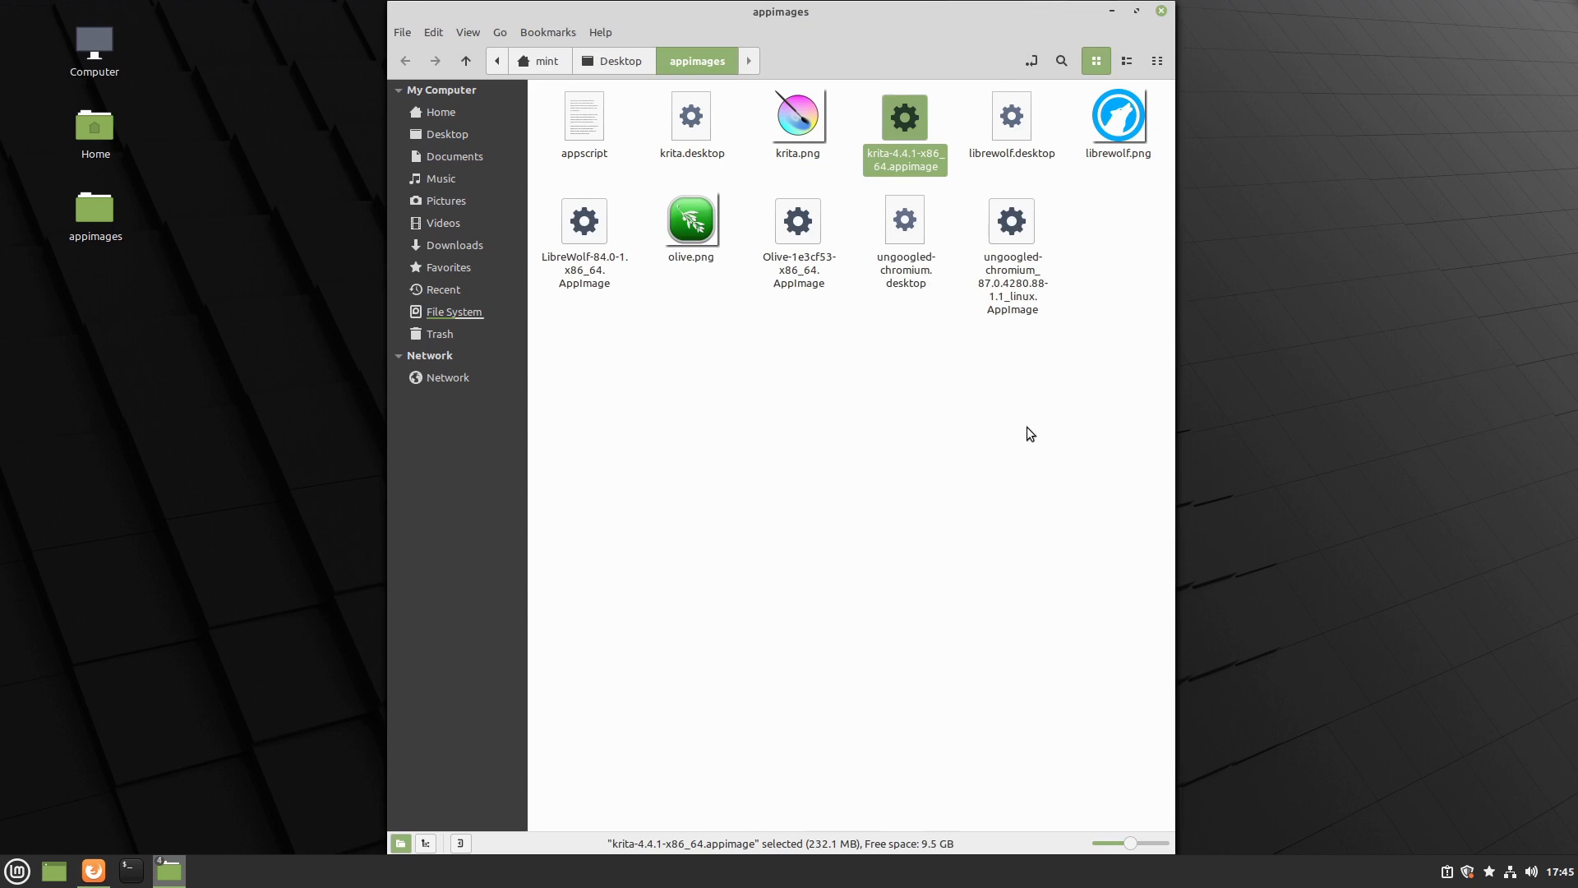
double_click(902, 115)
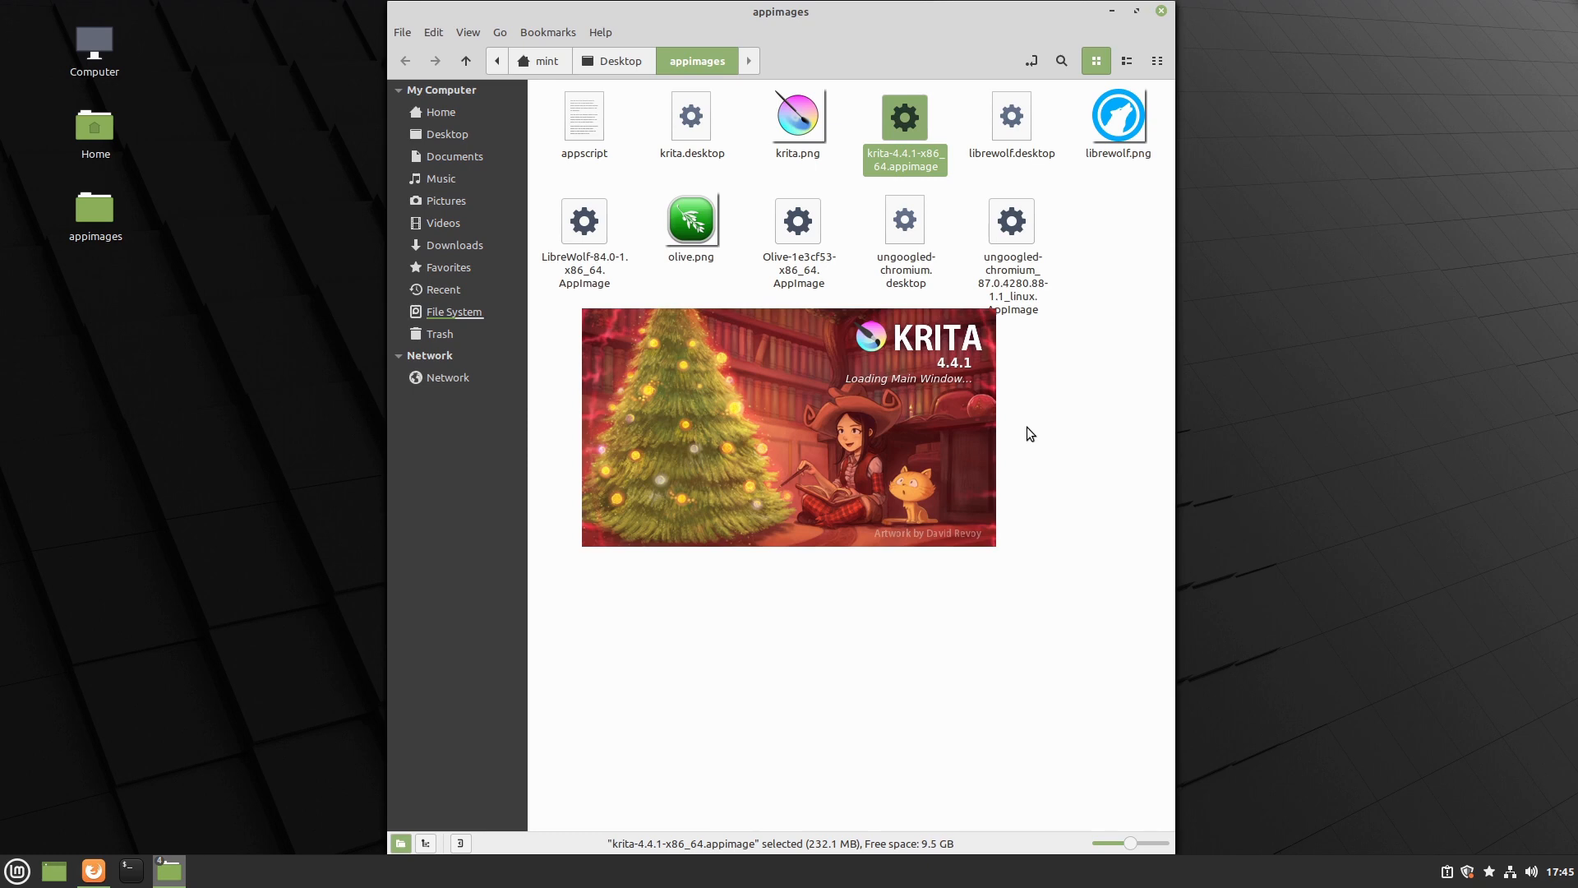
mouse_move(1042, 336)
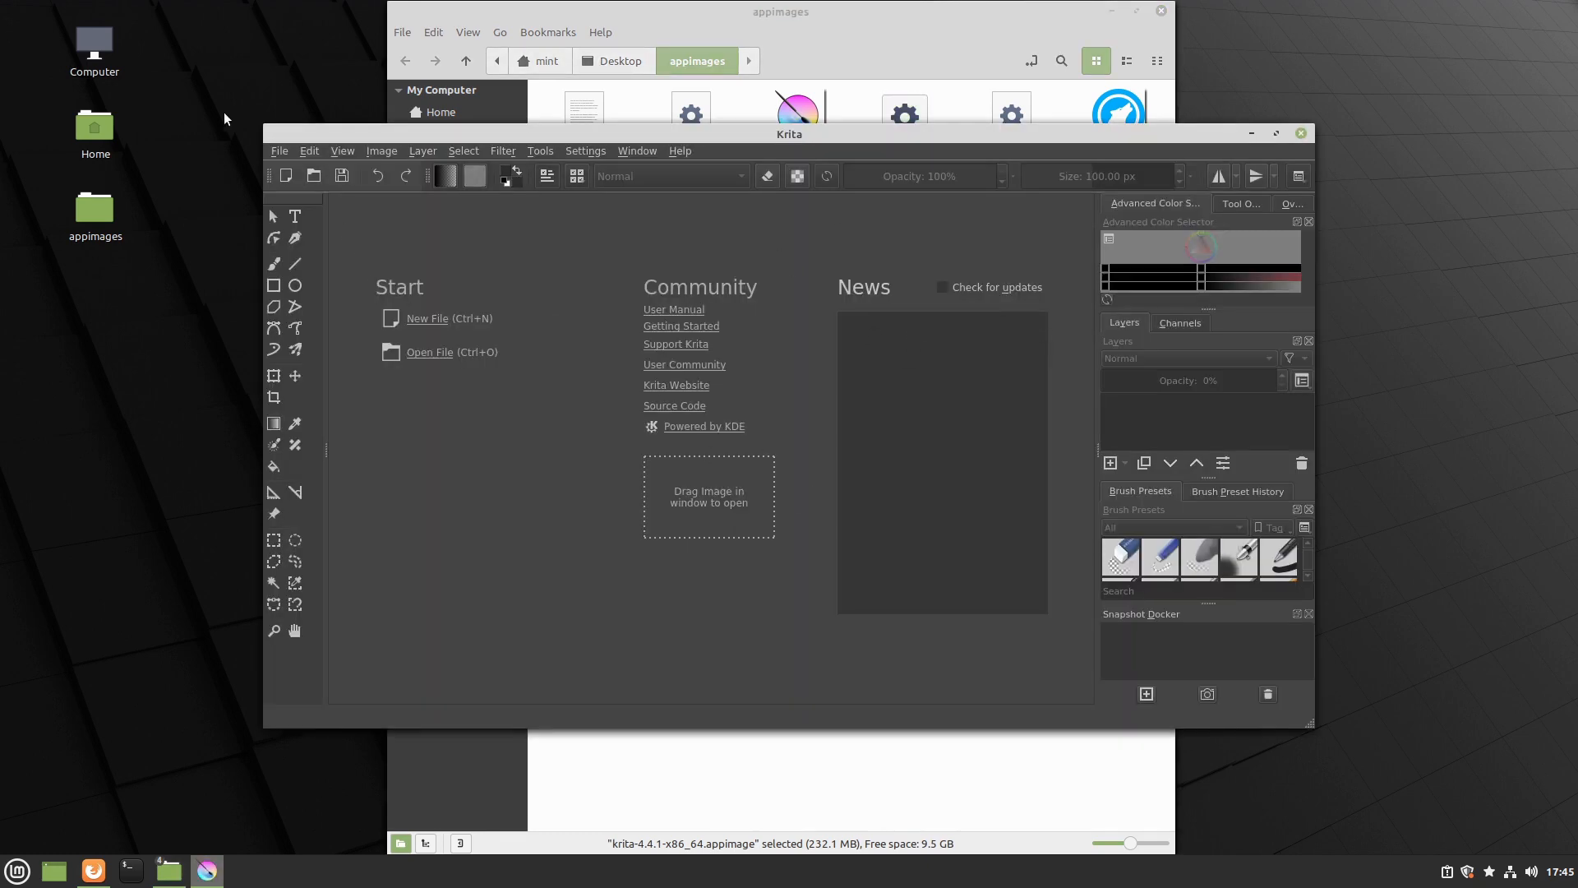
mouse_move(411, 470)
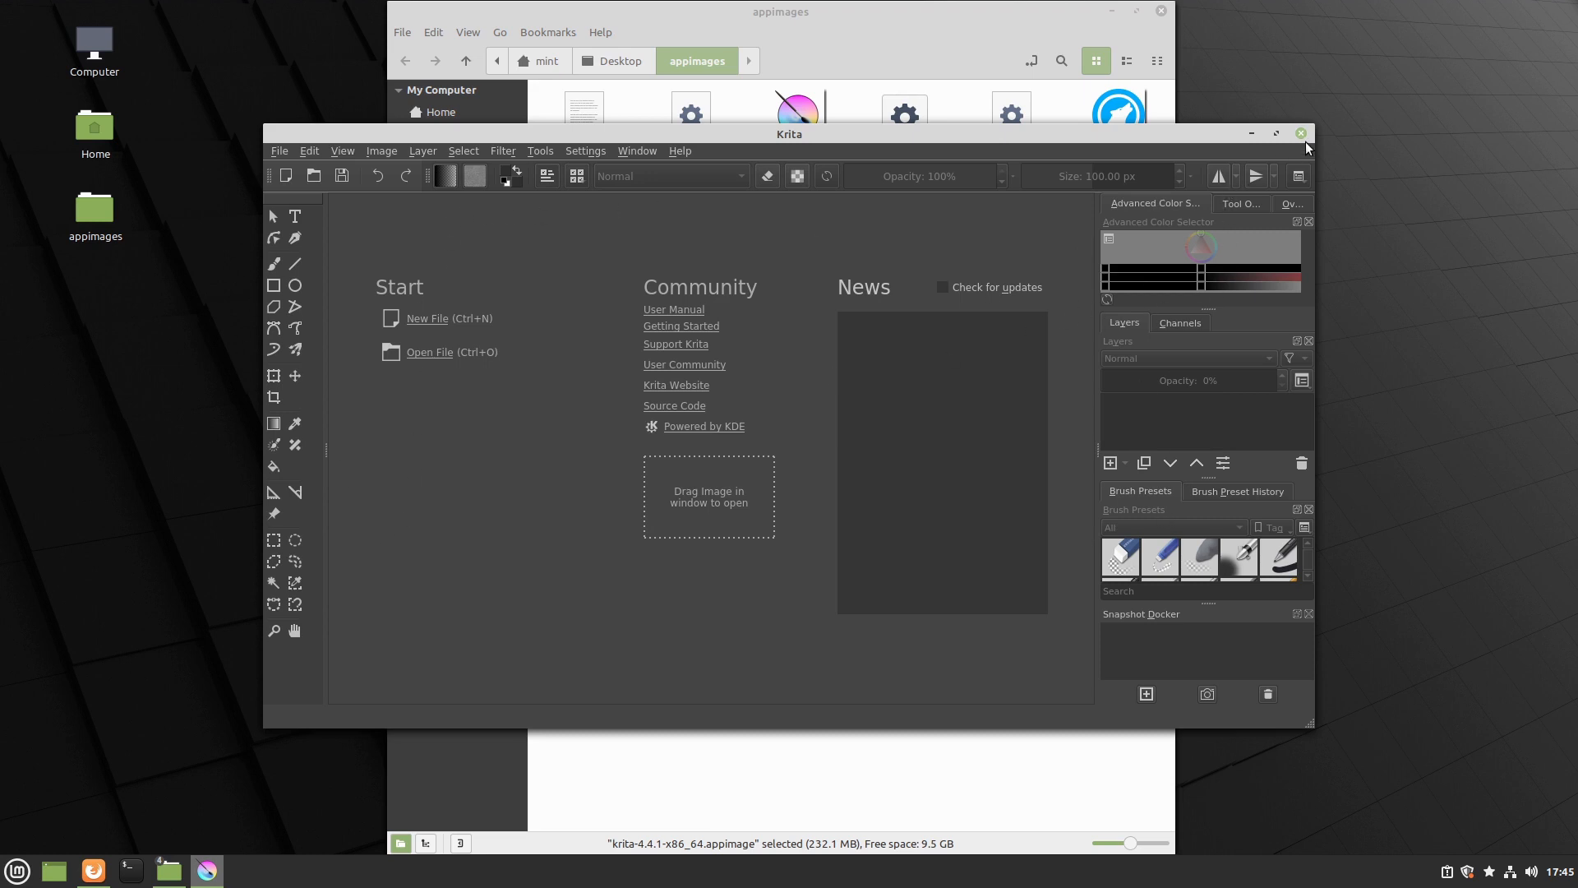
left_click(1299, 133)
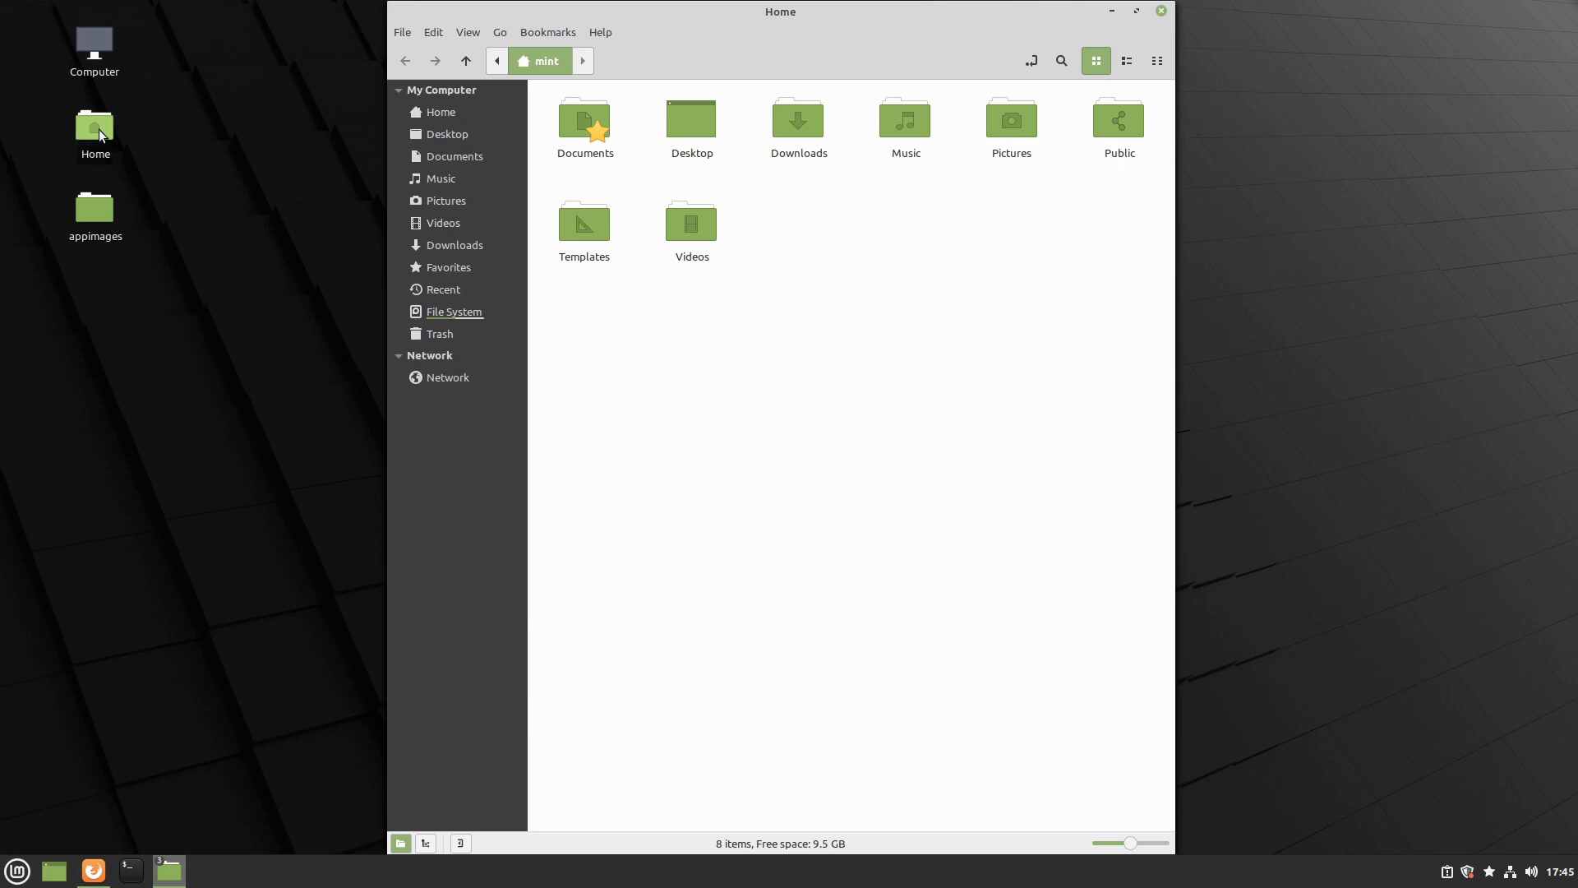
mouse_move(541, 271)
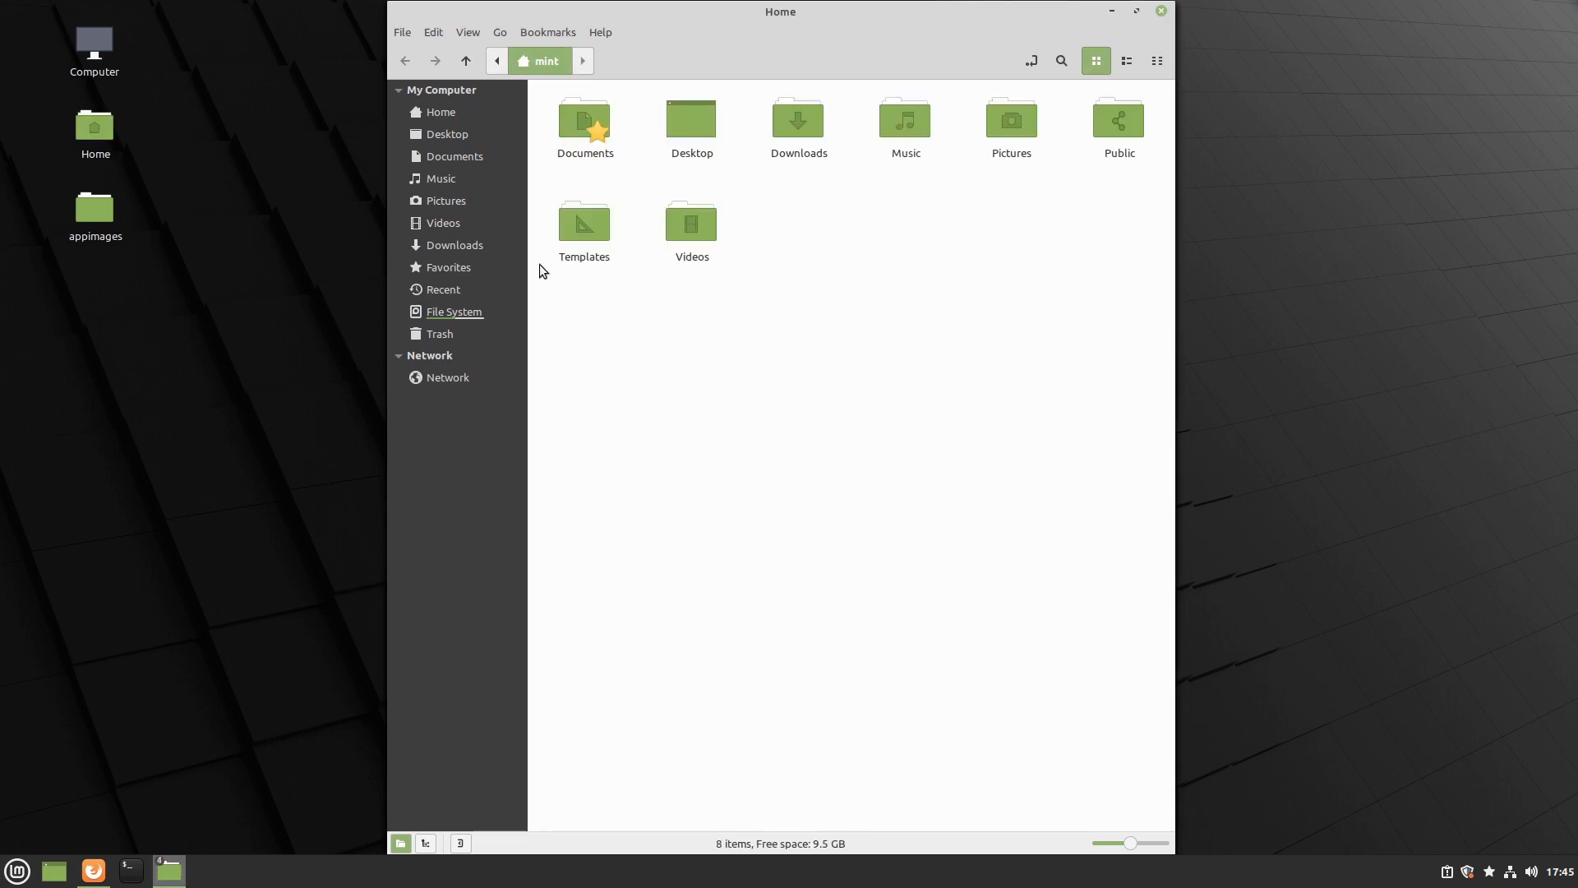
Go to the File System root and enter the usr folder
left_click(454, 311)
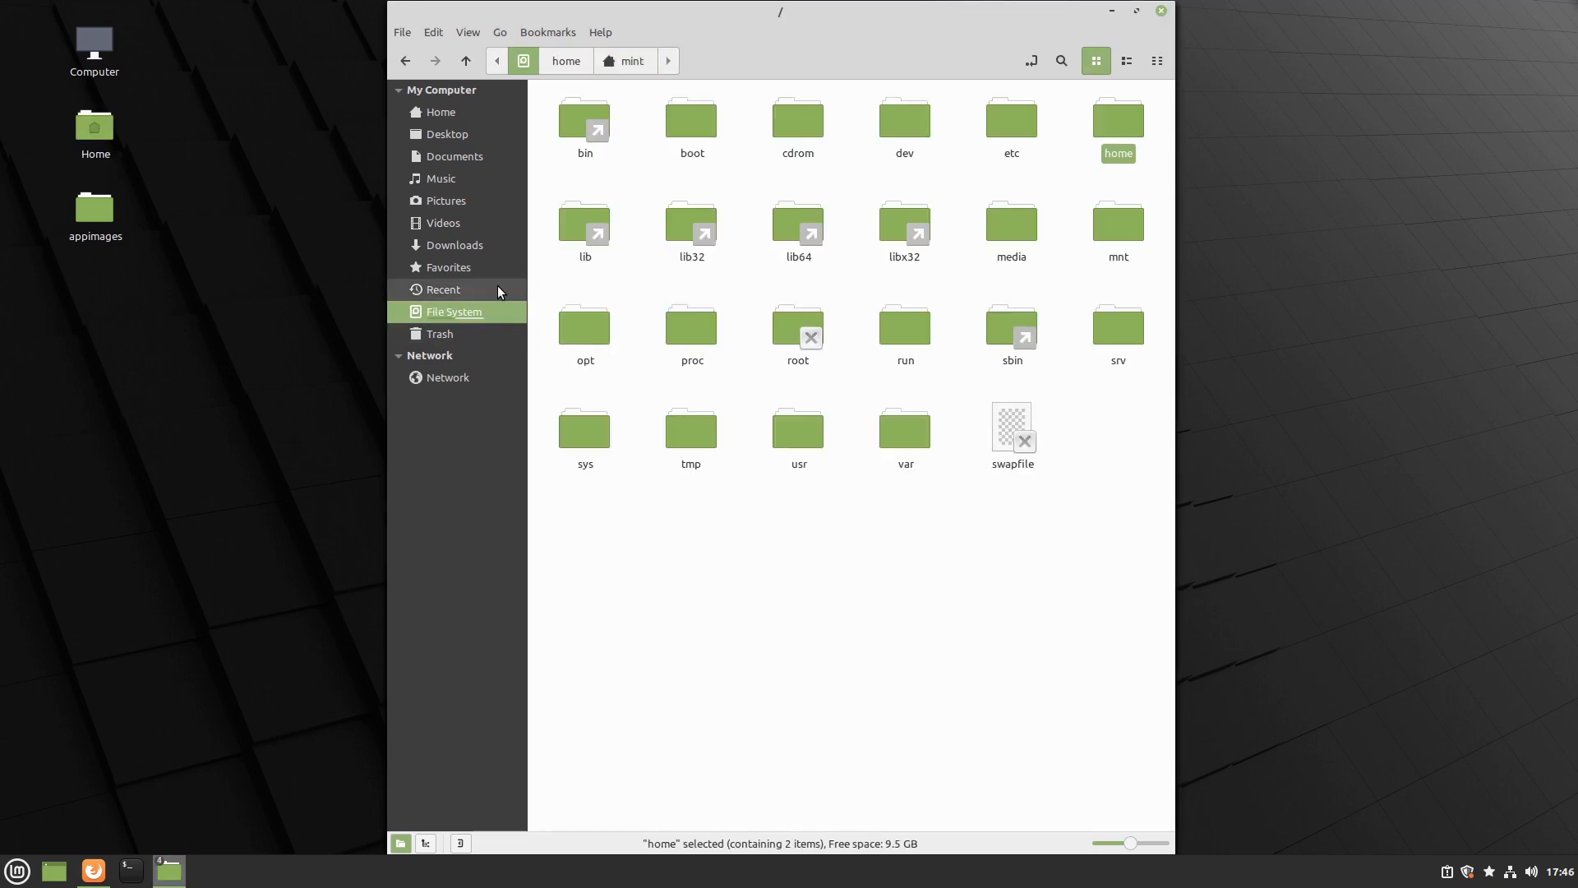
mouse_move(904, 431)
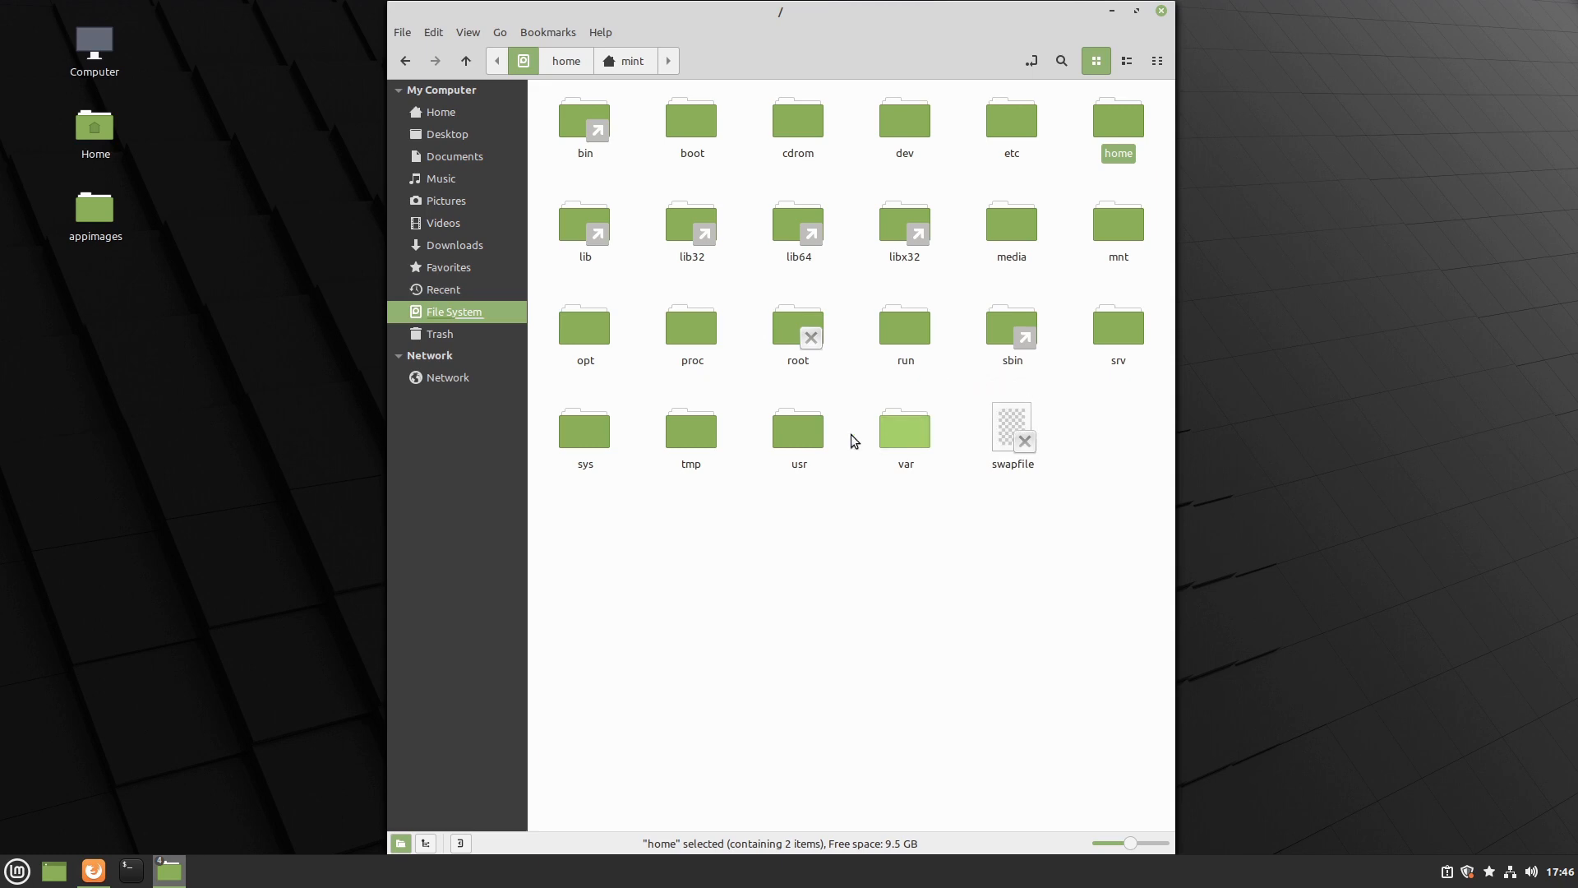
double_click(799, 427)
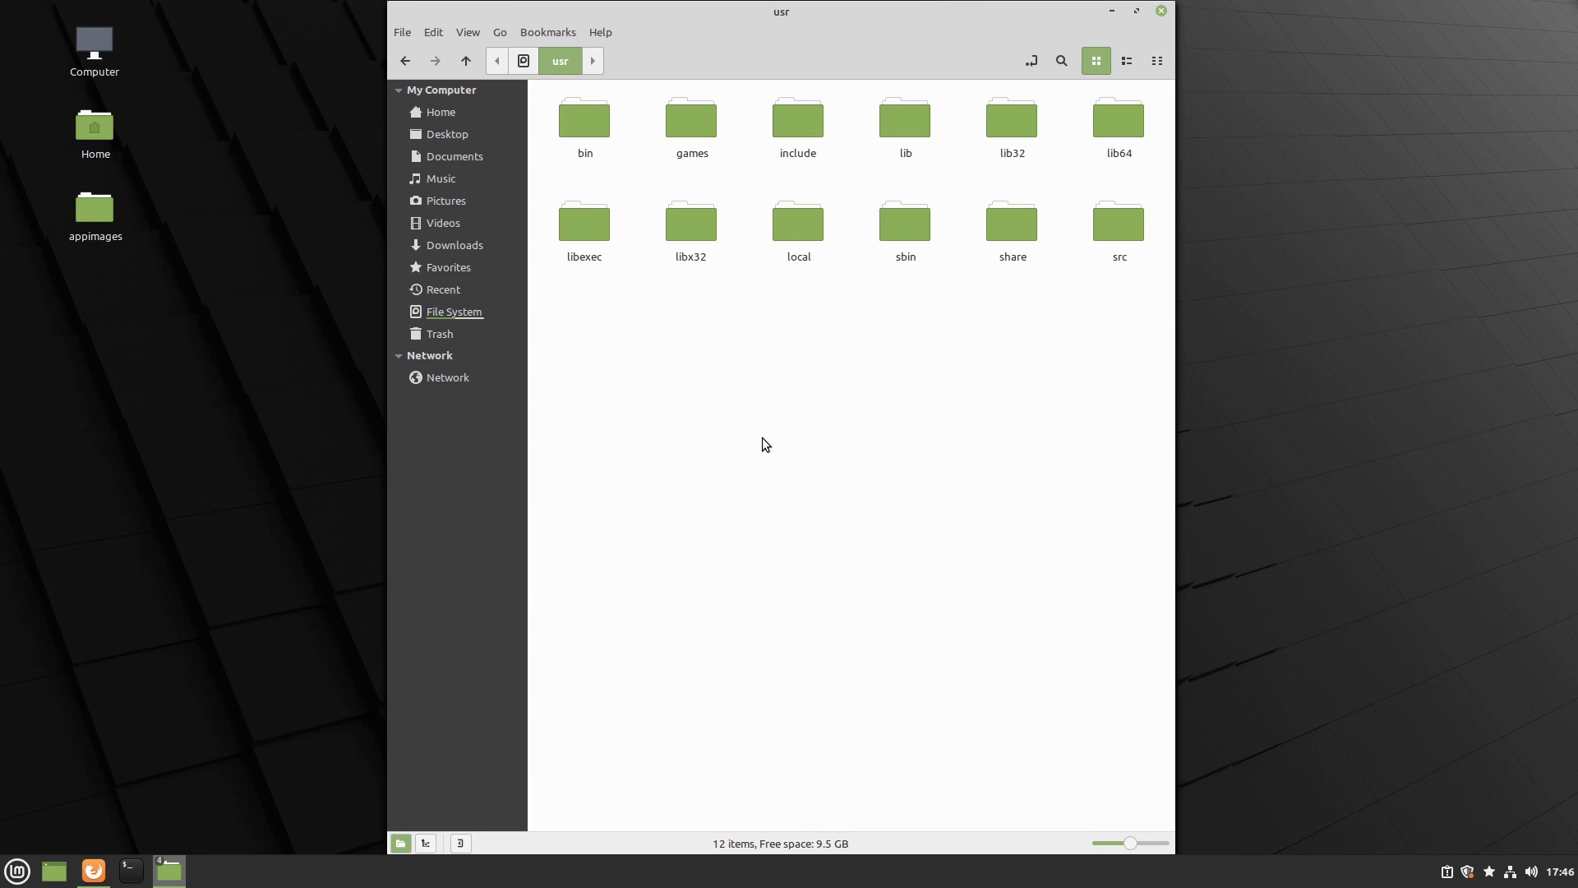
mouse_move(872, 342)
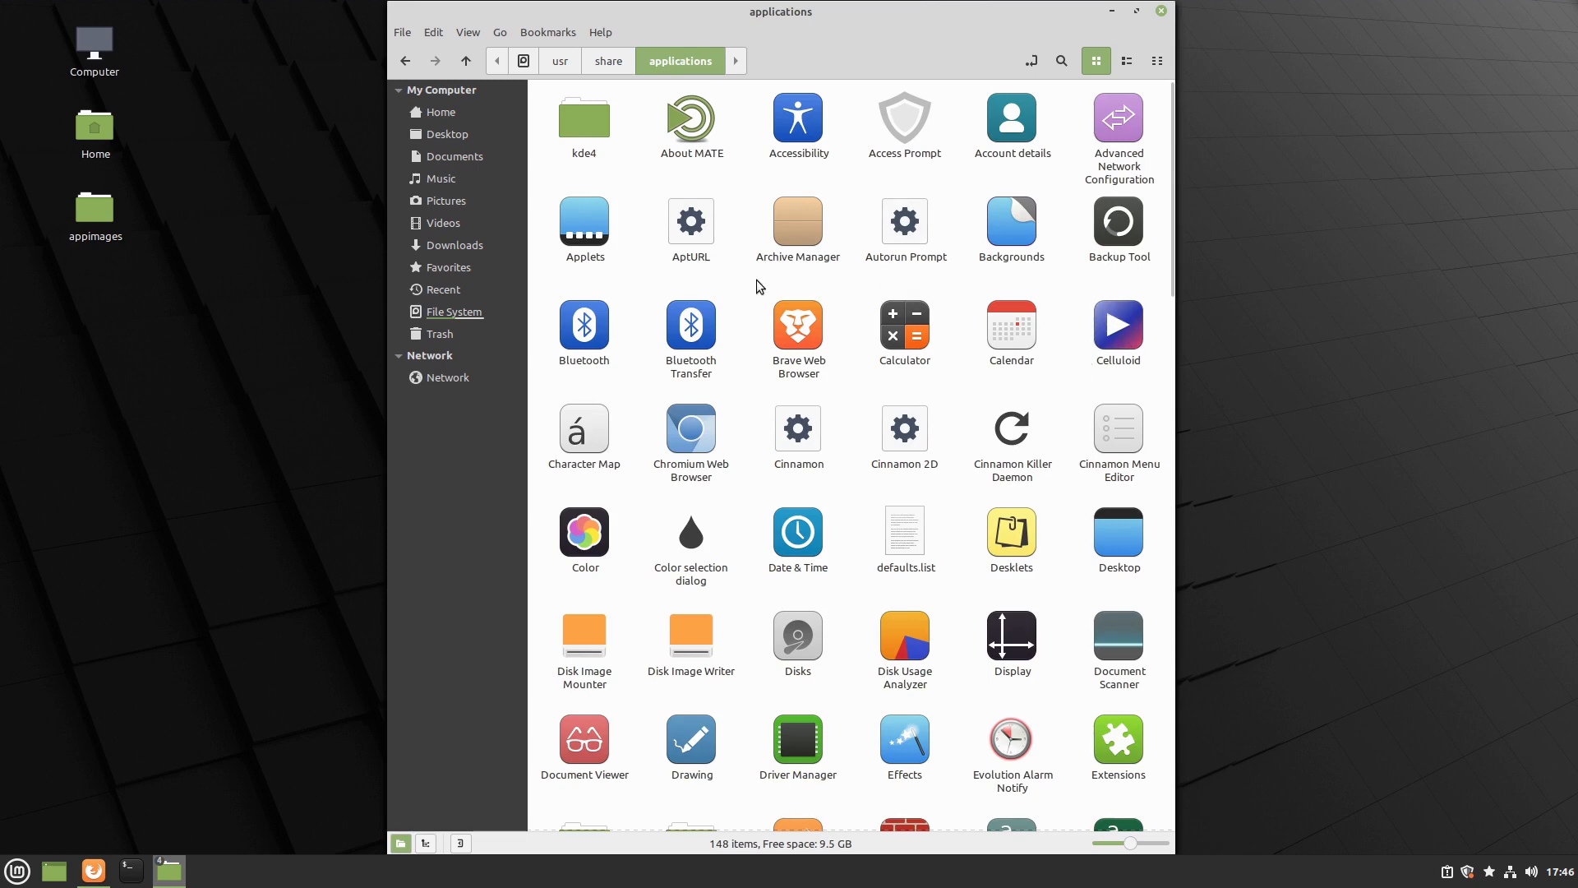
View and close the Calculator launcher's properties in /usr/share/applications
right_click(904, 332)
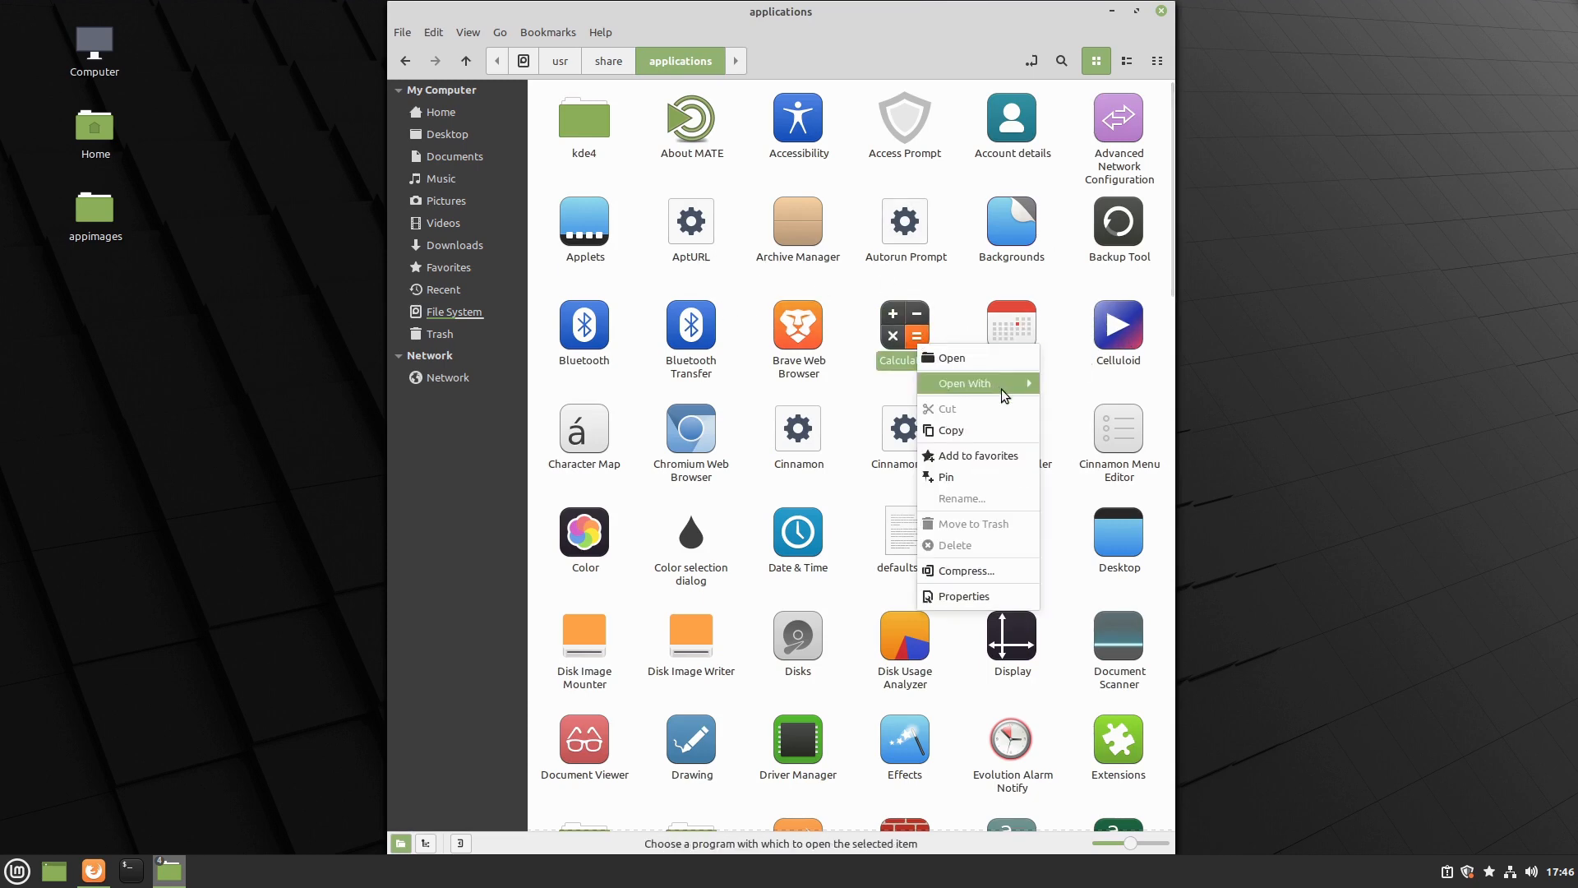
left_click(963, 595)
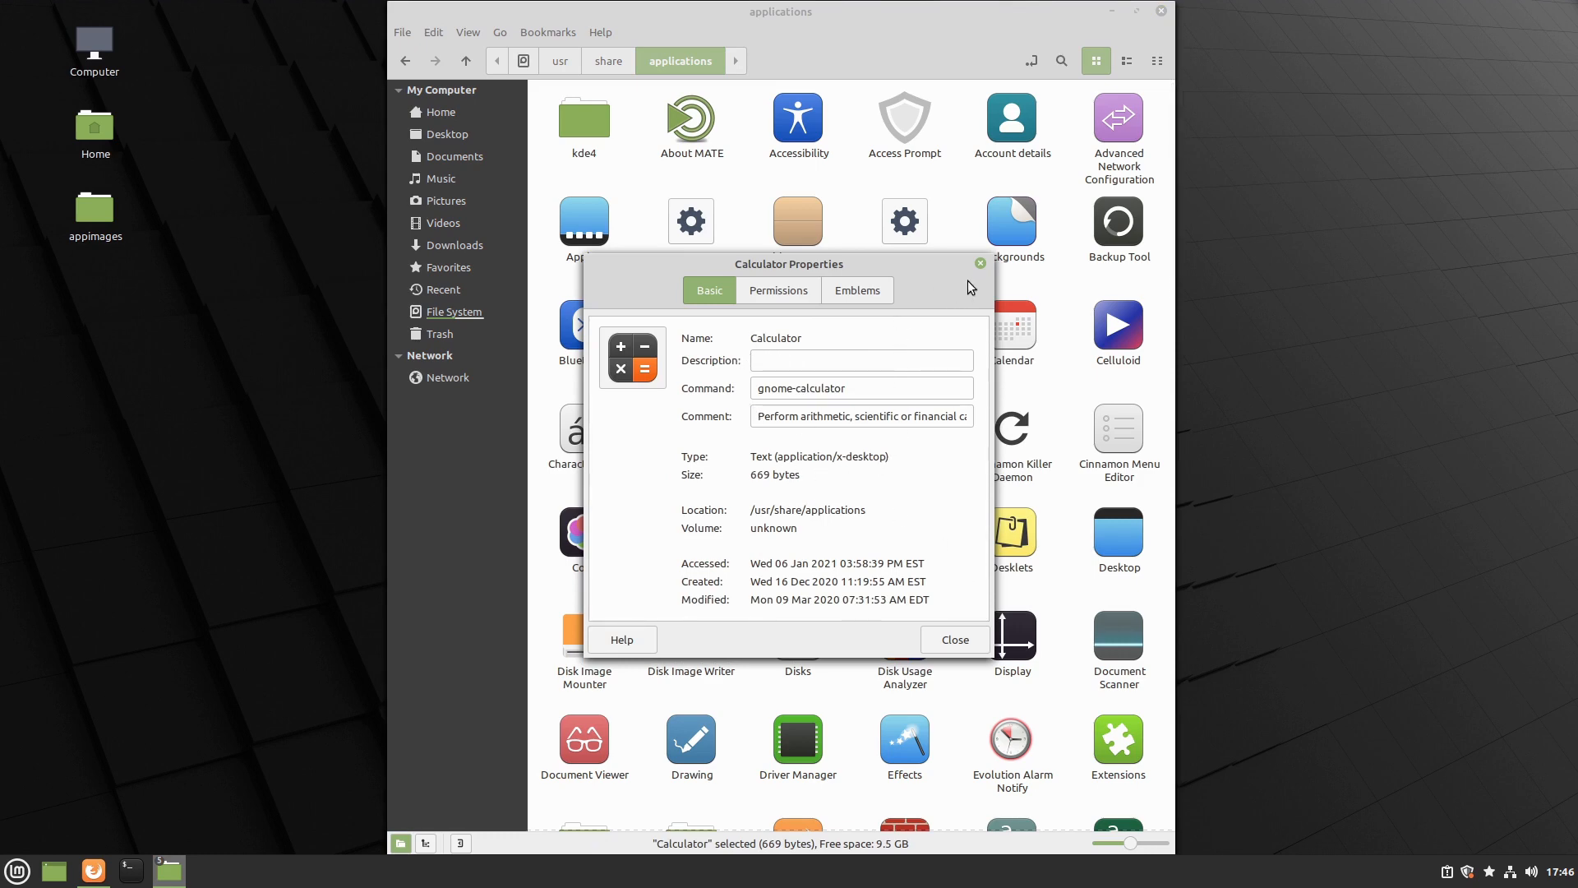
left_click(952, 639)
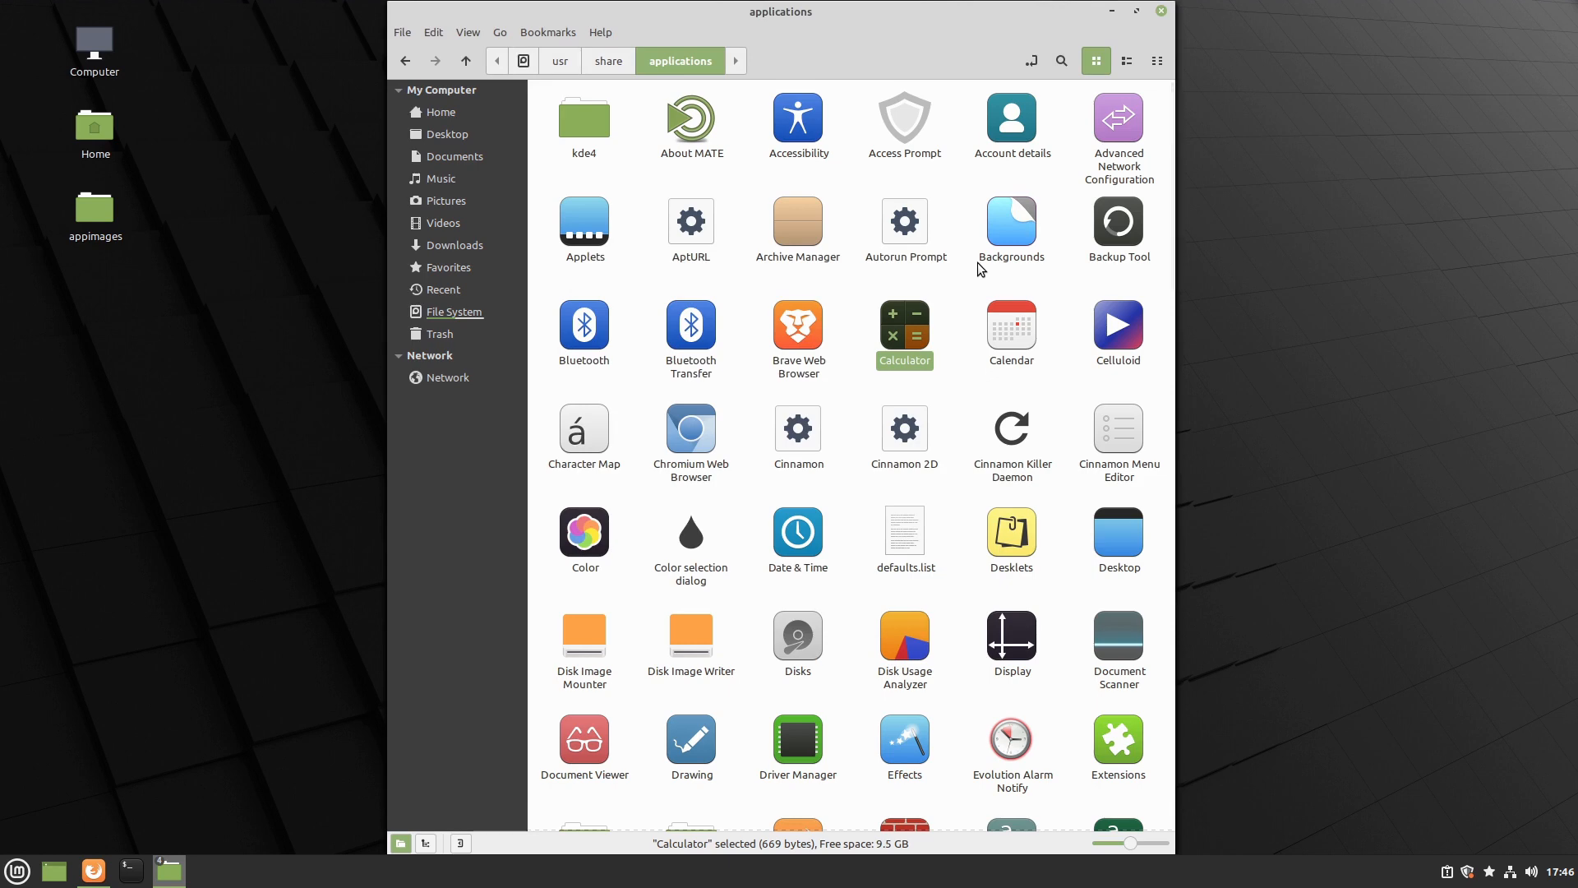
mouse_move(814, 321)
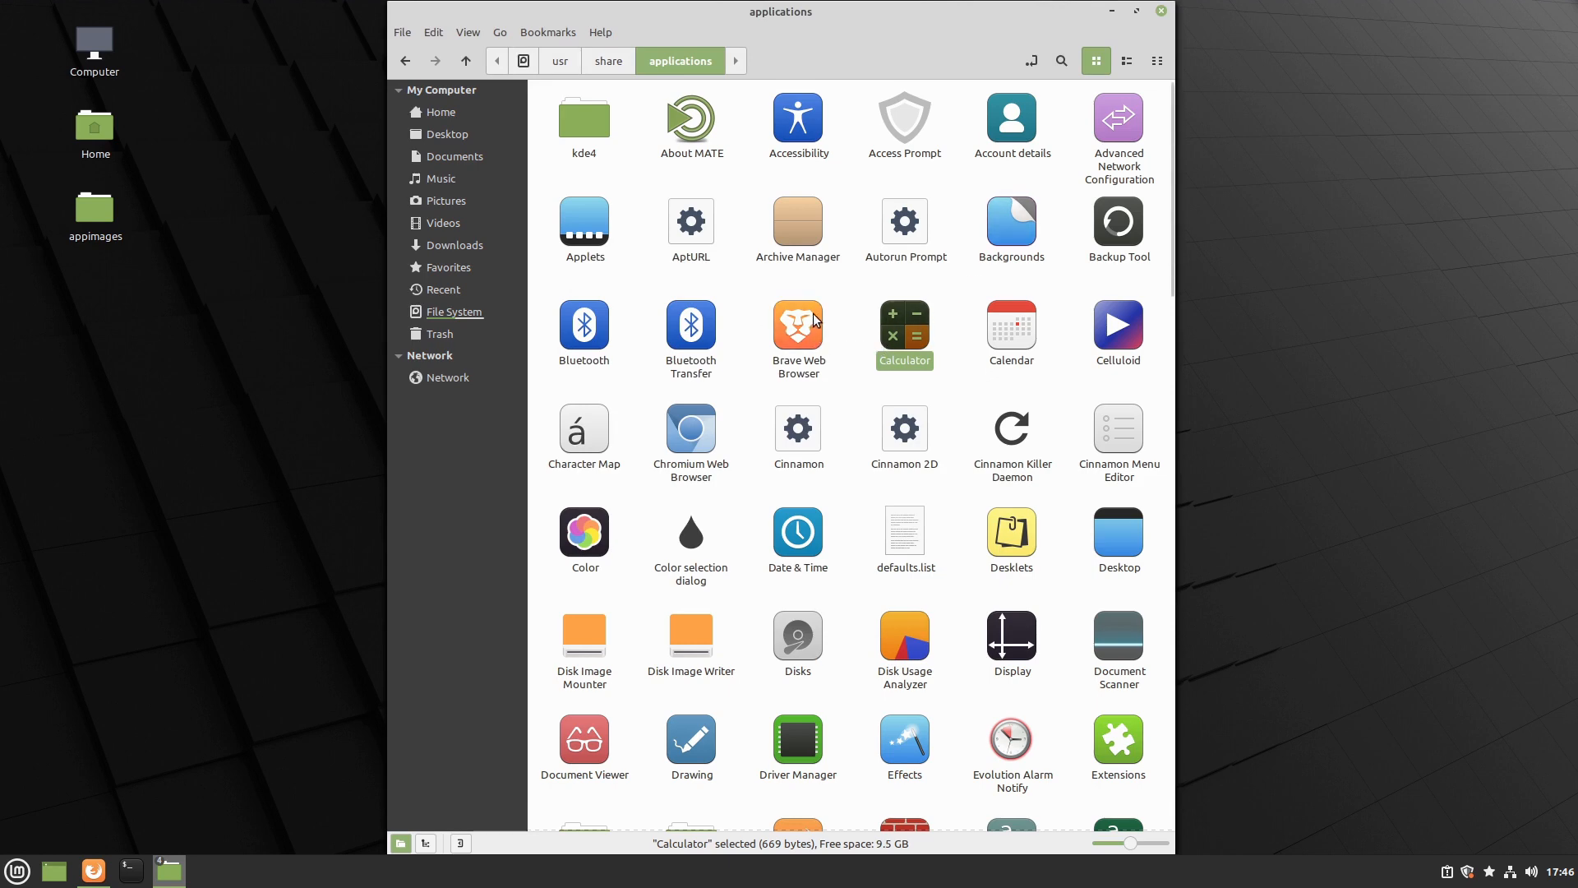
Browse the launcher entries, selecting Chromium Web Browser, Krita and finally LibreWolf
left_click(691, 427)
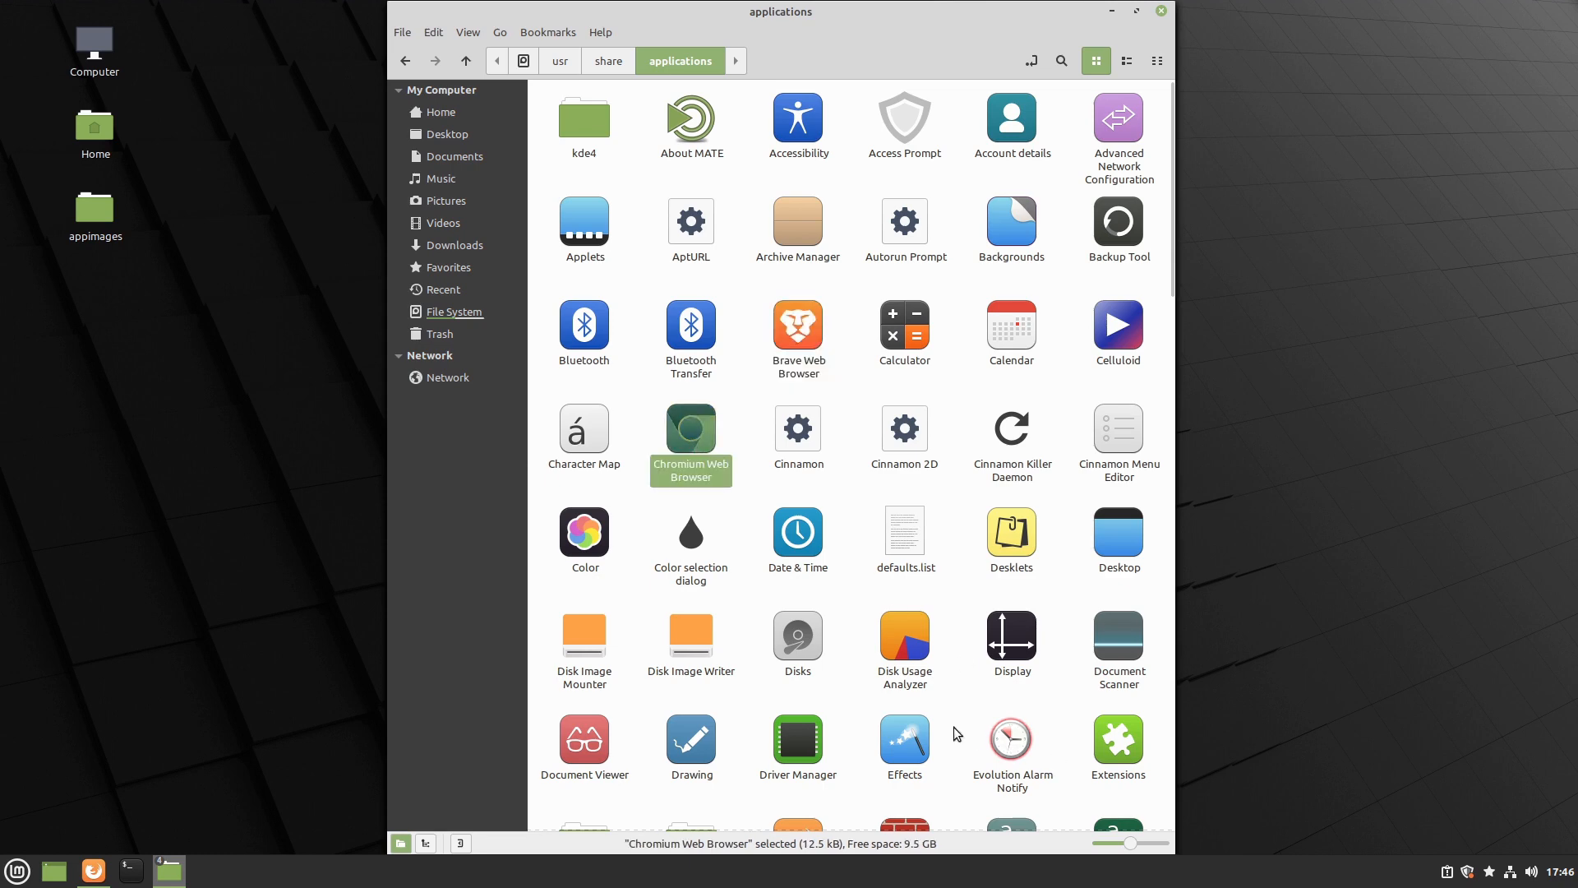
scroll("down", 3)
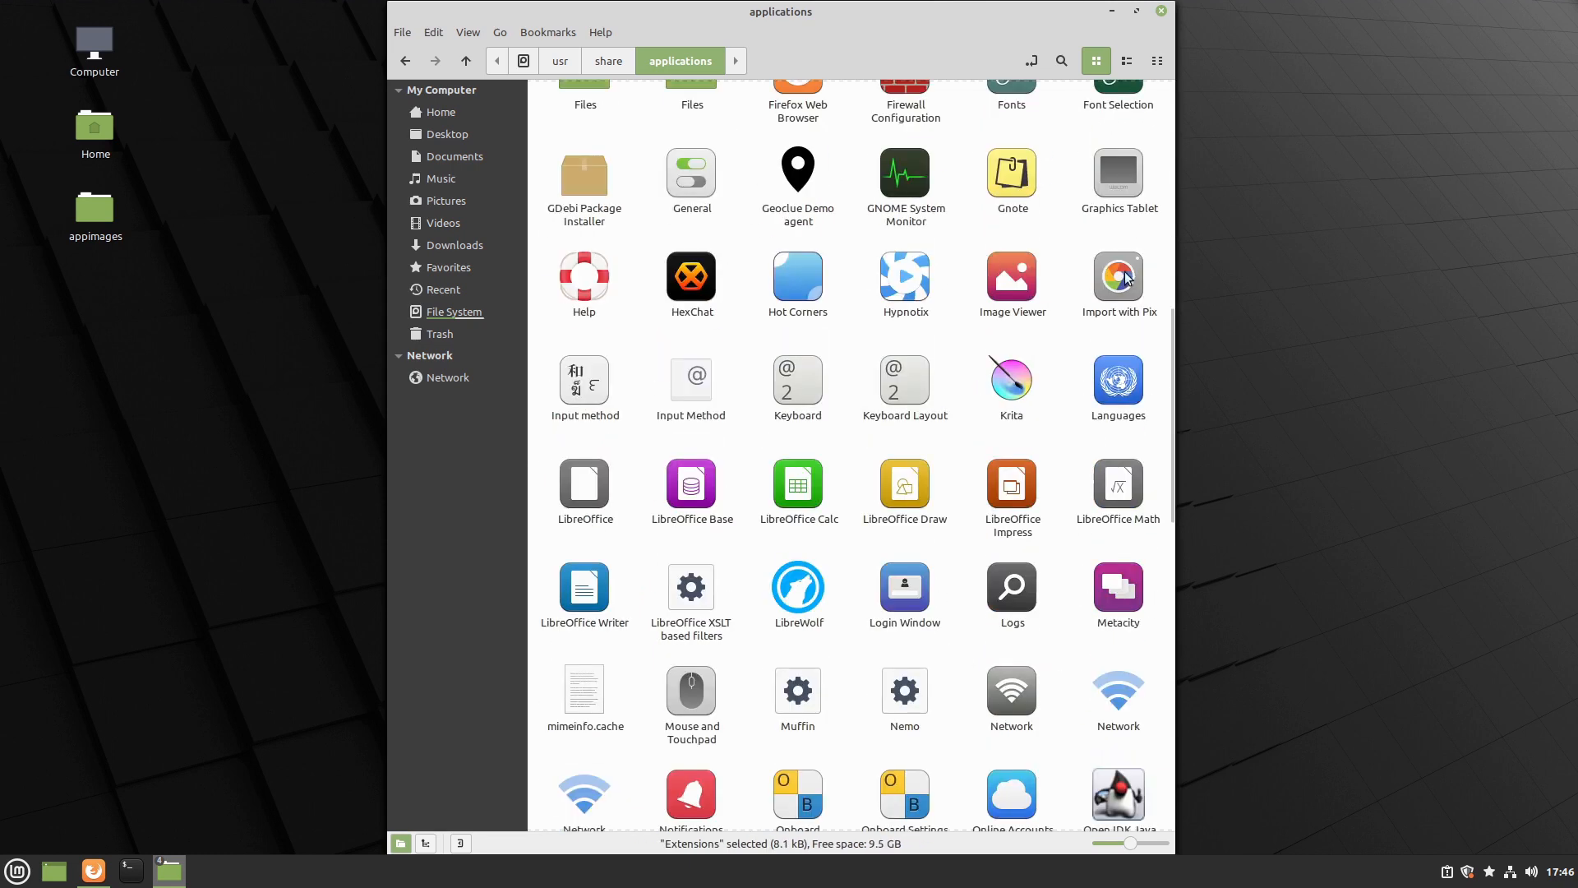
left_click(1011, 383)
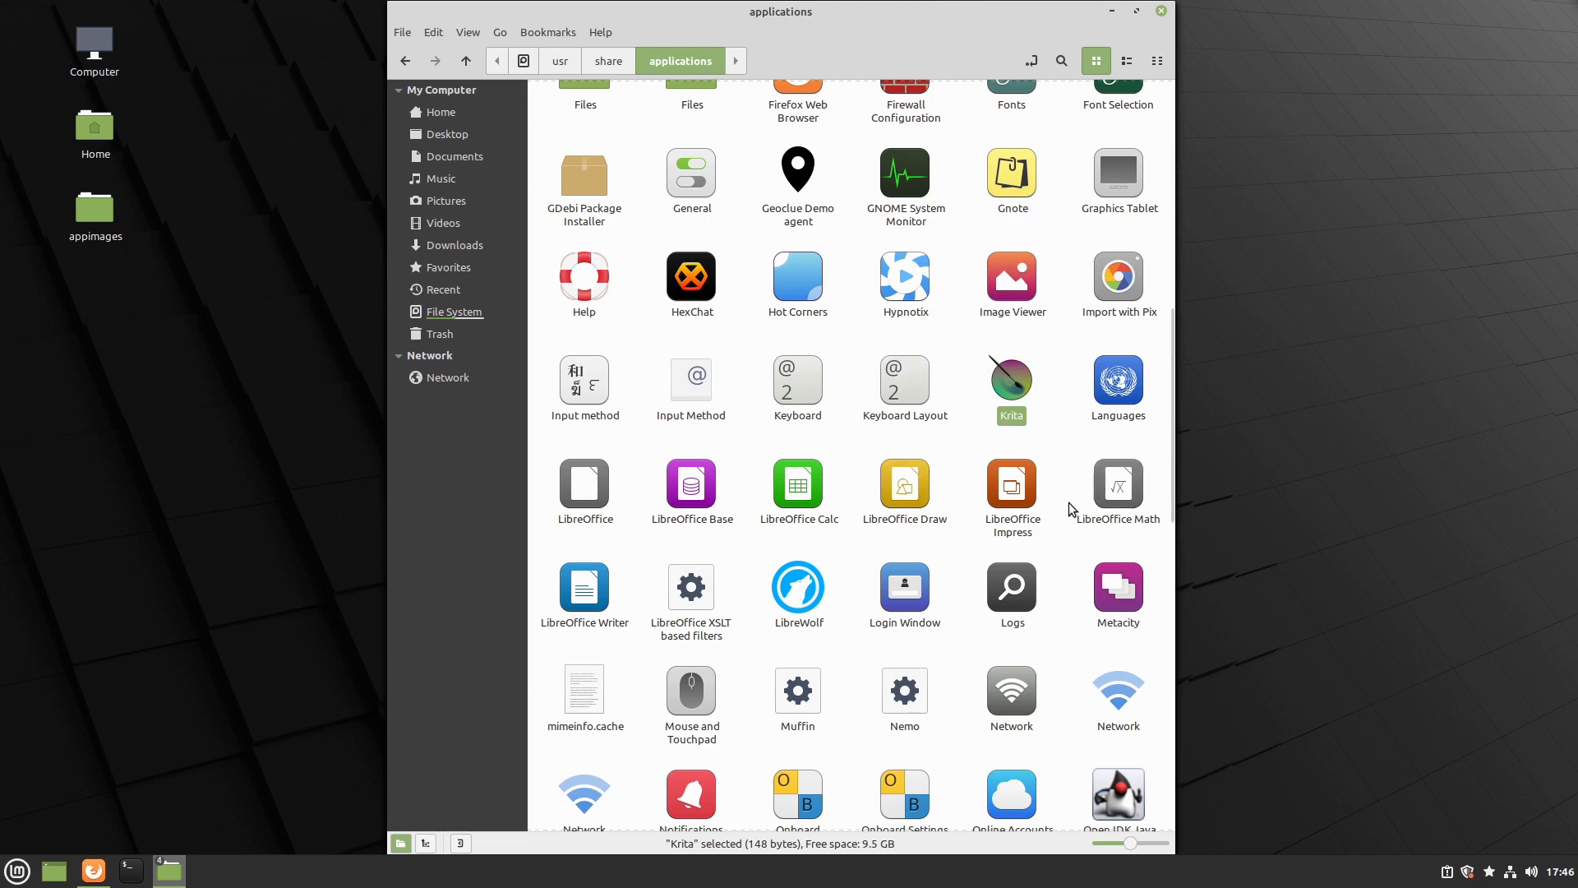
scroll("down", 3)
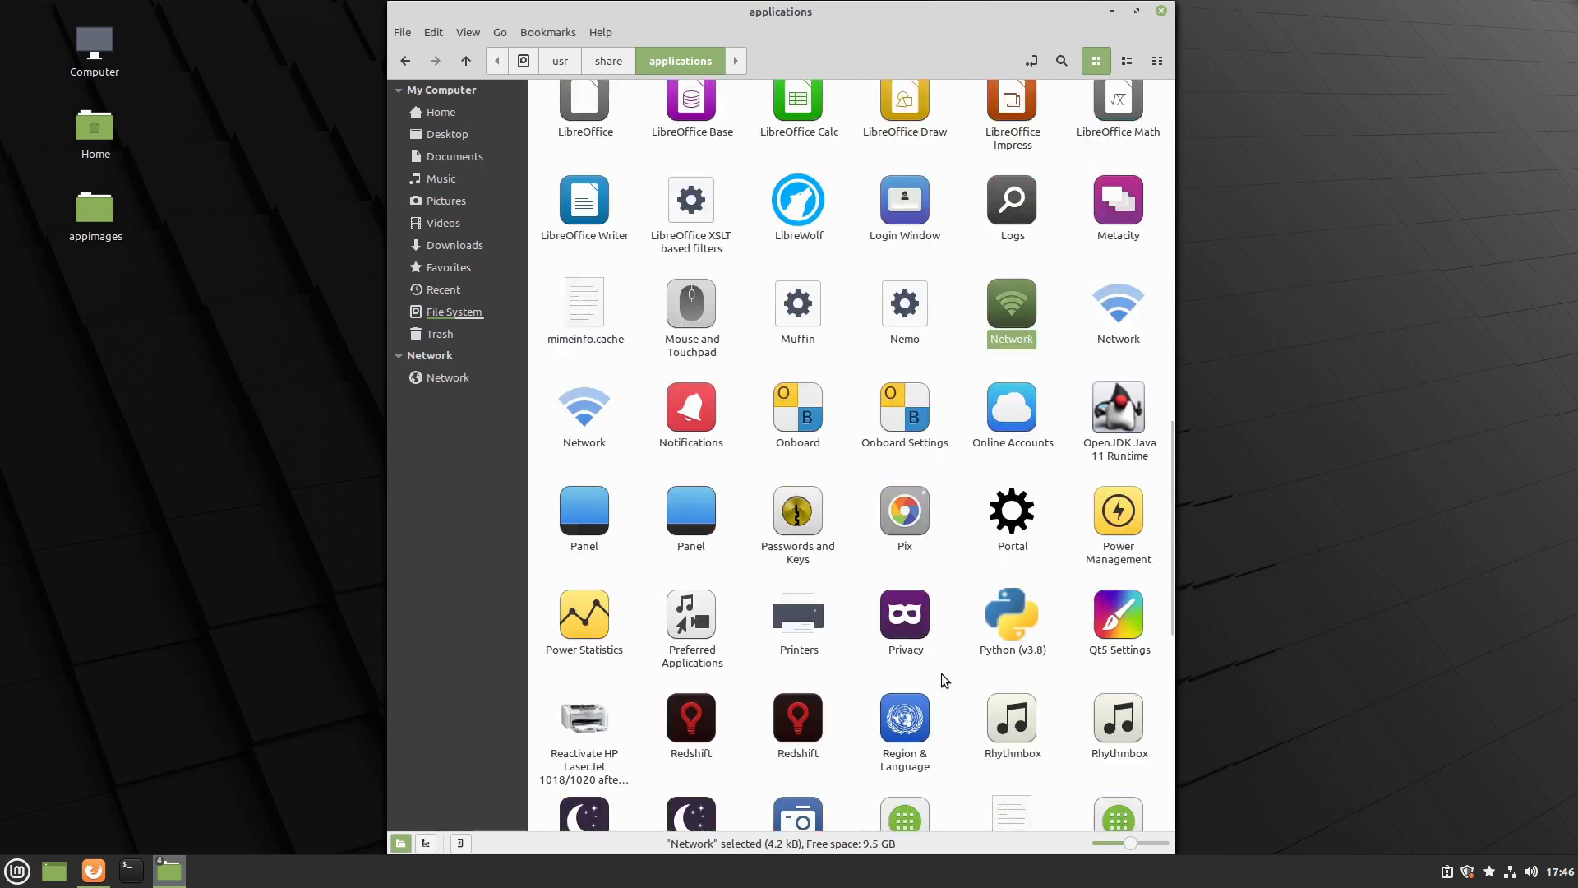
scroll("down", 3)
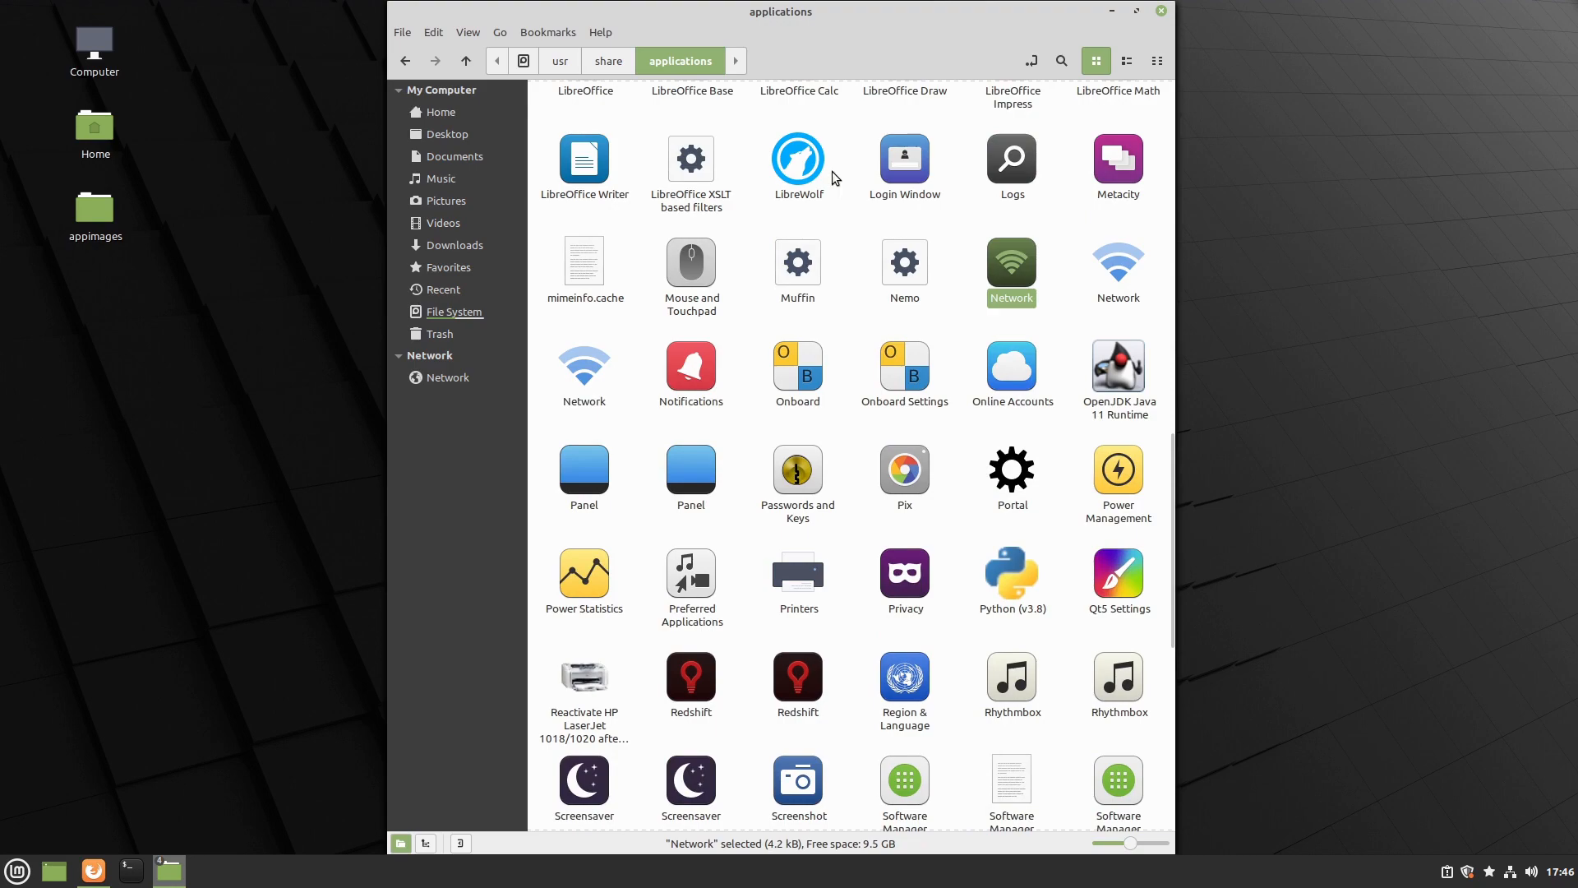
left_click(798, 161)
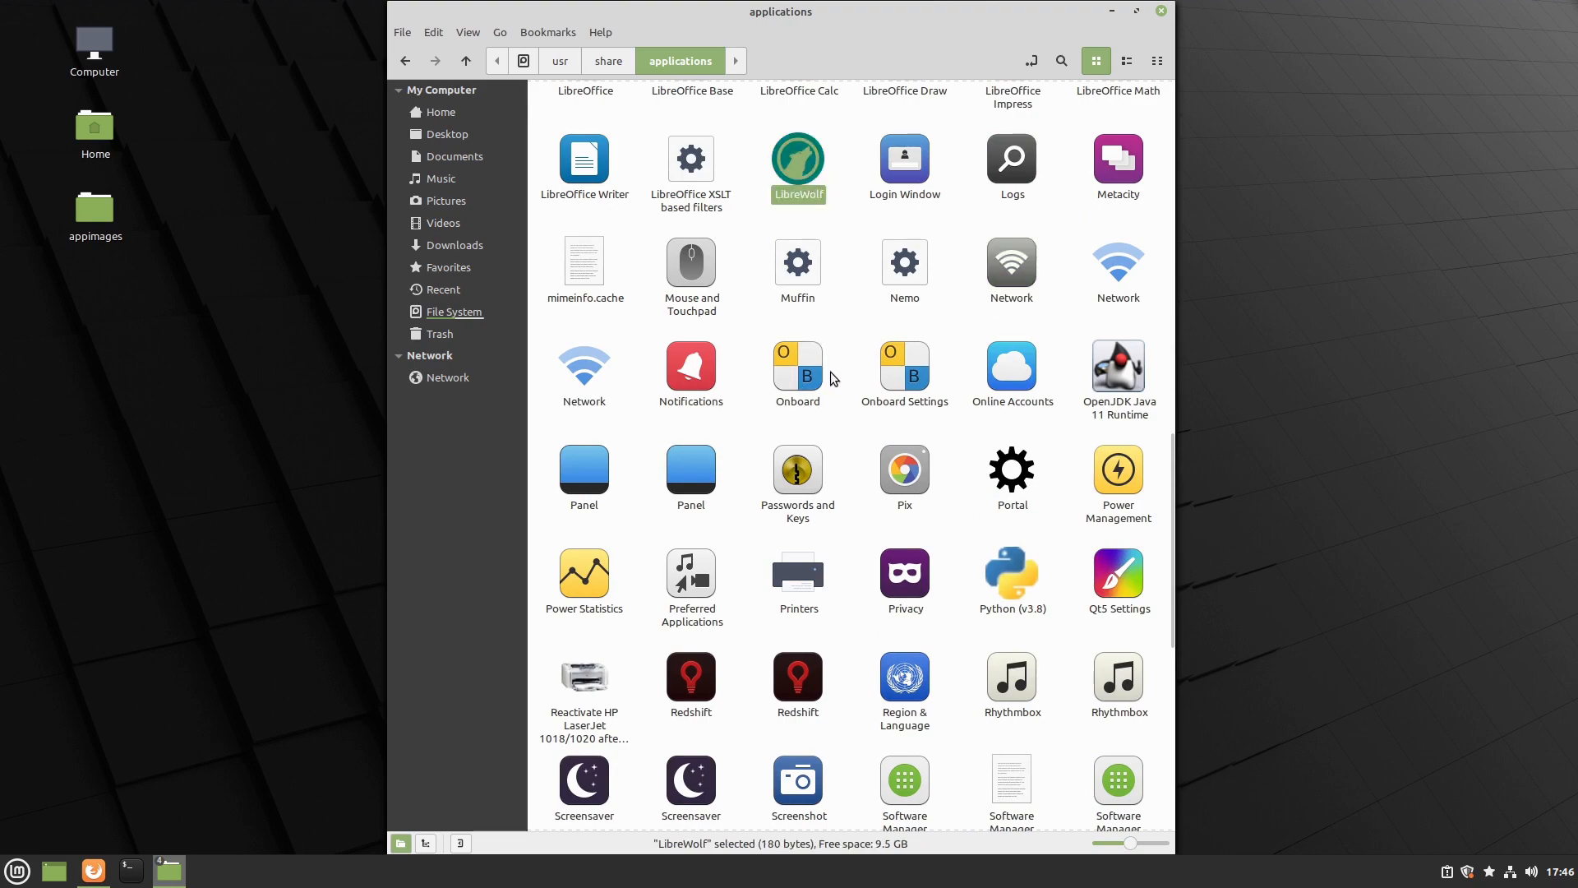
View librewolf.desktop read-only in the text editor
right_click(797, 313)
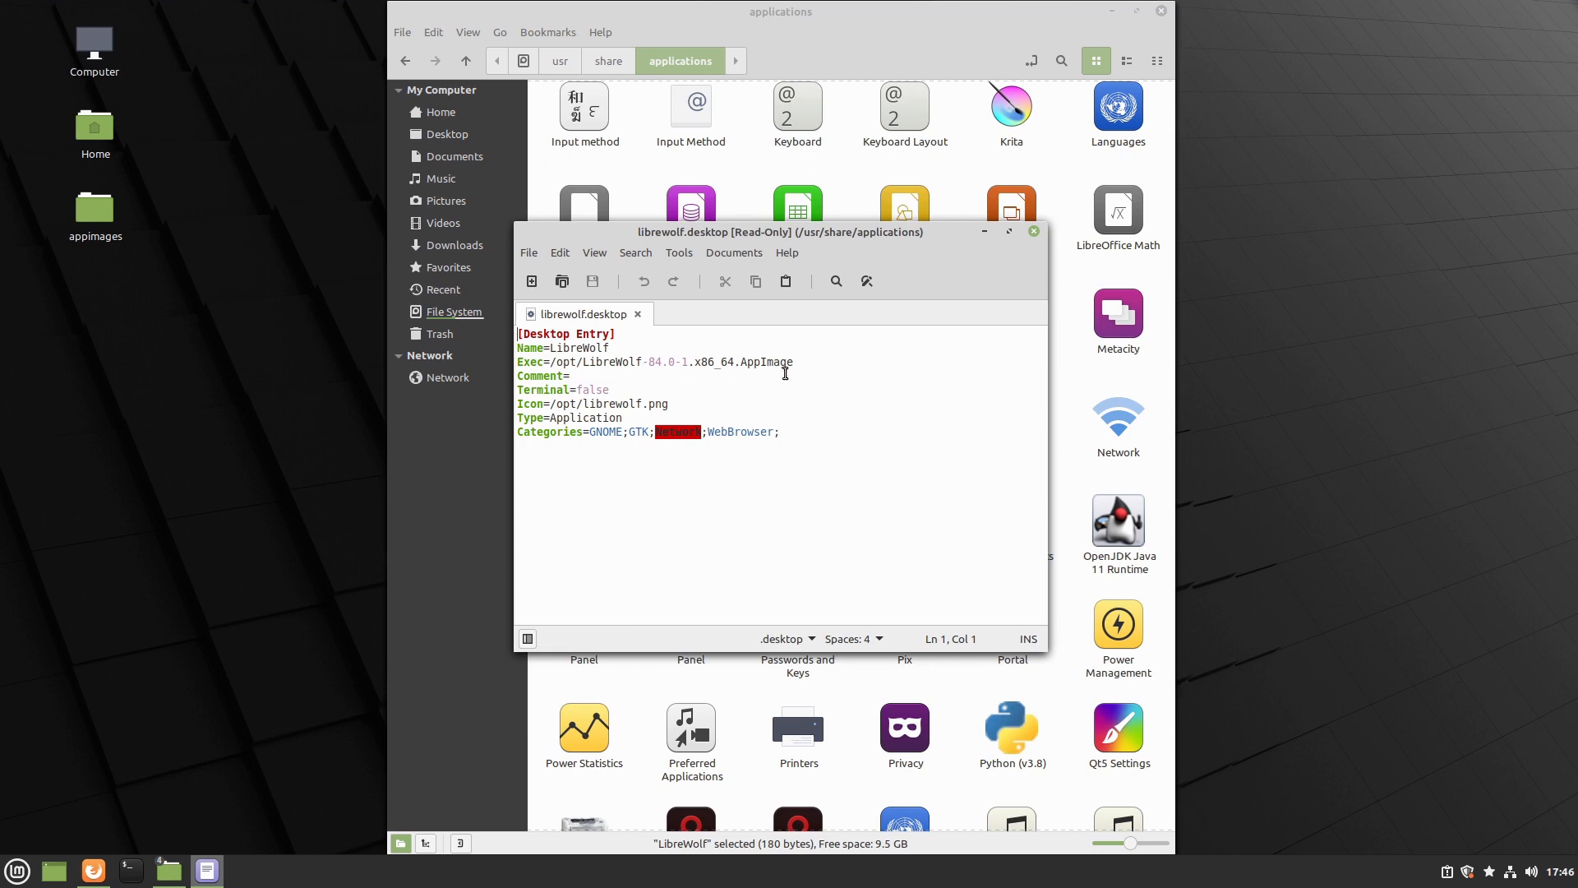
mouse_move(612, 393)
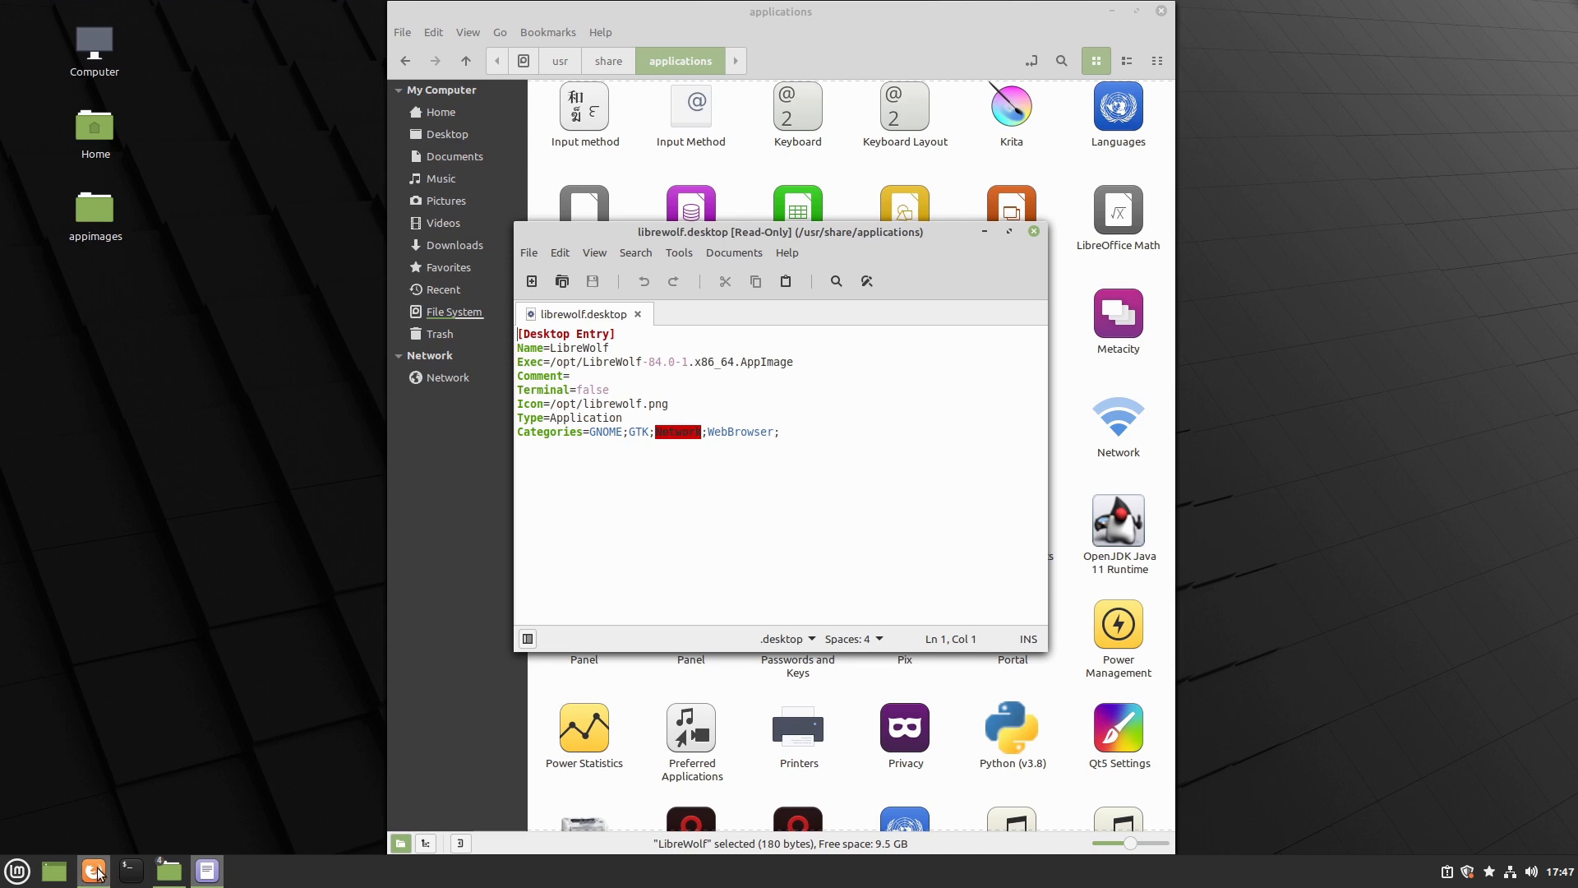
Switch to Firefox and read the freedesktop Main Categories table
left_click(92, 871)
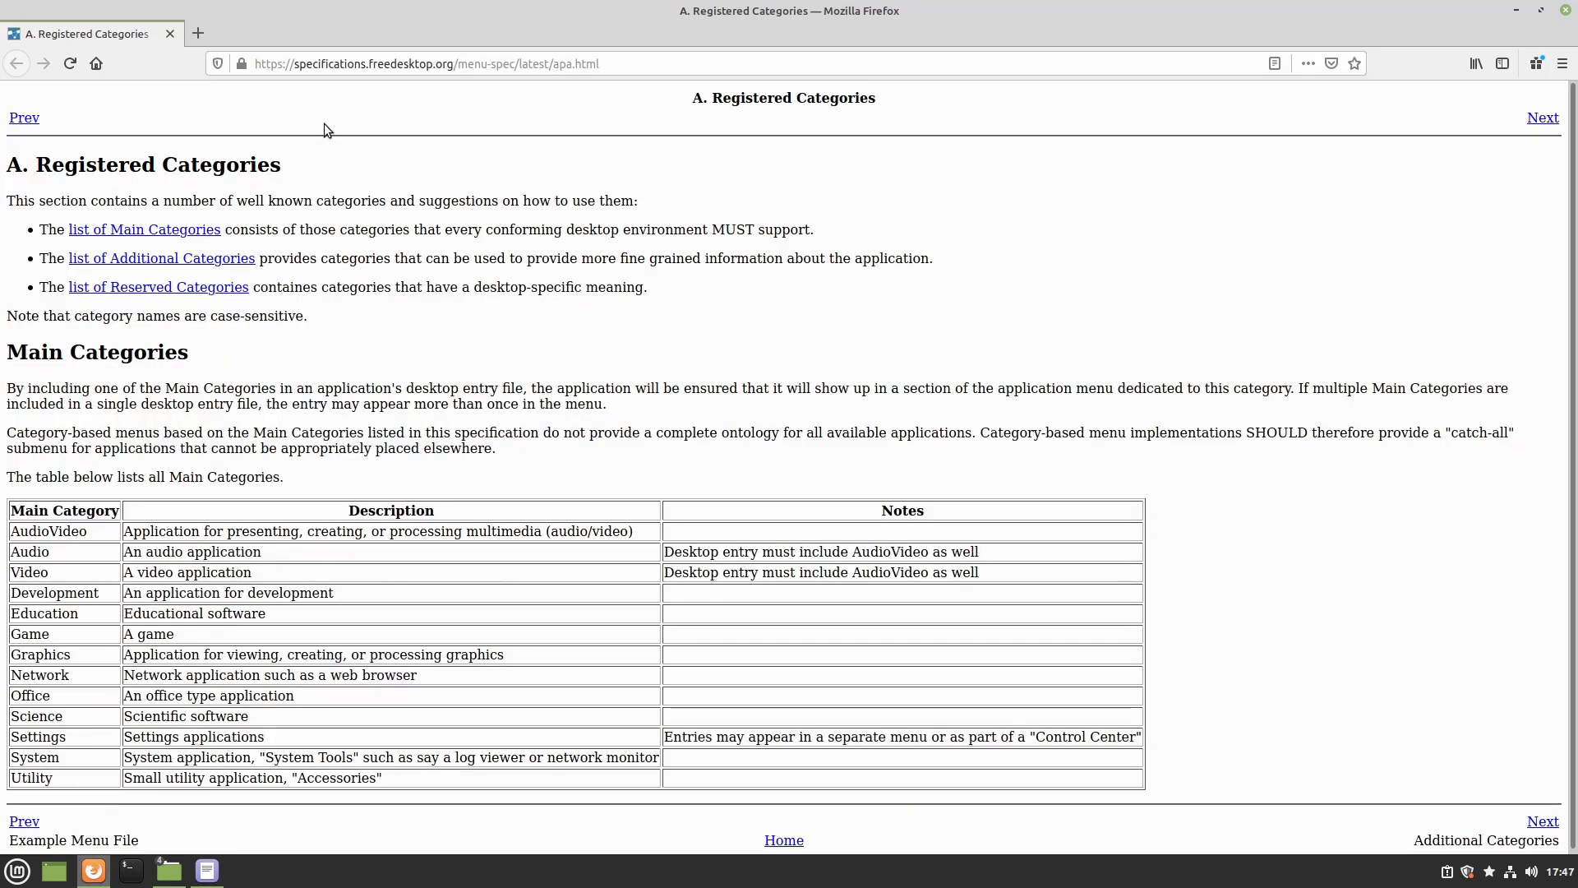
mouse_move(408, 107)
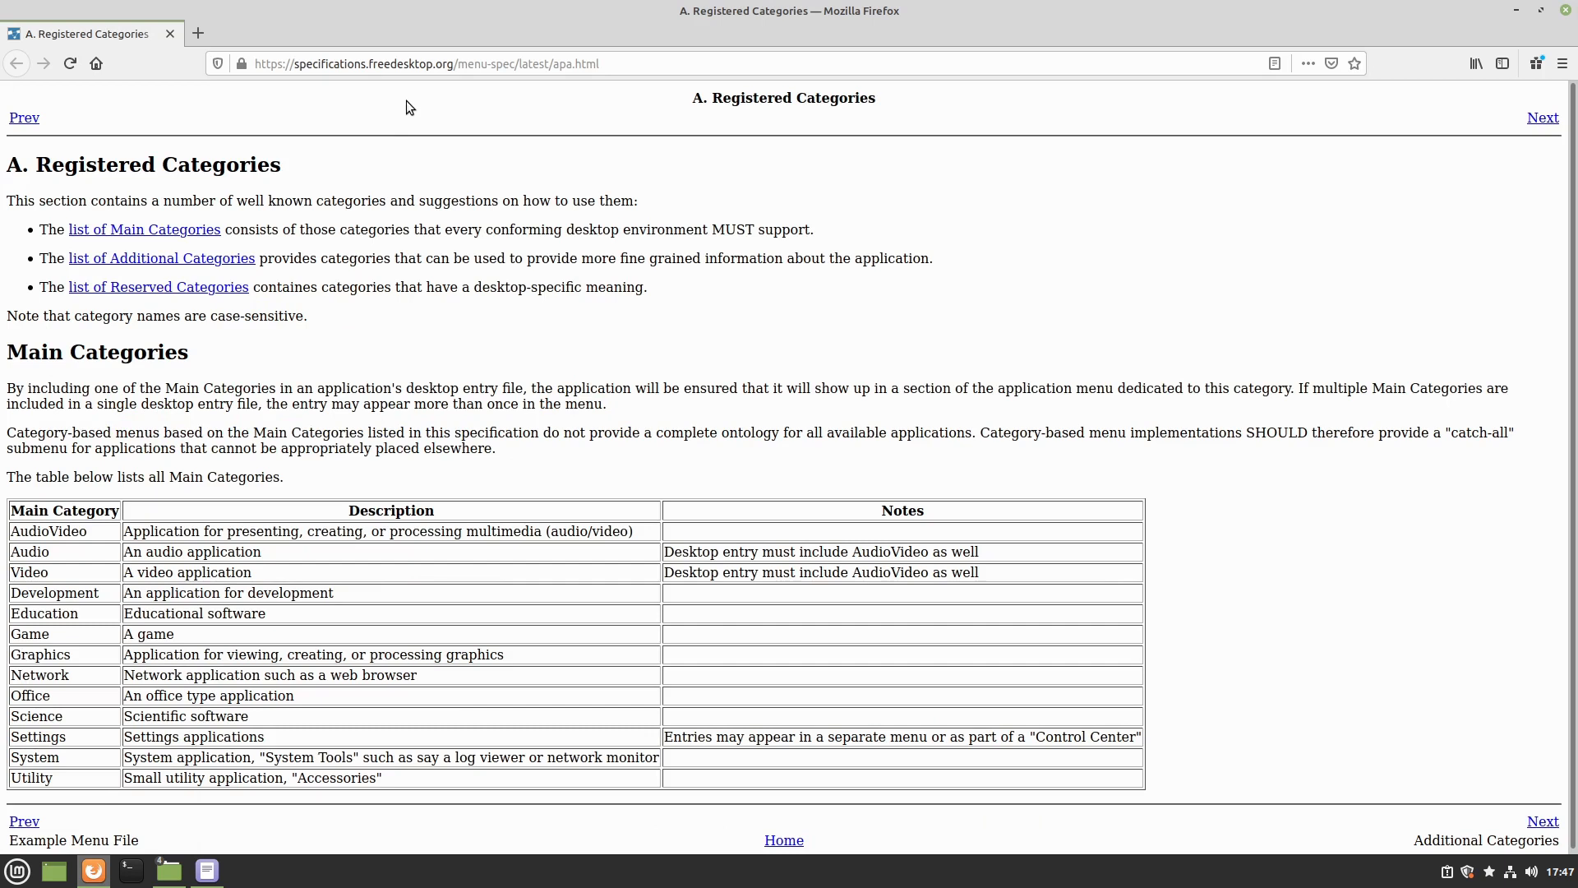
mouse_move(526, 103)
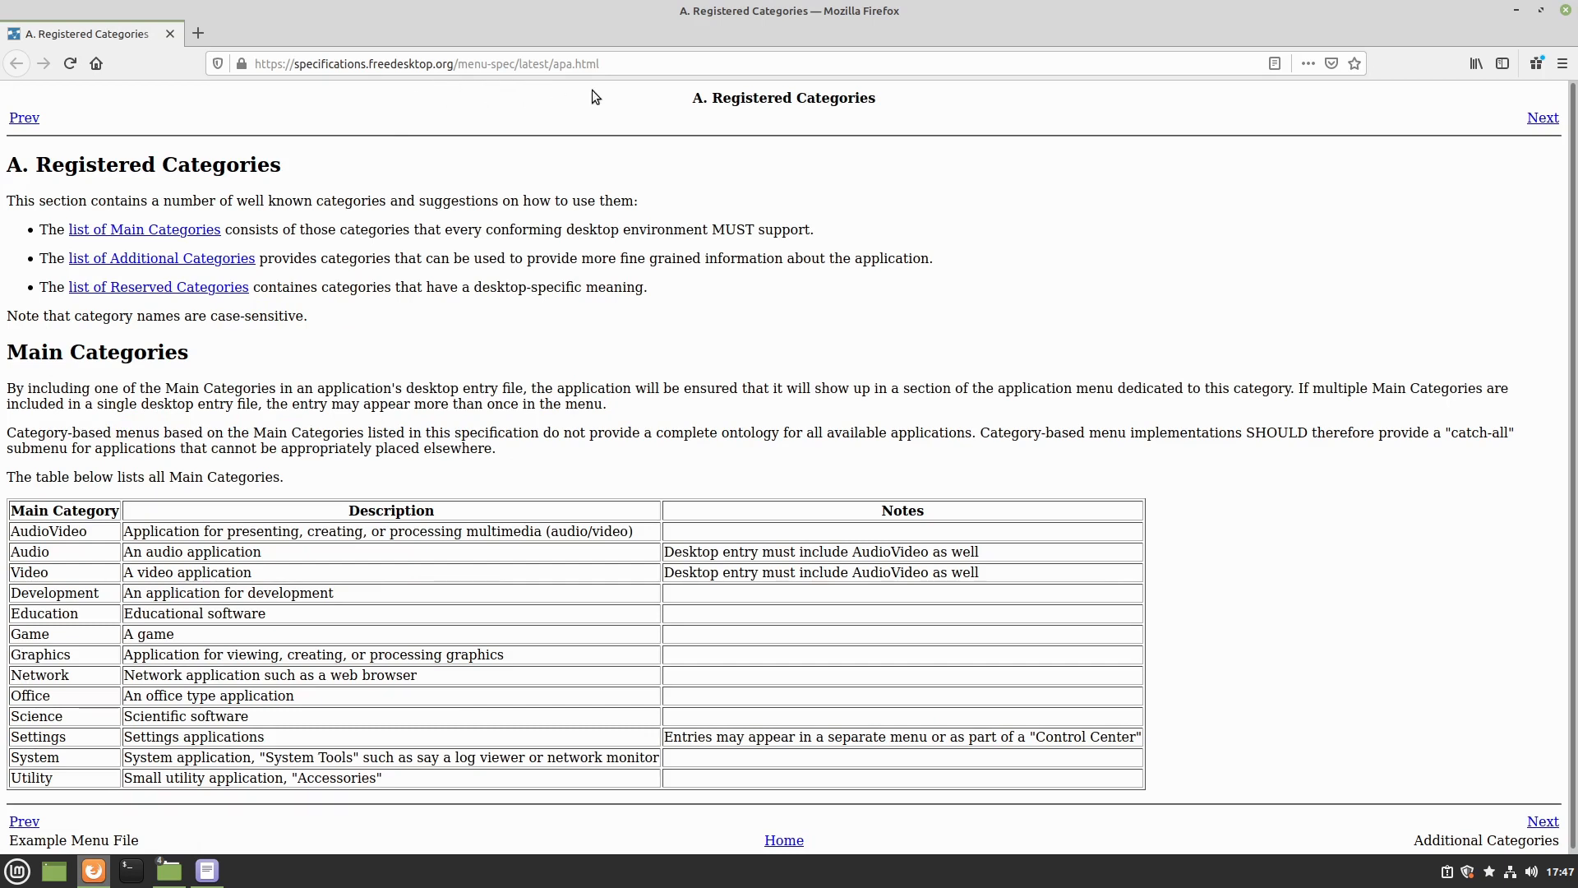
mouse_move(697, 212)
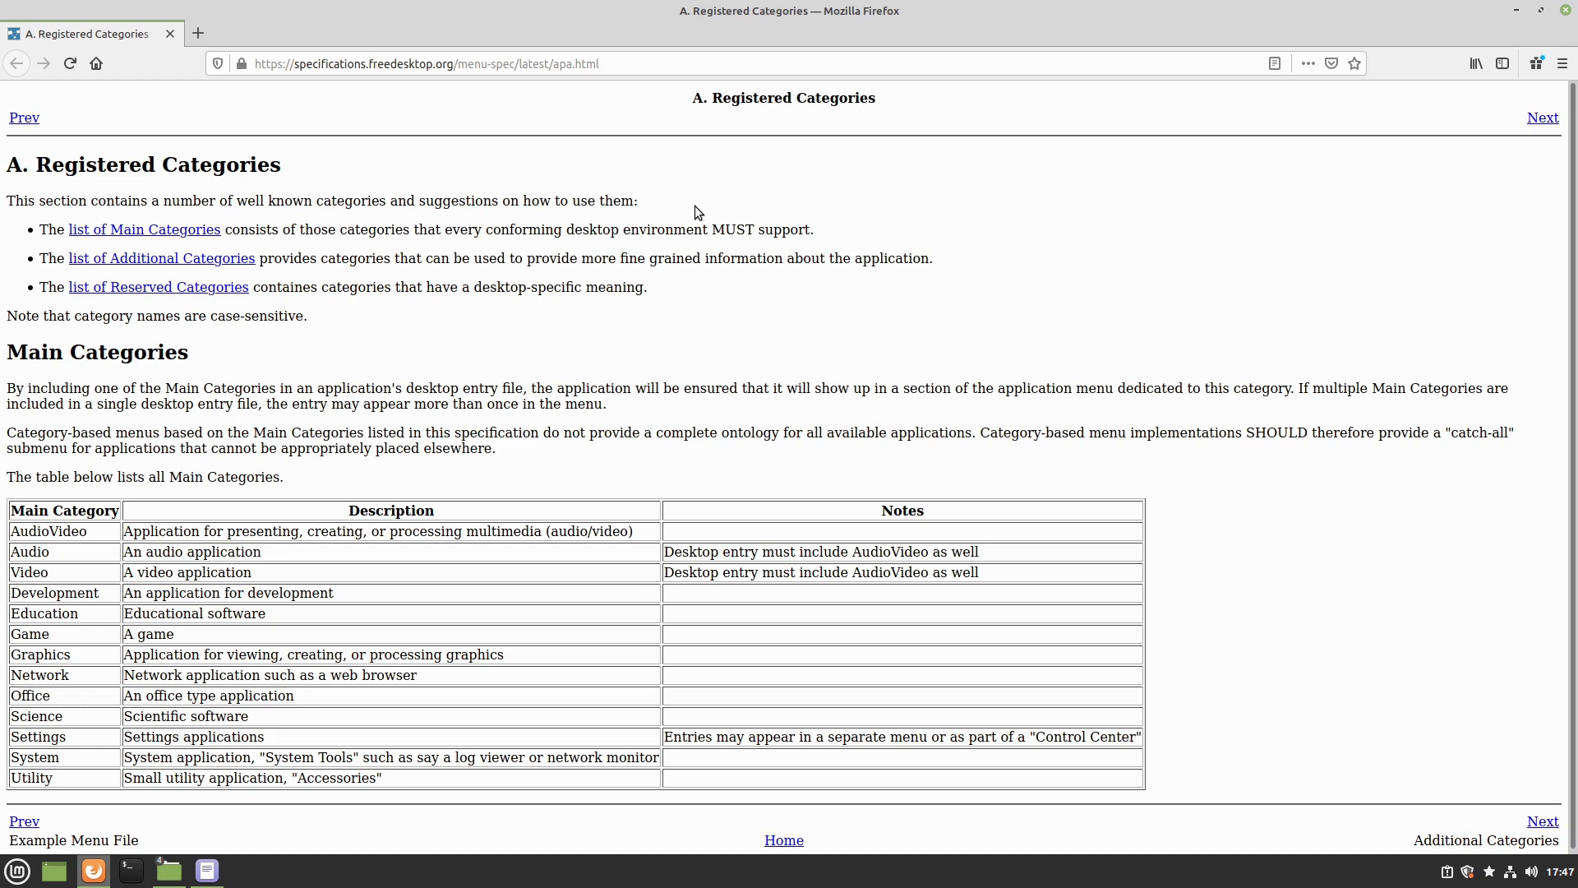
scroll("down", 3)
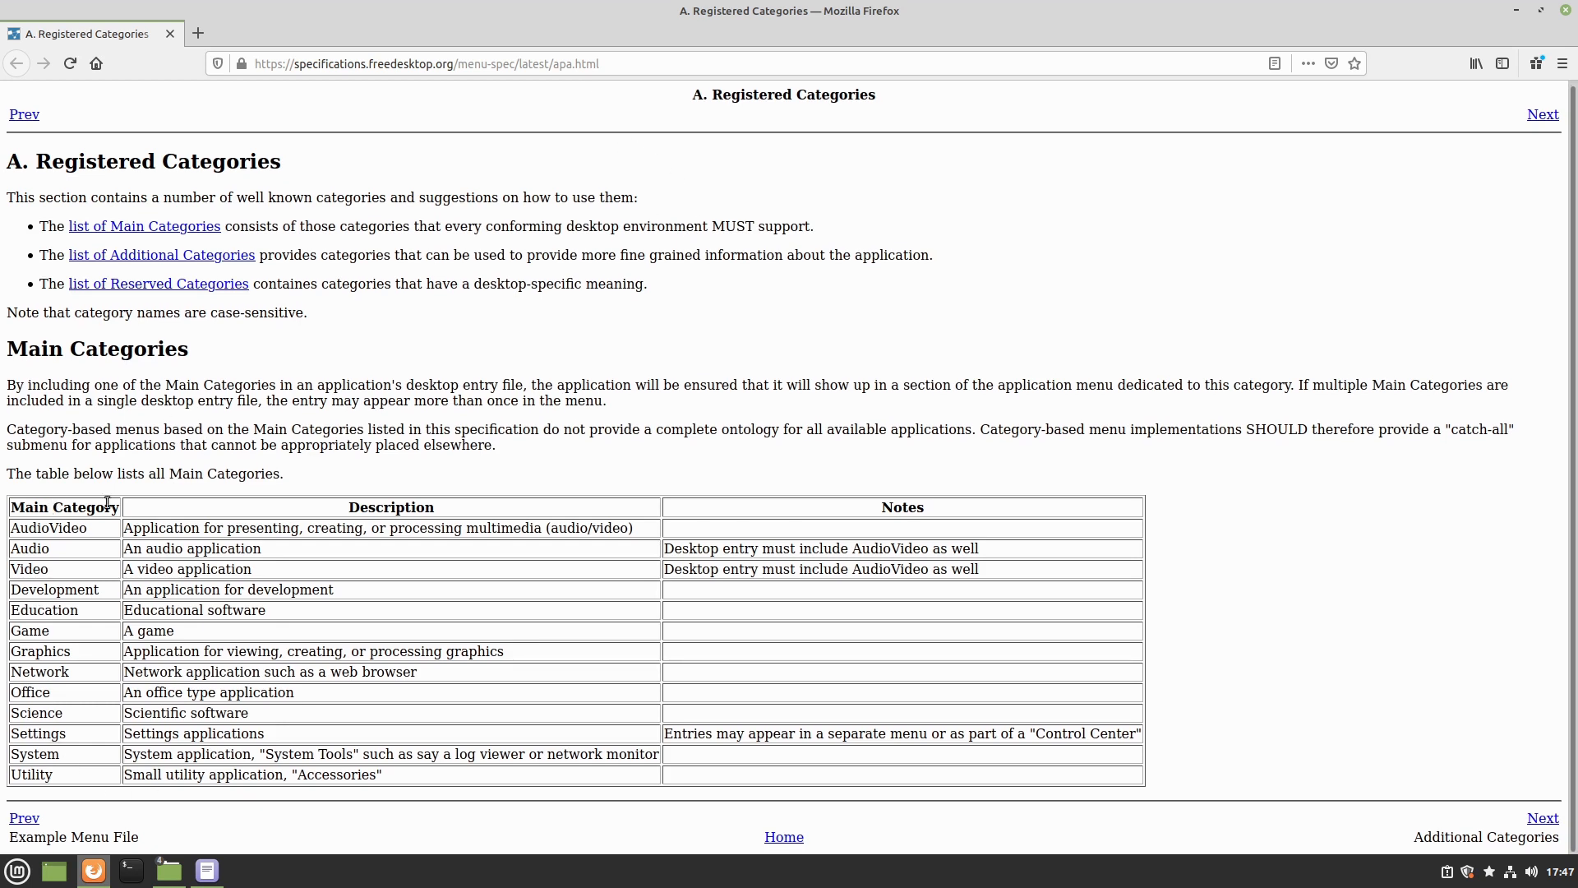
mouse_move(86, 746)
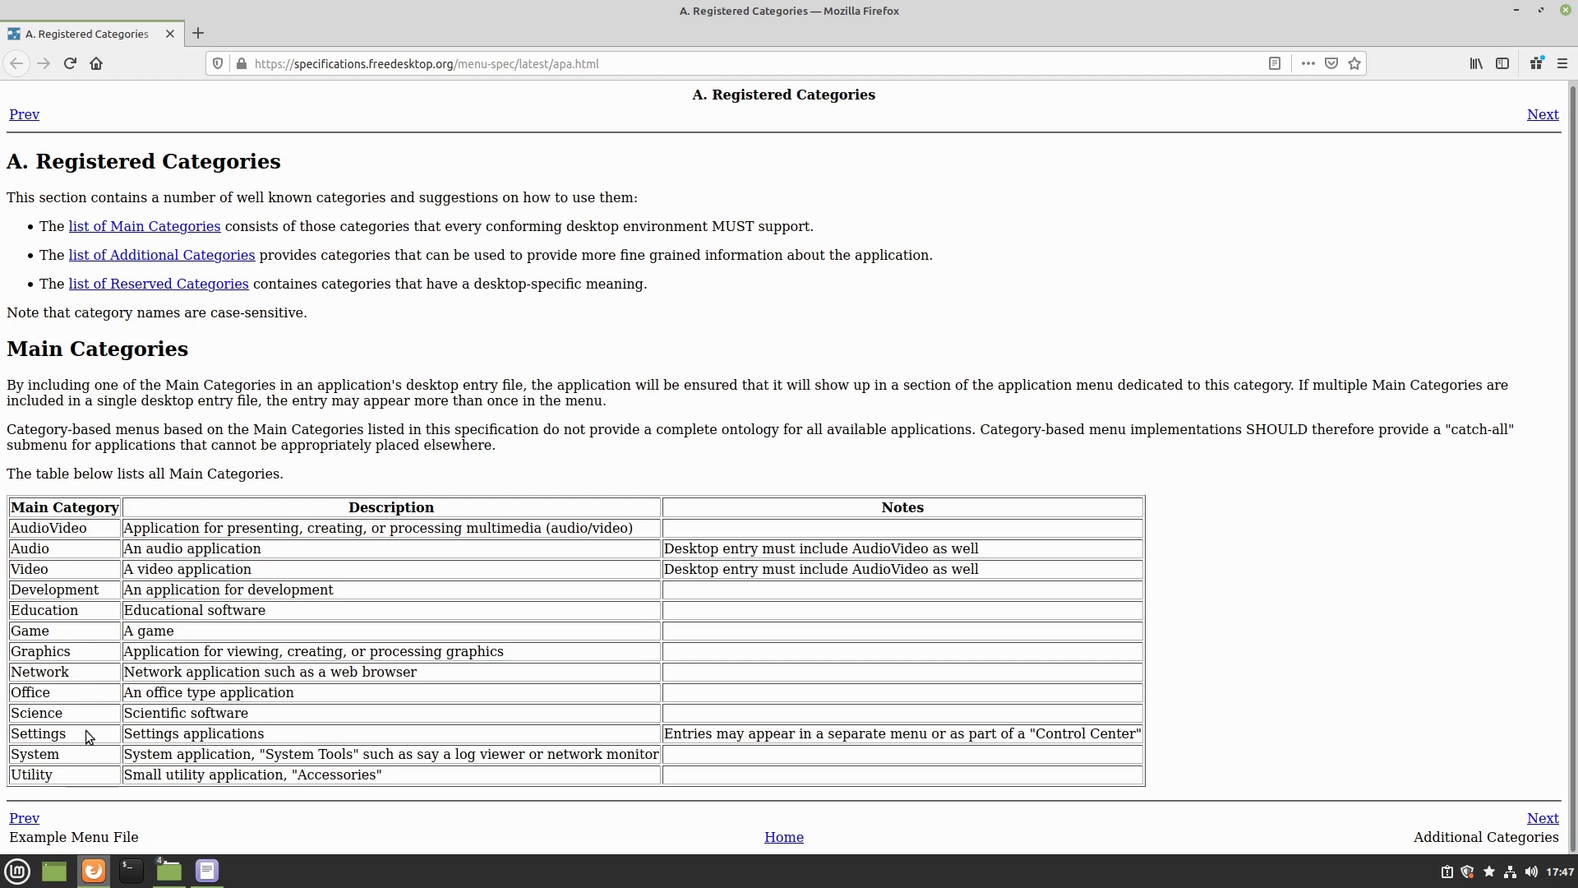
mouse_move(43, 546)
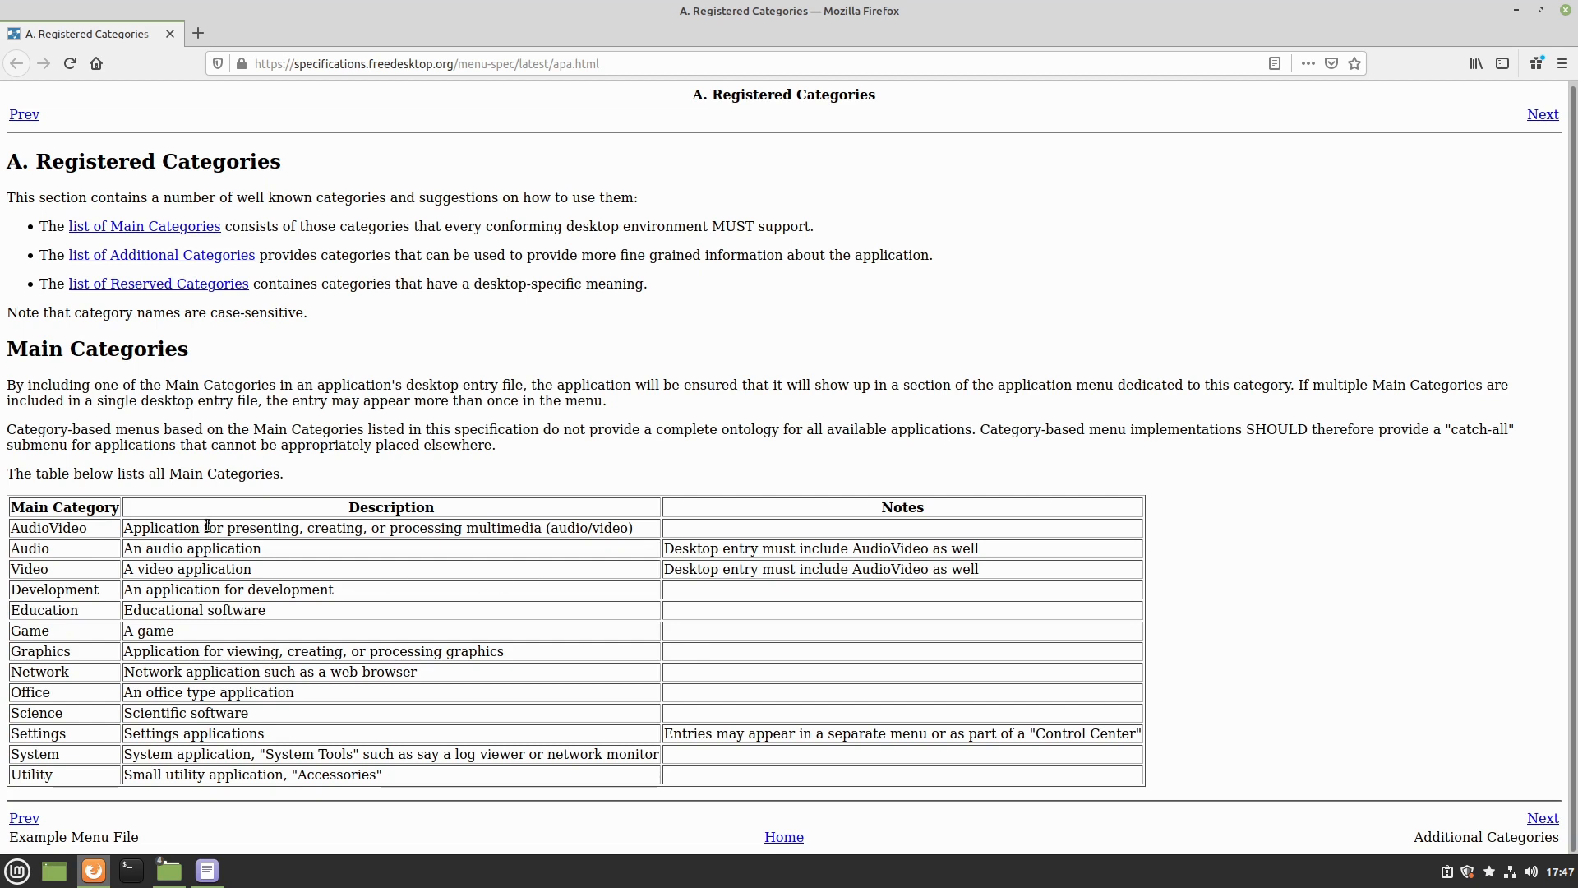
mouse_move(72, 581)
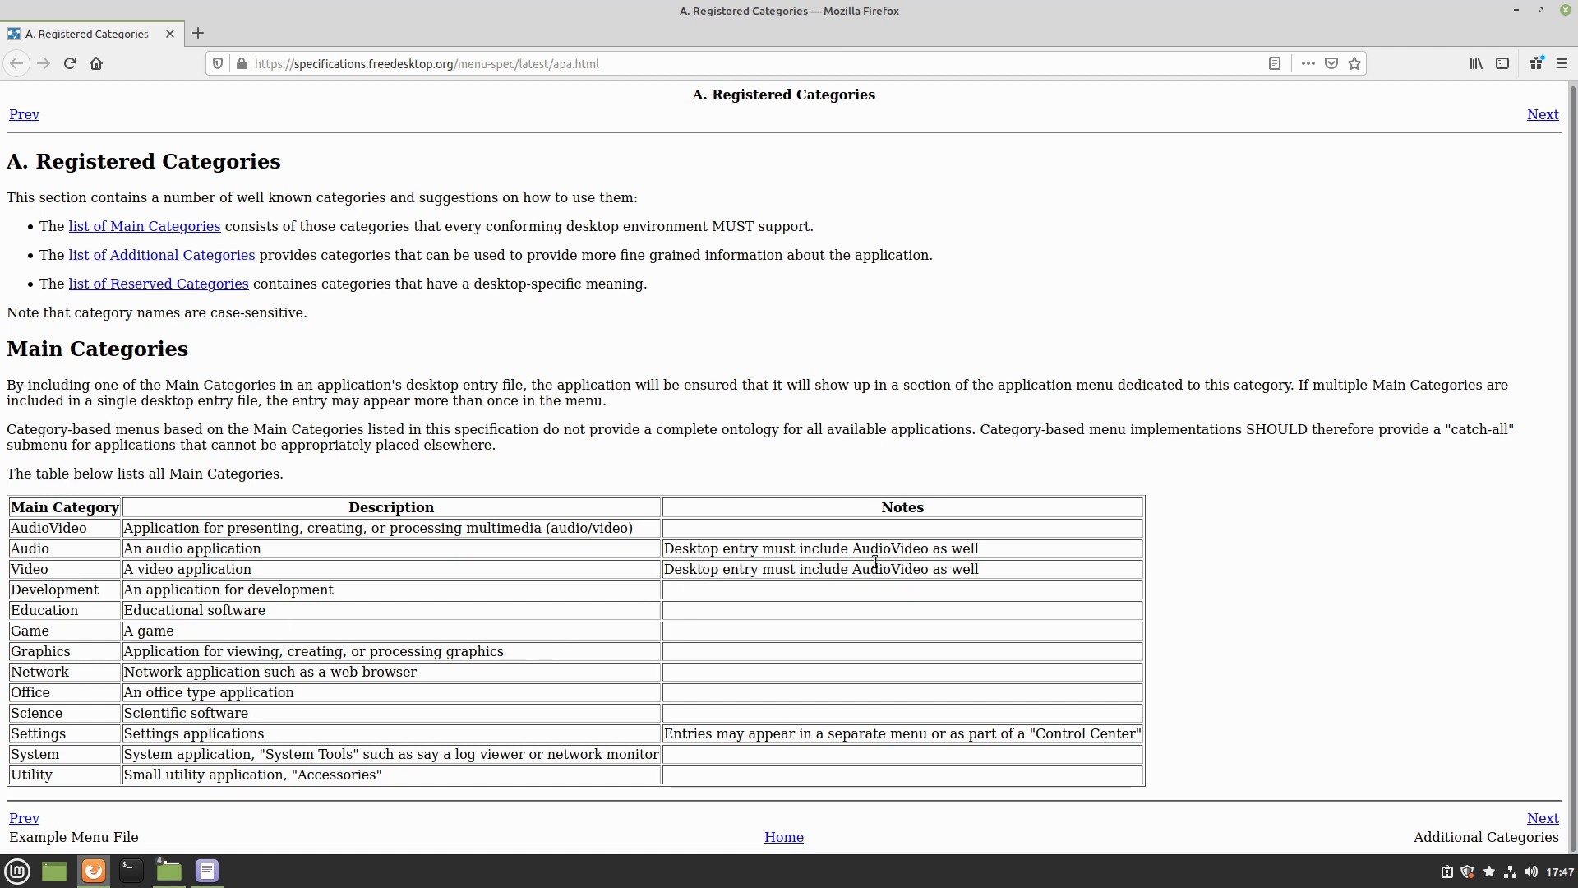
mouse_move(905, 587)
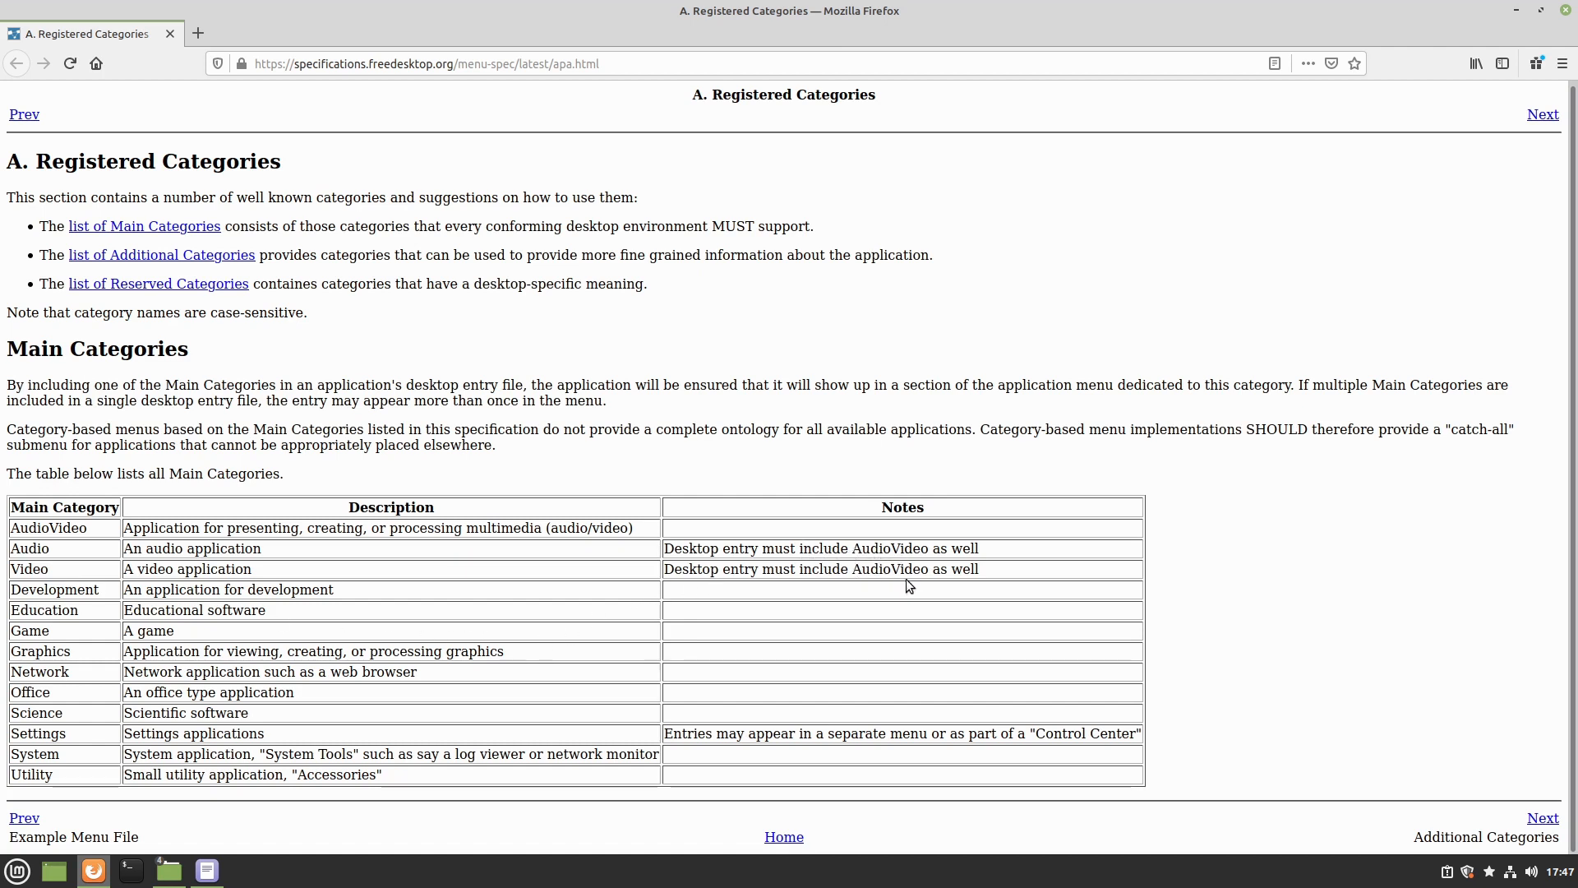
mouse_move(402, 544)
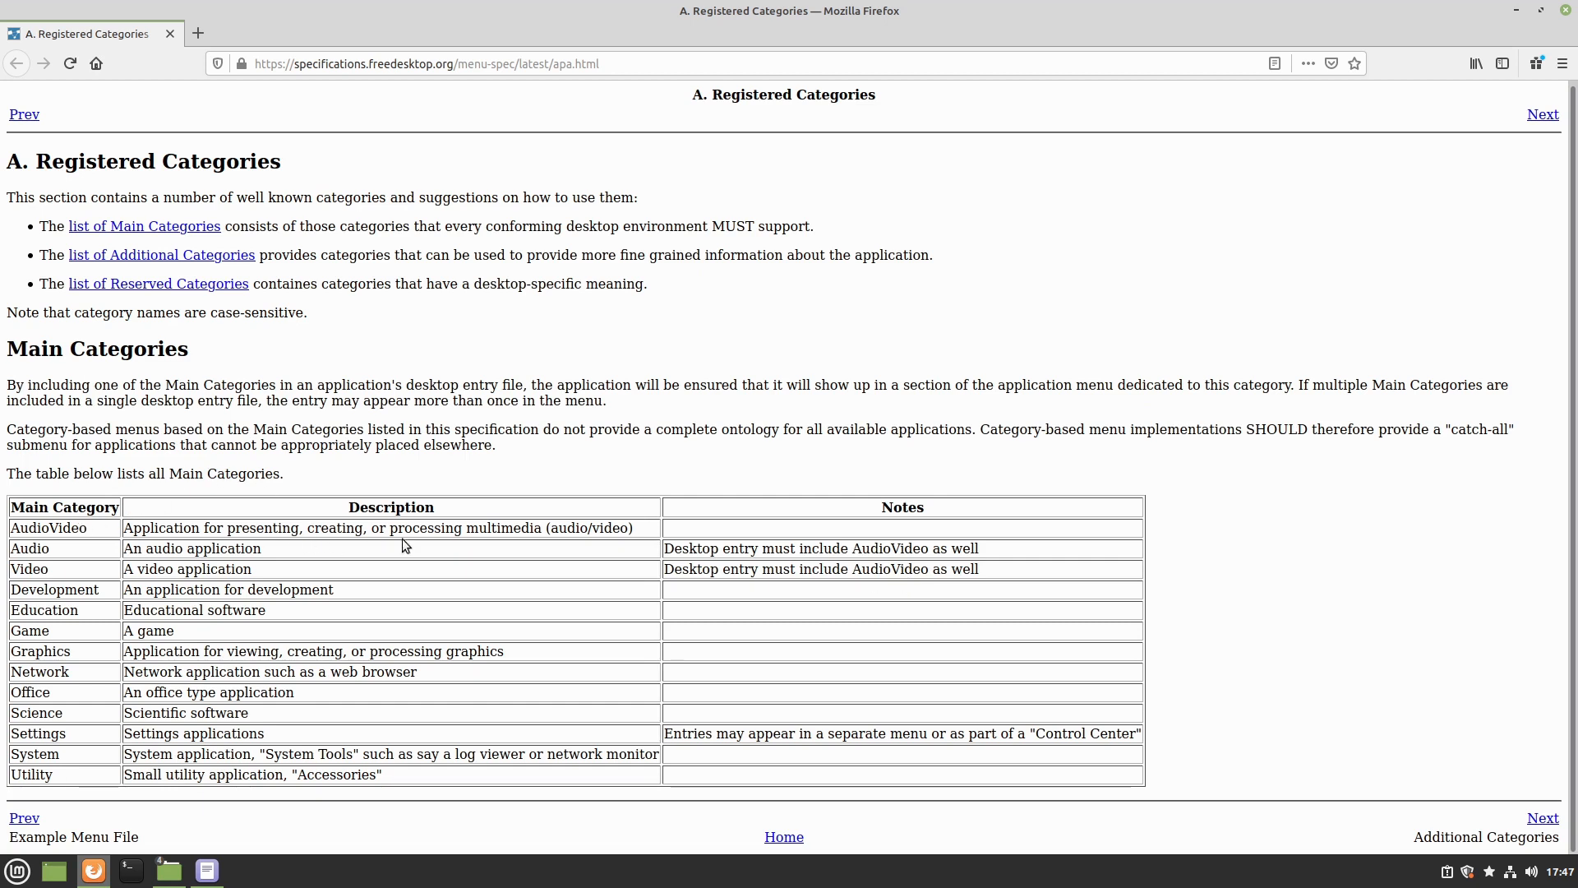
mouse_move(46, 585)
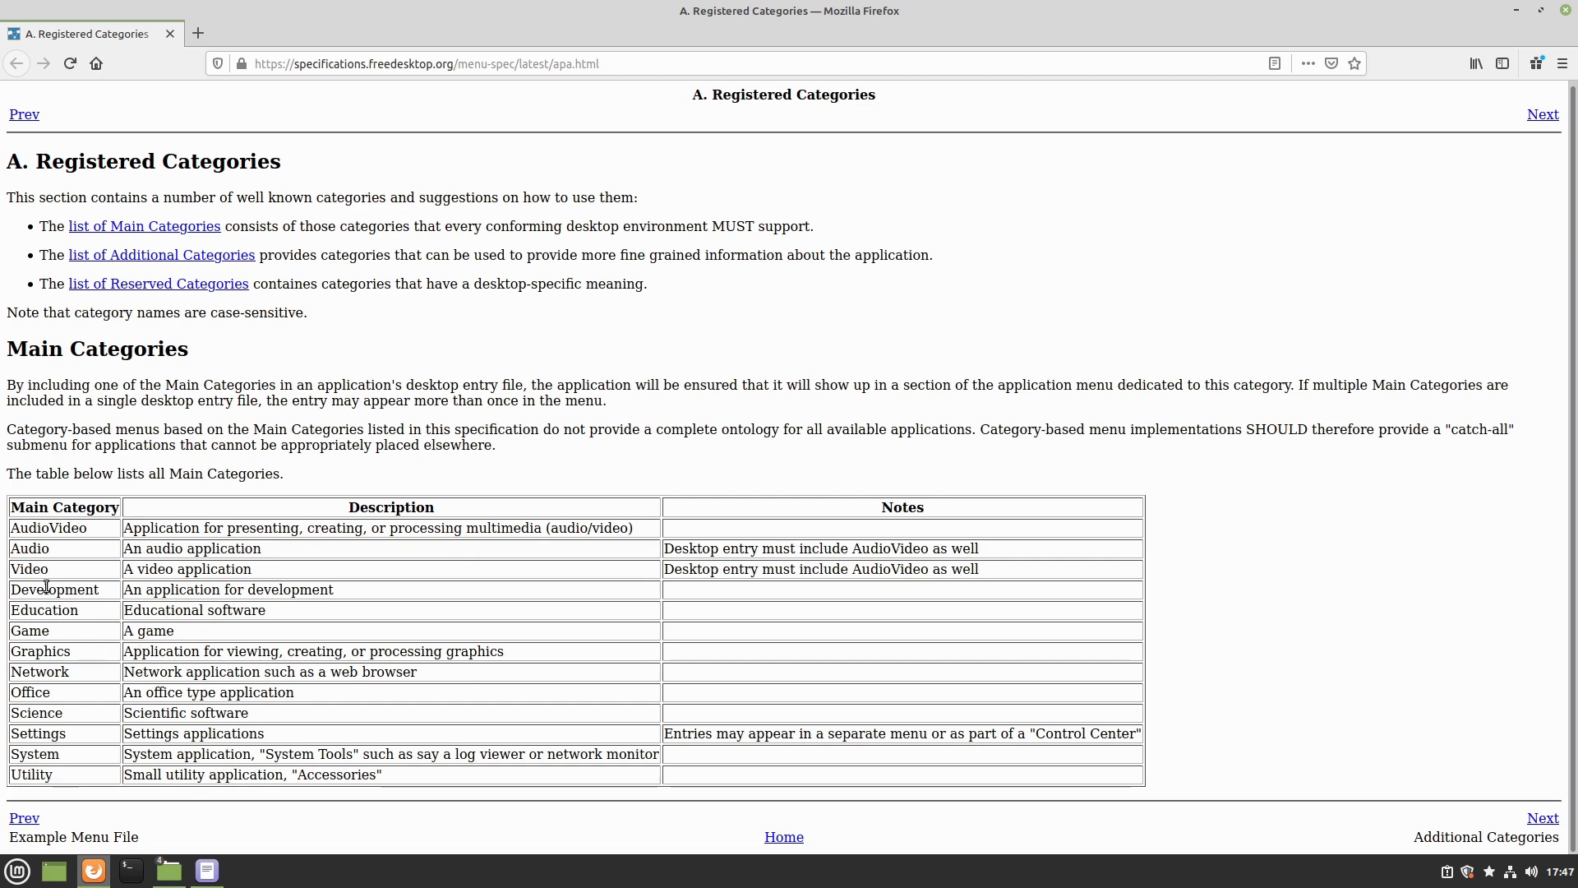
mouse_move(324, 652)
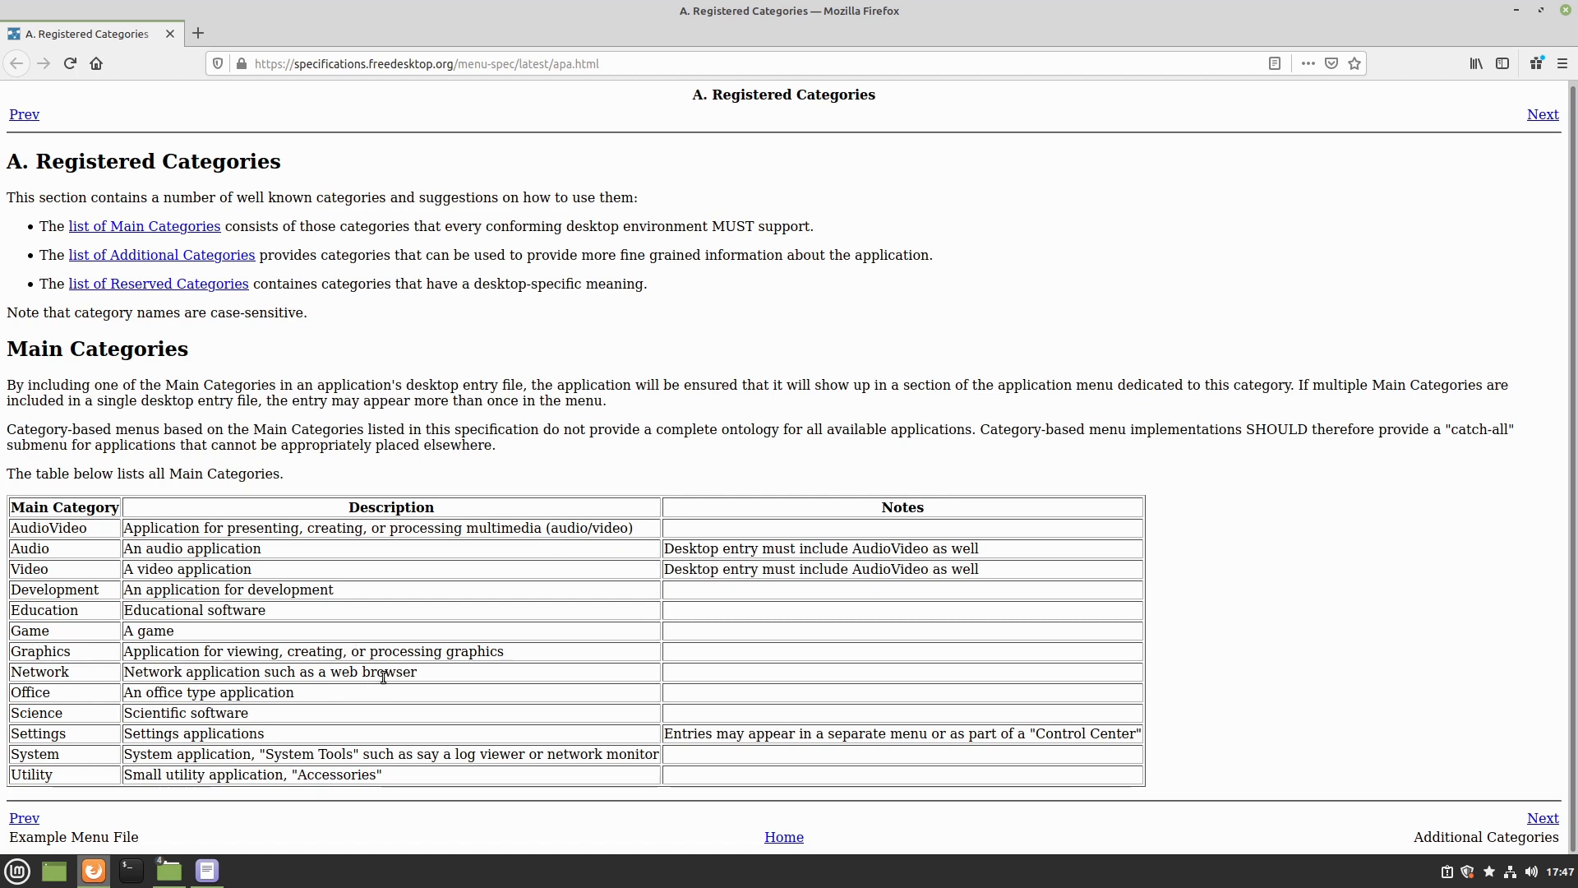
mouse_move(52, 655)
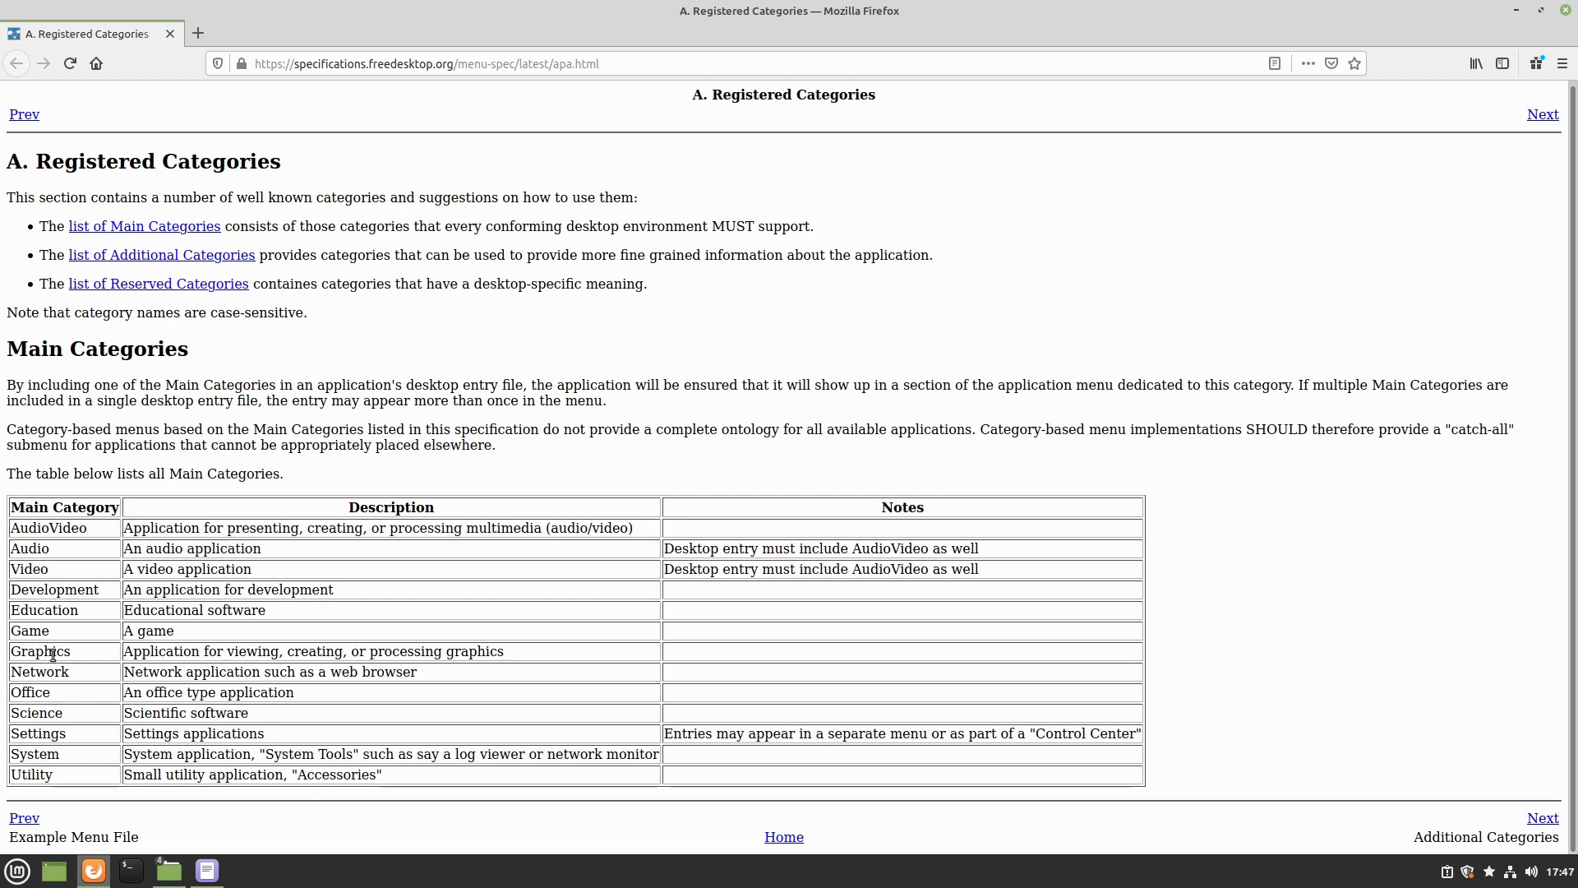
mouse_move(46, 552)
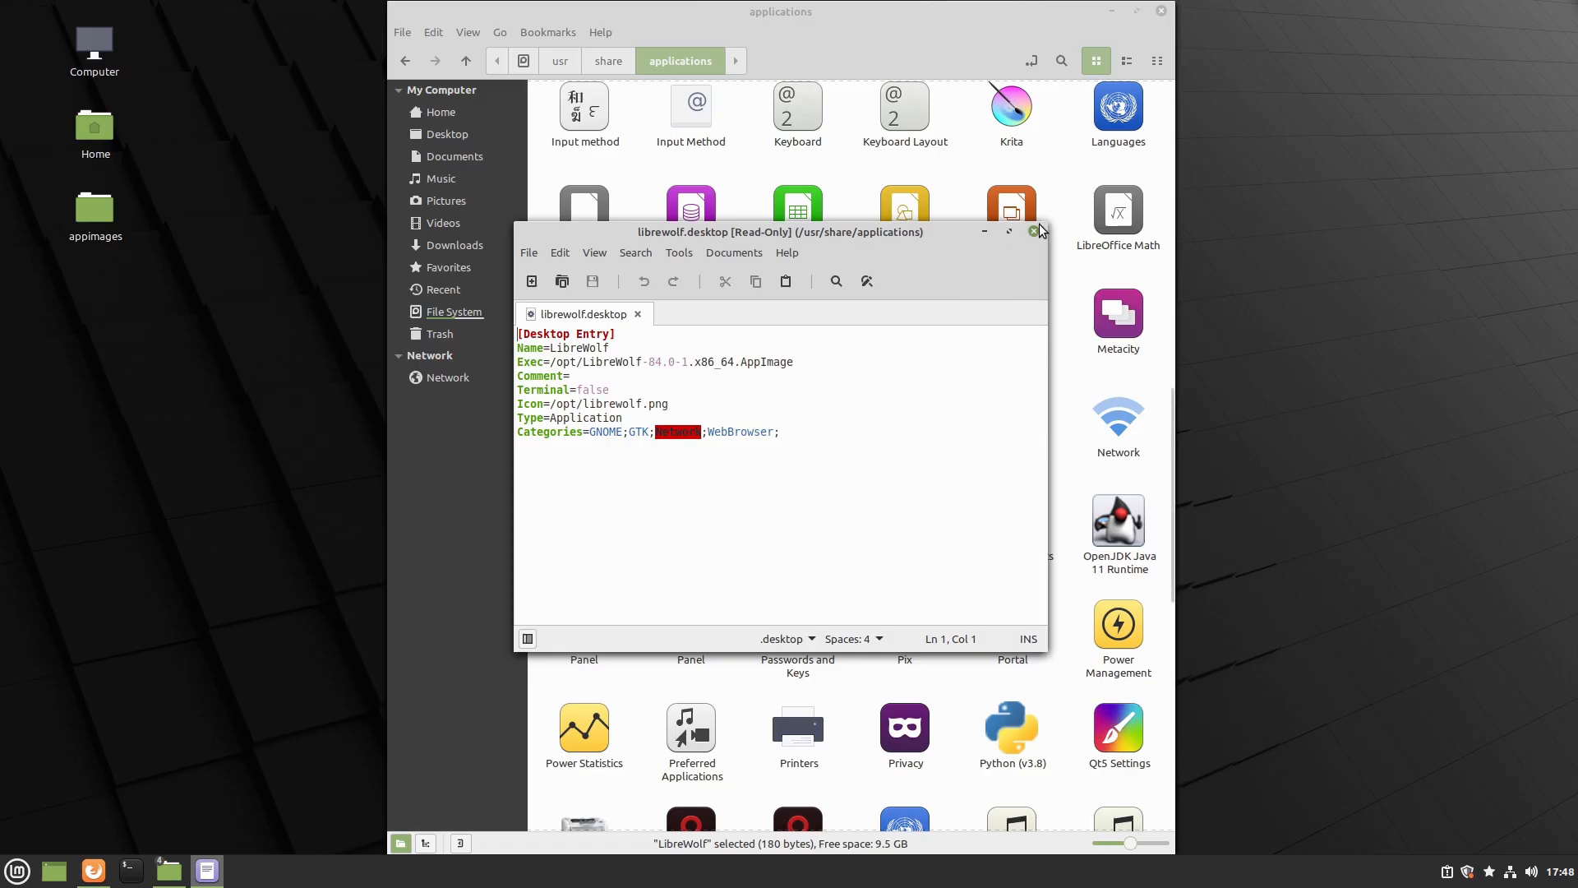
Close the LibreWolf launcher file, returning to the appimages folder in Nemo
left_click(1033, 232)
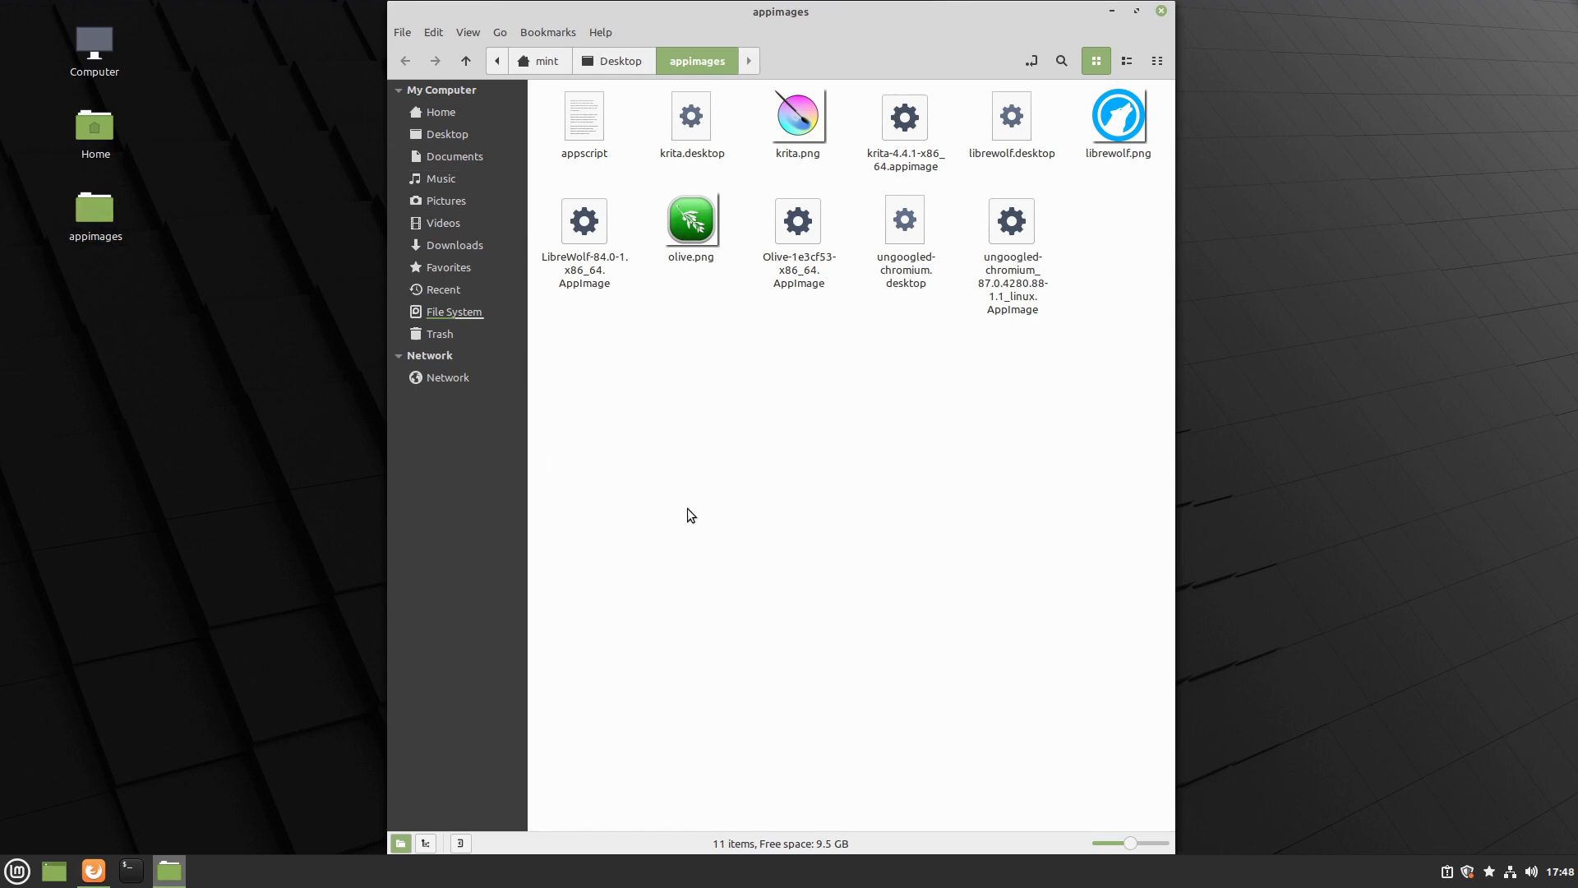
mouse_move(528, 491)
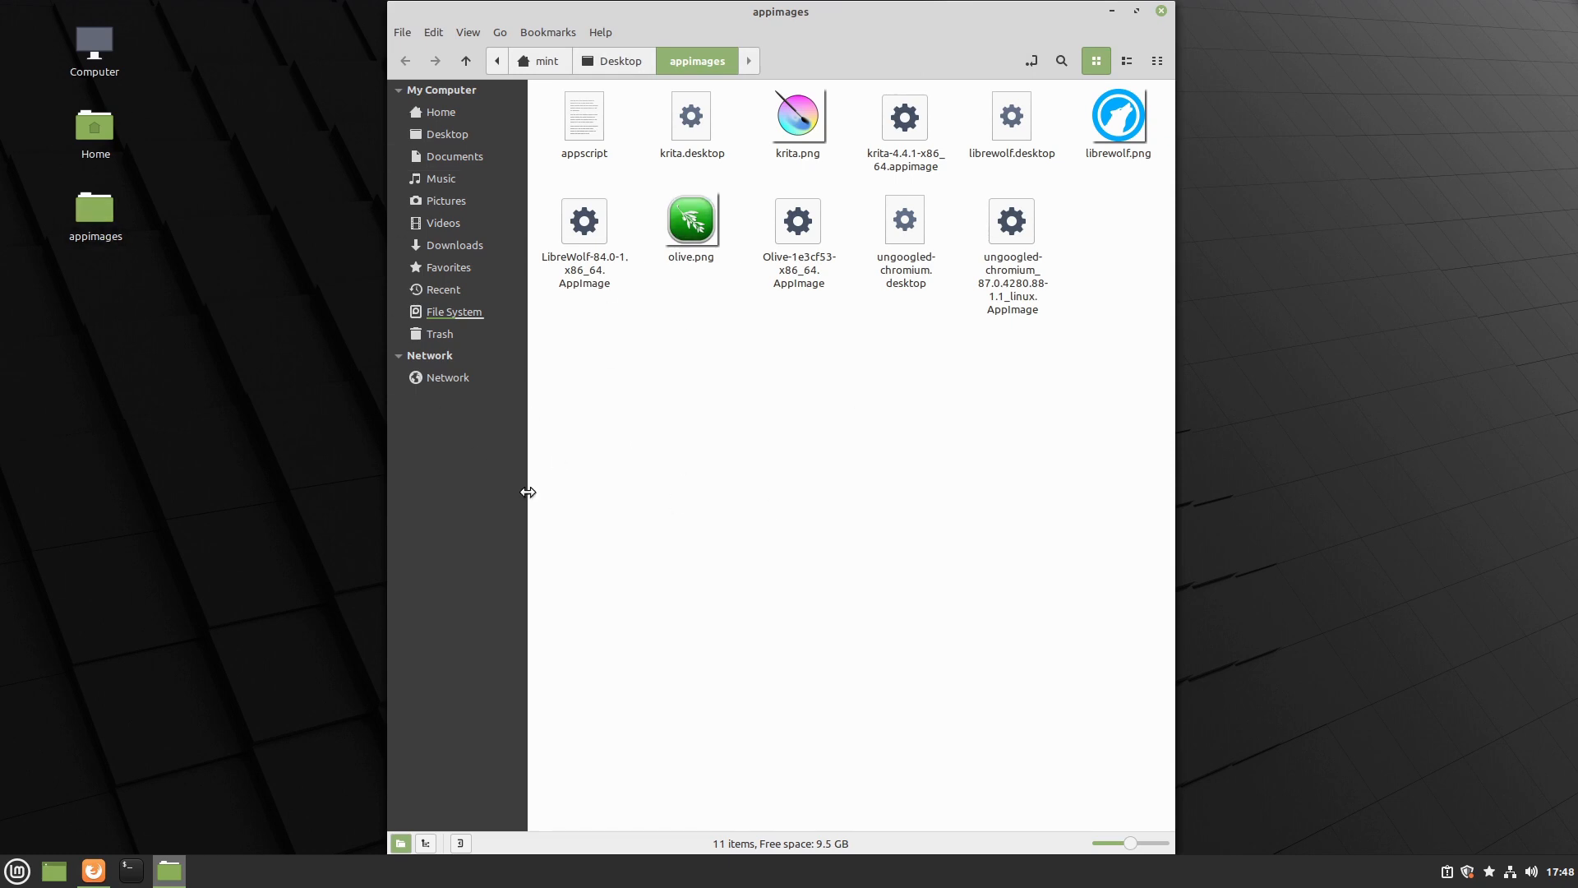
mouse_move(801, 536)
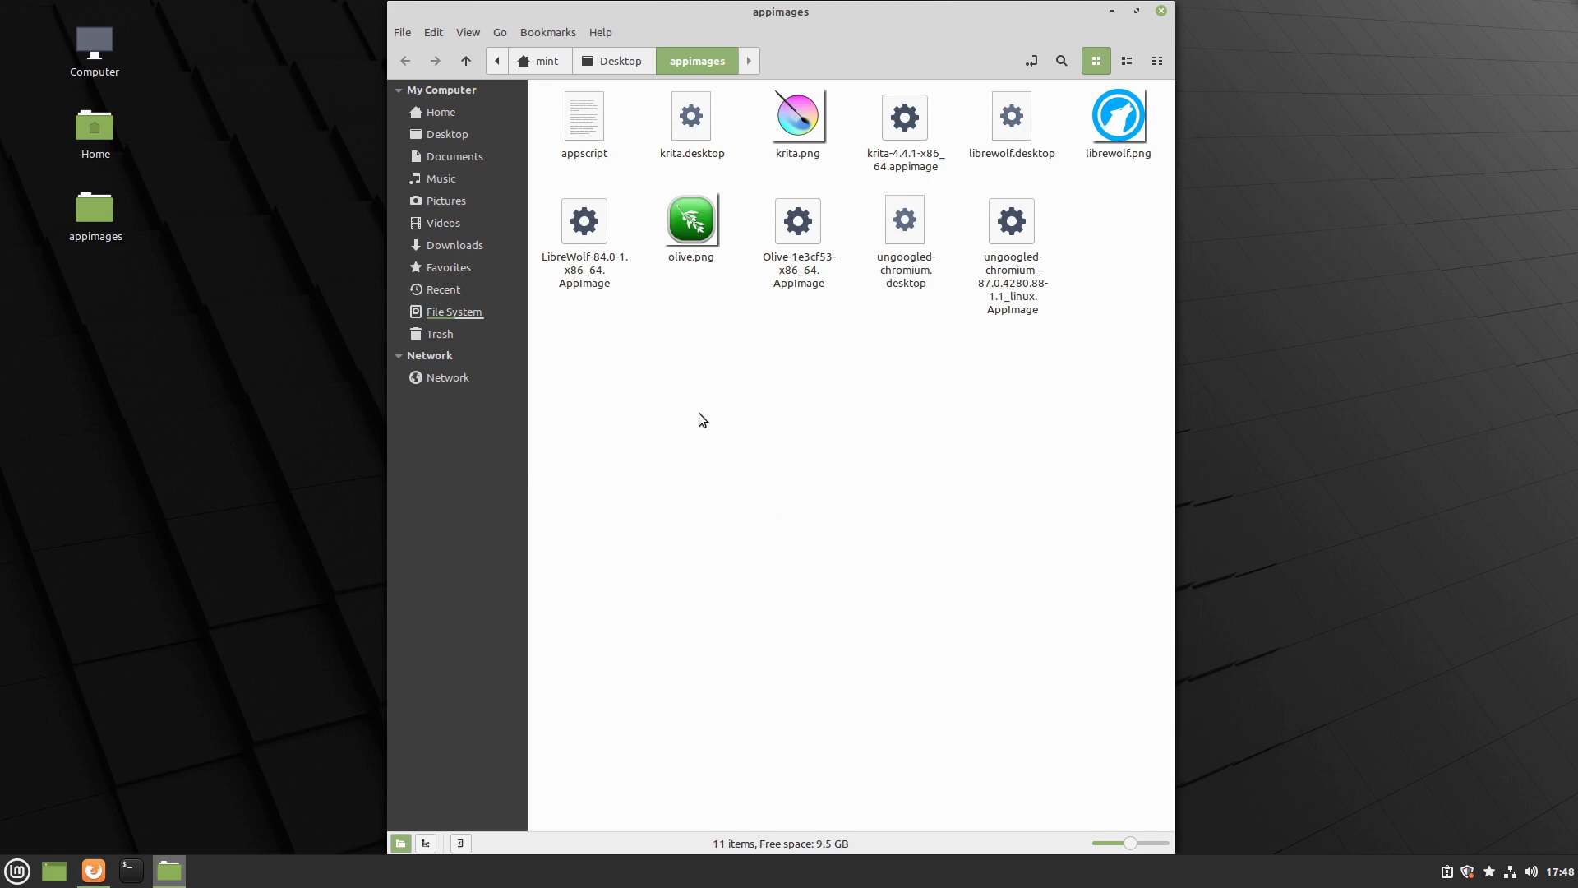
mouse_move(243, 206)
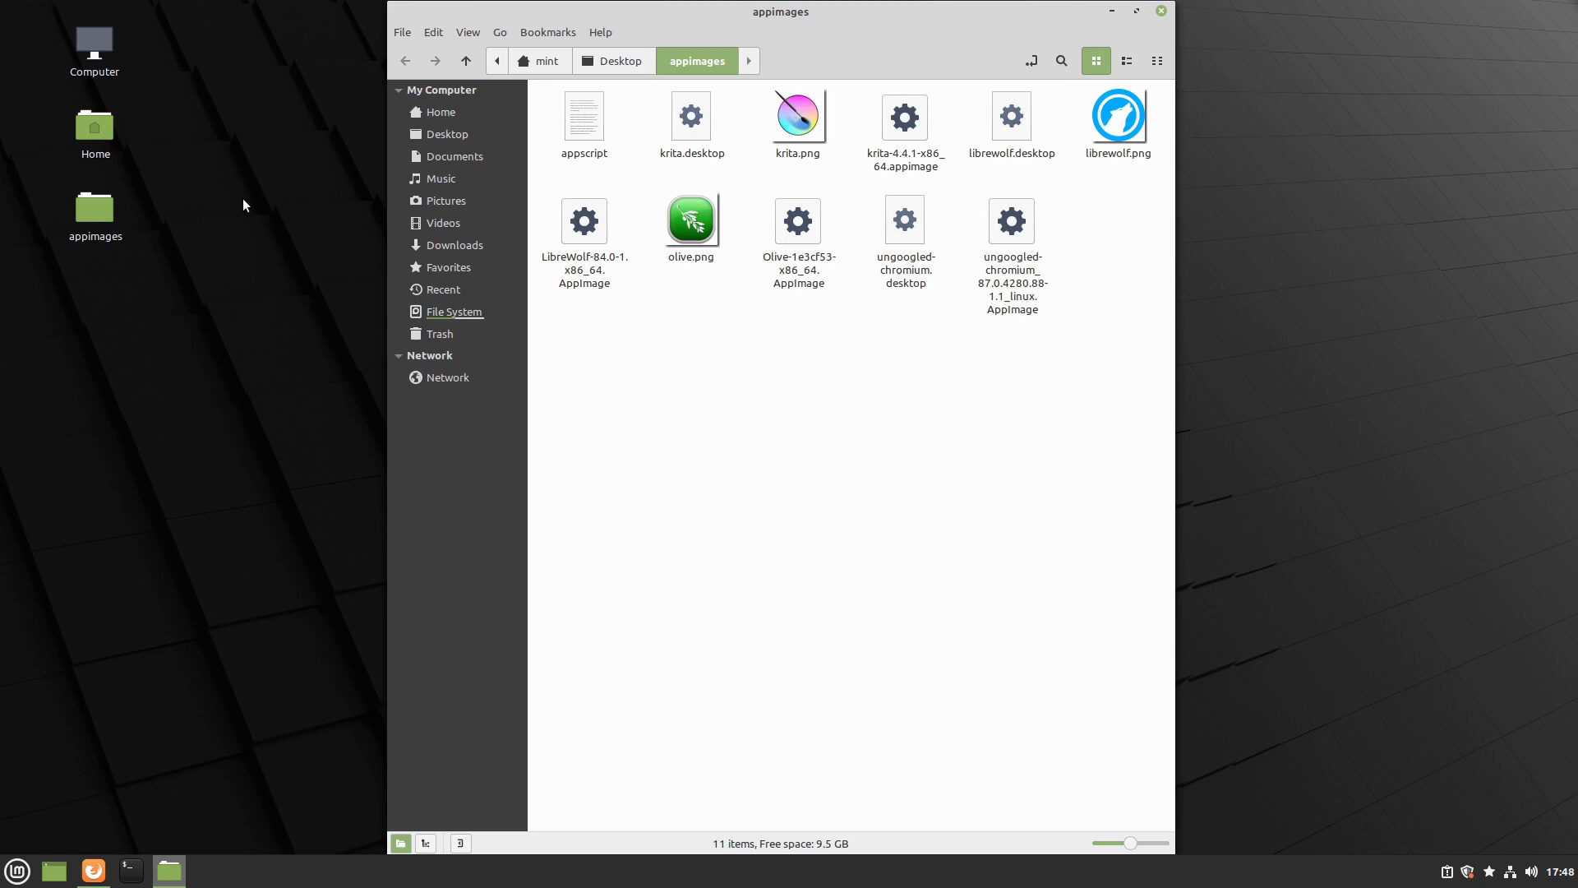
mouse_move(287, 250)
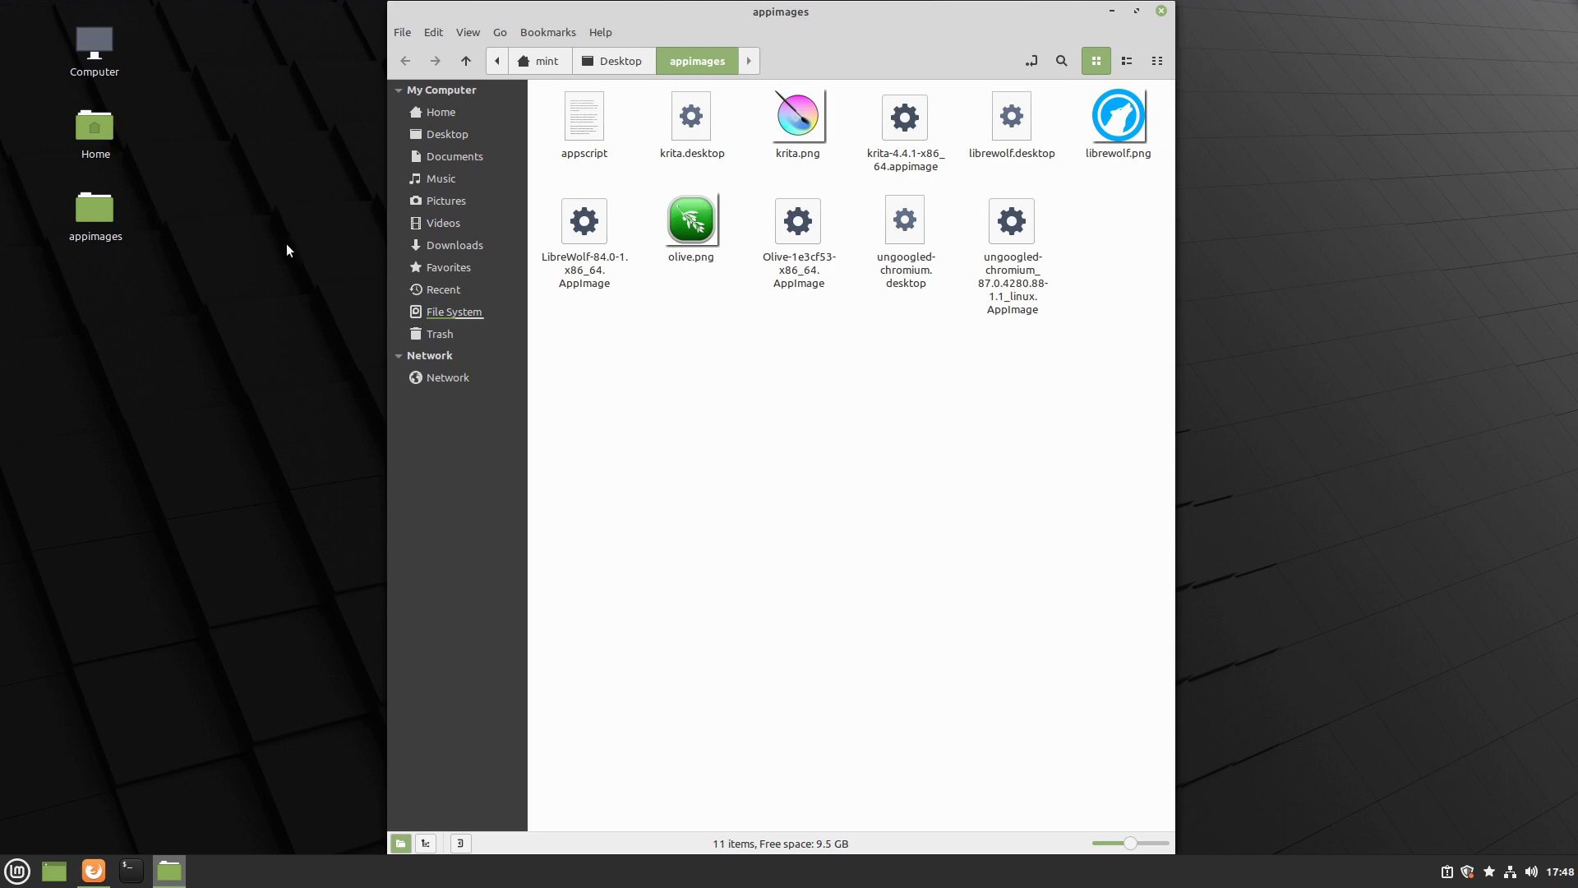
mouse_move(576, 396)
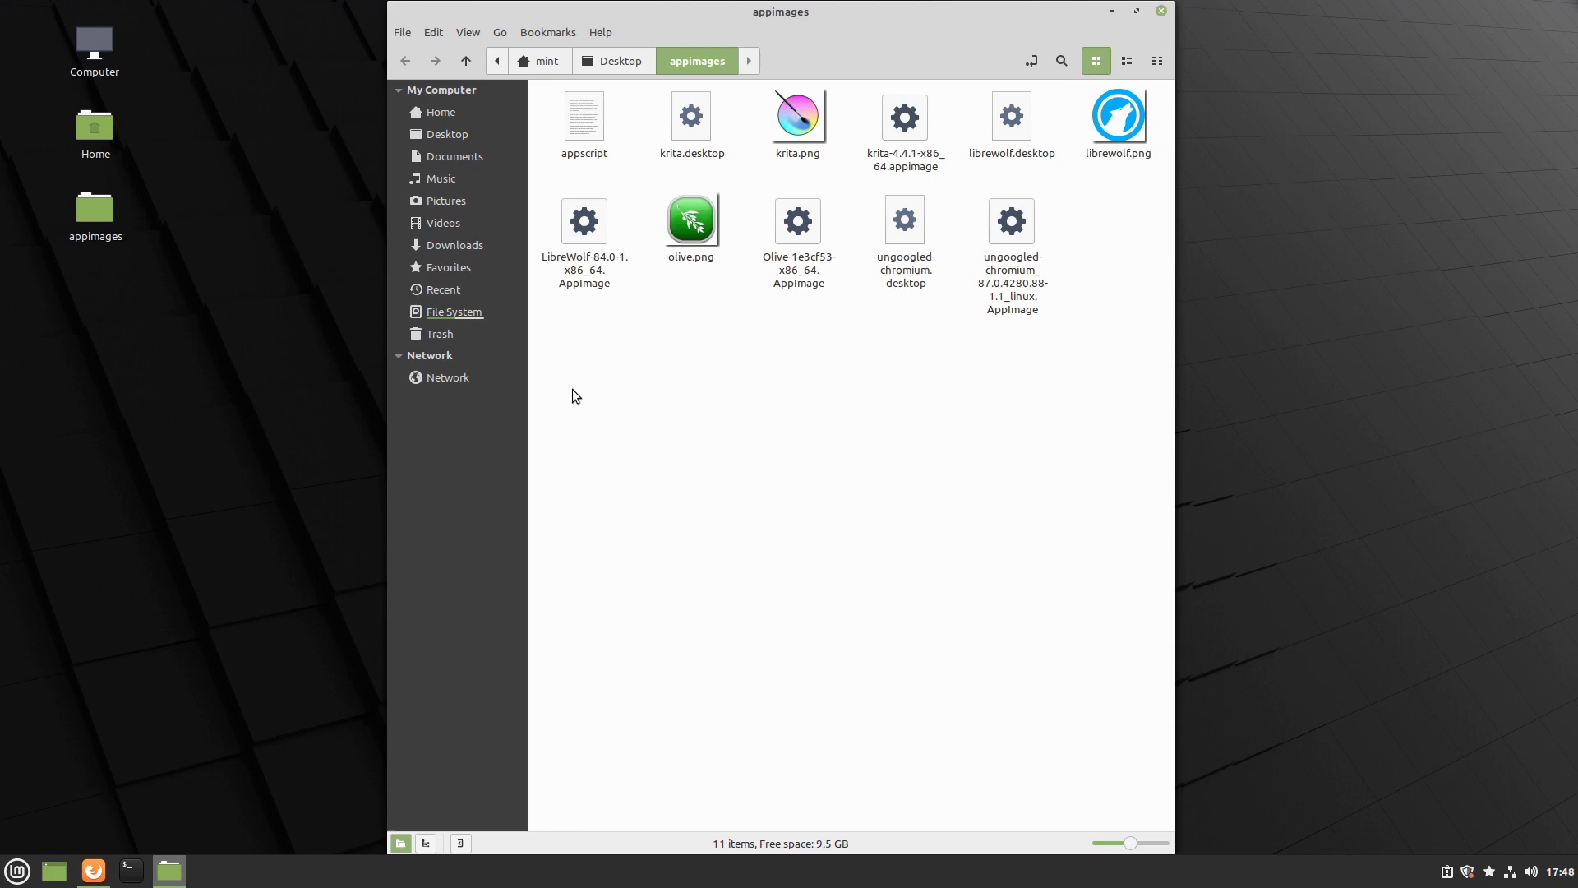
mouse_move(1016, 242)
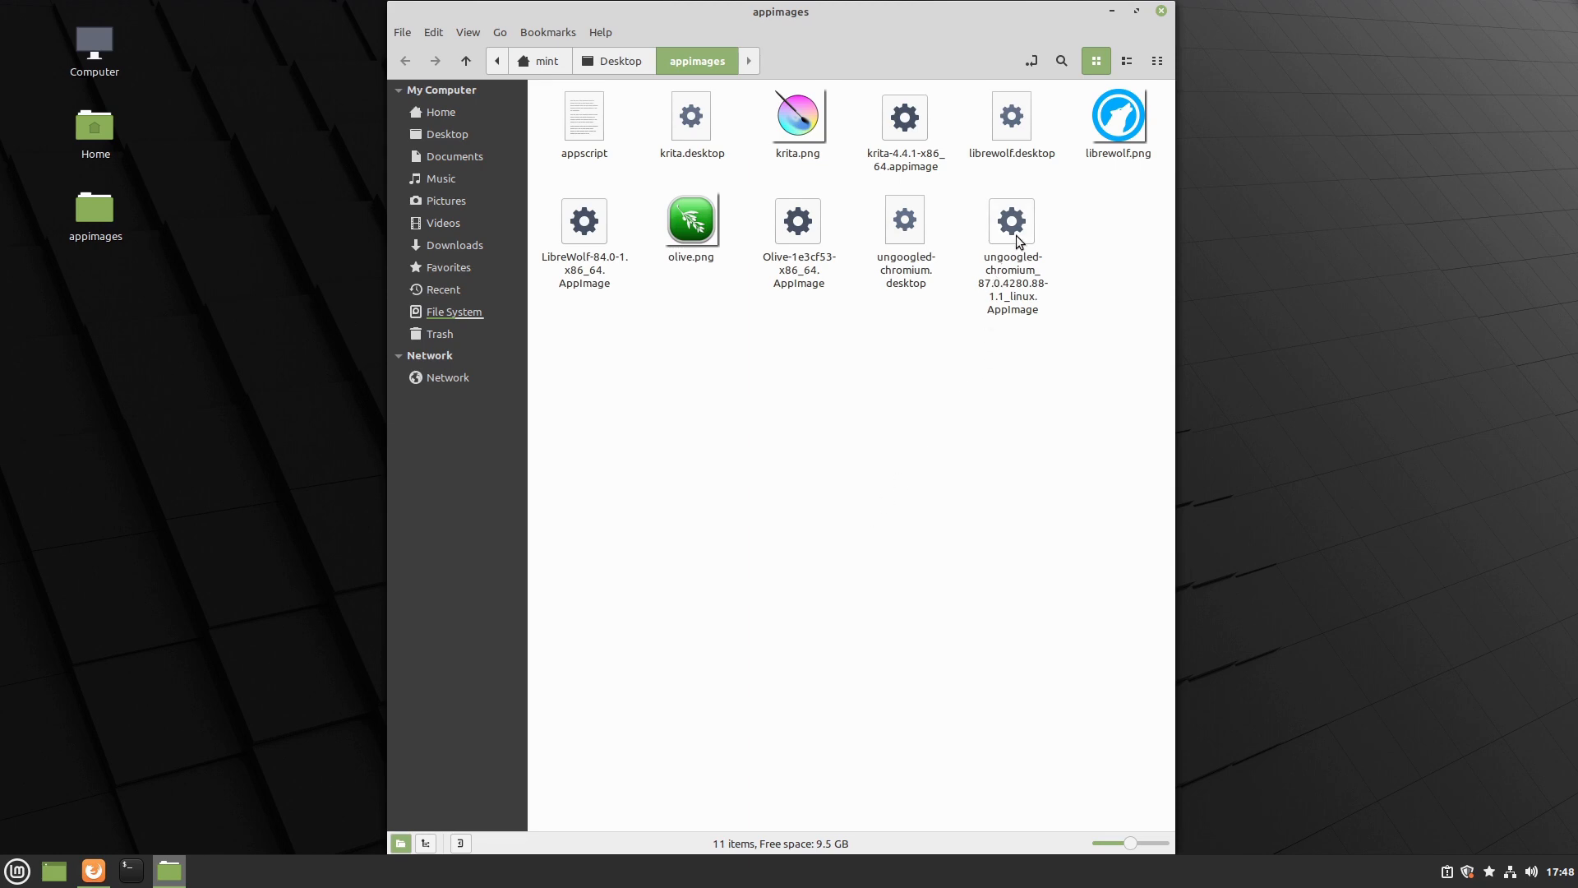
Select the ungoogled-chromium AppImage and its .desktop launcher and view the launcher in Xed
left_click(1011, 222)
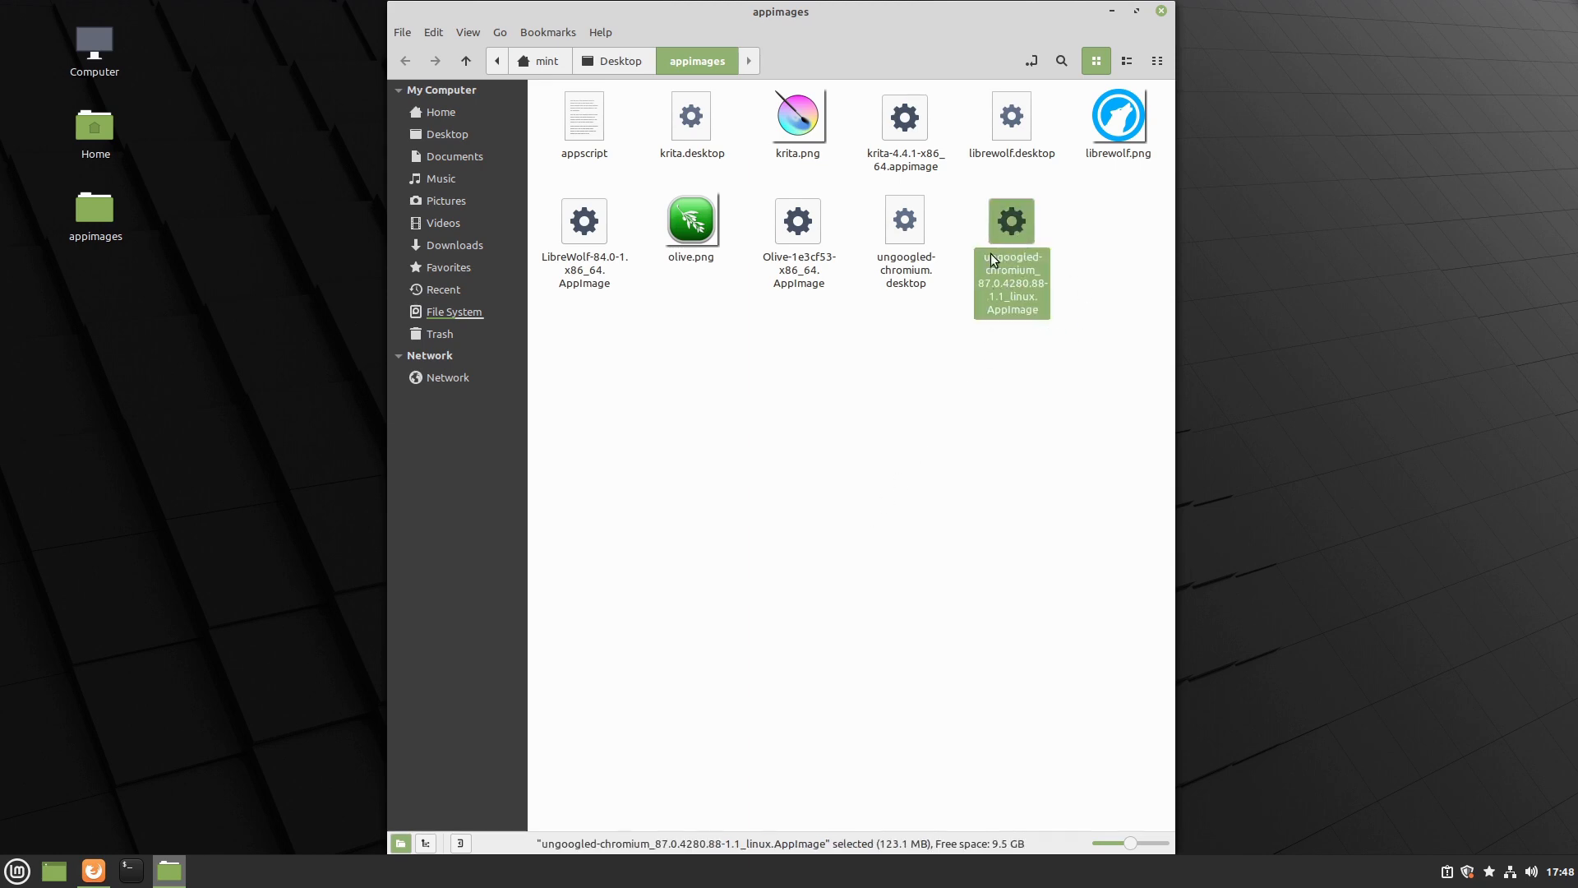
left_click(903, 219)
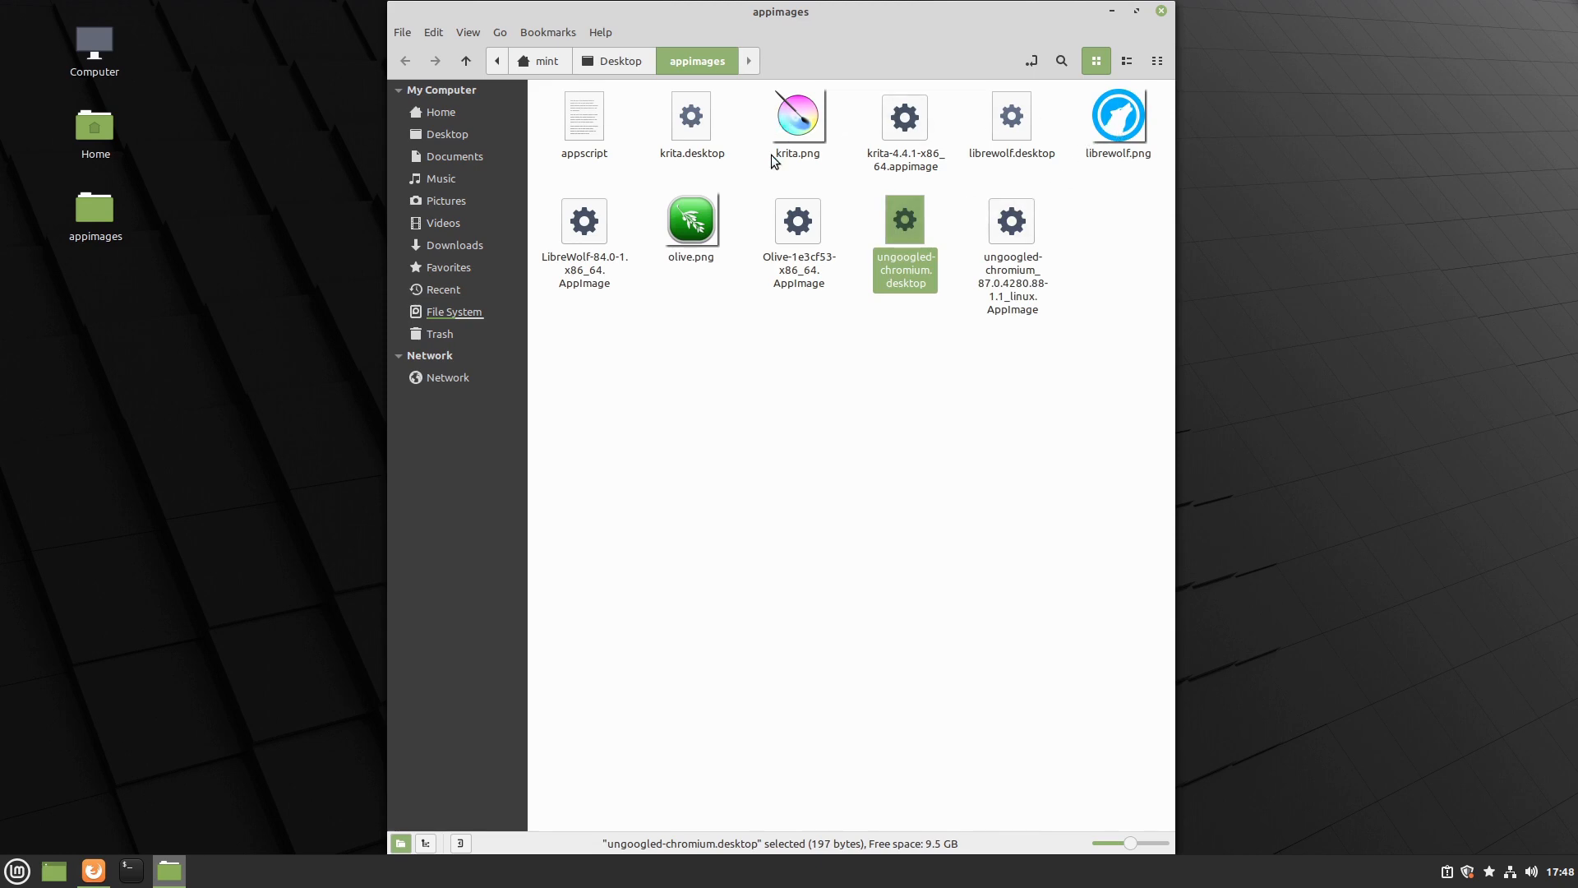
mouse_move(943, 279)
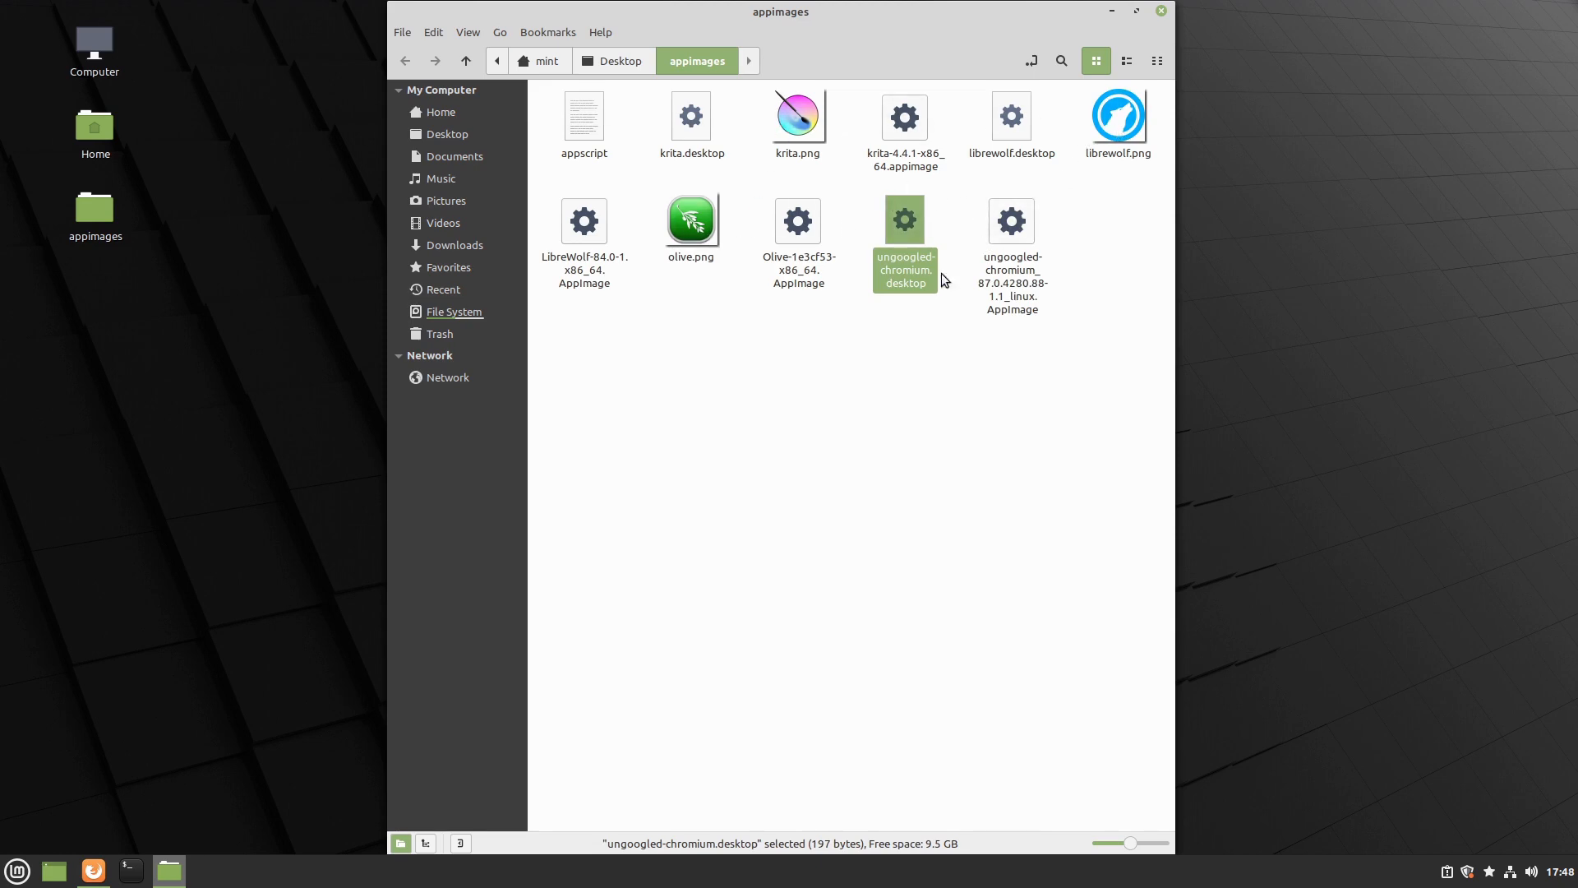
mouse_move(990, 347)
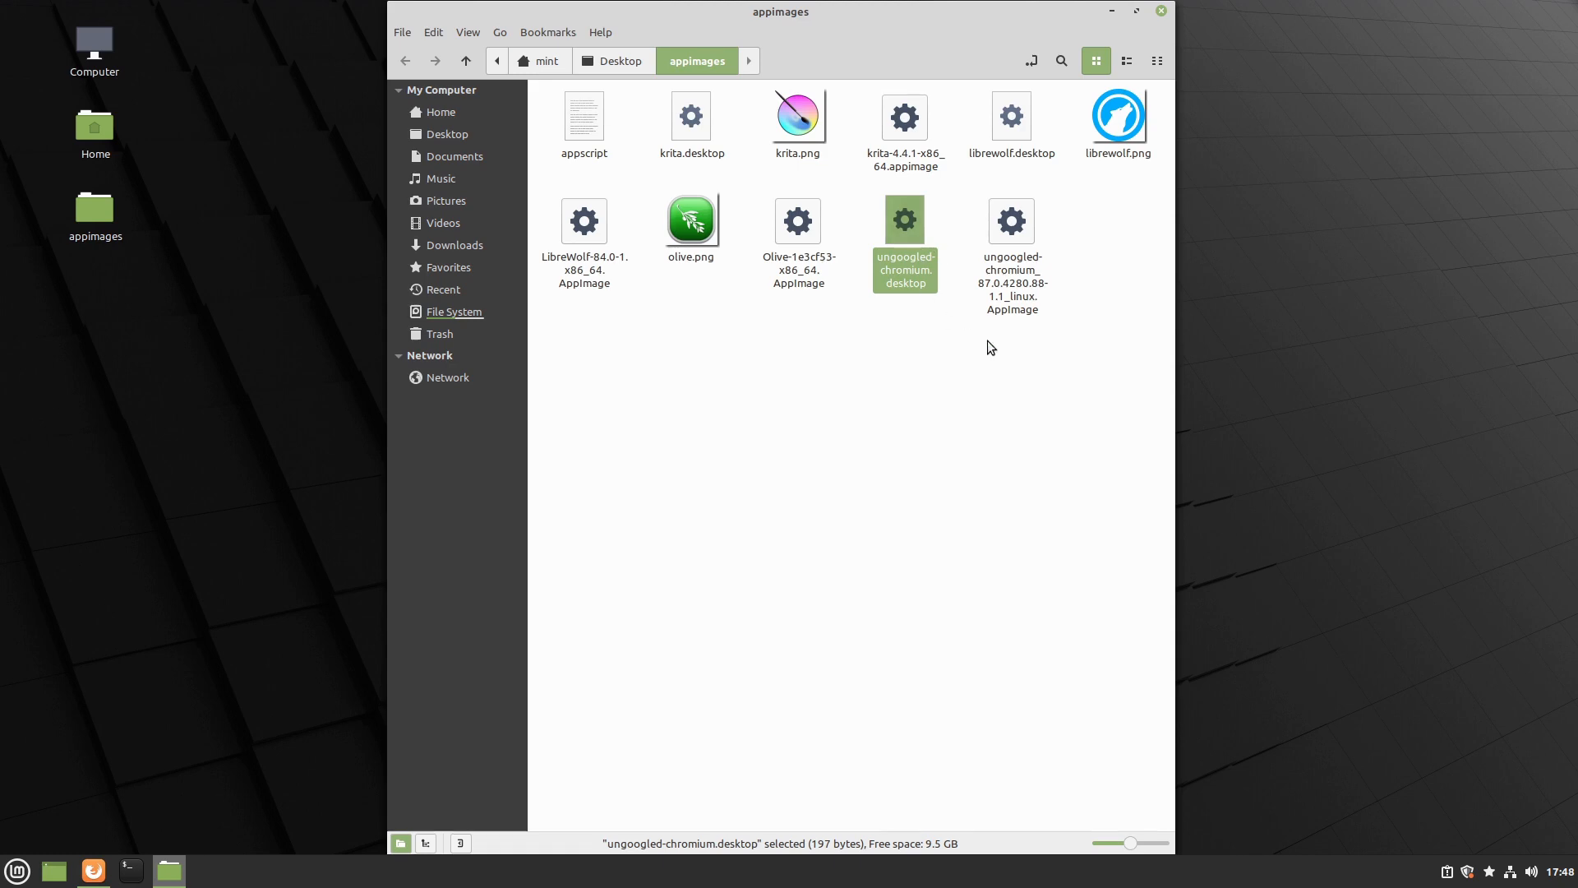
mouse_move(1156, 323)
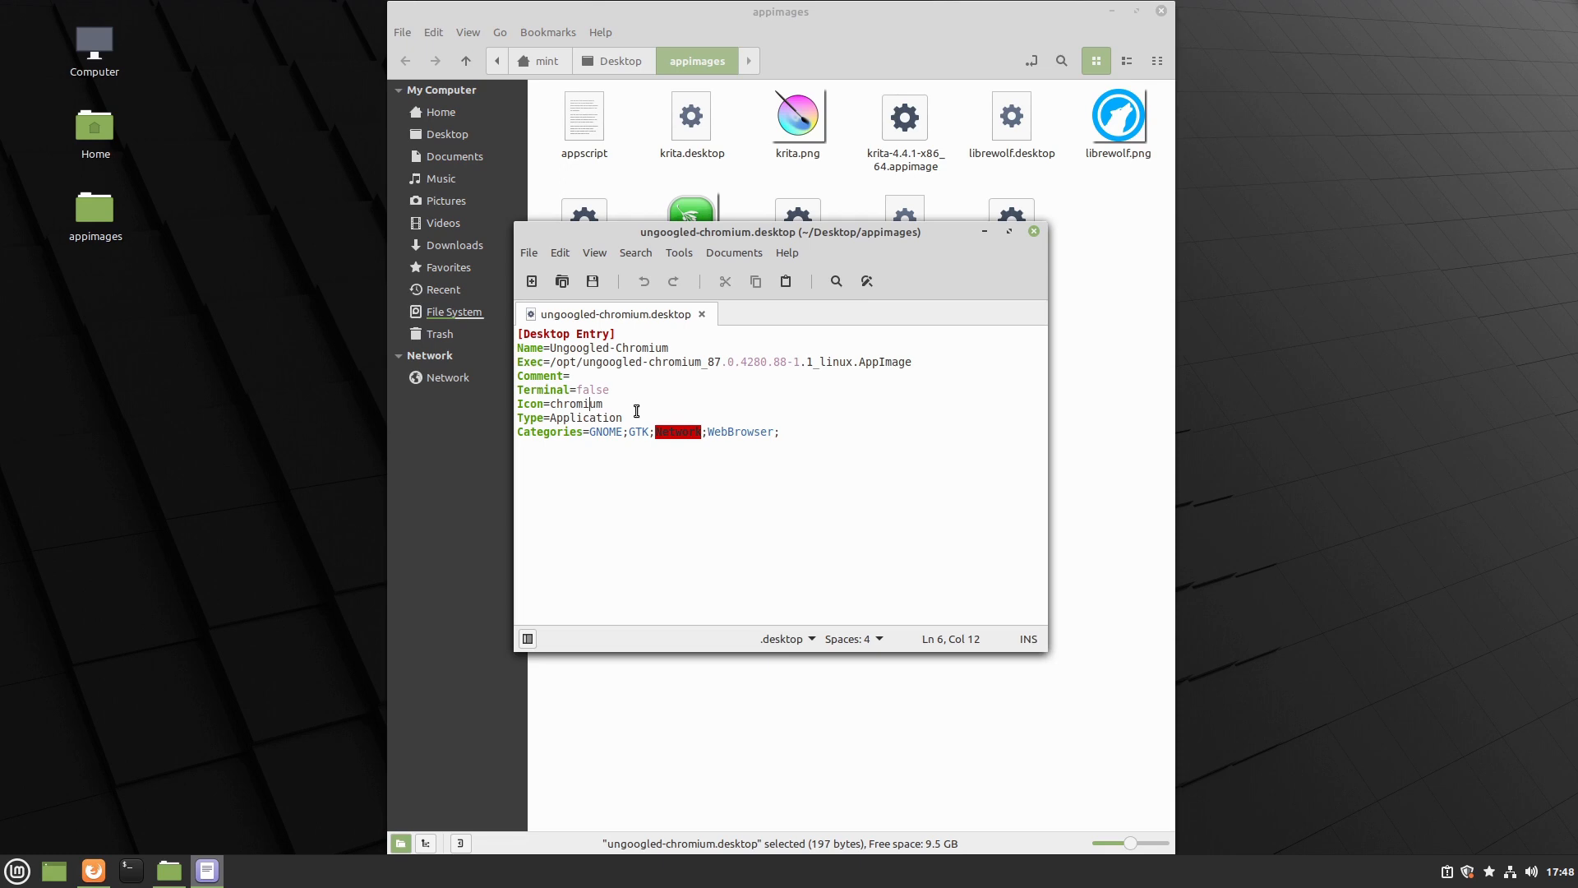
mouse_move(622, 388)
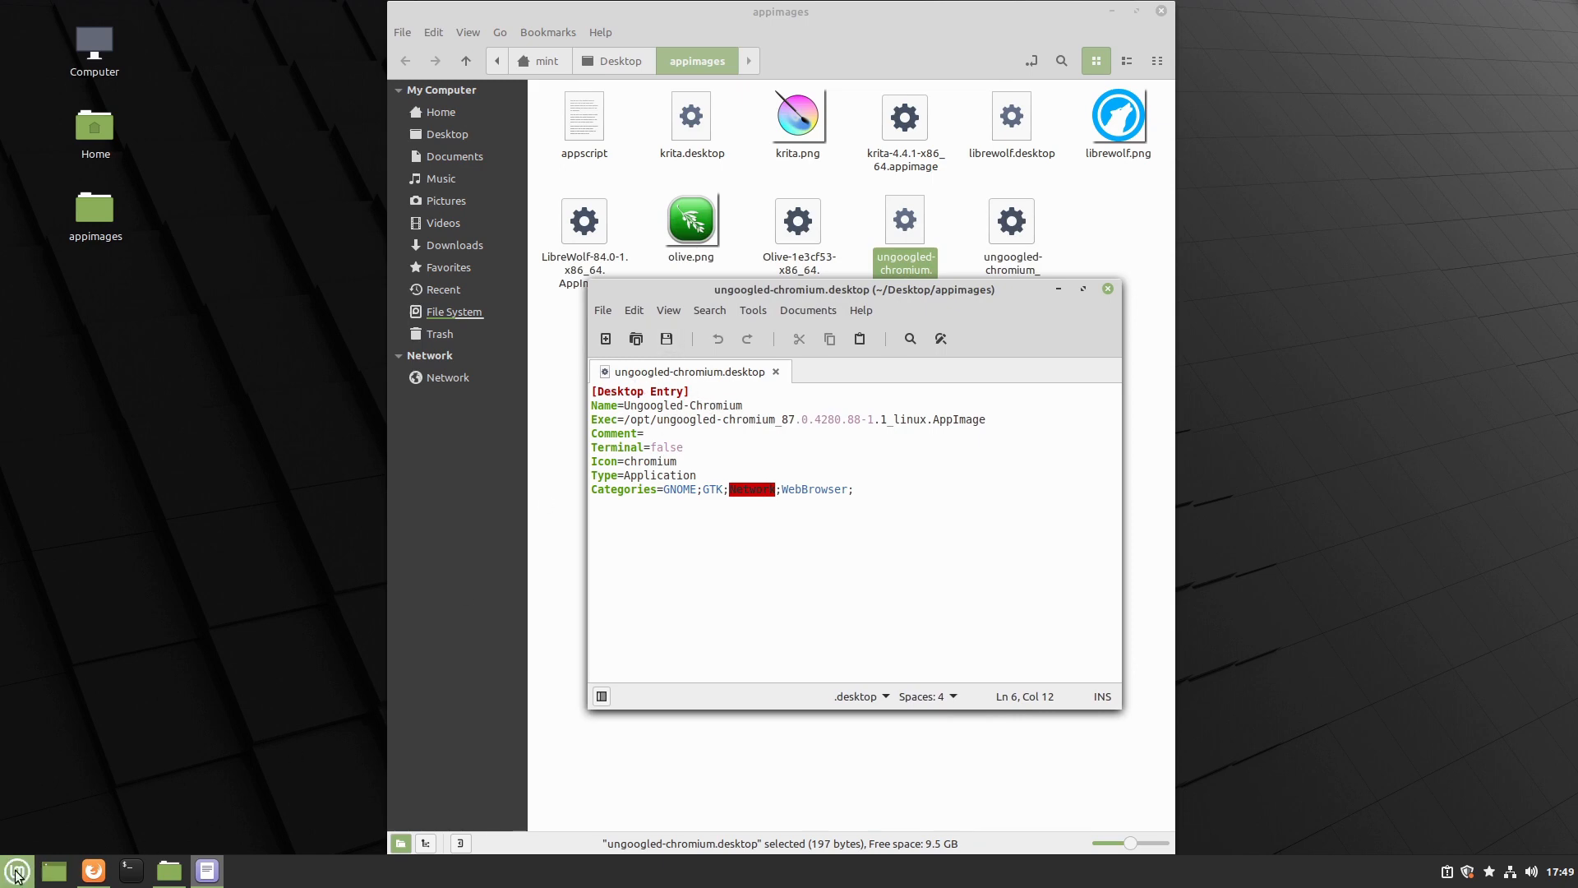
left_click(17, 869)
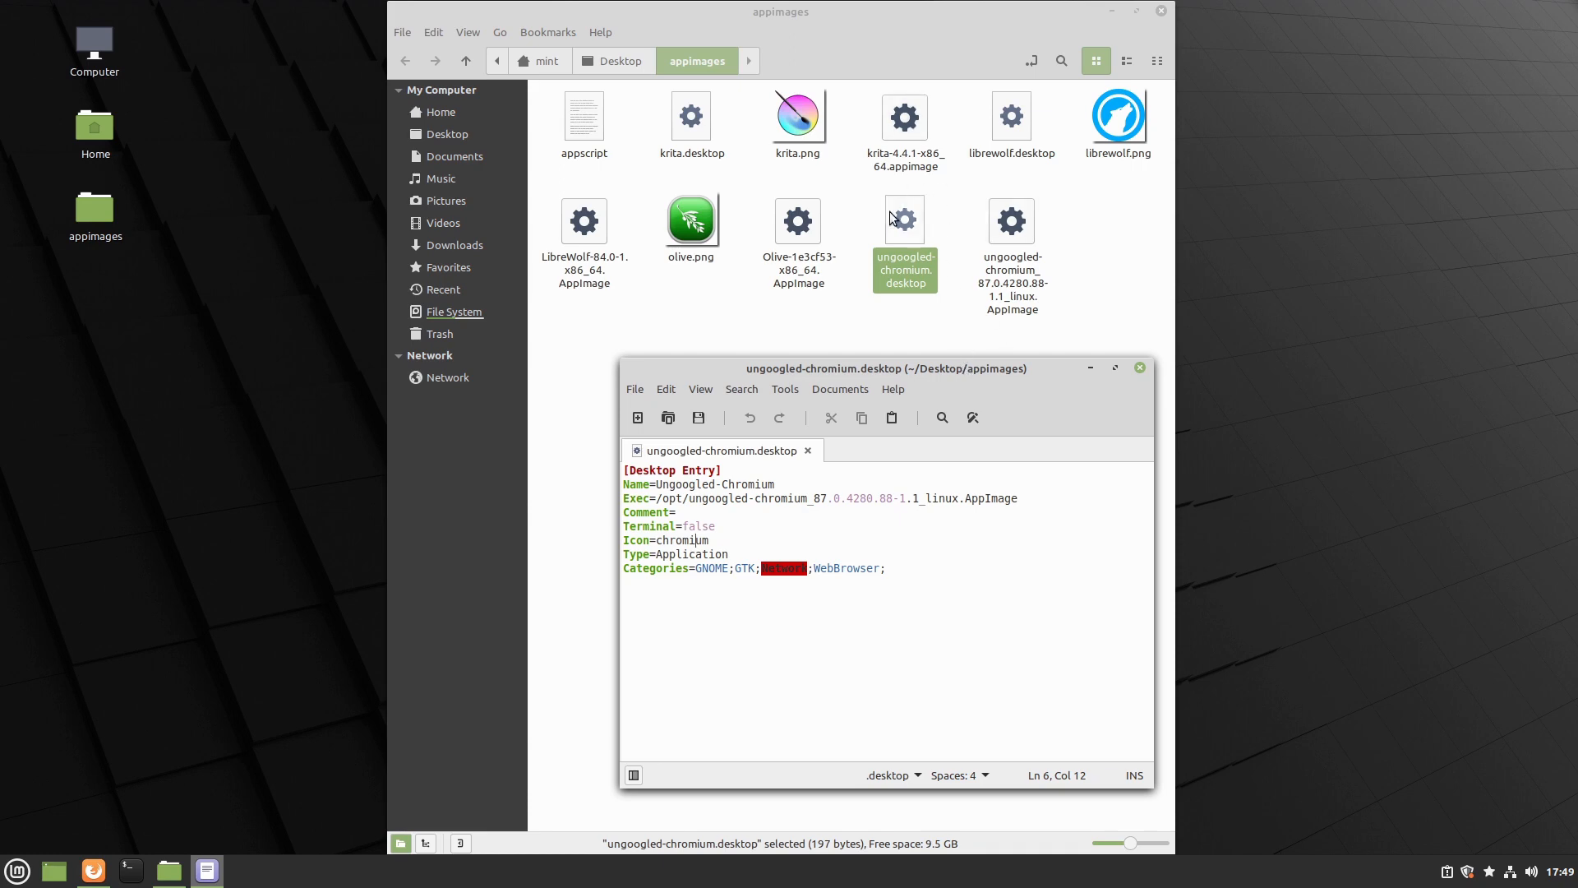
mouse_move(871, 170)
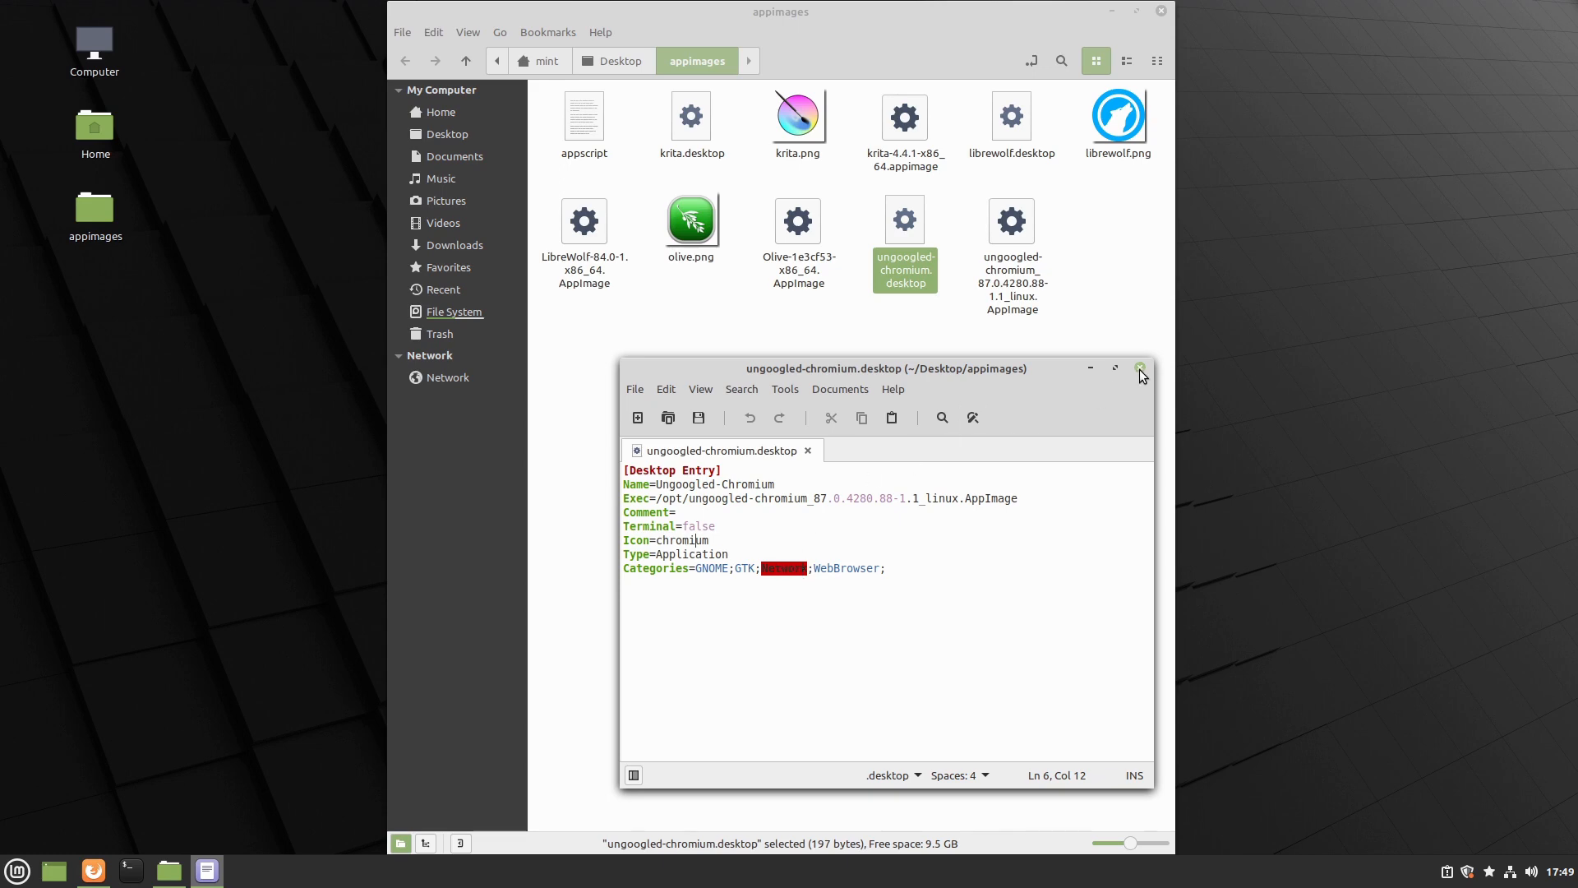
Close the Chromium launcher file and select appscript in the appimages folder
left_click(1140, 366)
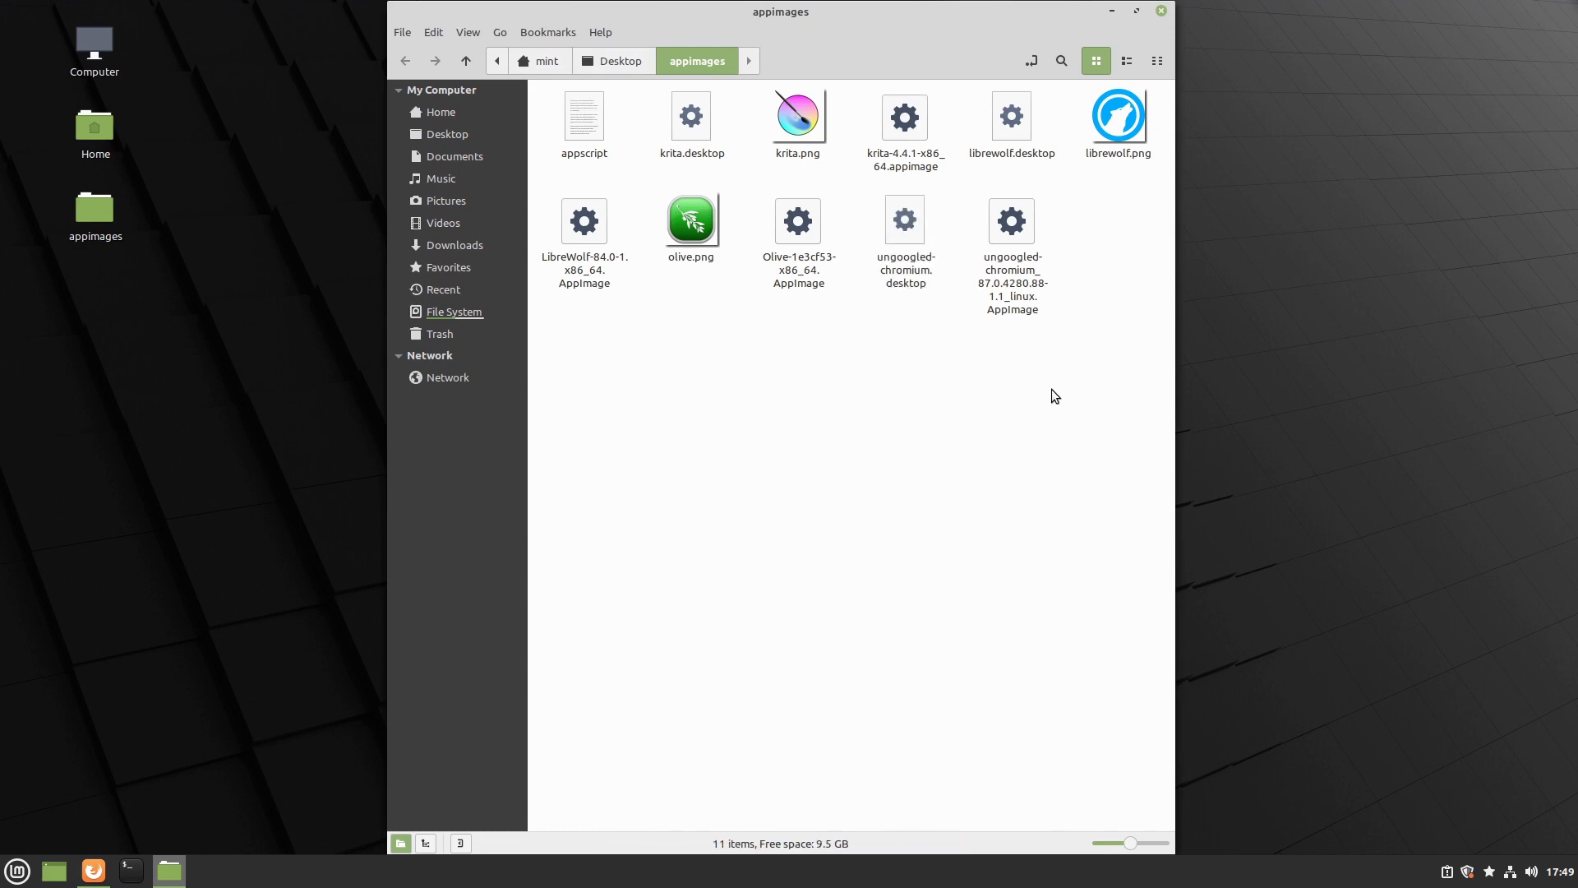
mouse_move(1039, 394)
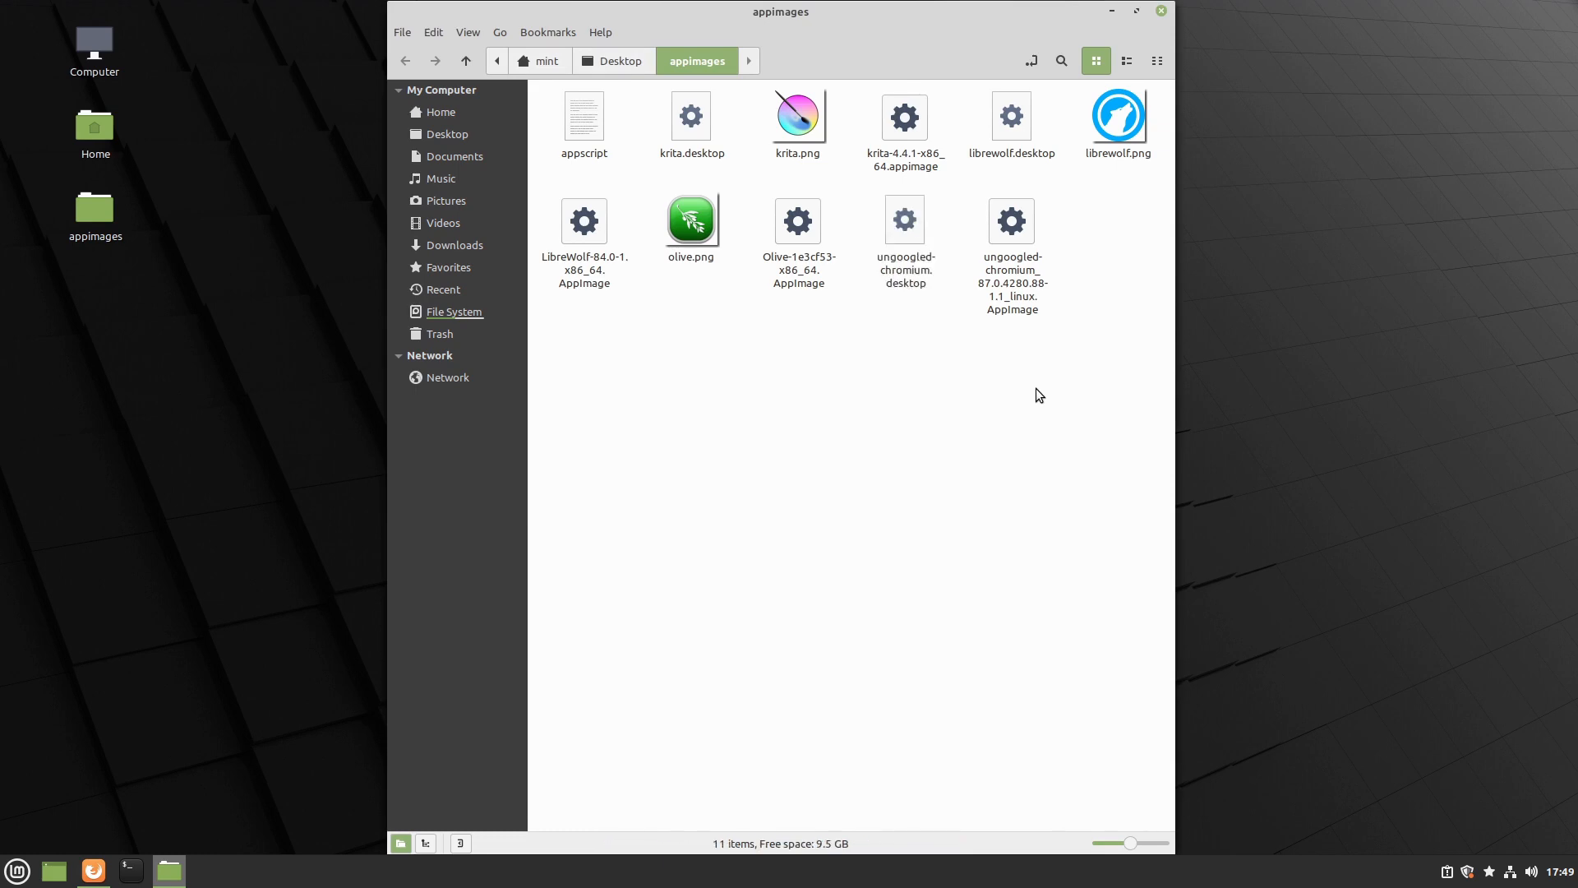
mouse_move(1026, 260)
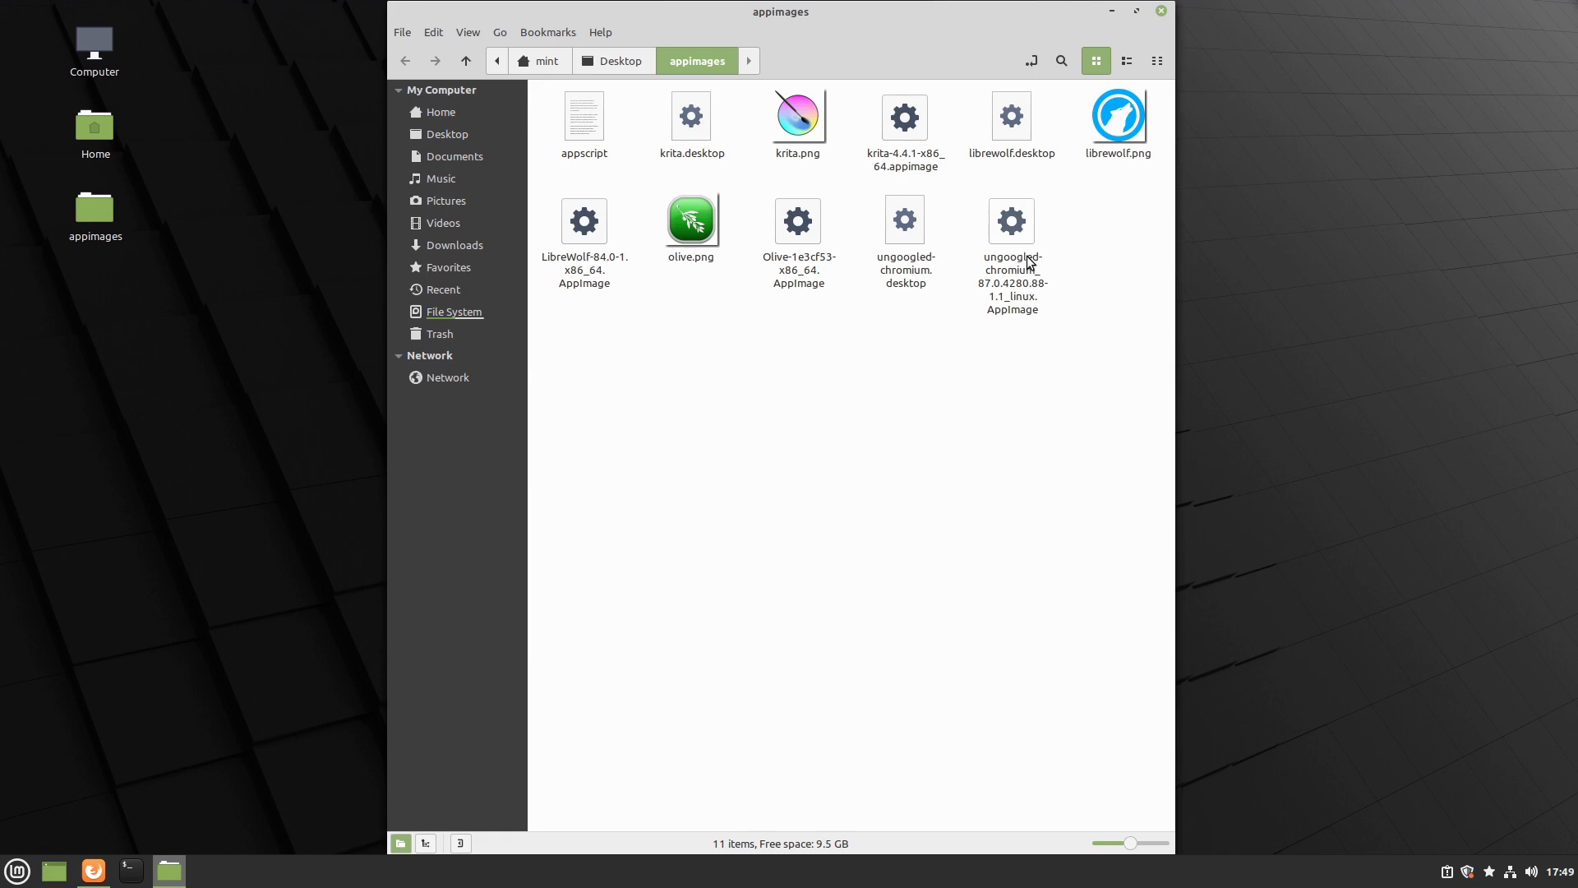
mouse_move(1011, 252)
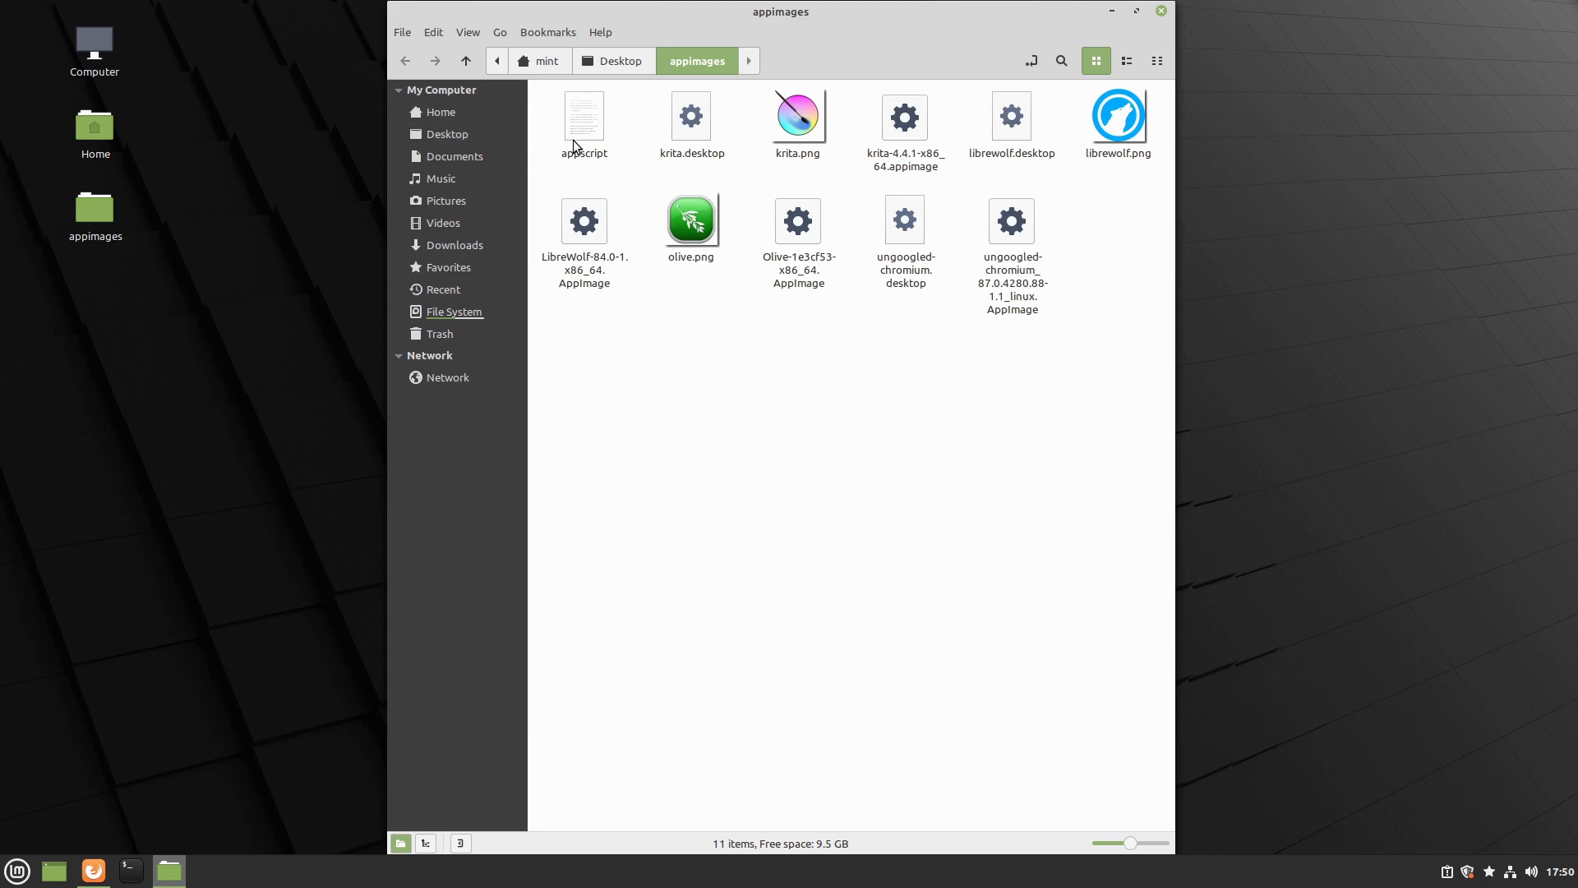
left_click(584, 115)
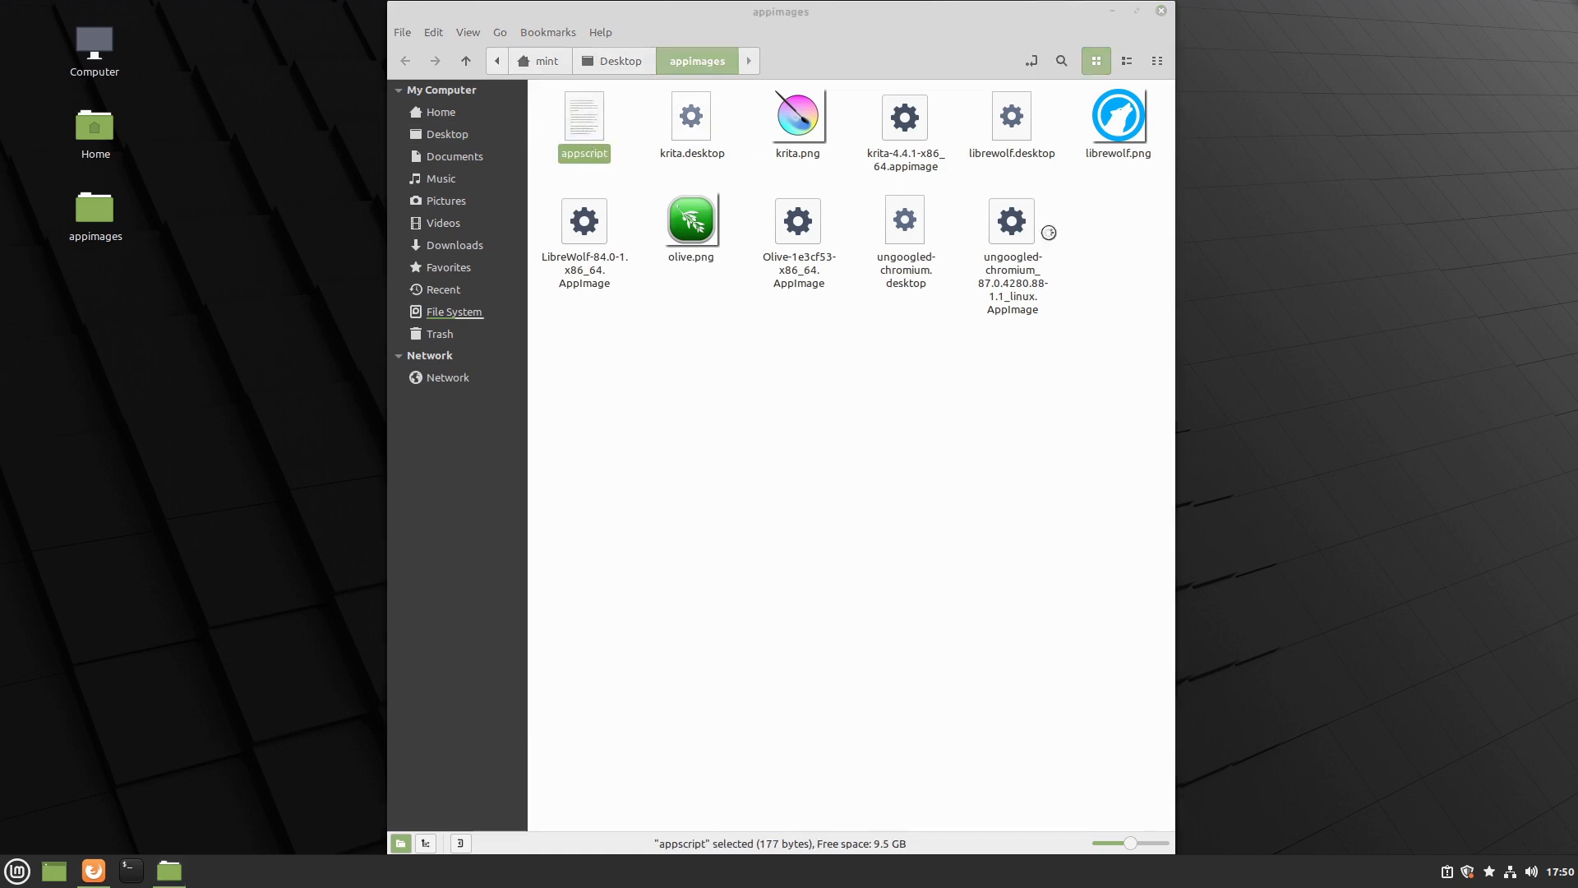
View appscript's sudo cp commands copying launchers to /usr/share/applications and AppImages to /opt
double_click(584, 115)
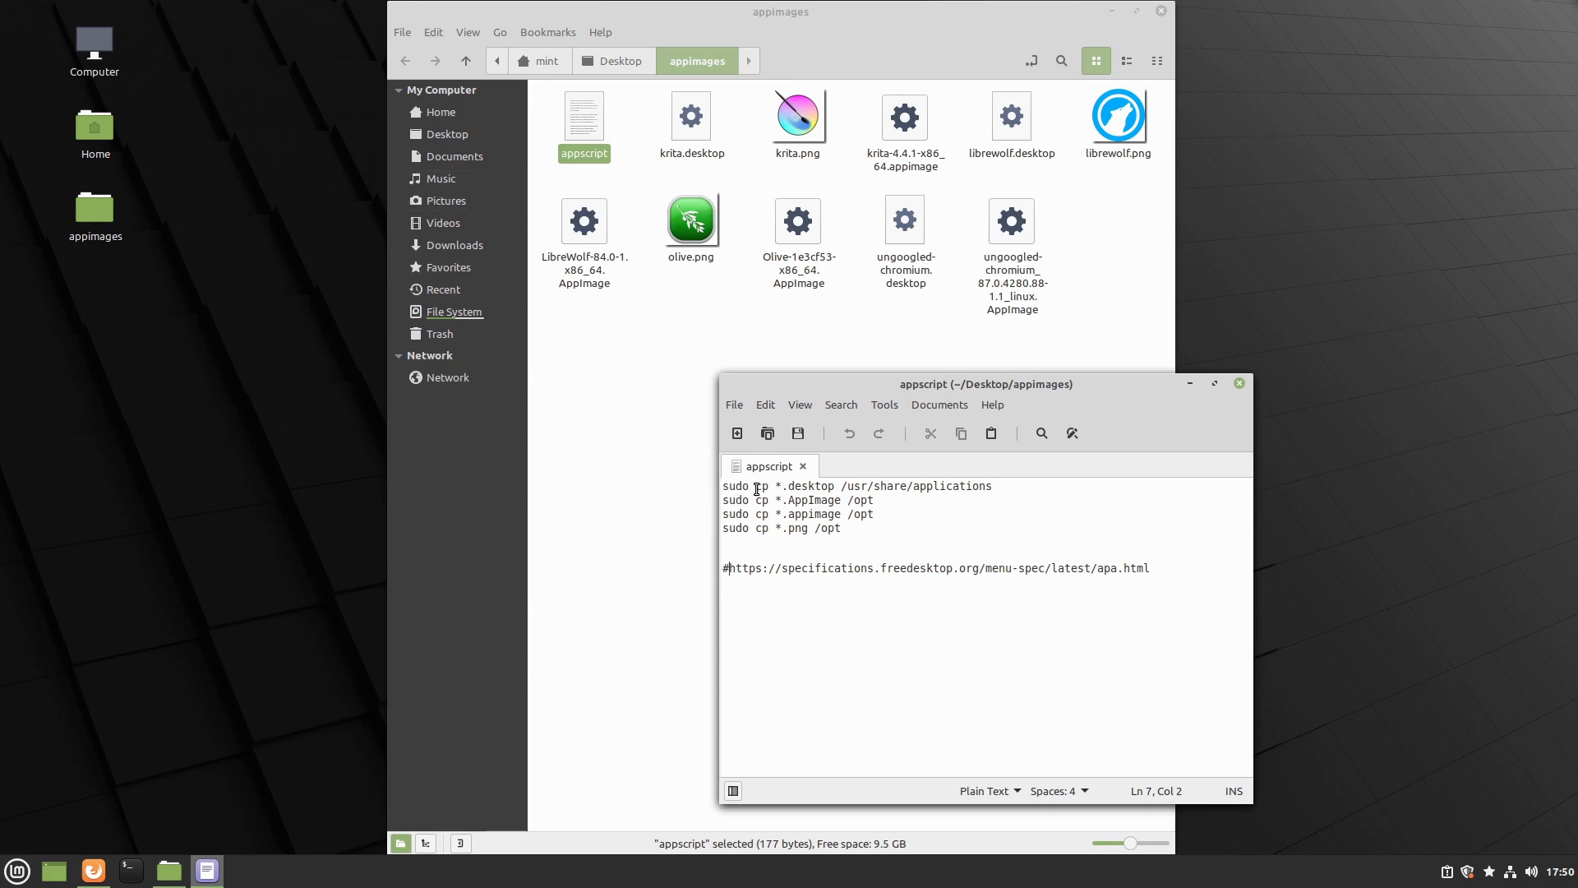
mouse_move(884, 482)
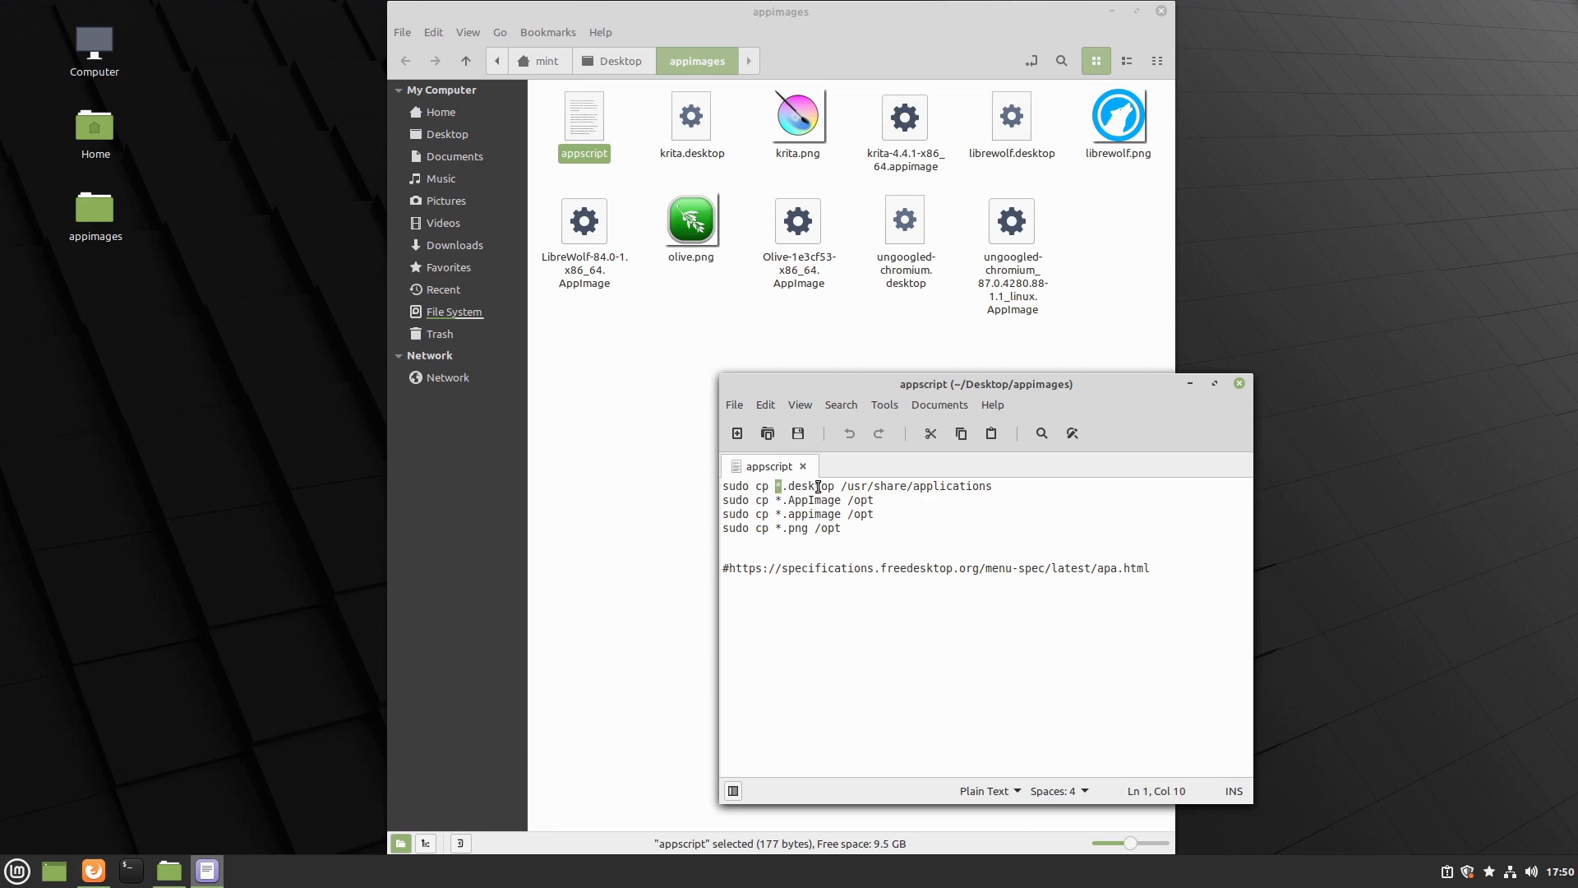
mouse_move(1003, 486)
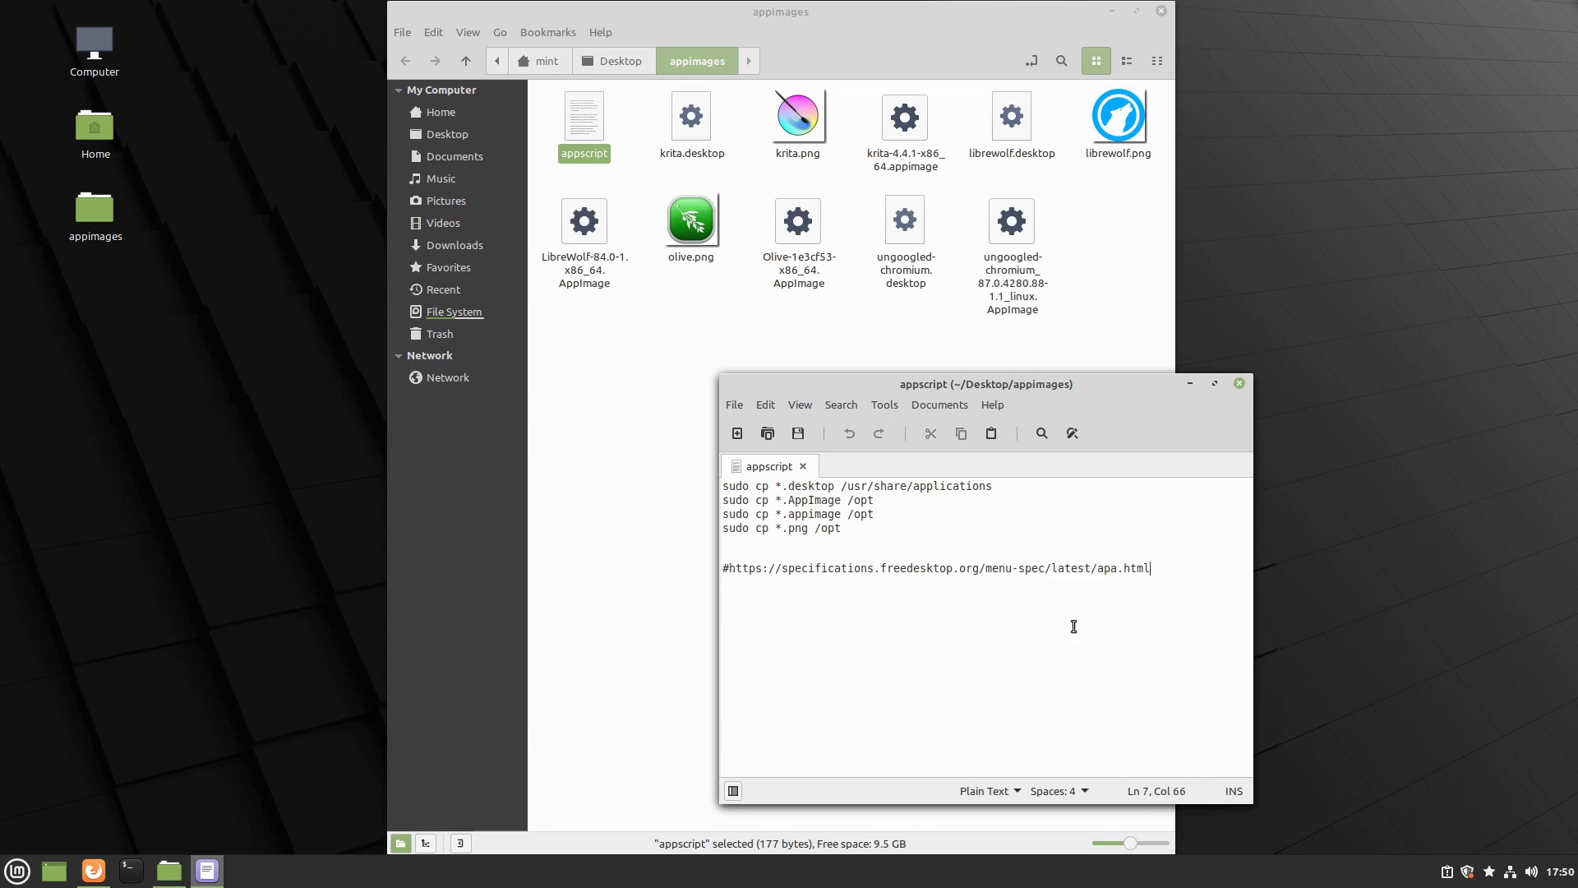
mouse_move(1028, 602)
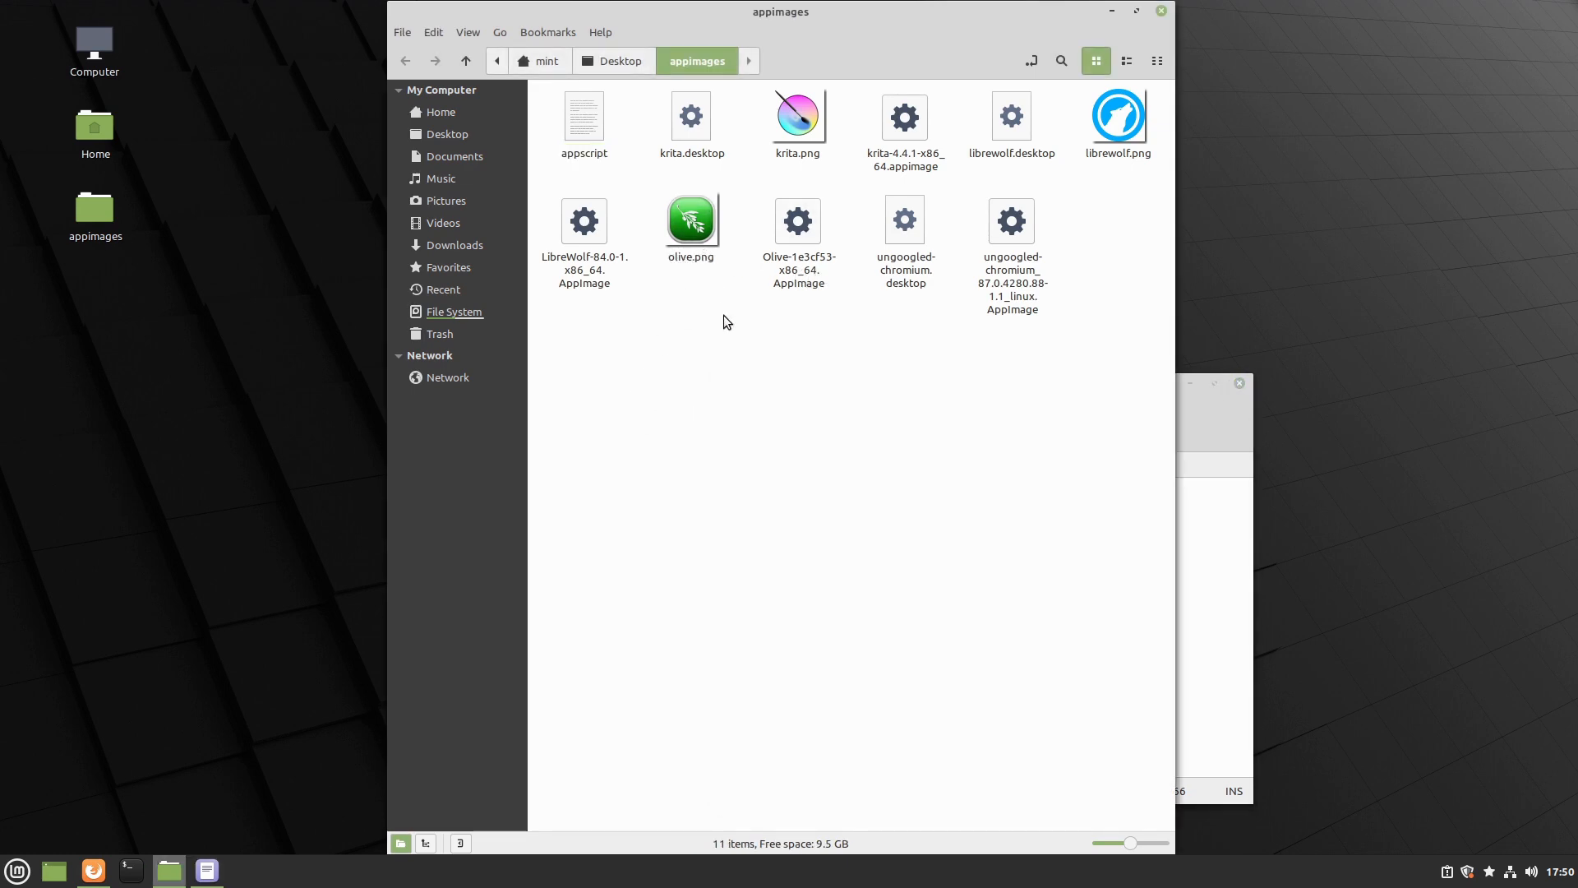
Launch the Olive AppImage from its context menu in the appimages folder
right_click(799, 222)
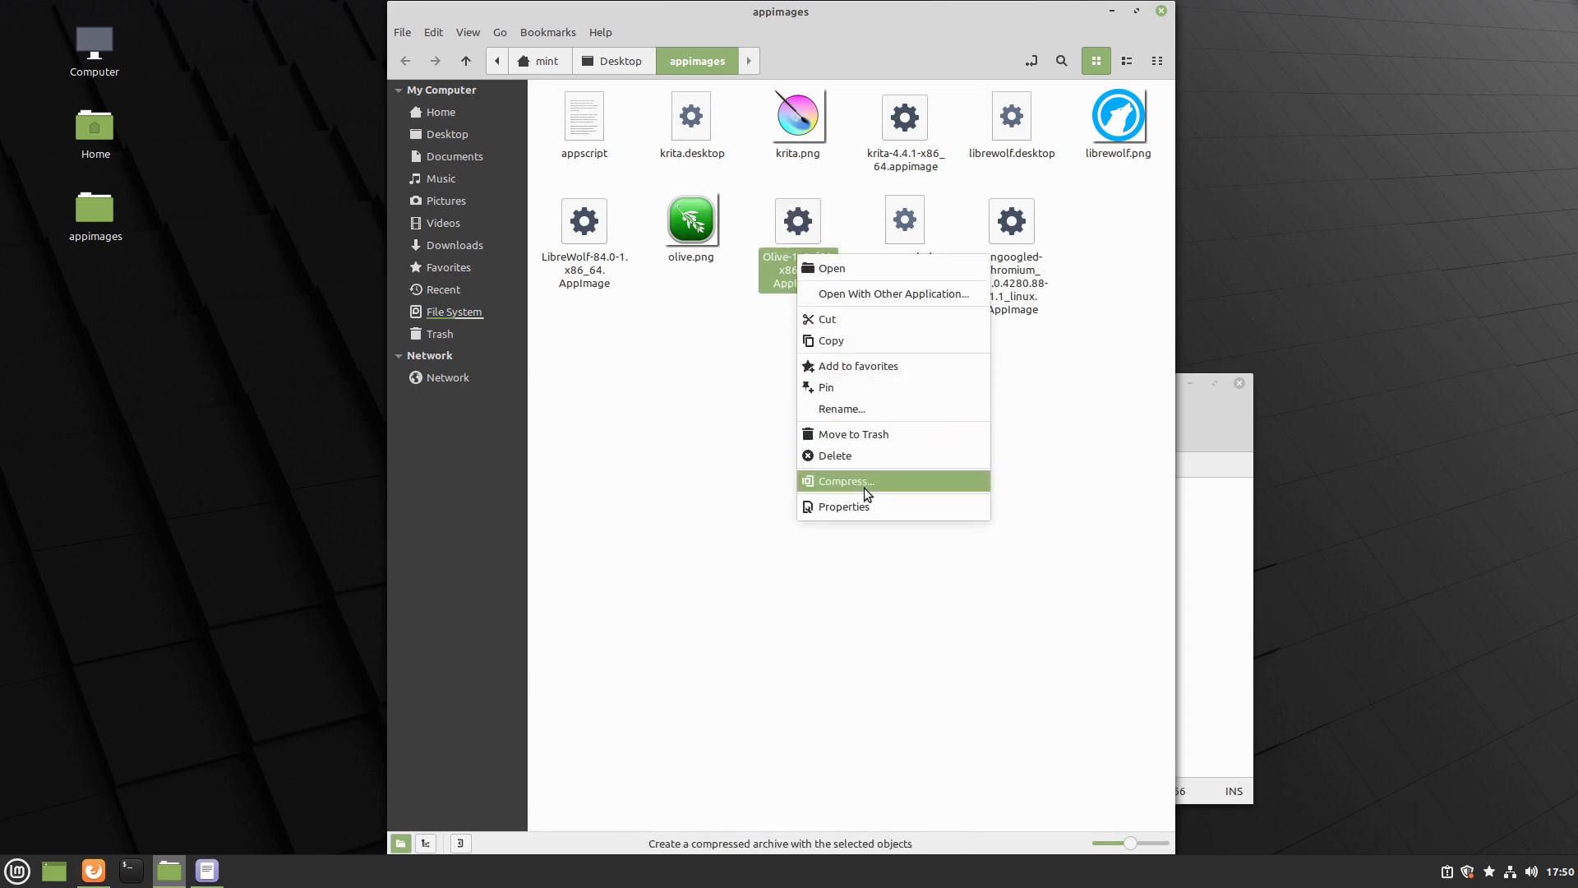
left_click(844, 506)
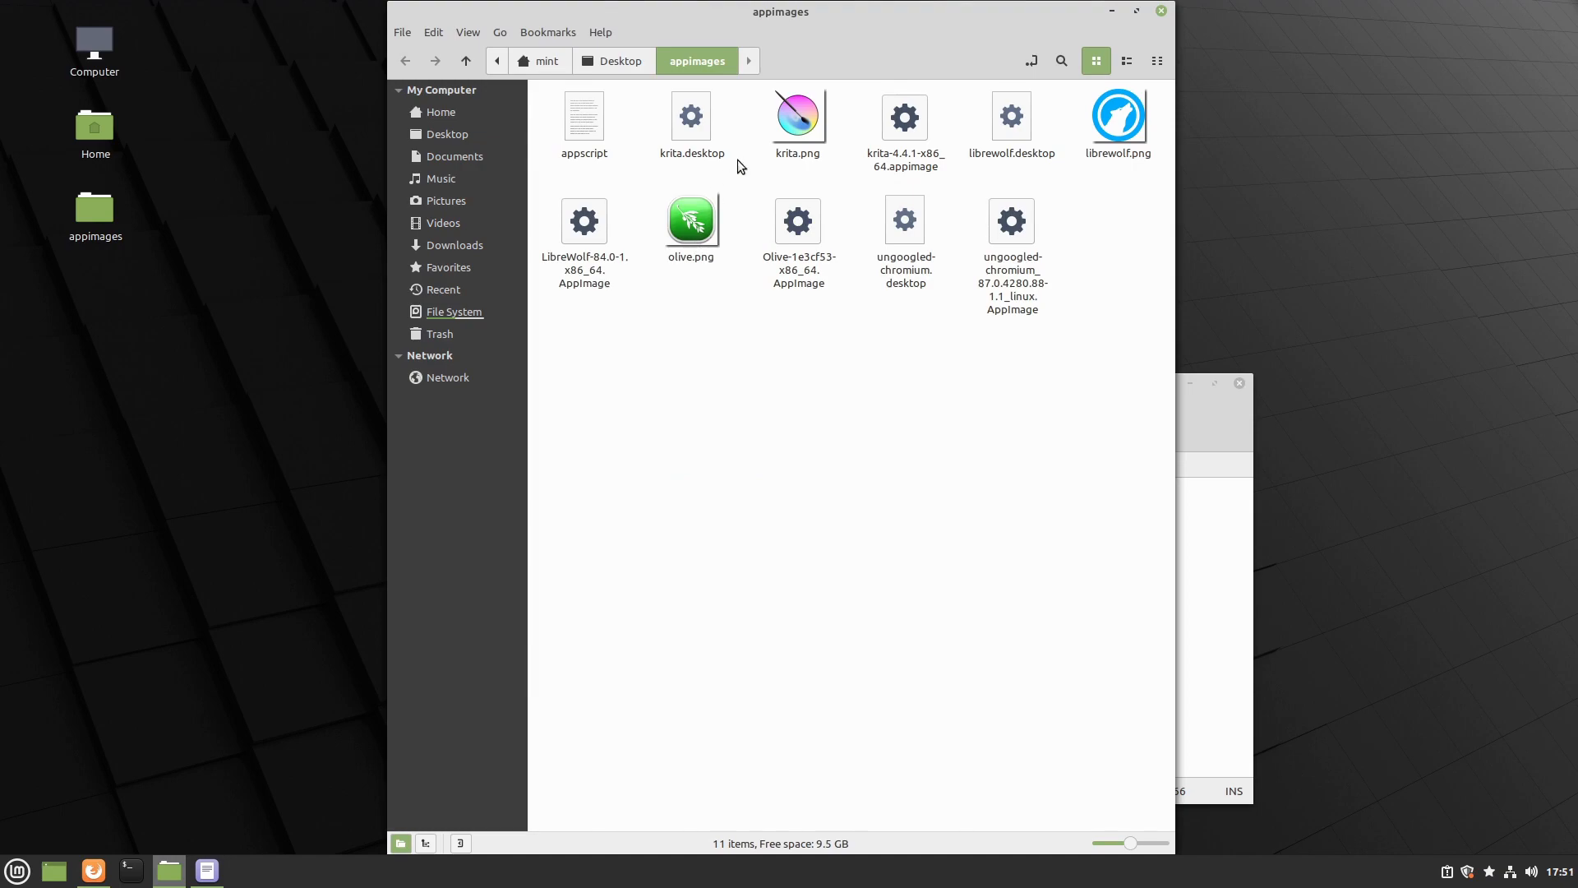
left_click(797, 222)
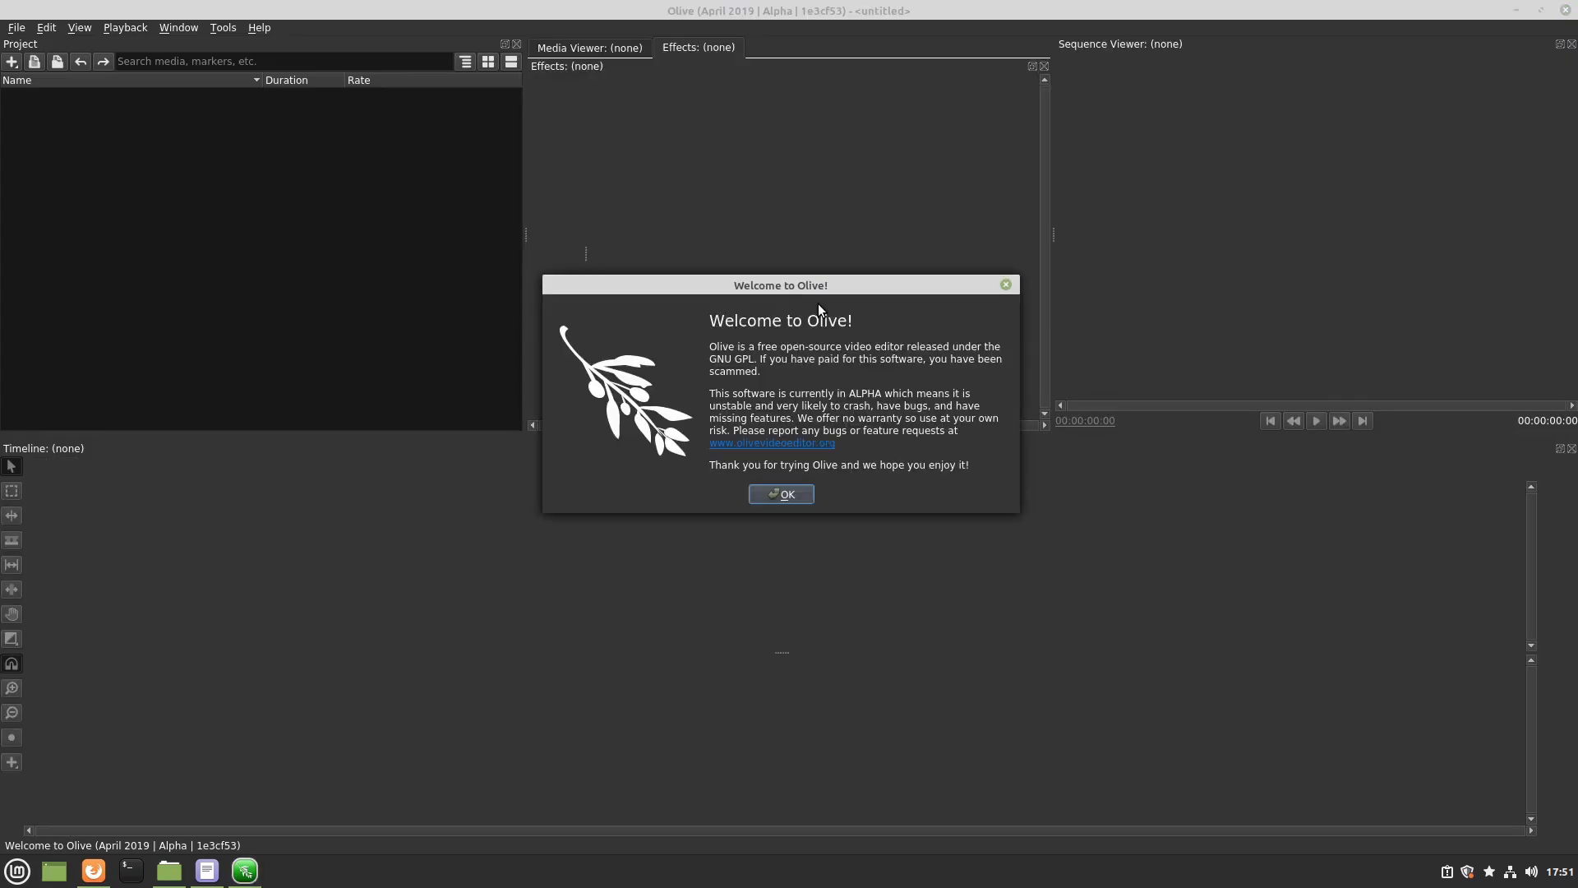
Dismiss Olive's Welcome message to reach the empty untitled project
left_click(781, 493)
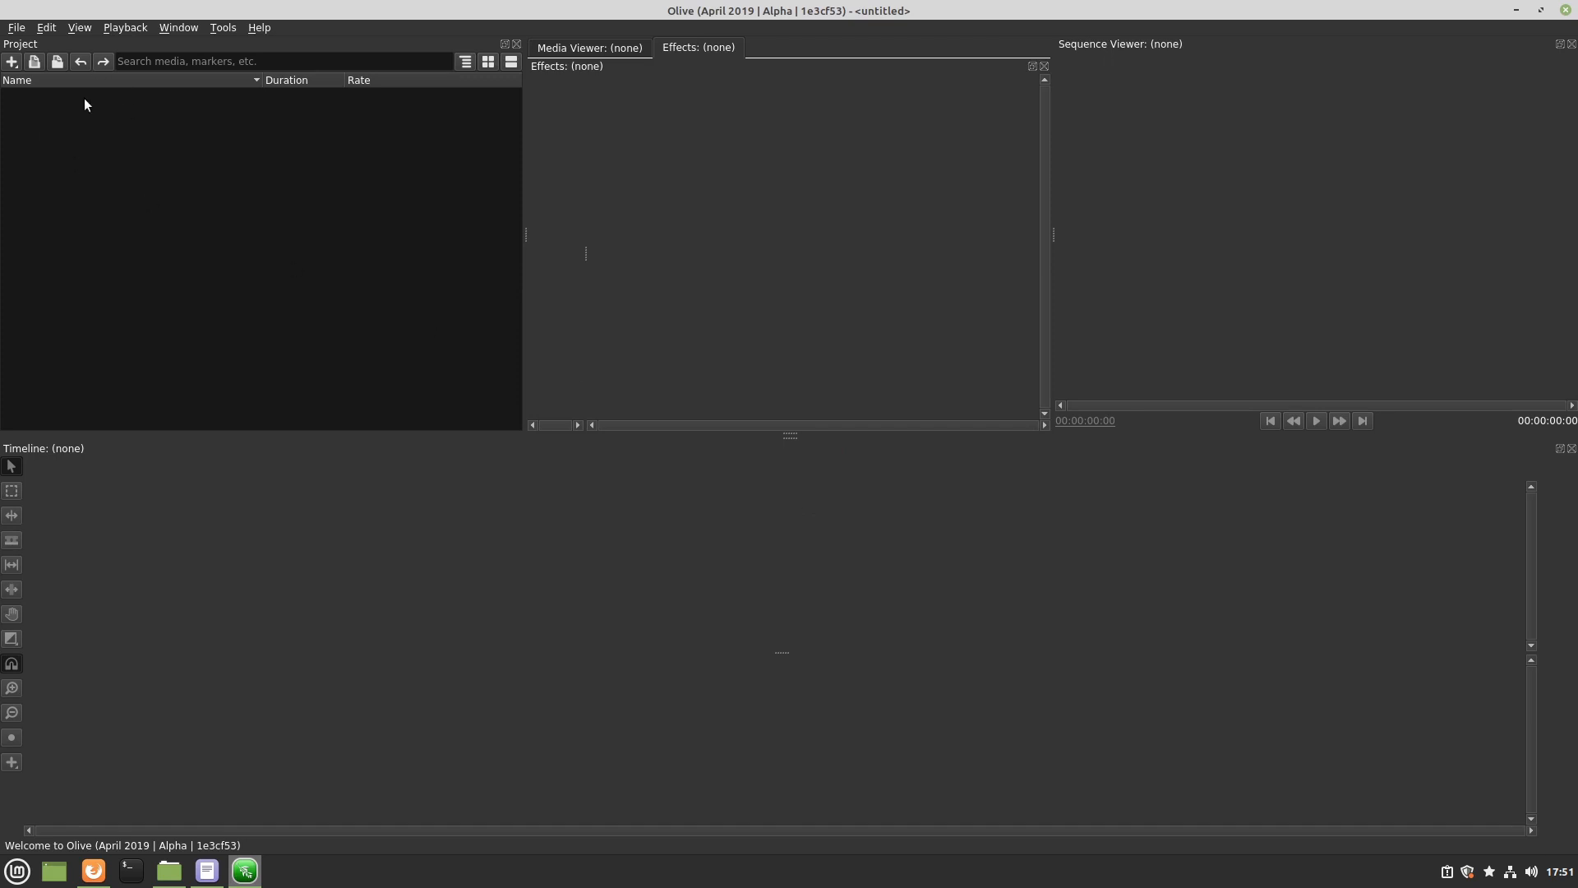
mouse_move(1153, 378)
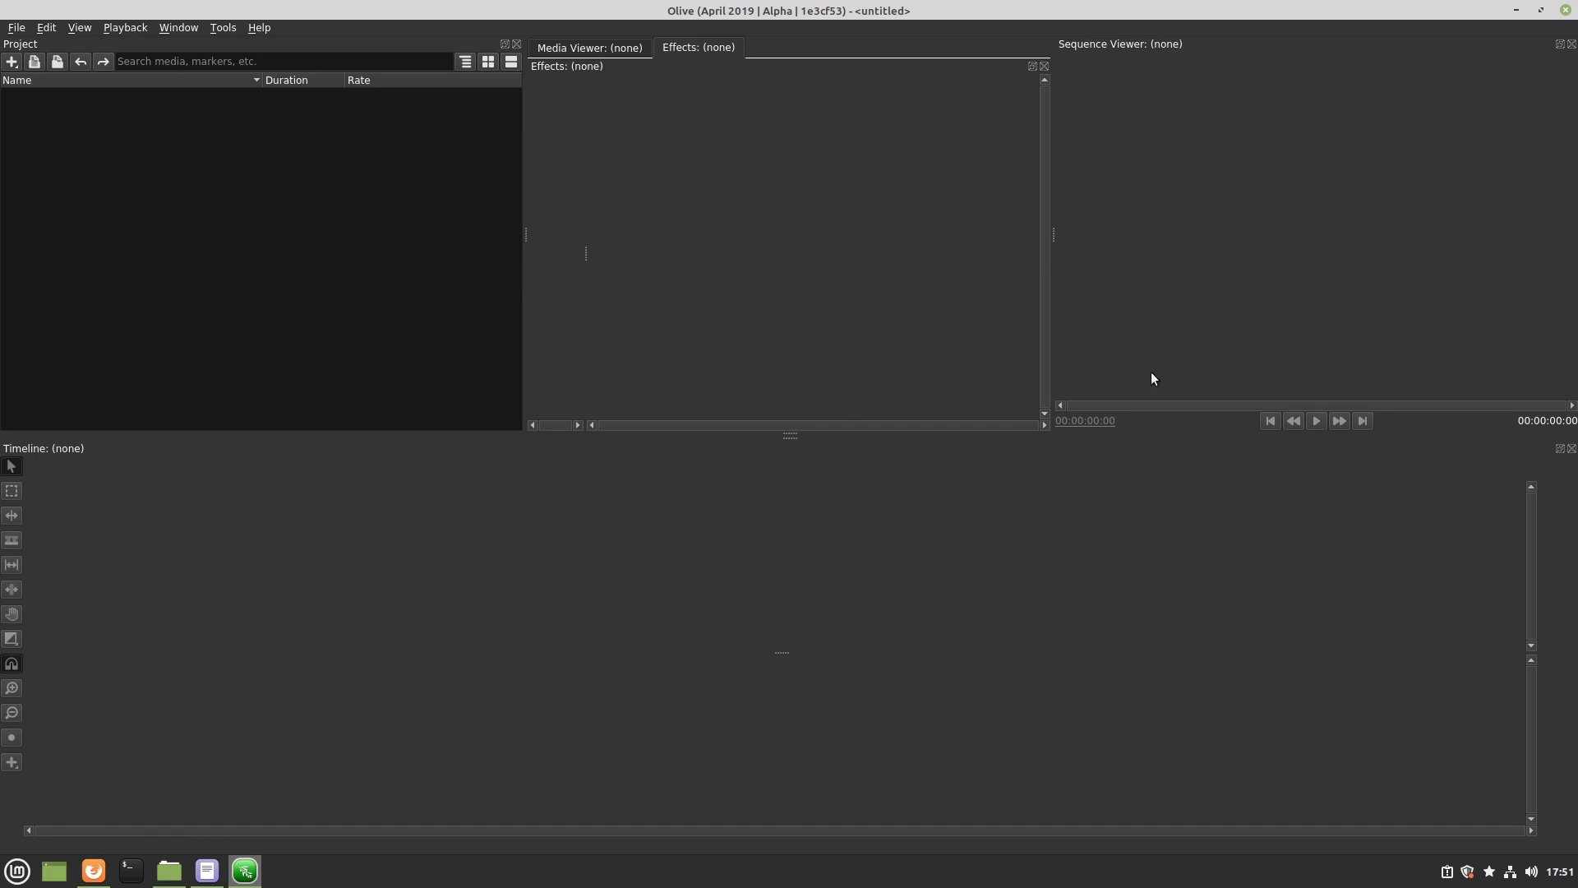
mouse_move(1540, 33)
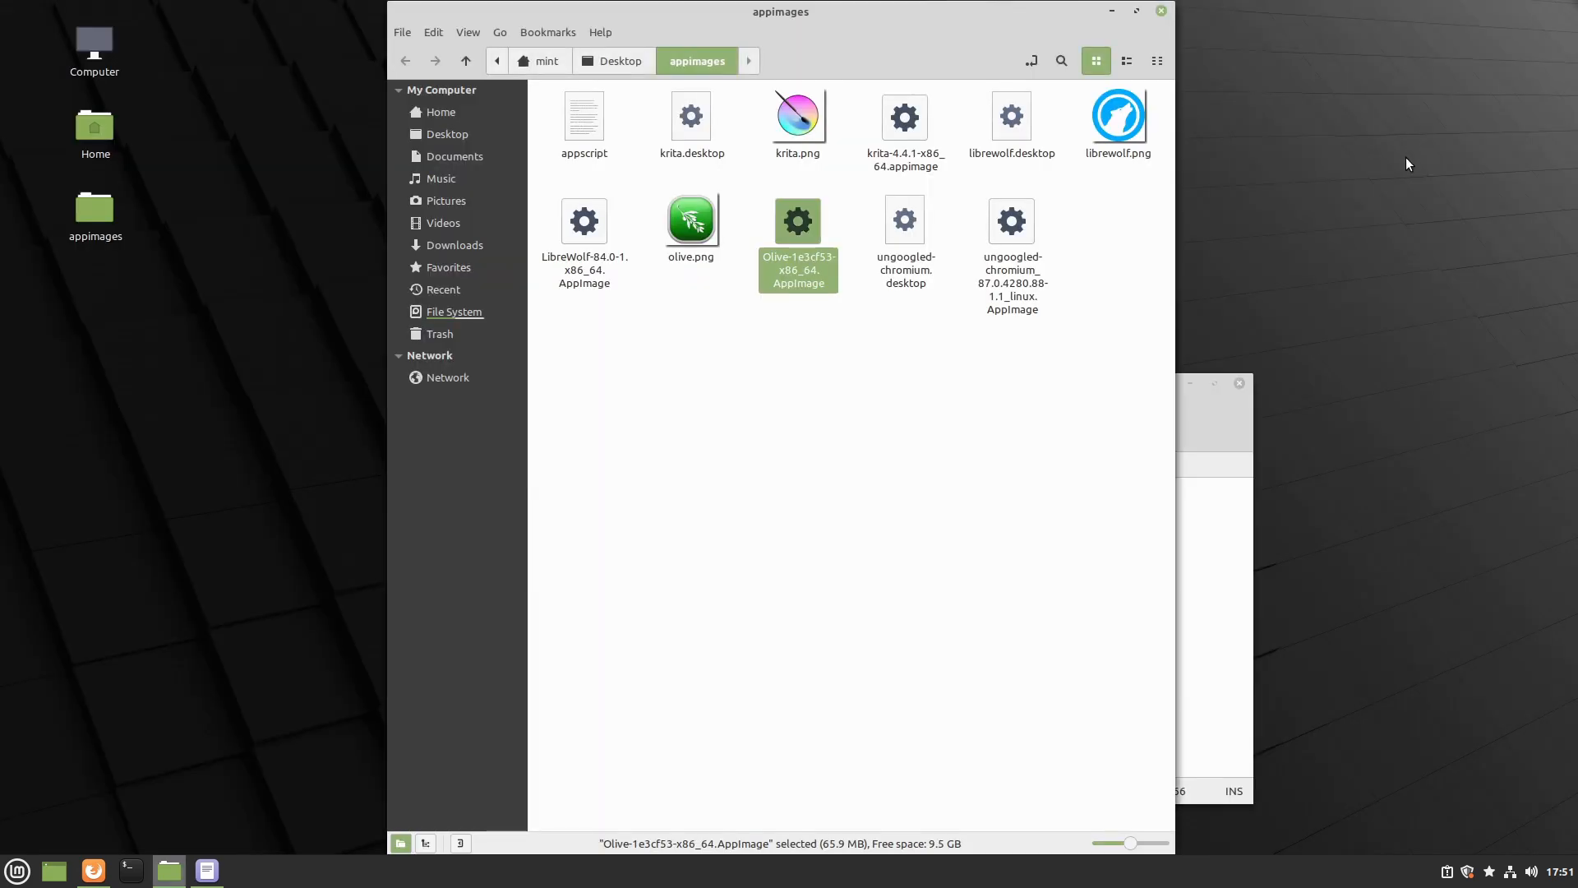
mouse_move(593, 13)
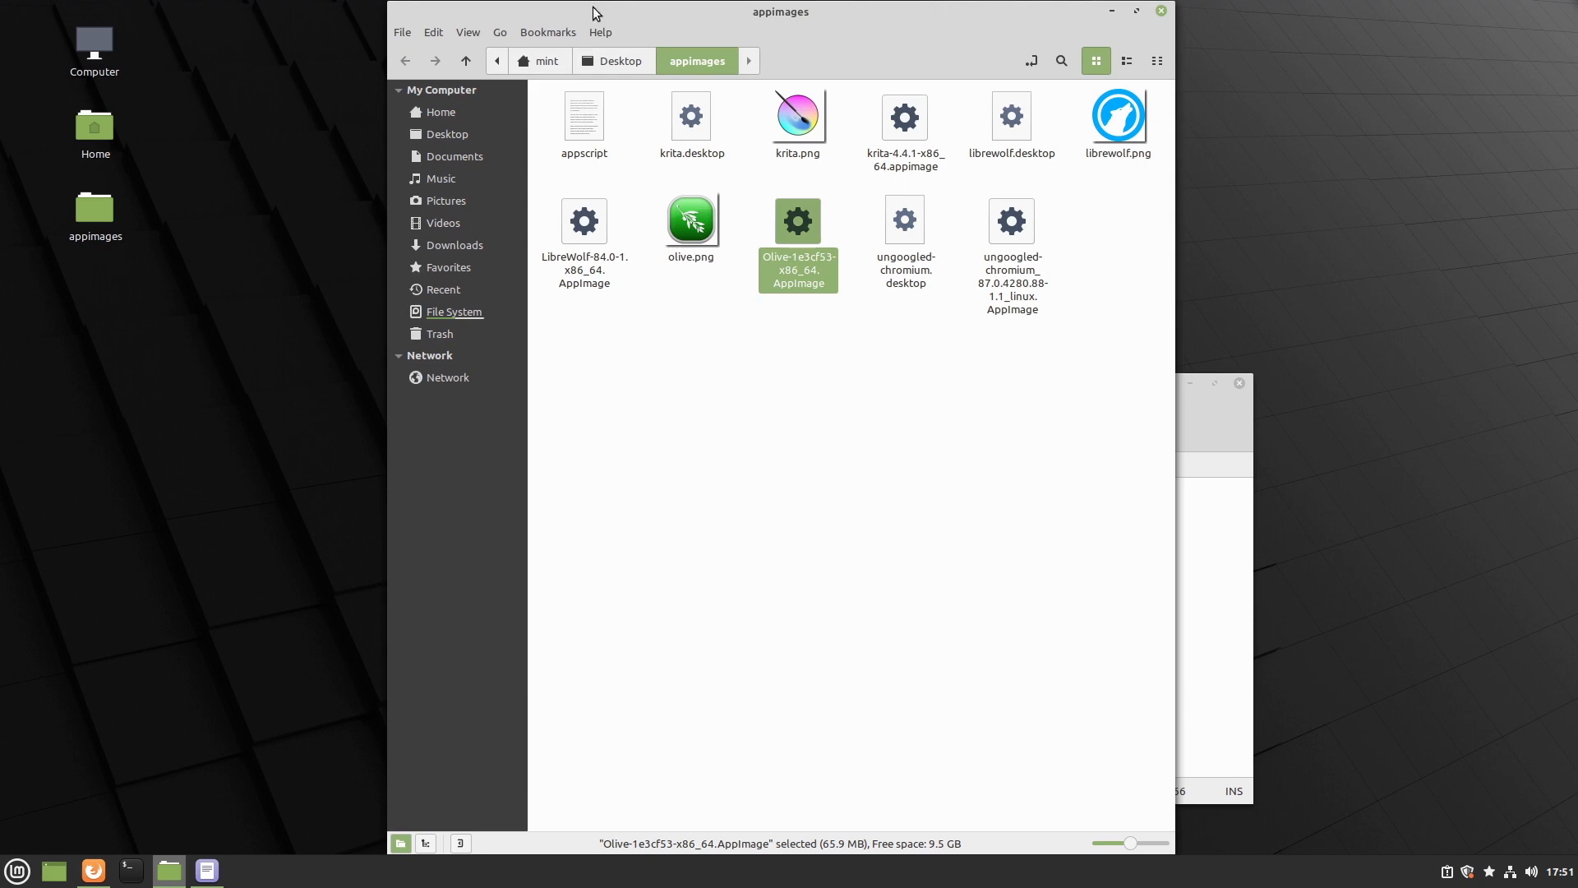
Select ungoogled-chromium.desktop as the template for the new olive.desktop launcher
left_click(920, 467)
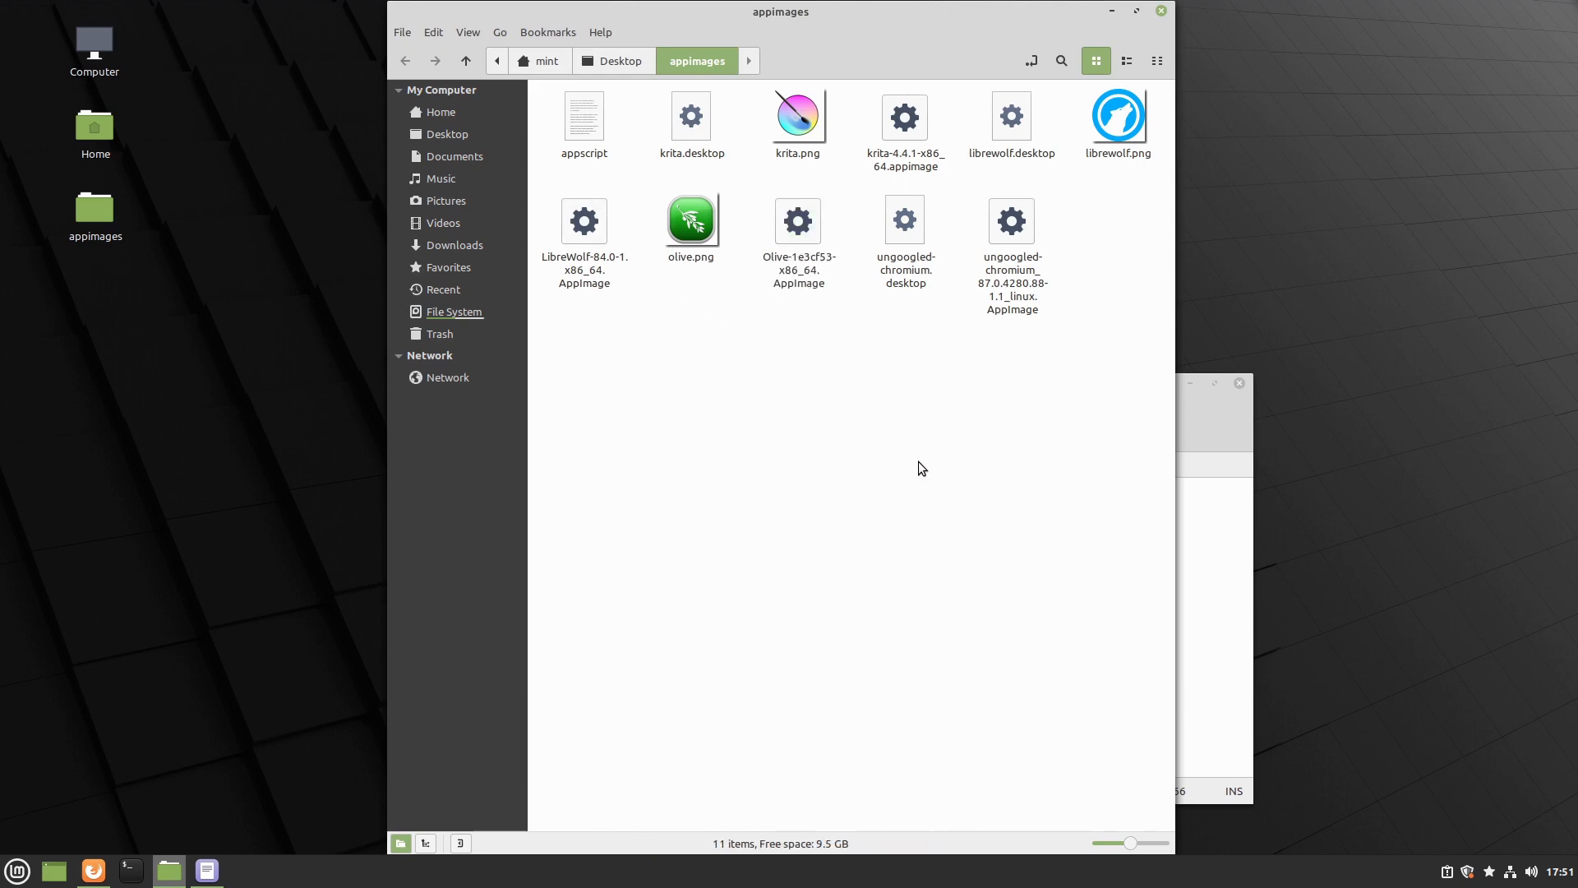
left_click(904, 232)
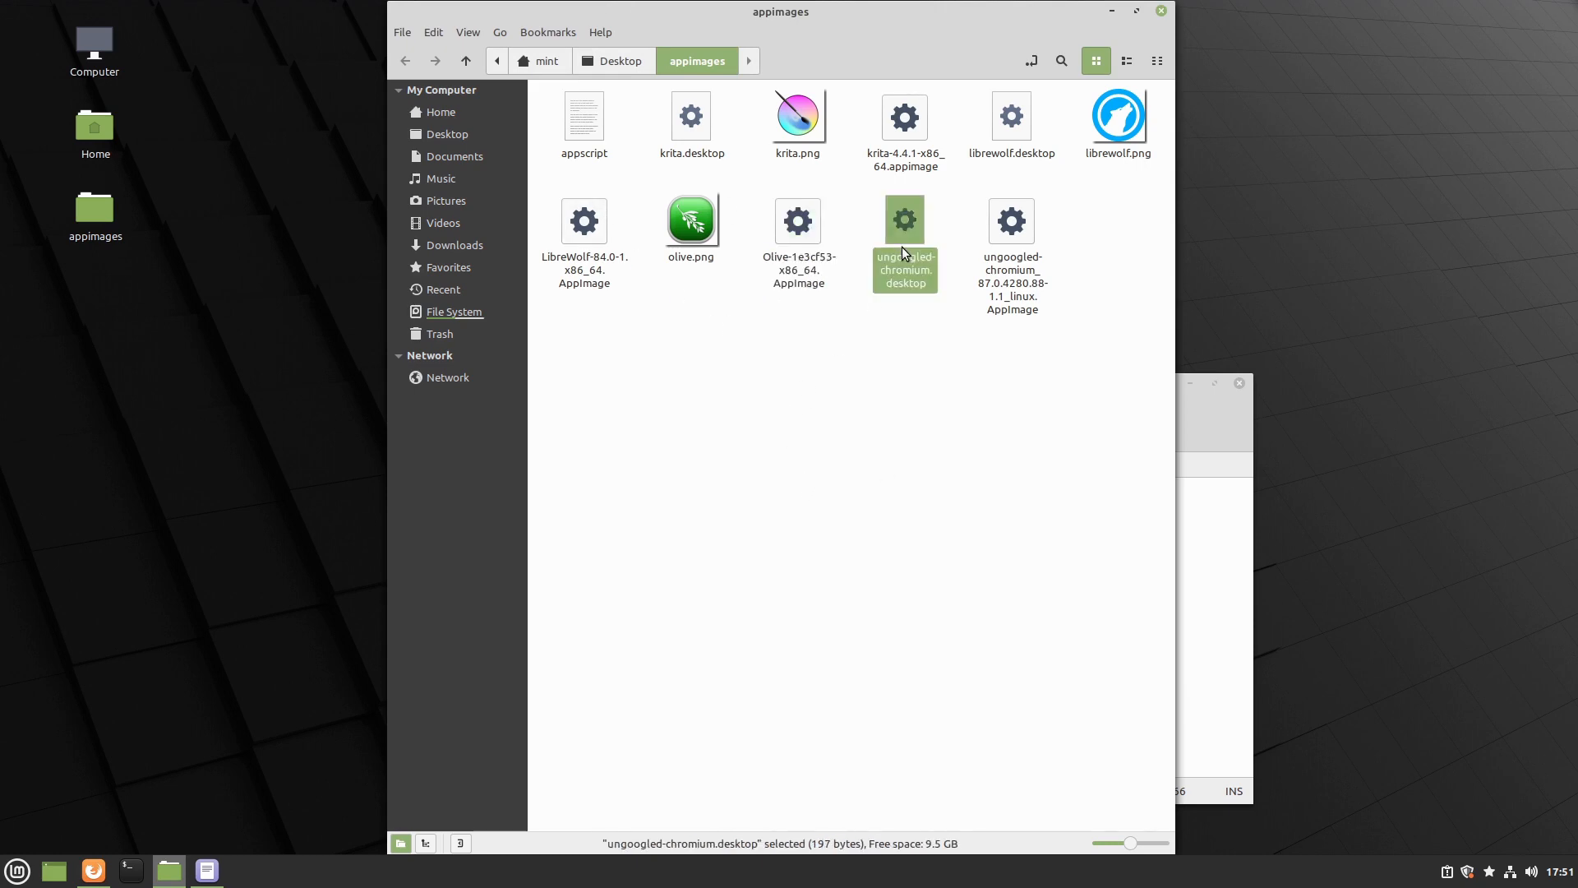
mouse_move(858, 245)
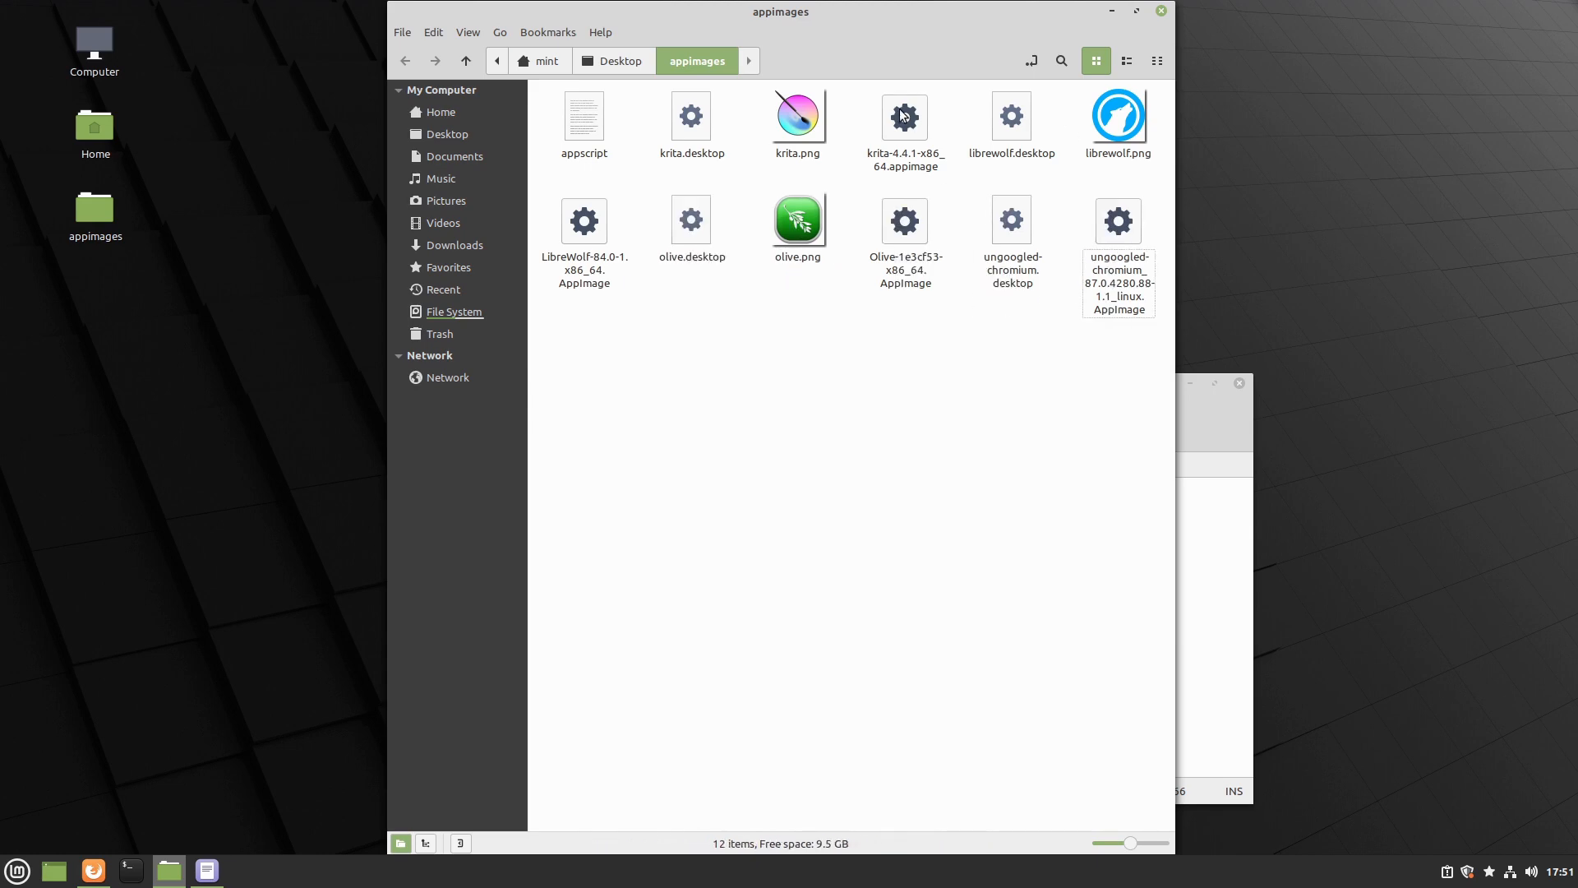
Edit olive.desktop in Xed: Name=Olive and Exec pointing to the Olive AppImage in /opt
right_click(690, 221)
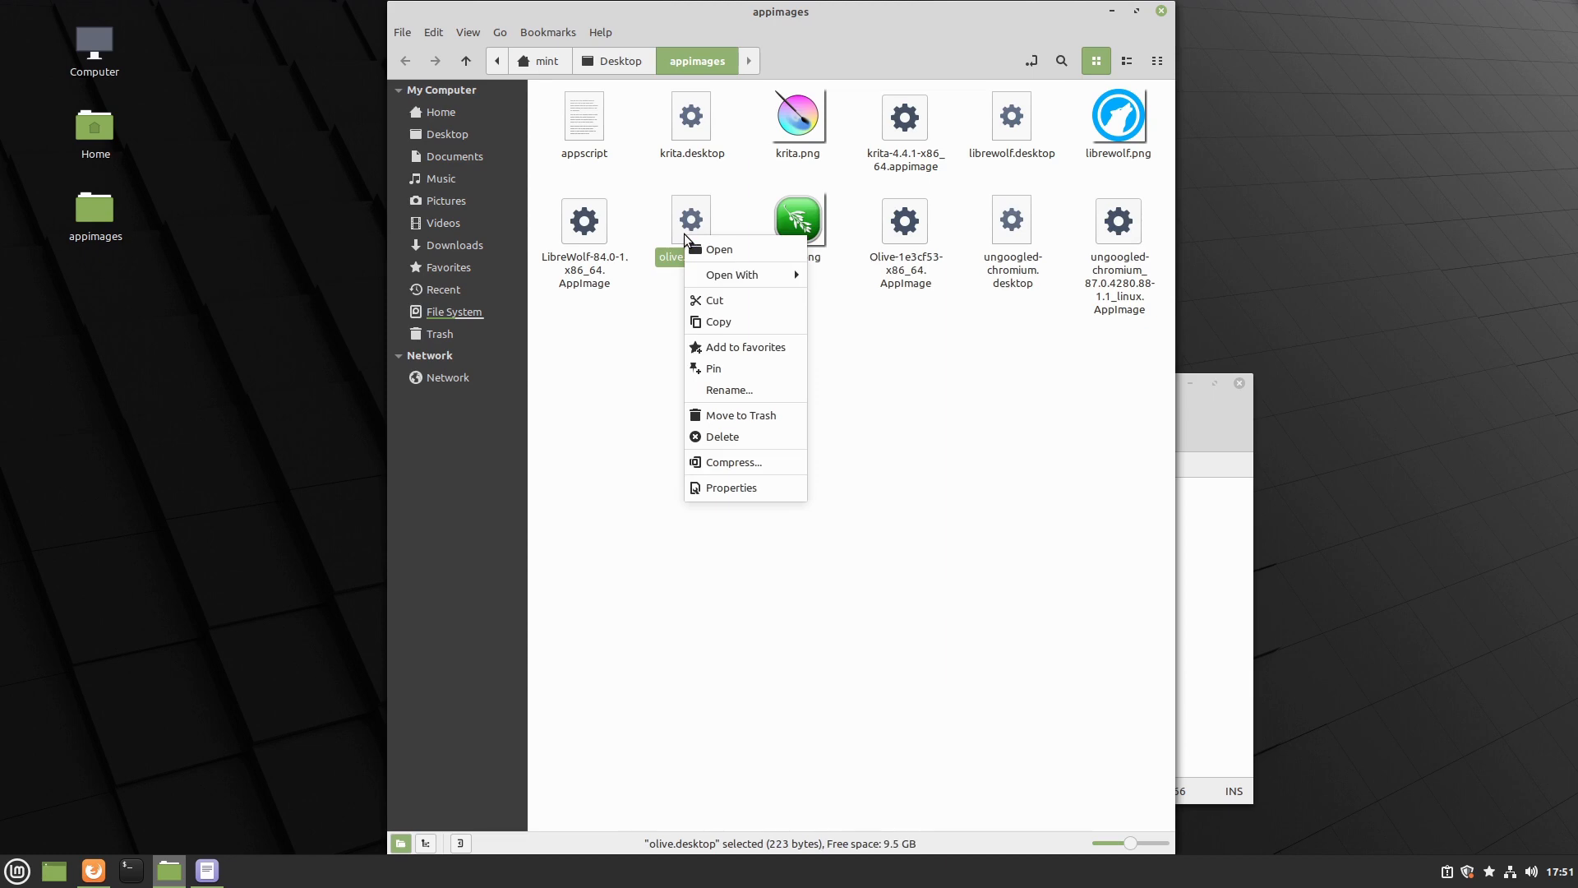
left_click(719, 250)
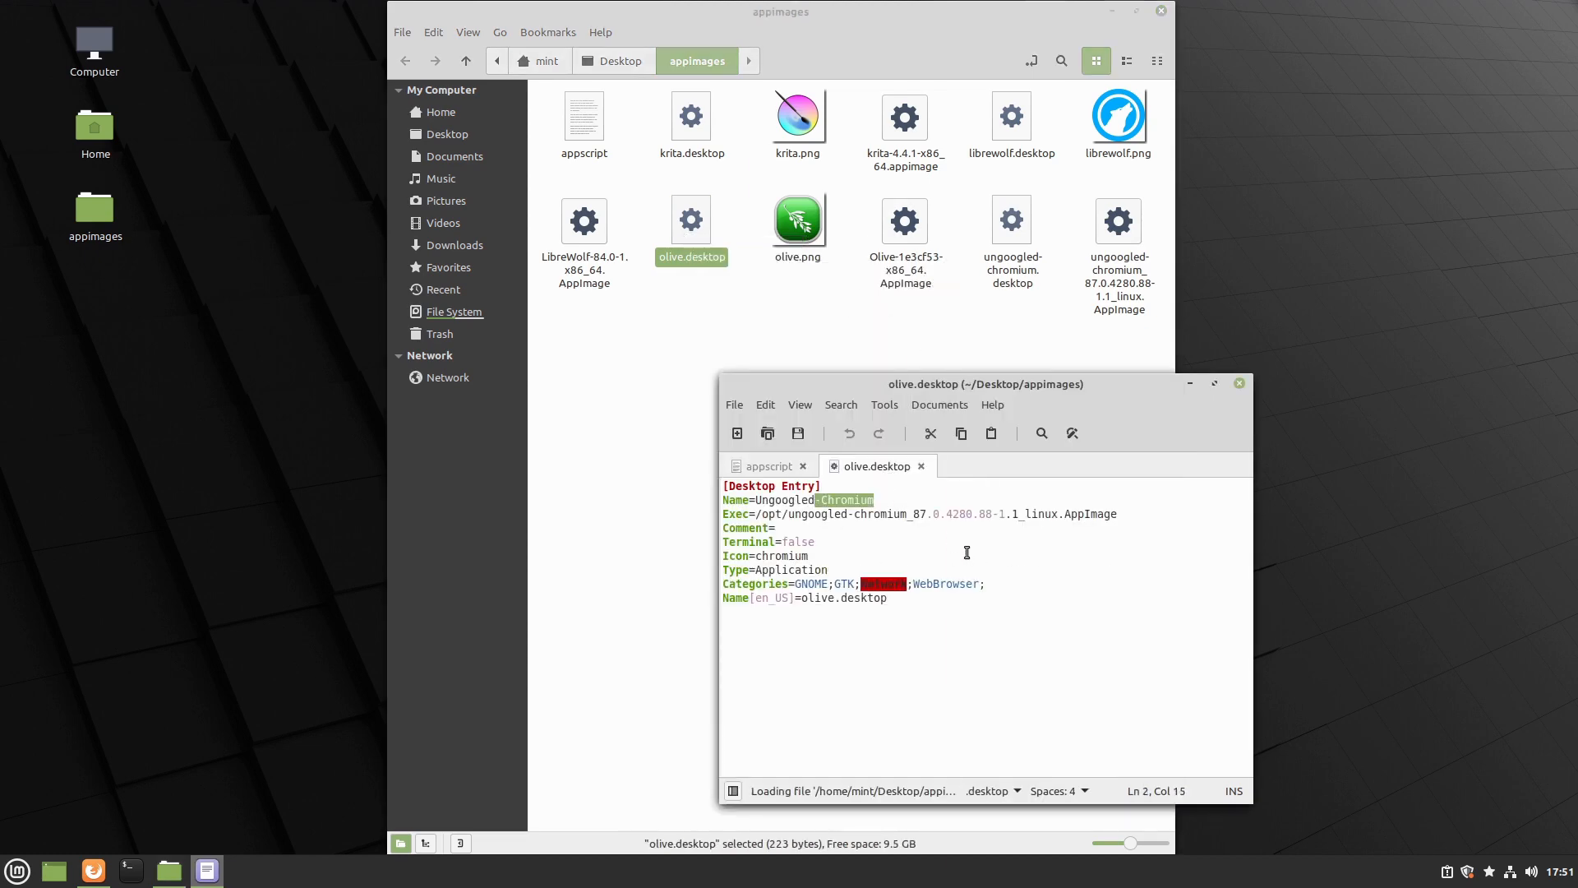
type("Olive")
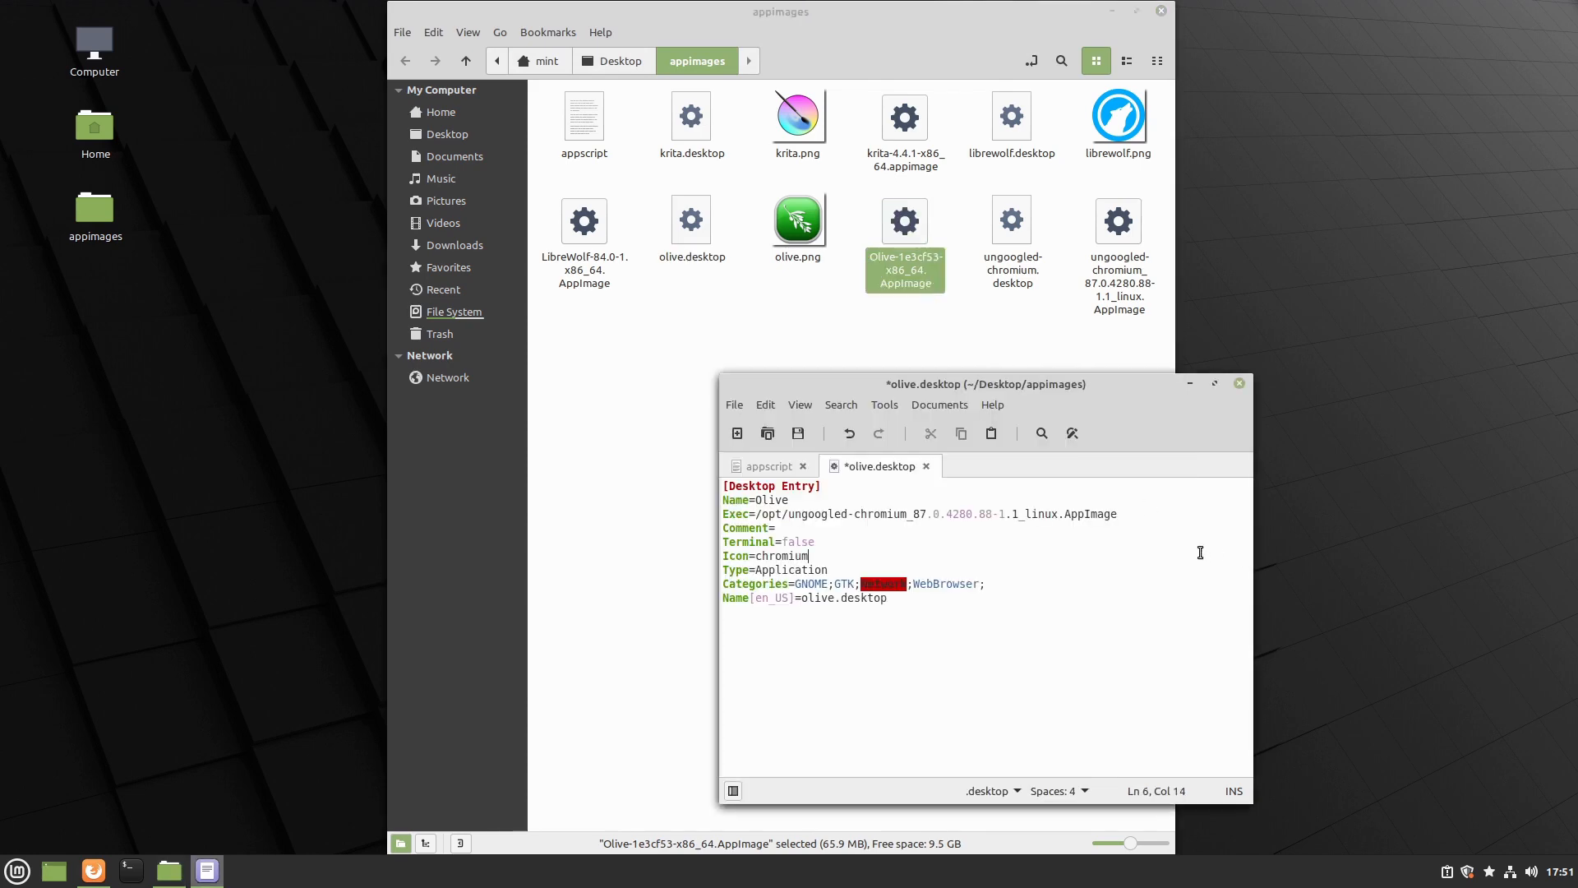
double_click(810, 513)
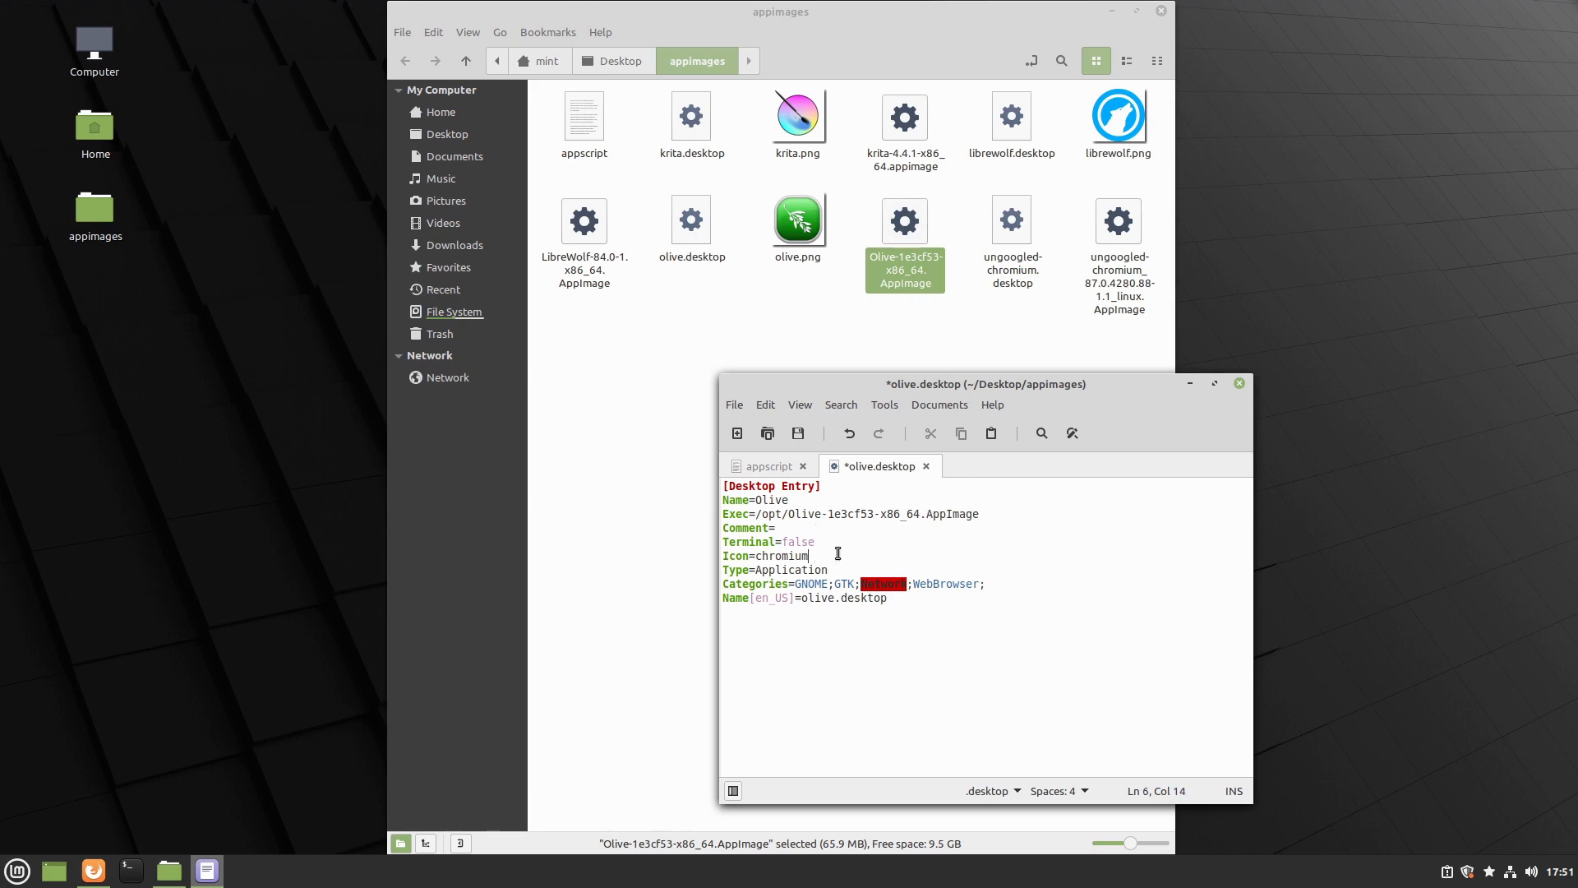
Set the launcher icon to /opt/olive.png
key("BackSpace")
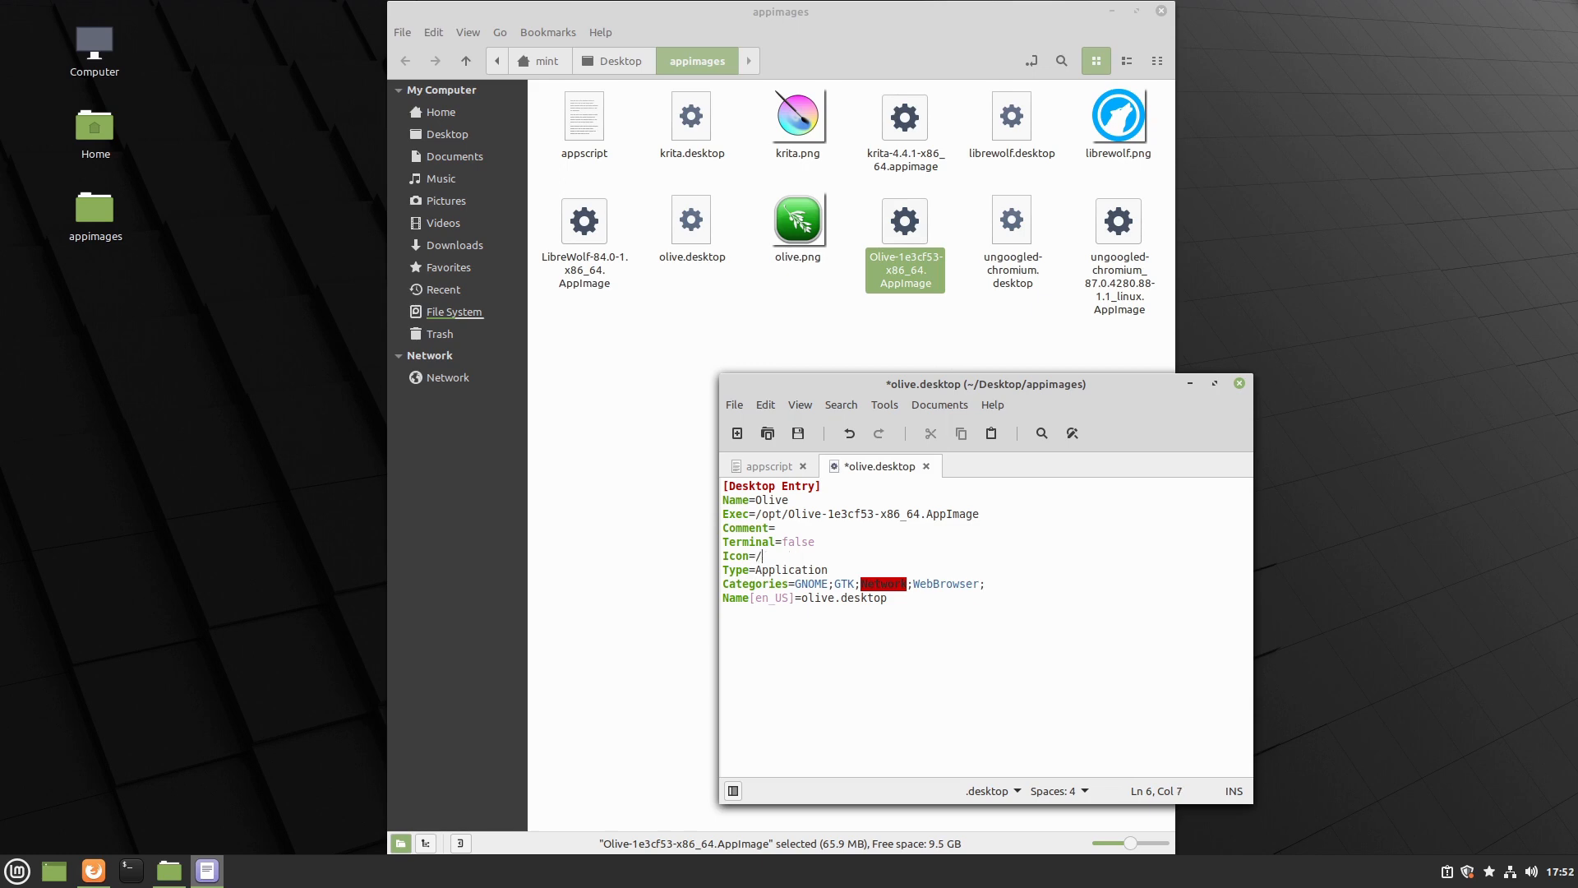
type("opt/o")
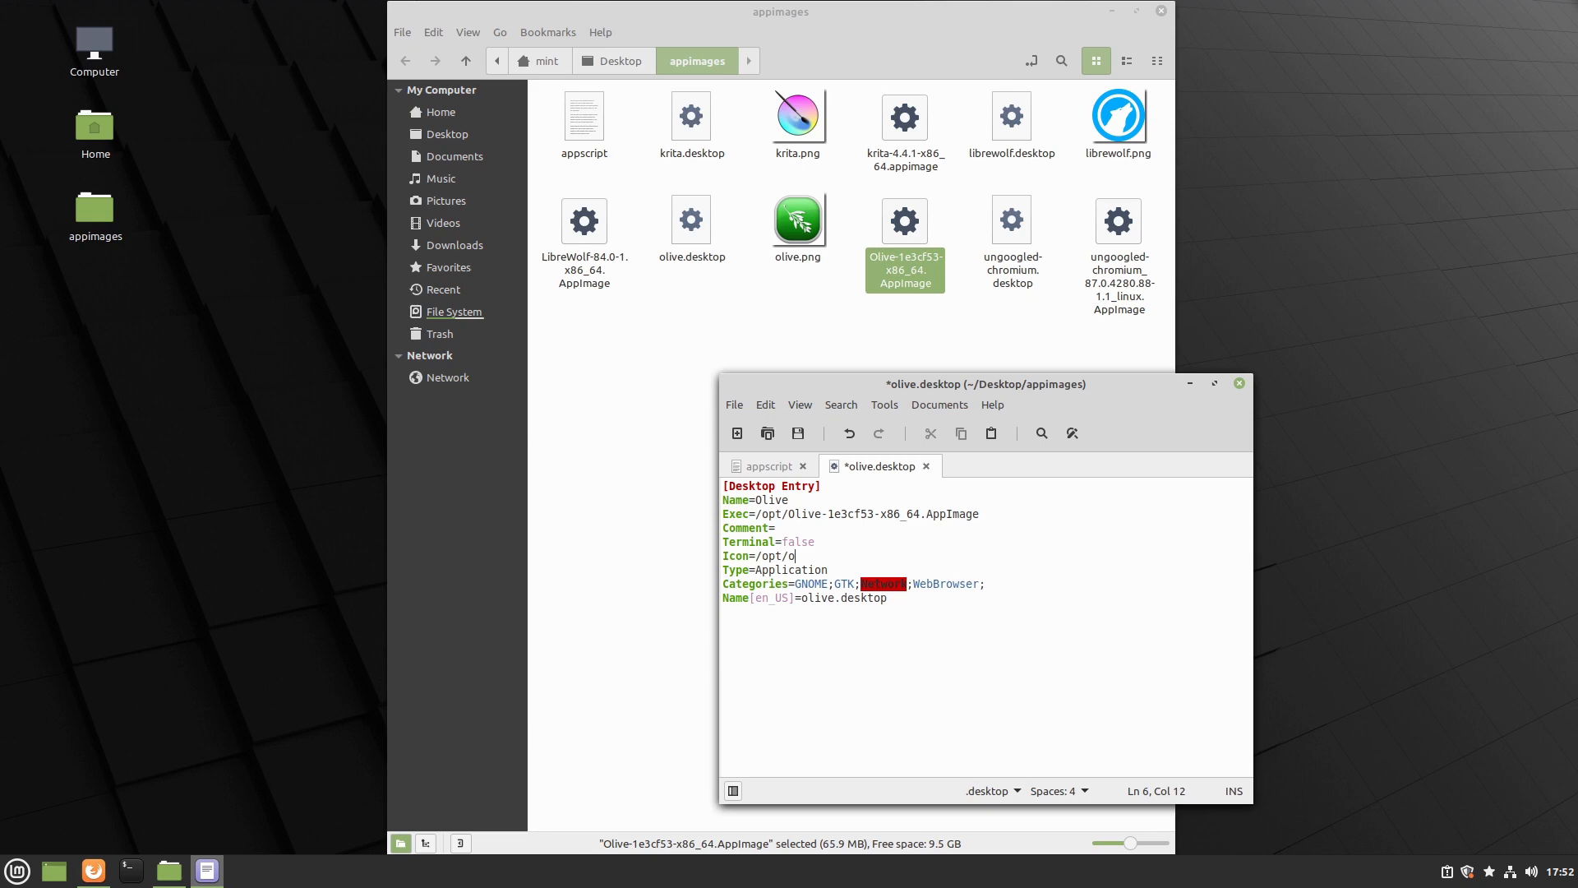
type("live.png")
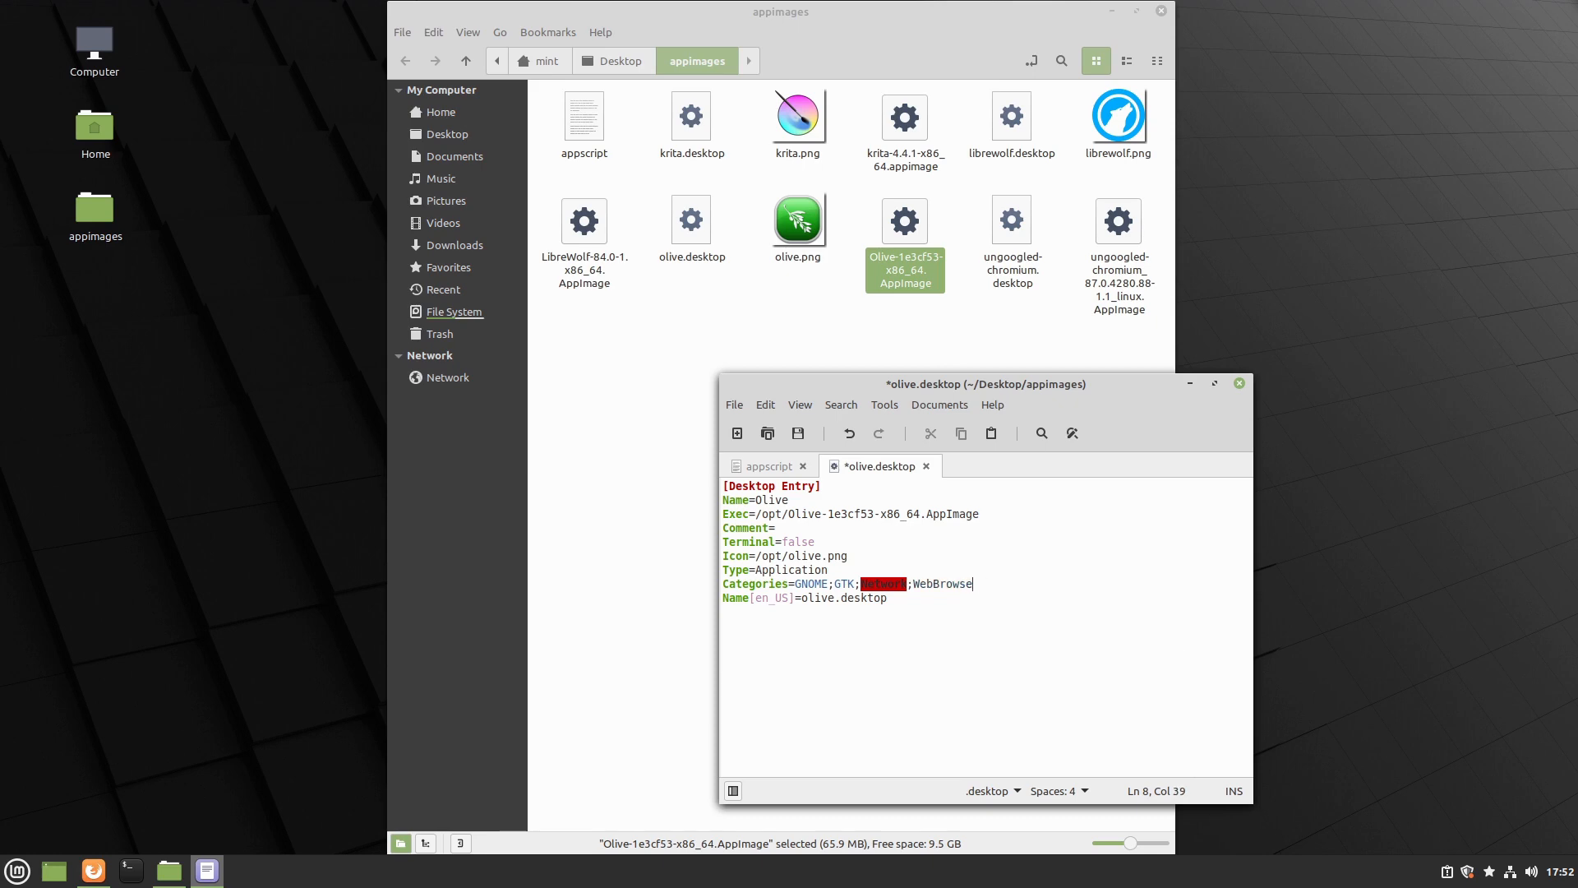
Set Categories=AudioVideo; after correcting the mistyped uppercase letters
type("Ne")
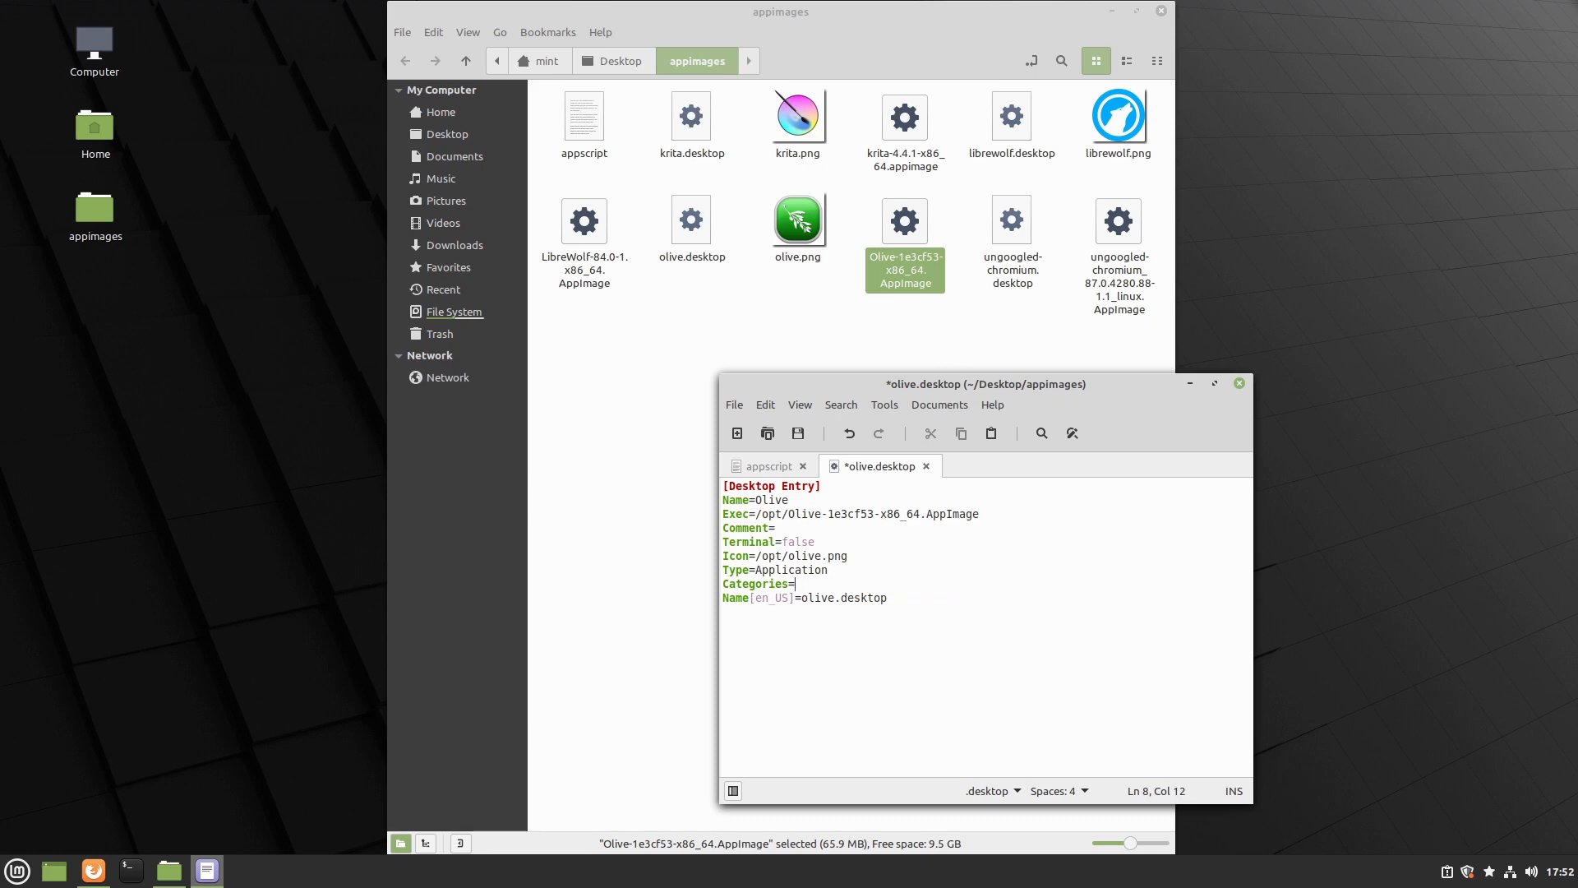
type("V")
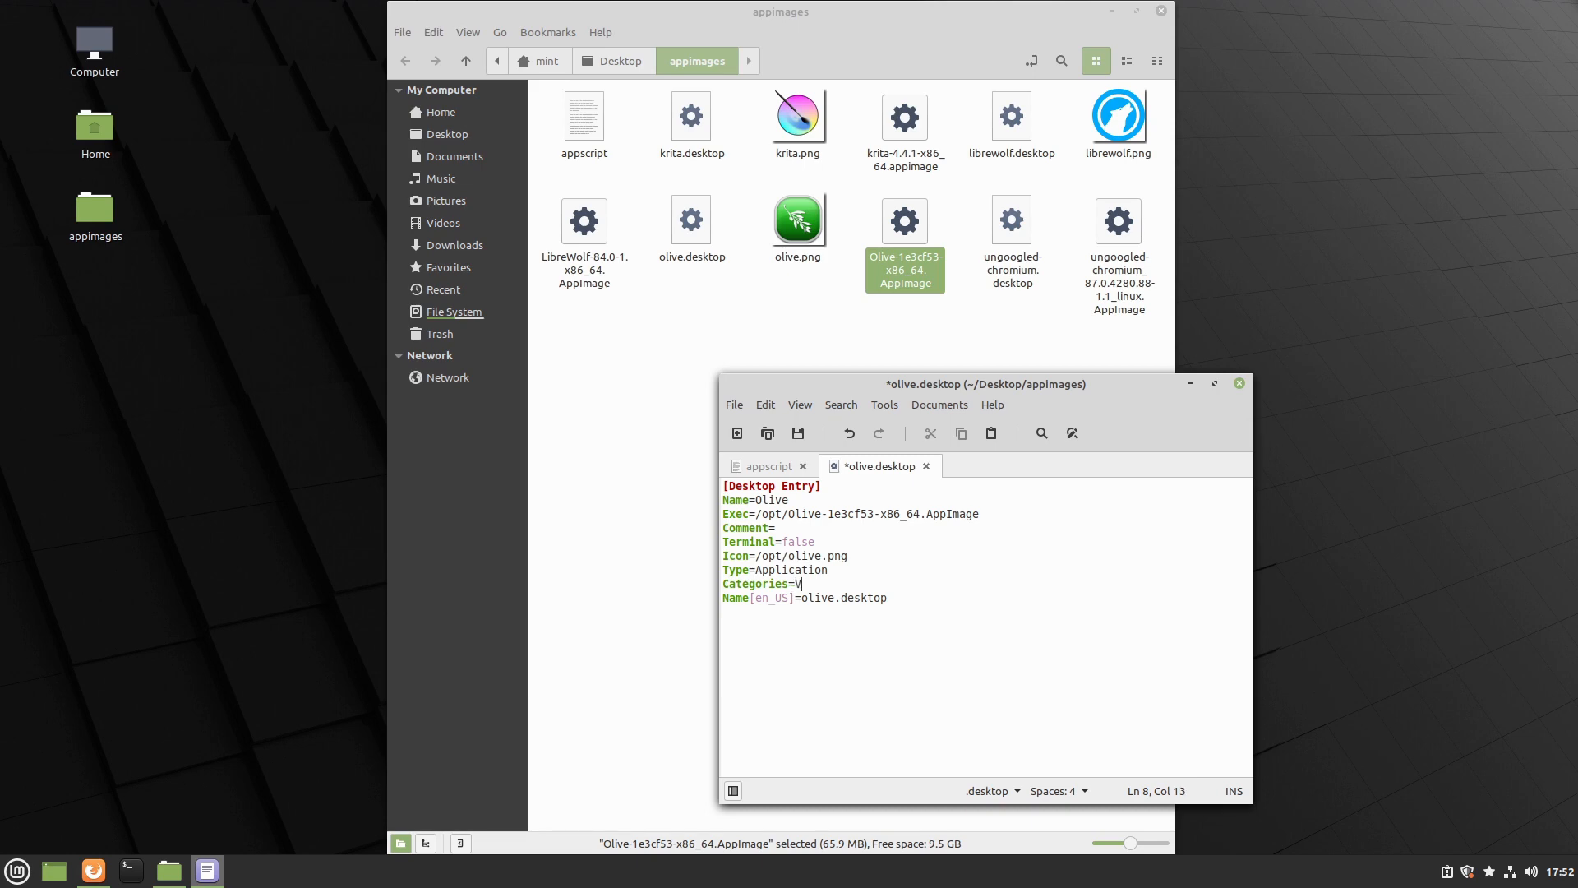
type("AUDIO")
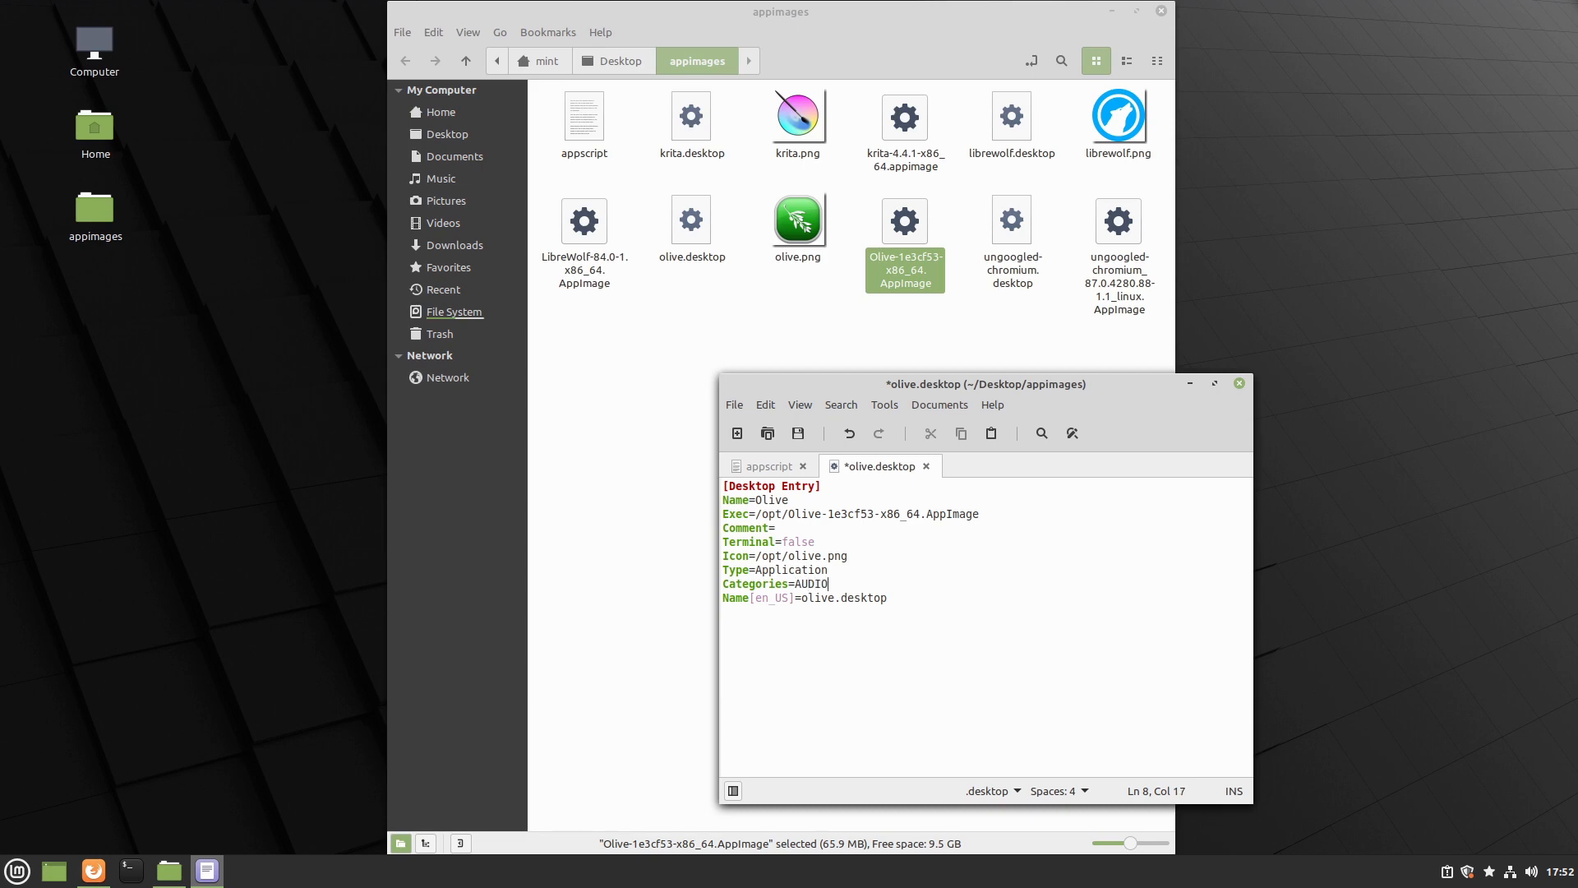
key("BackSpace")
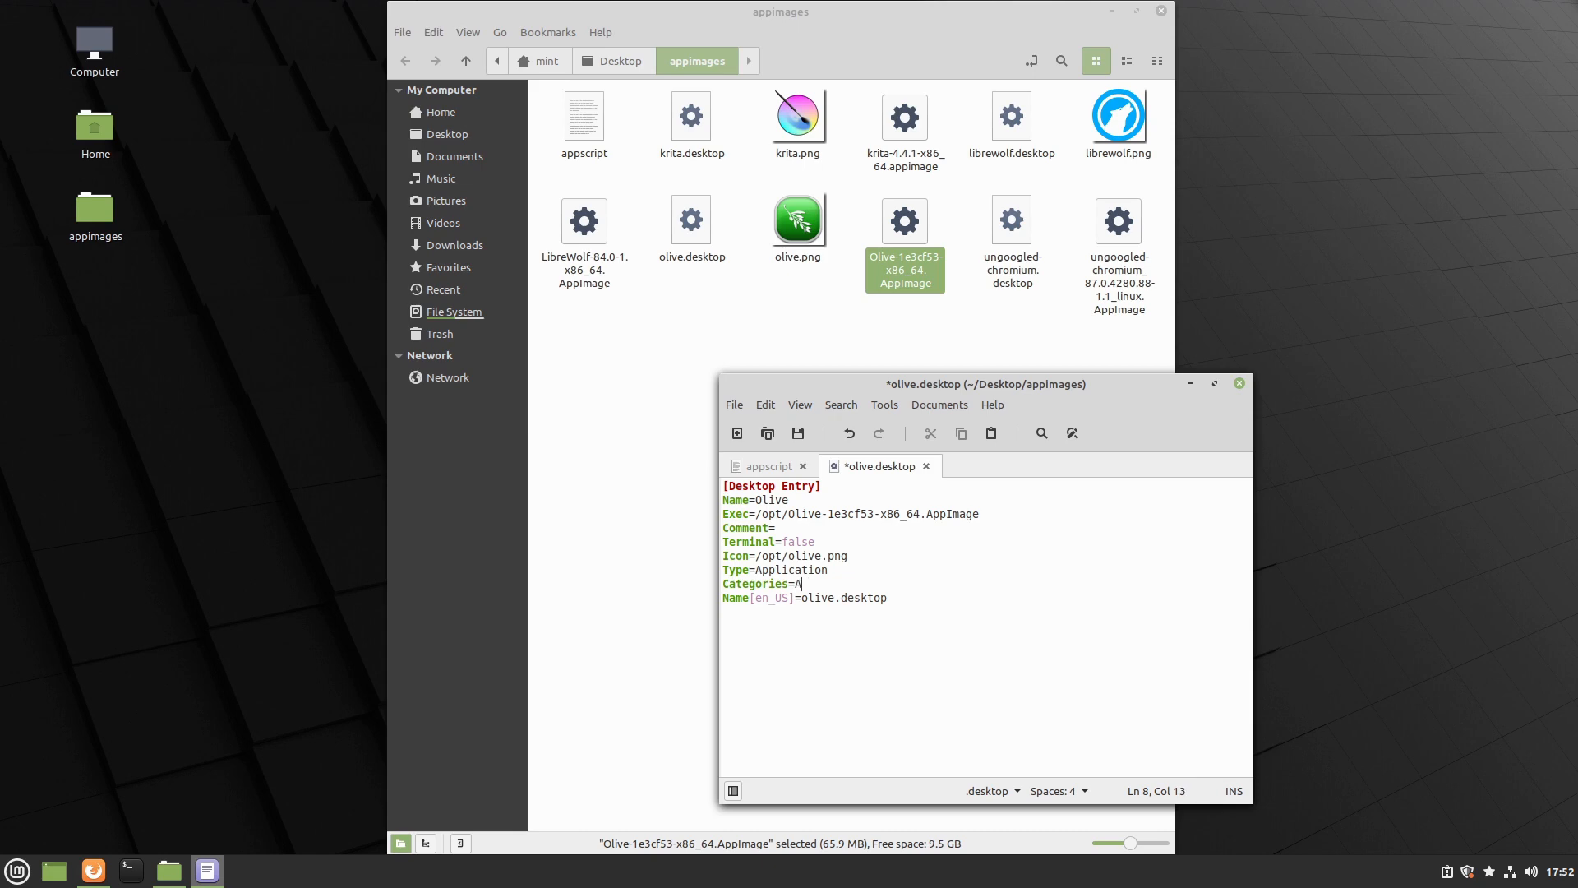
type("udioVideo")
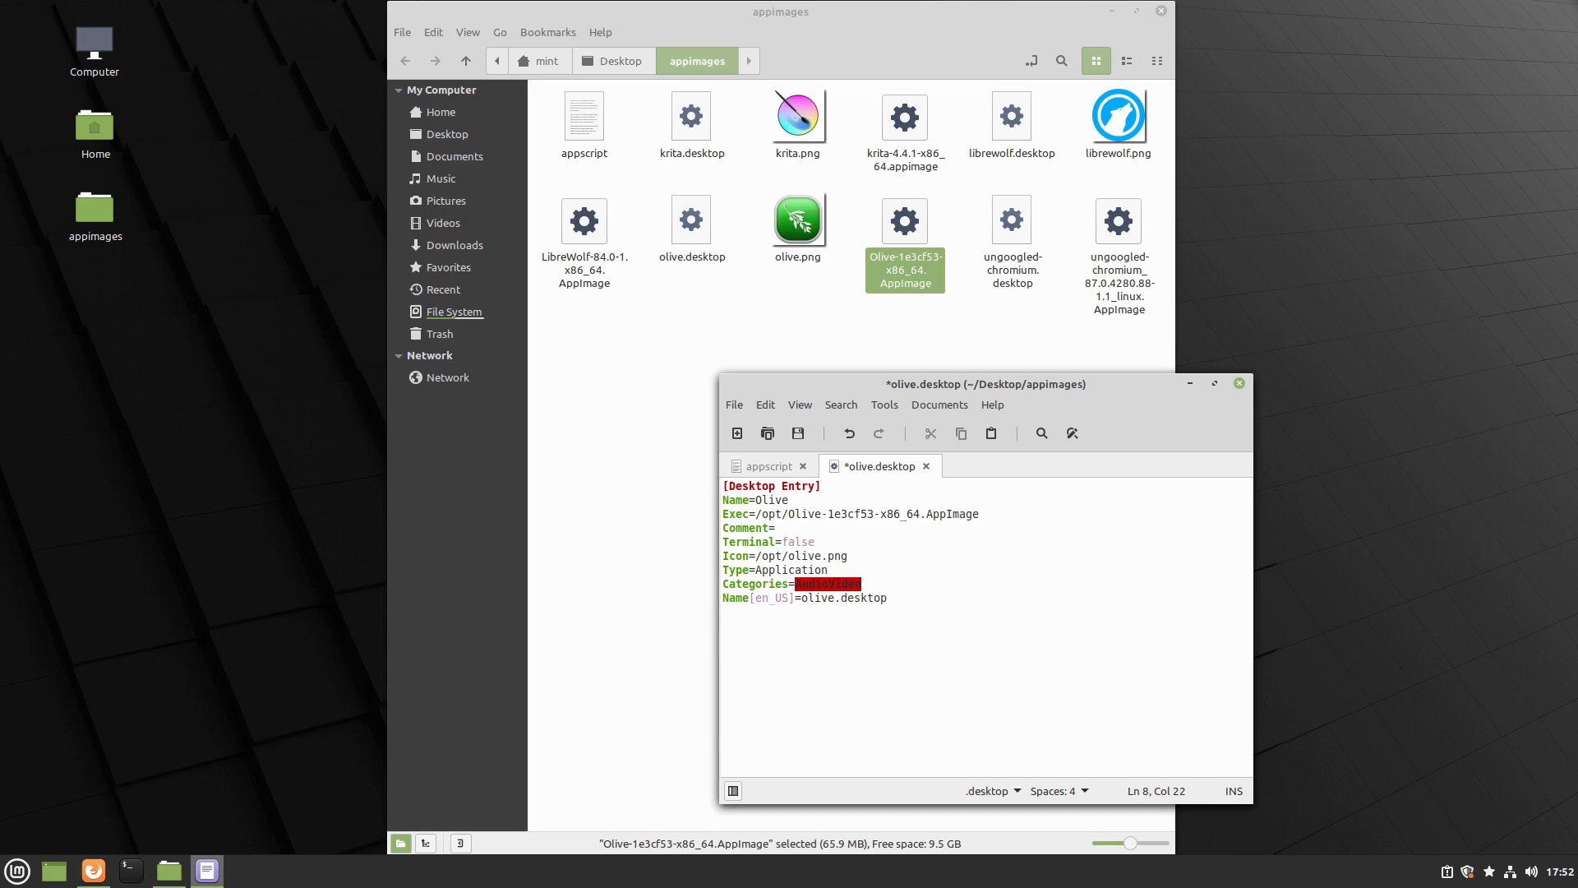
type(";")
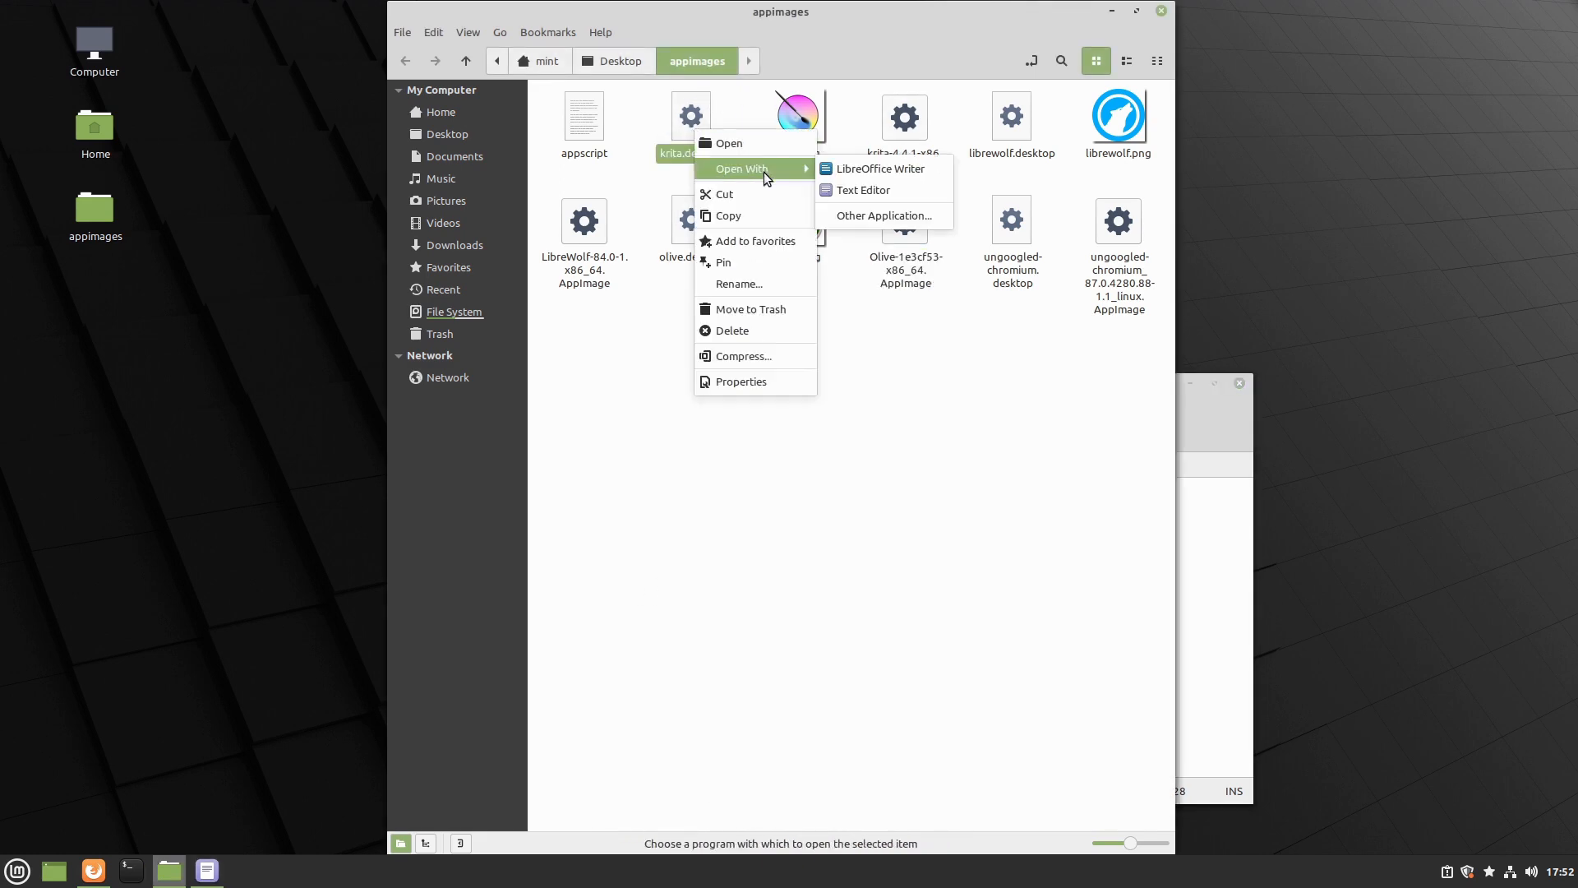
Check krita.desktop's Open With choices before moving to the terminal
left_click(864, 190)
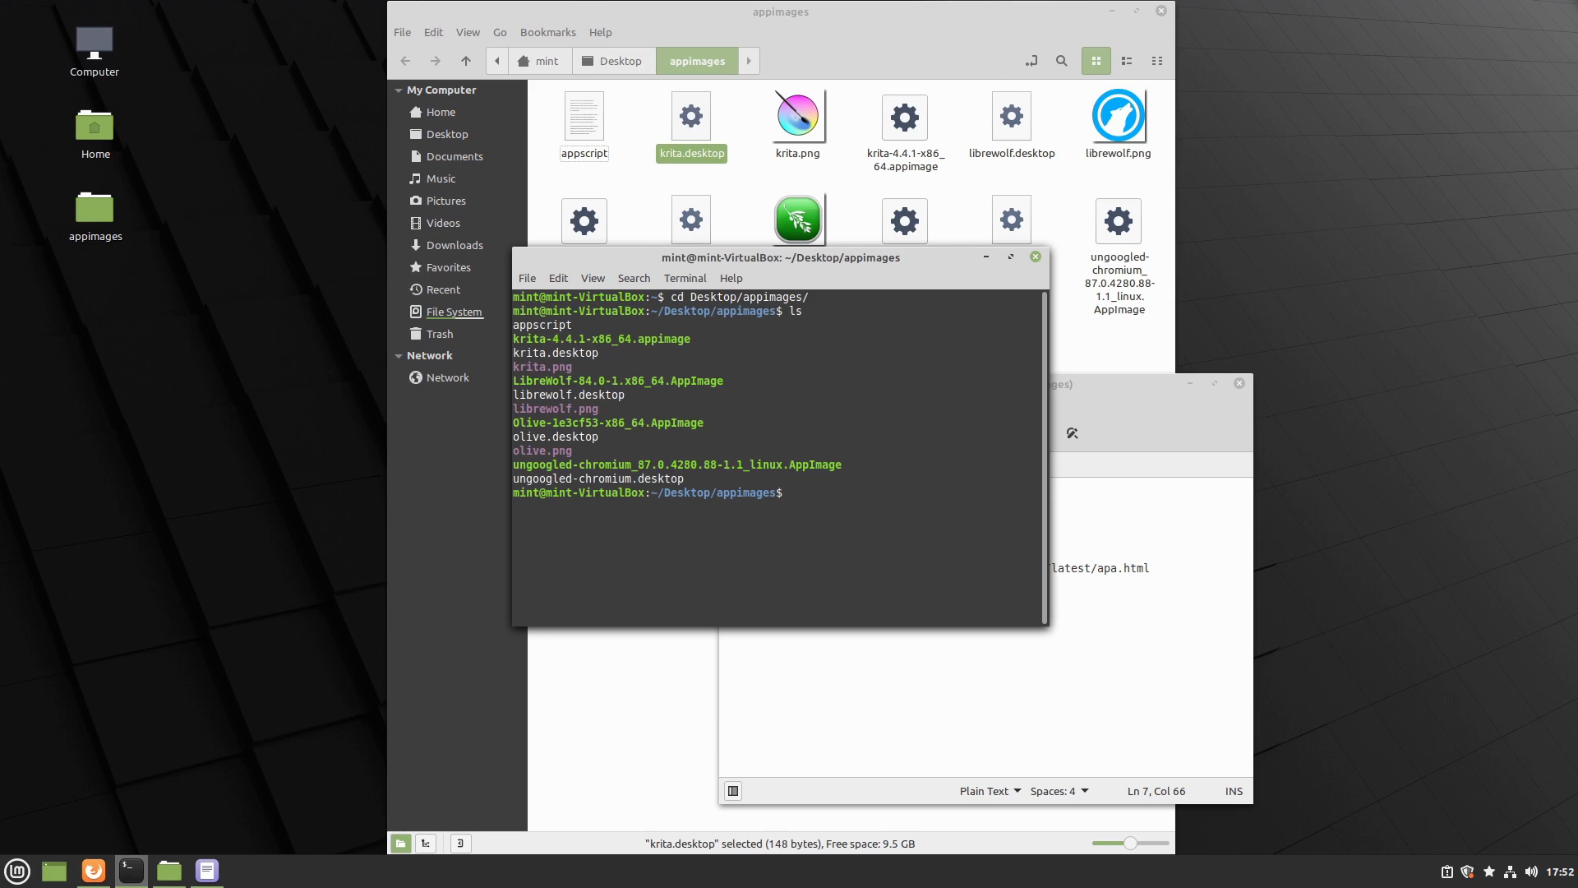
Run the install script with 'bash appscript' and supply the sudo password
type("bash appscript")
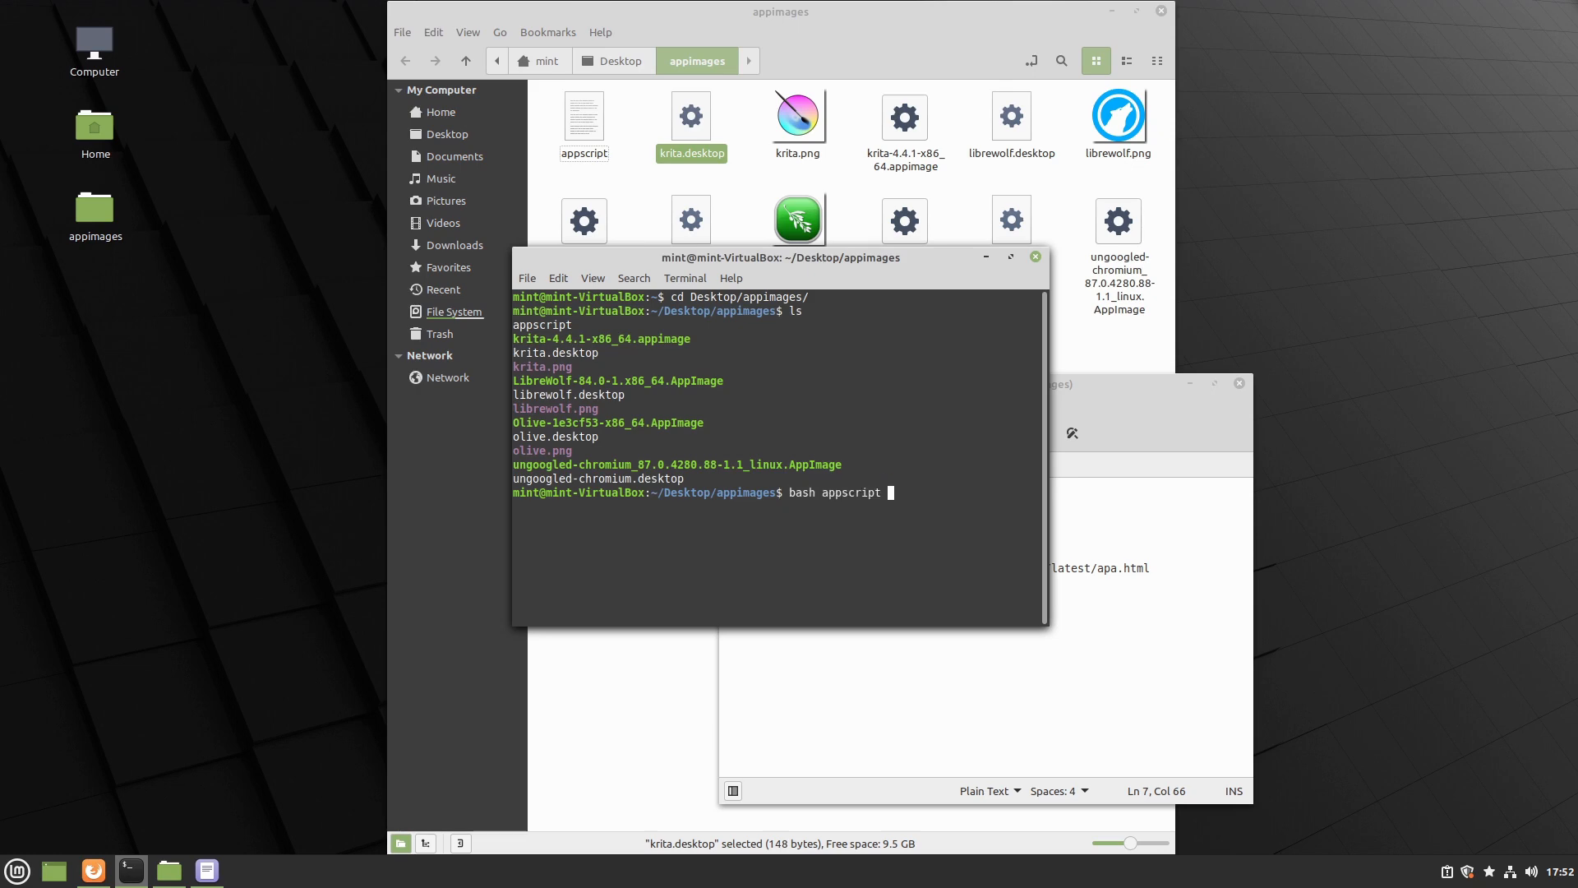
key("Return")
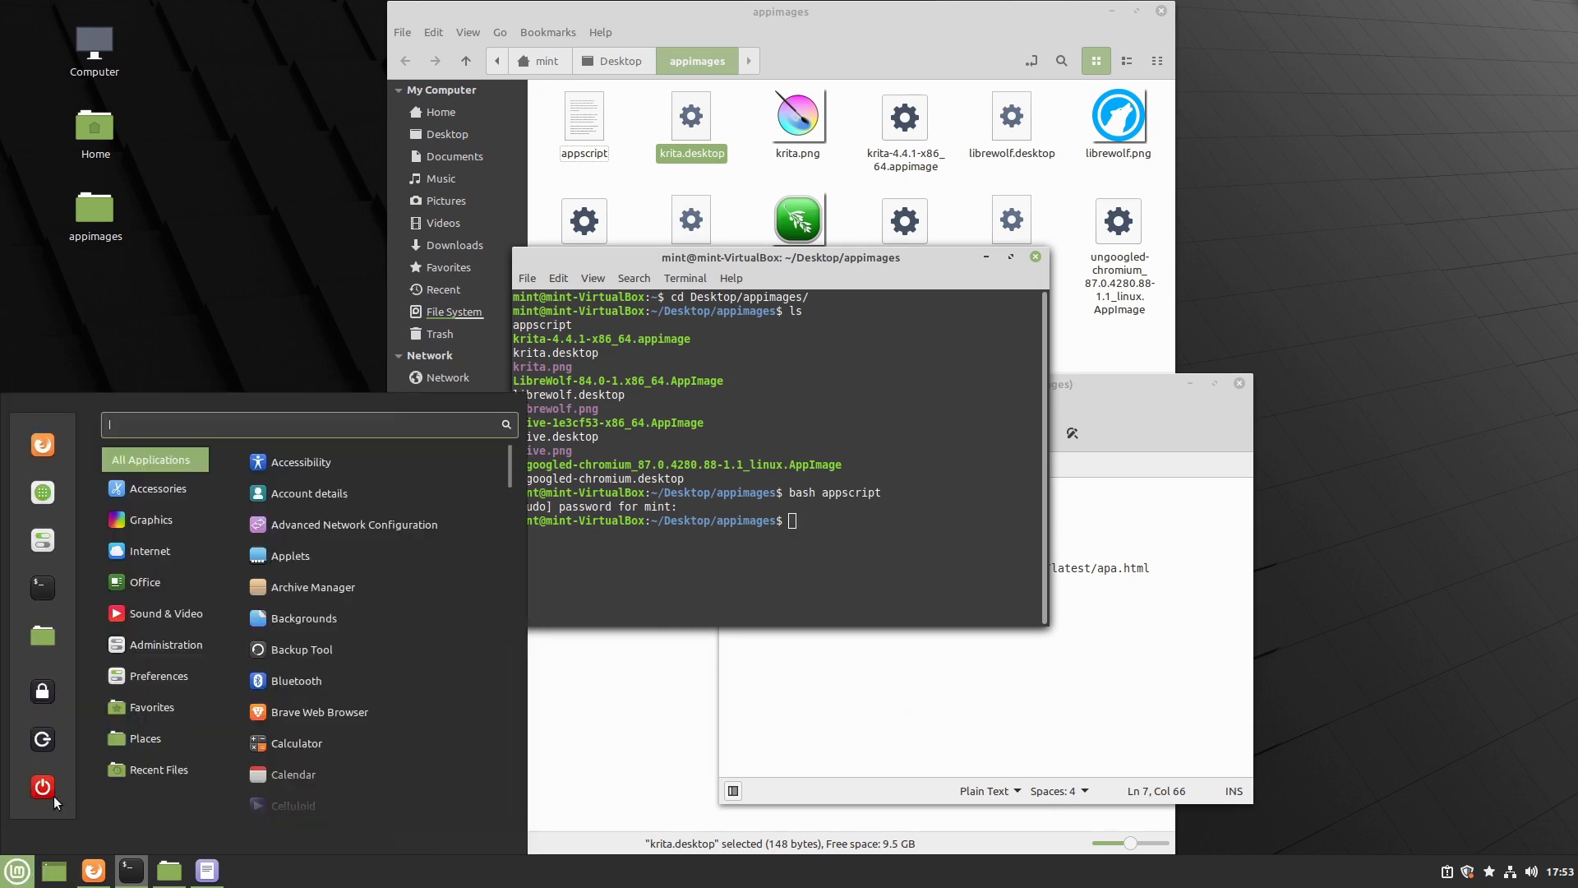
left_click(145, 582)
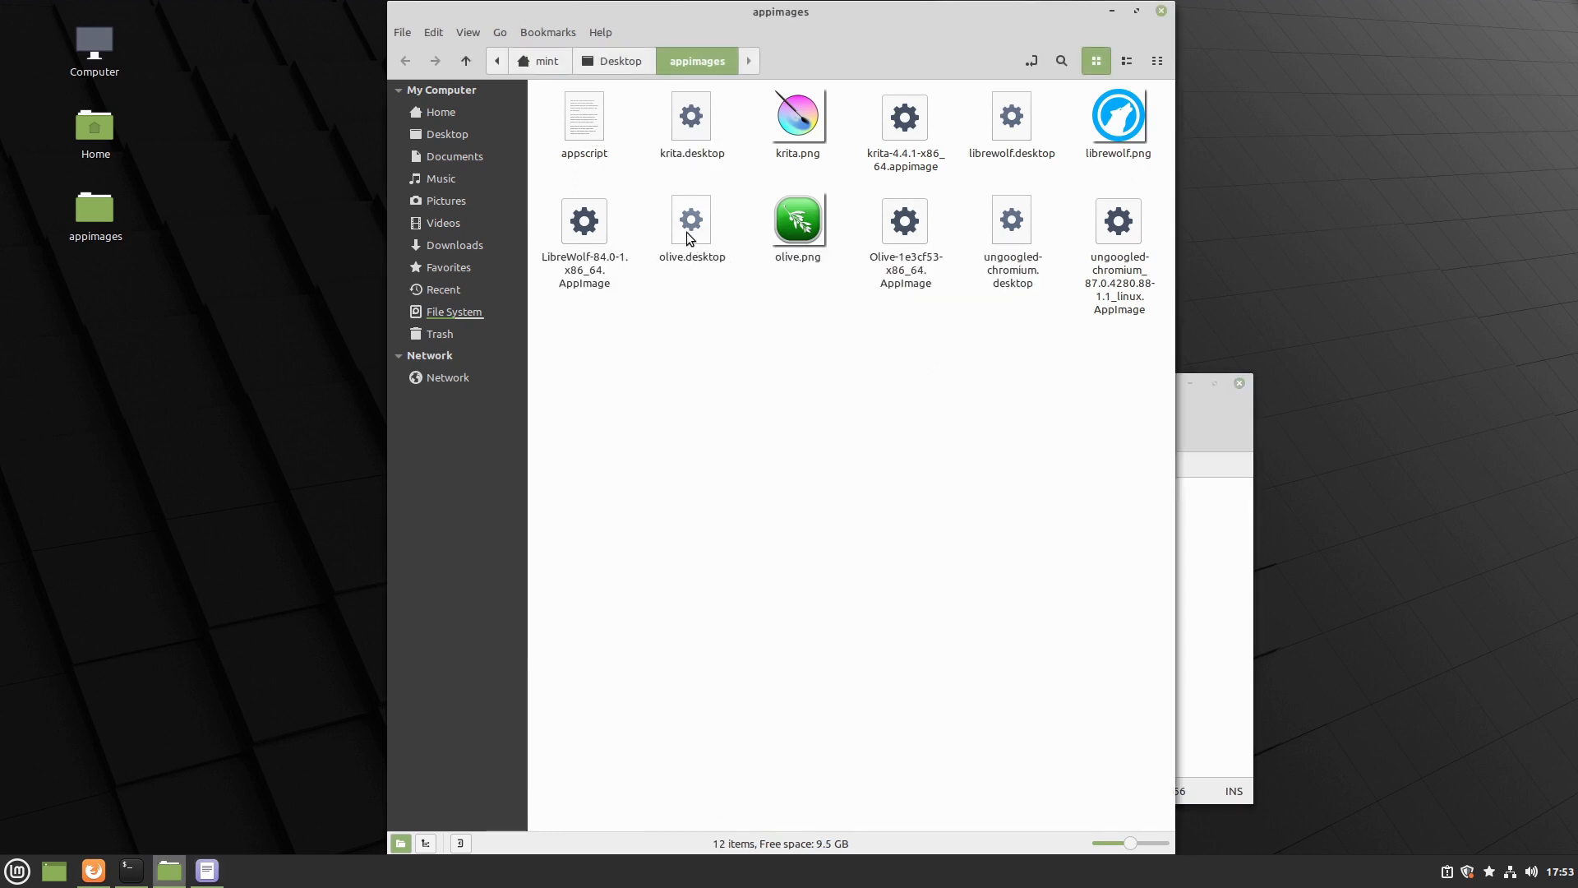
Reopen olive.desktop via Open With > Text Editor to review it, then return to the terminal
right_click(691, 220)
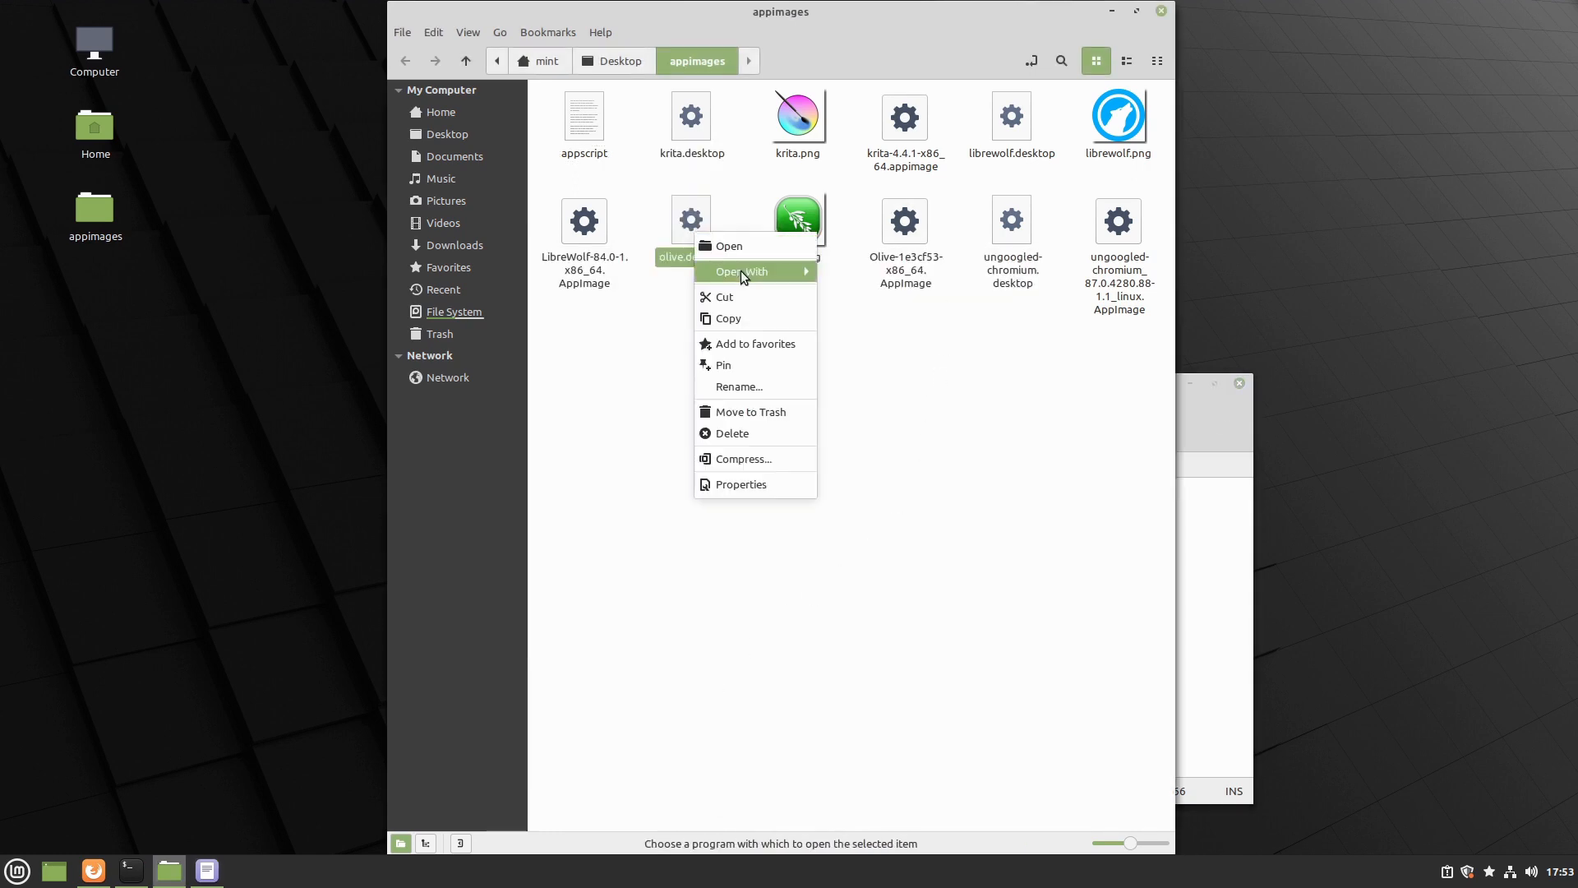
left_click(728, 245)
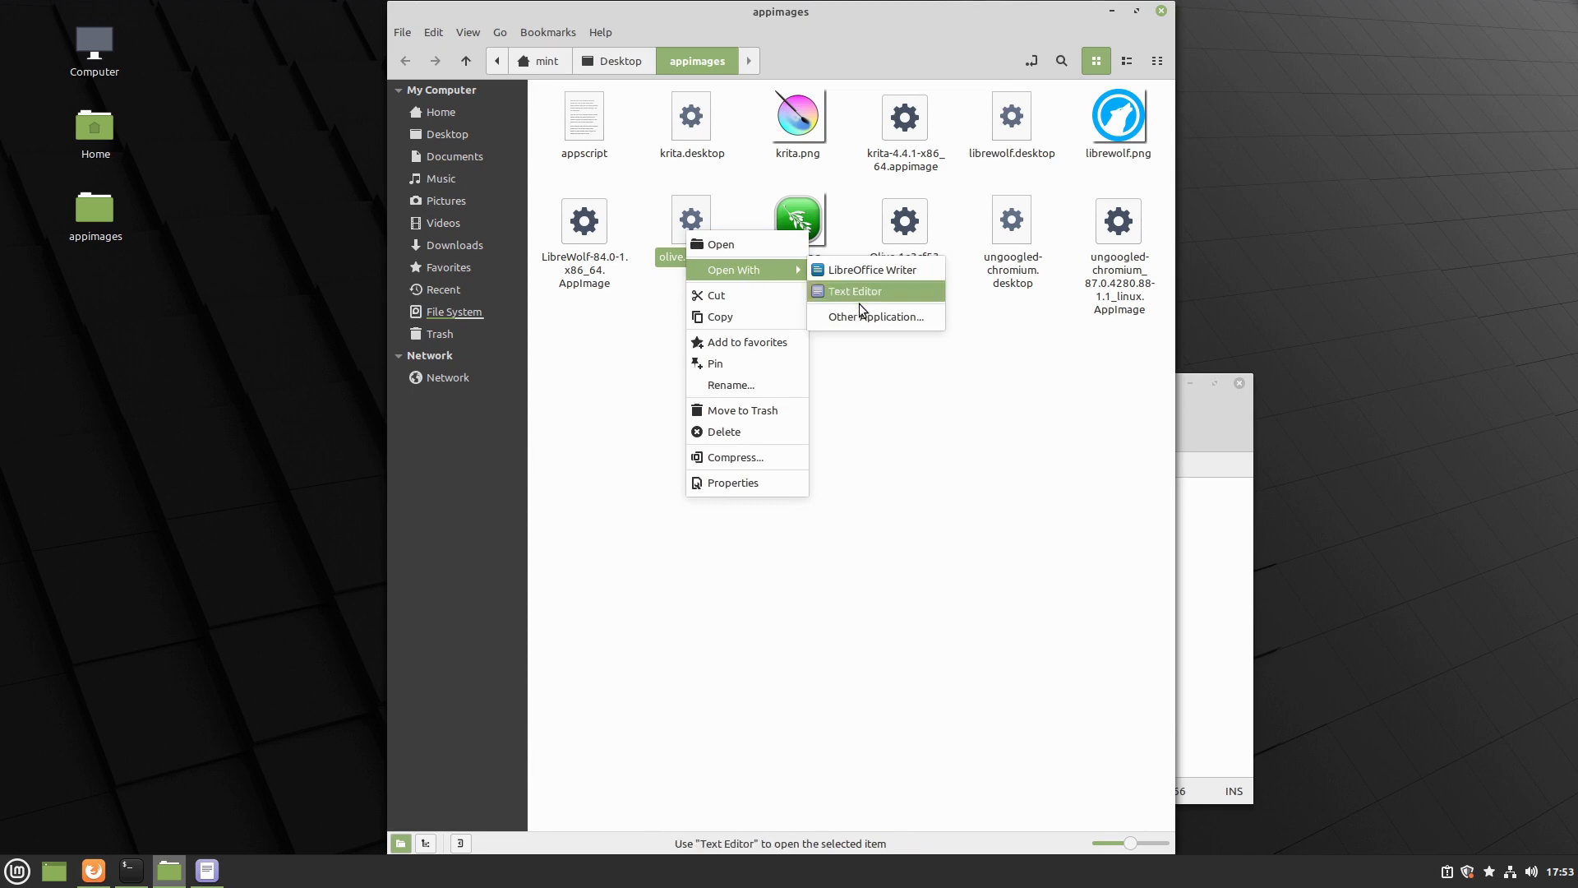
left_click(853, 291)
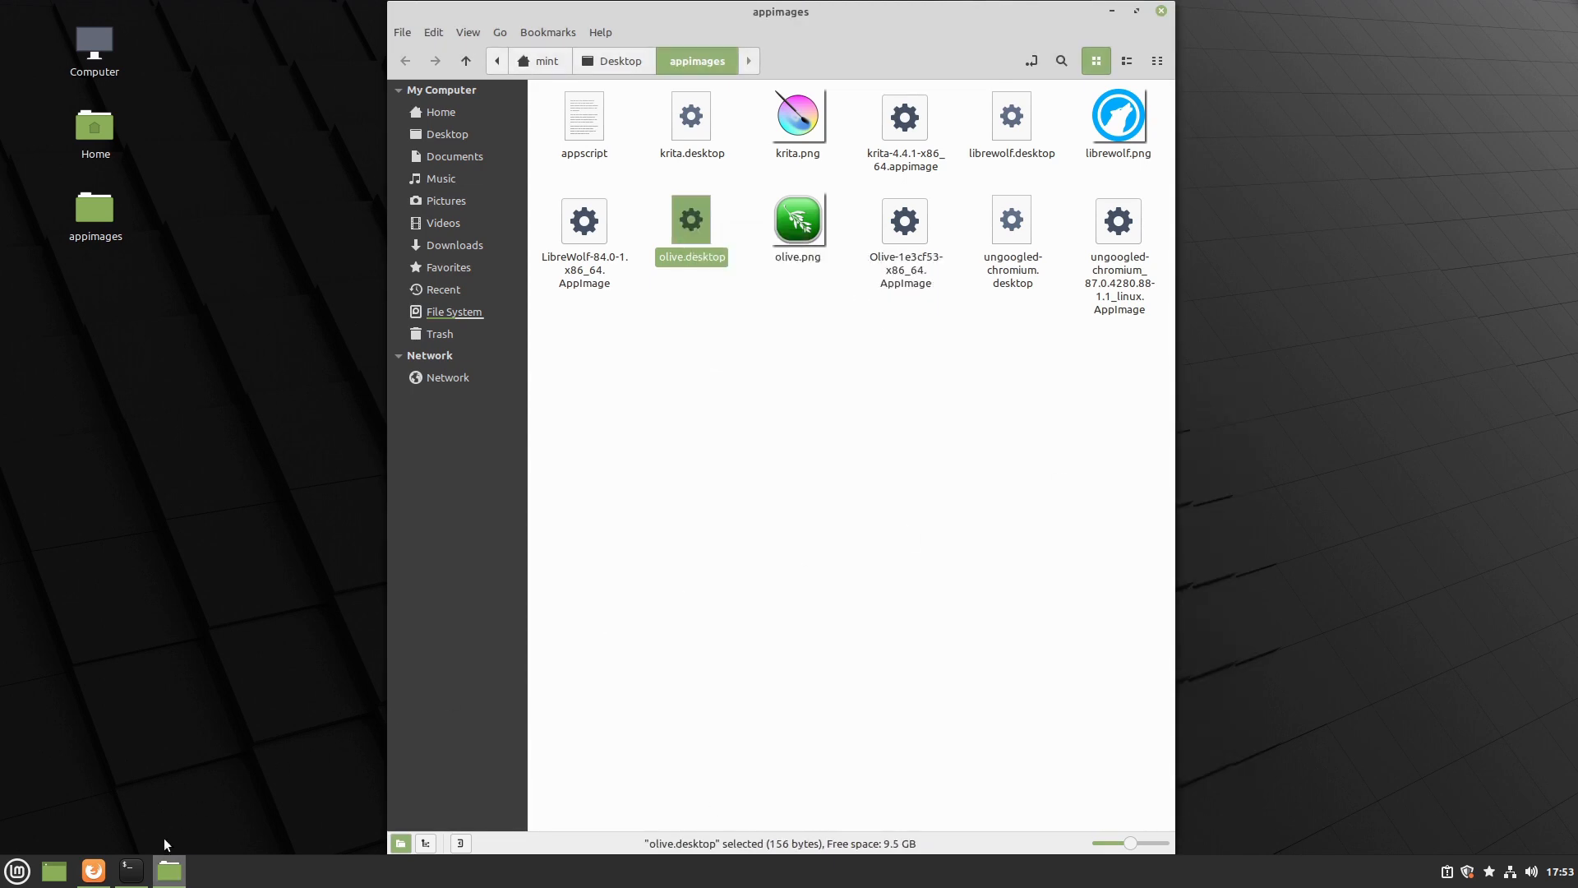
left_click(130, 870)
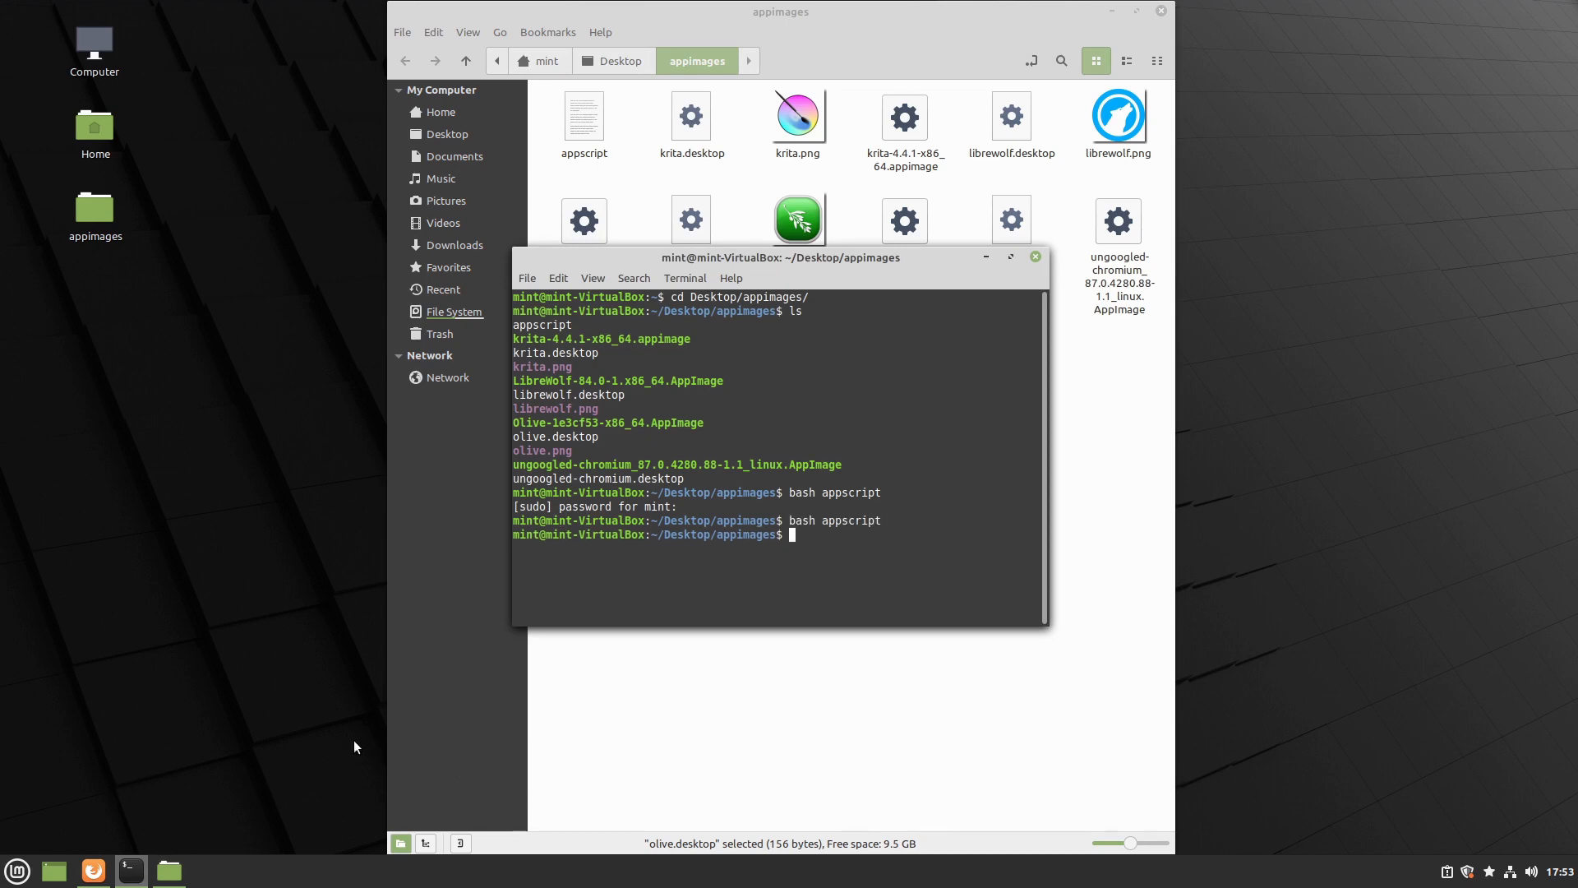
Bring up the Cinnamon menu to log out after rerunning the script
left_click(16, 870)
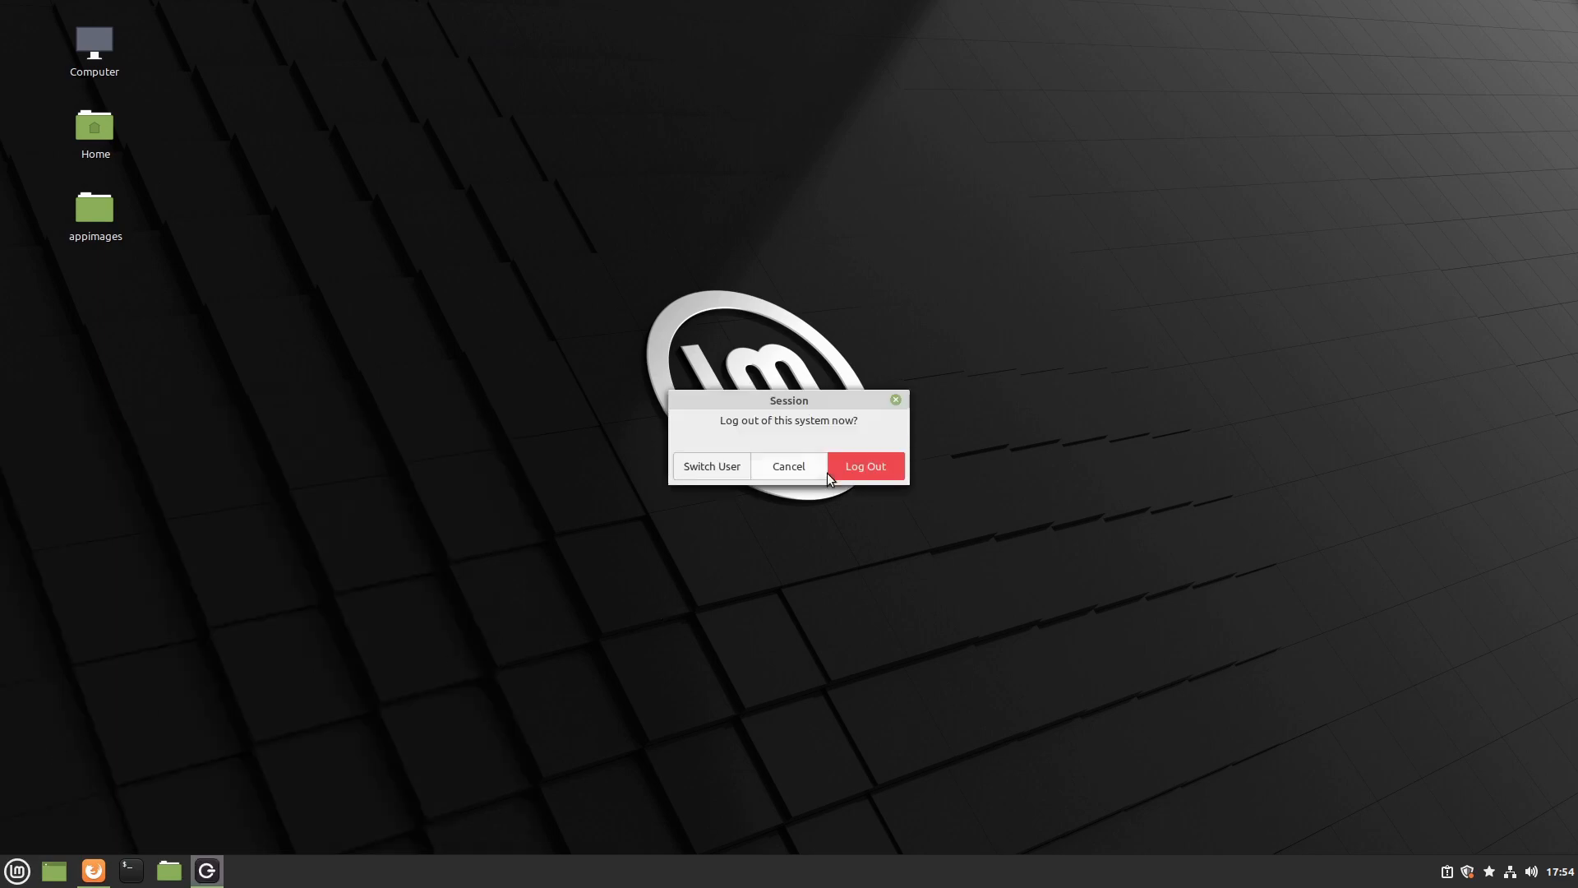
Log out and back in, find Olive under Sound & Video, and dismiss the driver and connection notices
left_click(863, 465)
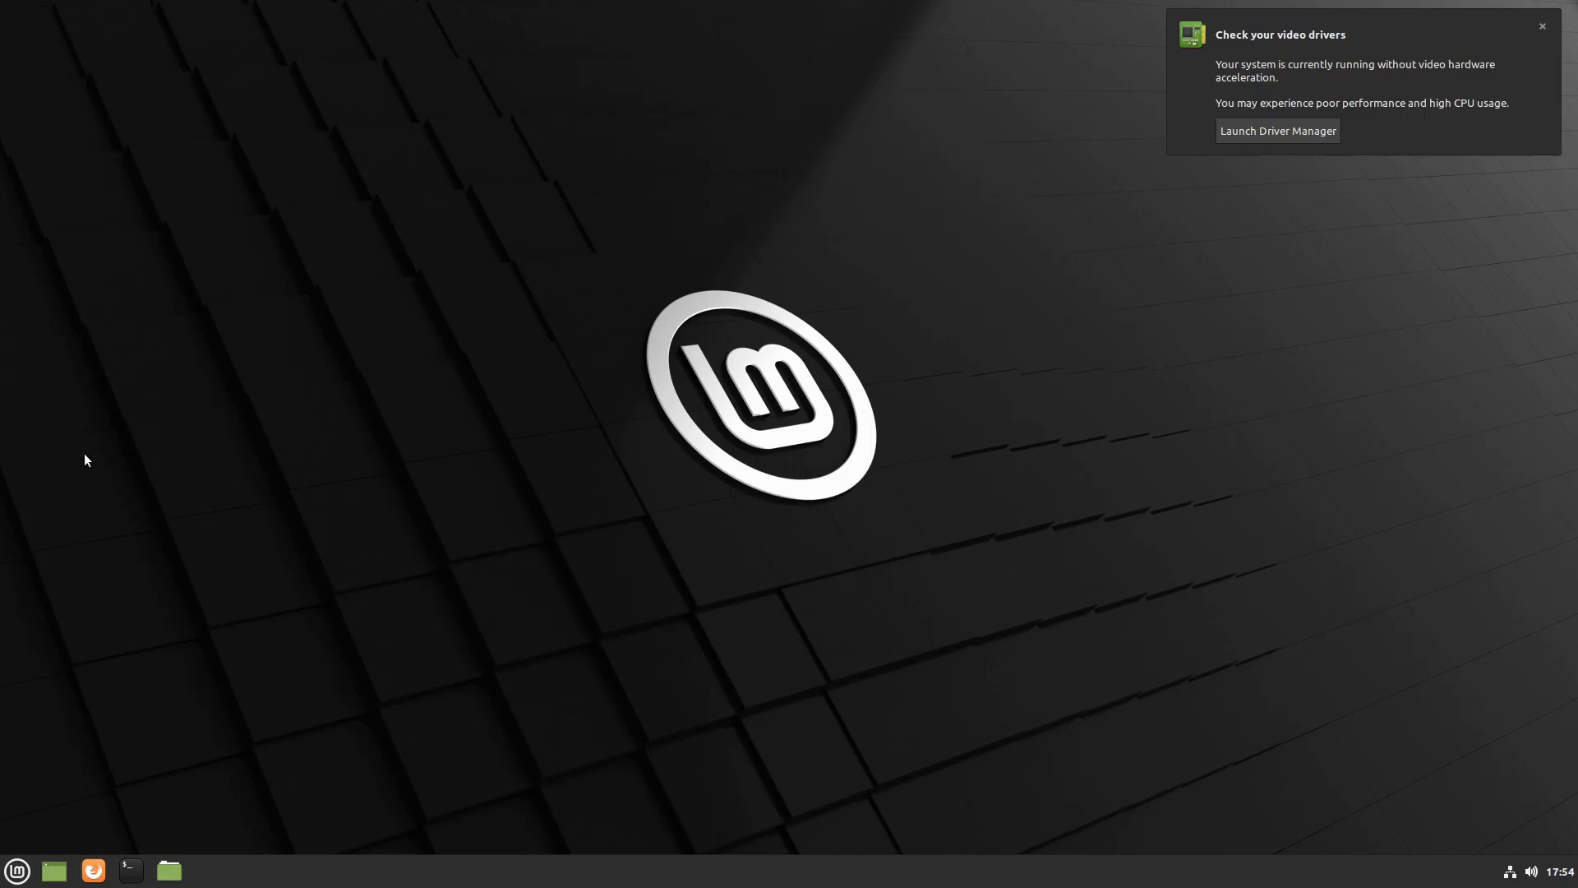
left_click(16, 872)
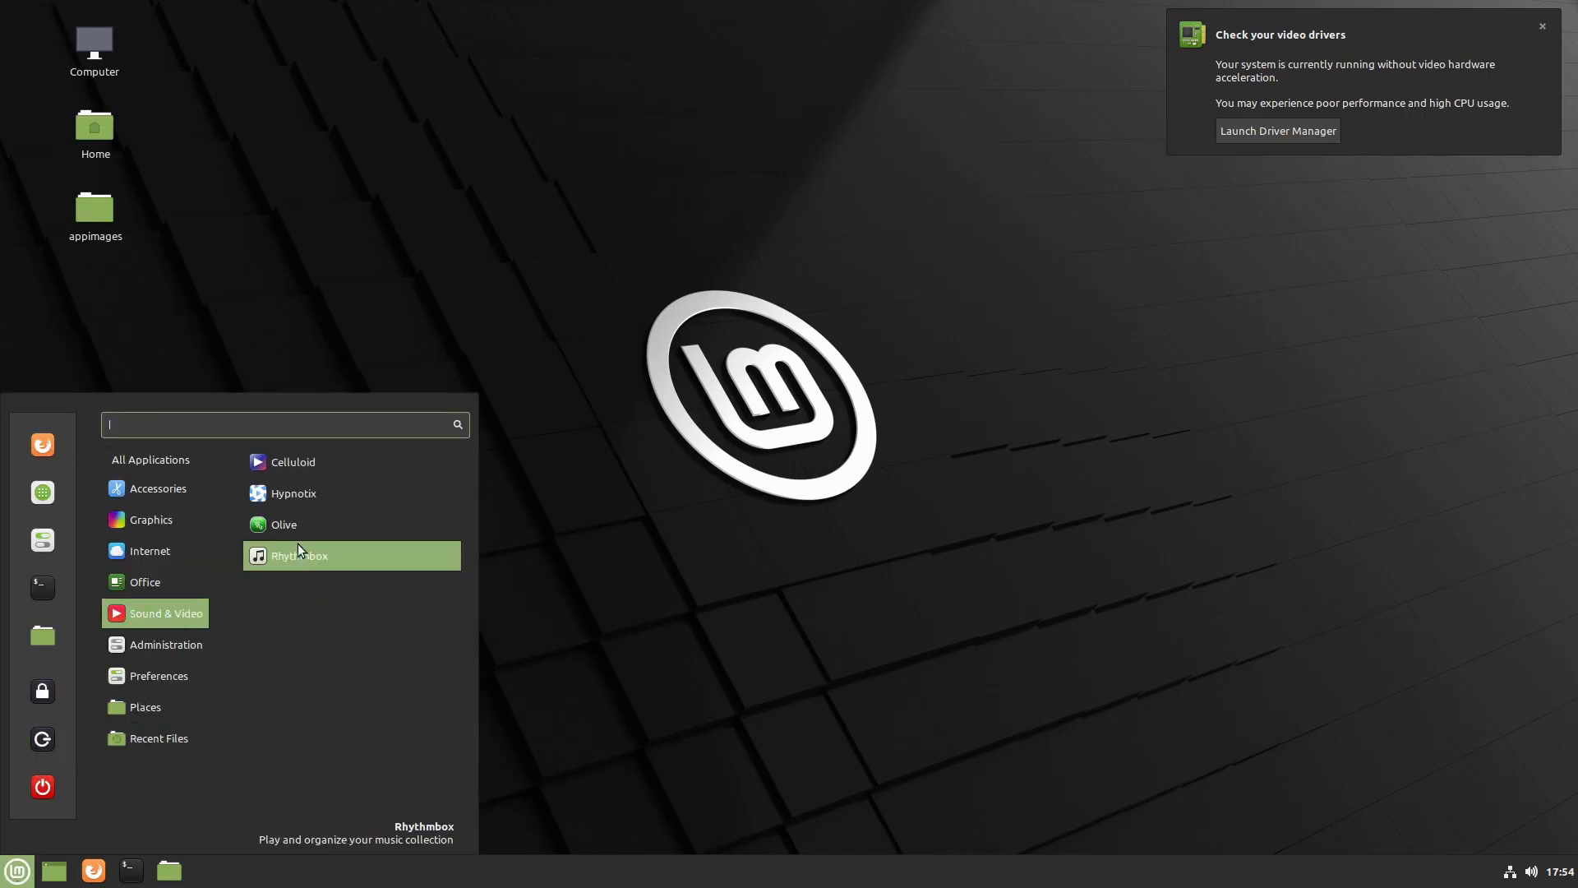
left_click(908, 531)
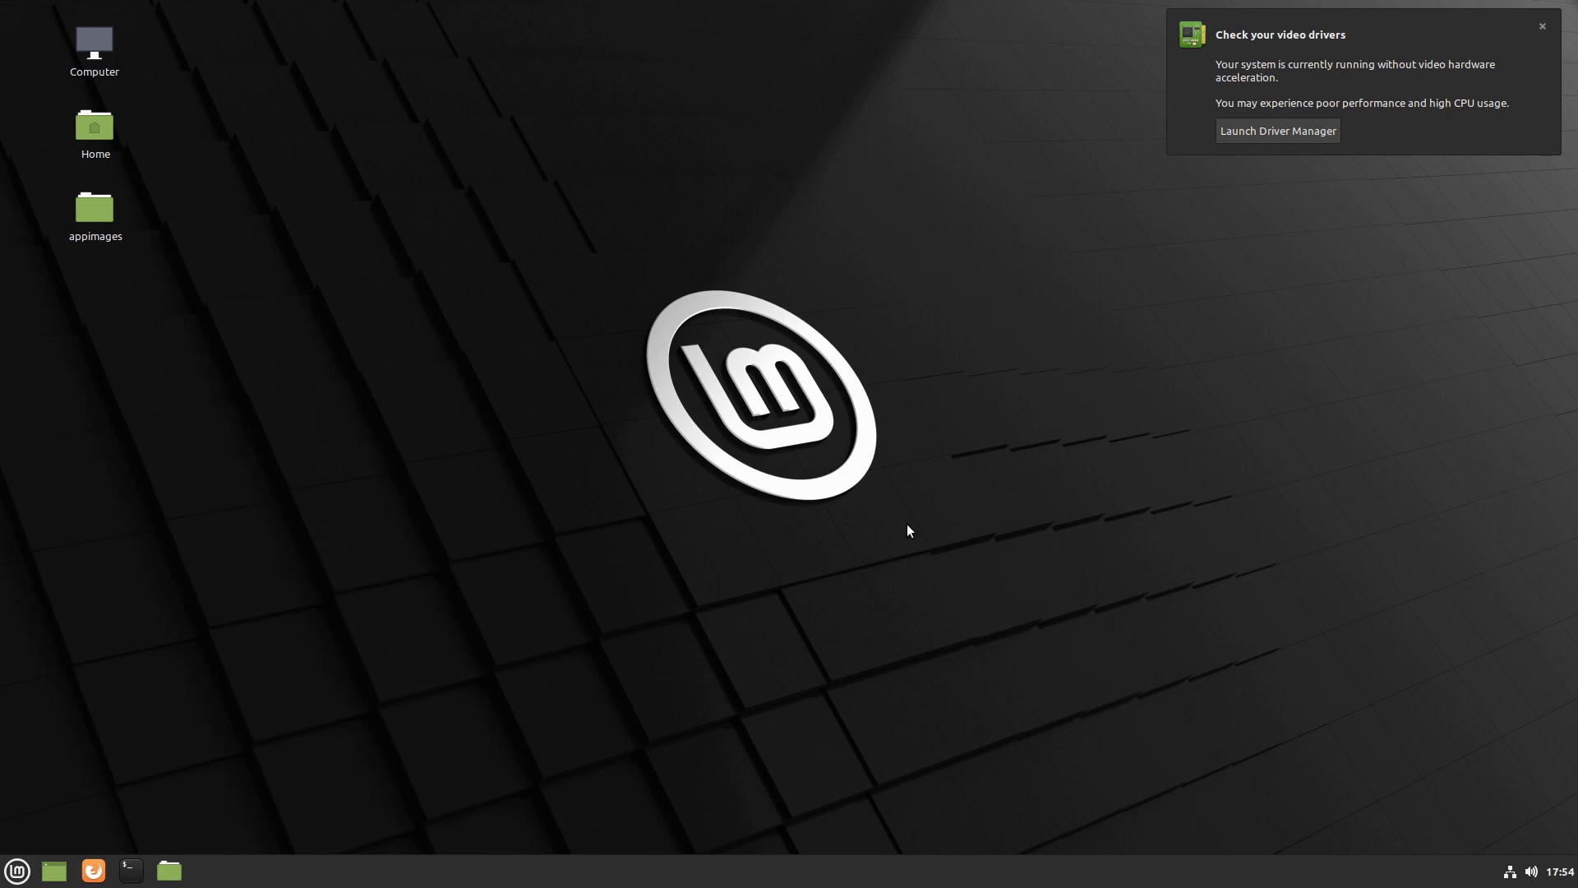
left_click(207, 871)
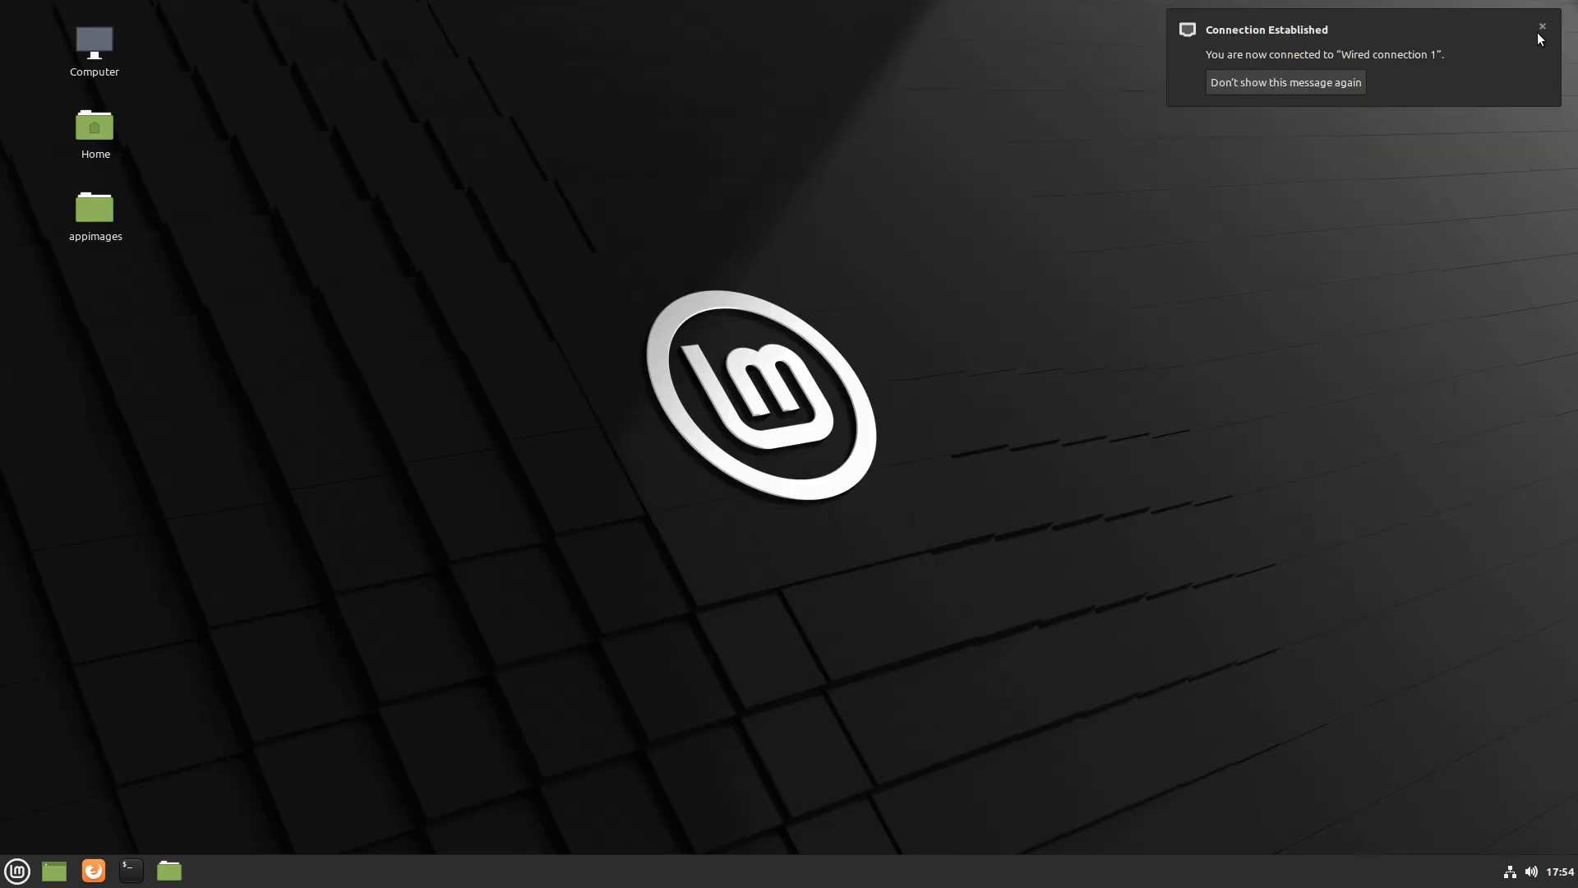
left_click(16, 870)
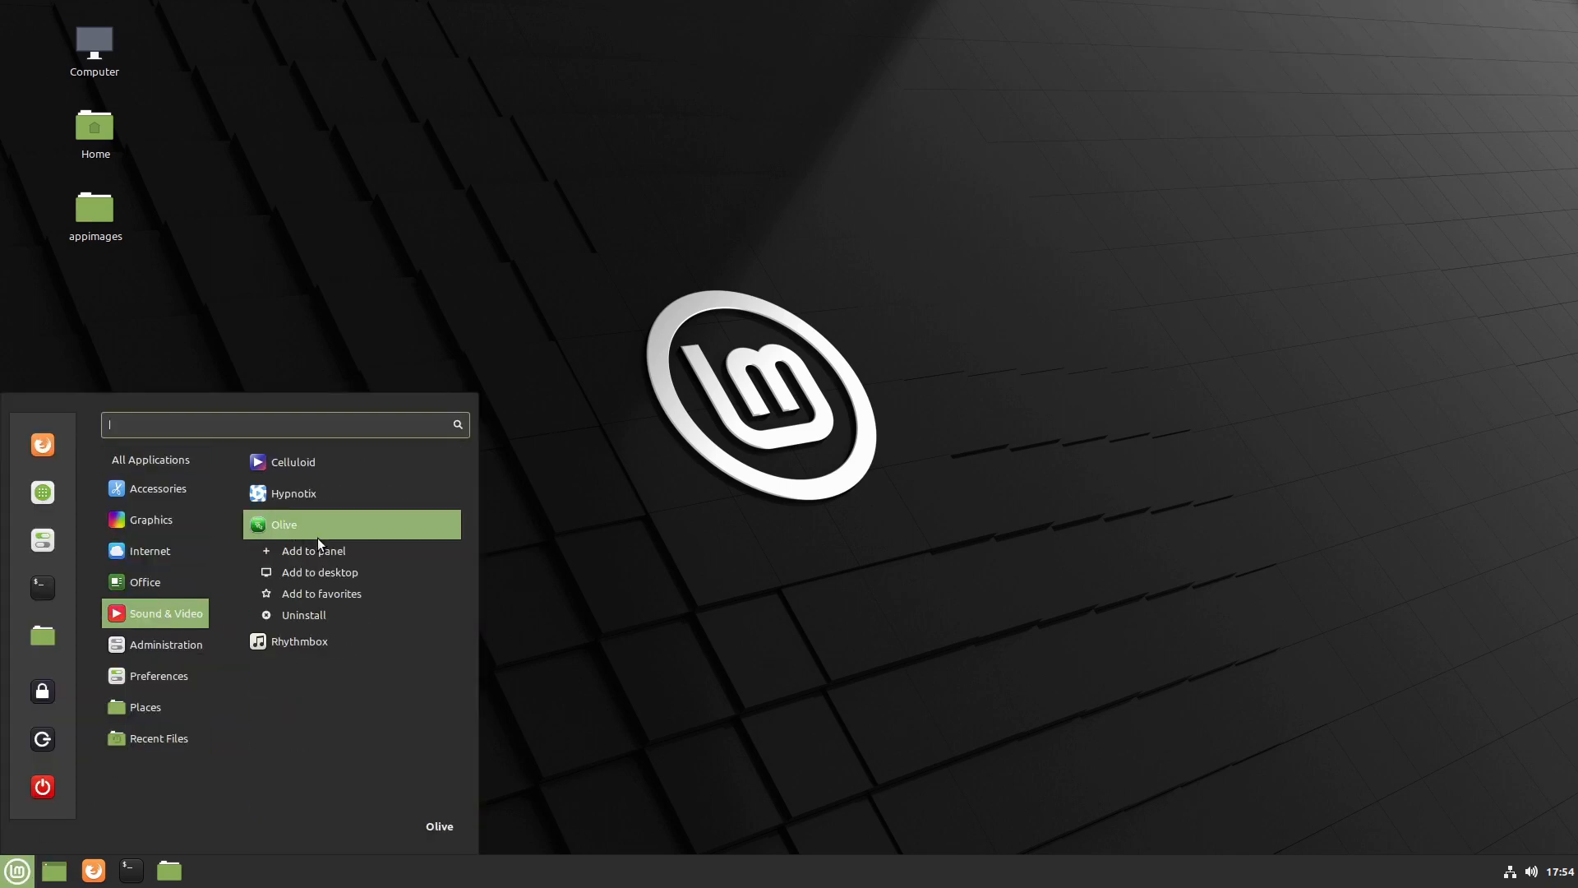
Add Olive as a panel launcher from the Sound & Video menu
left_click(319, 551)
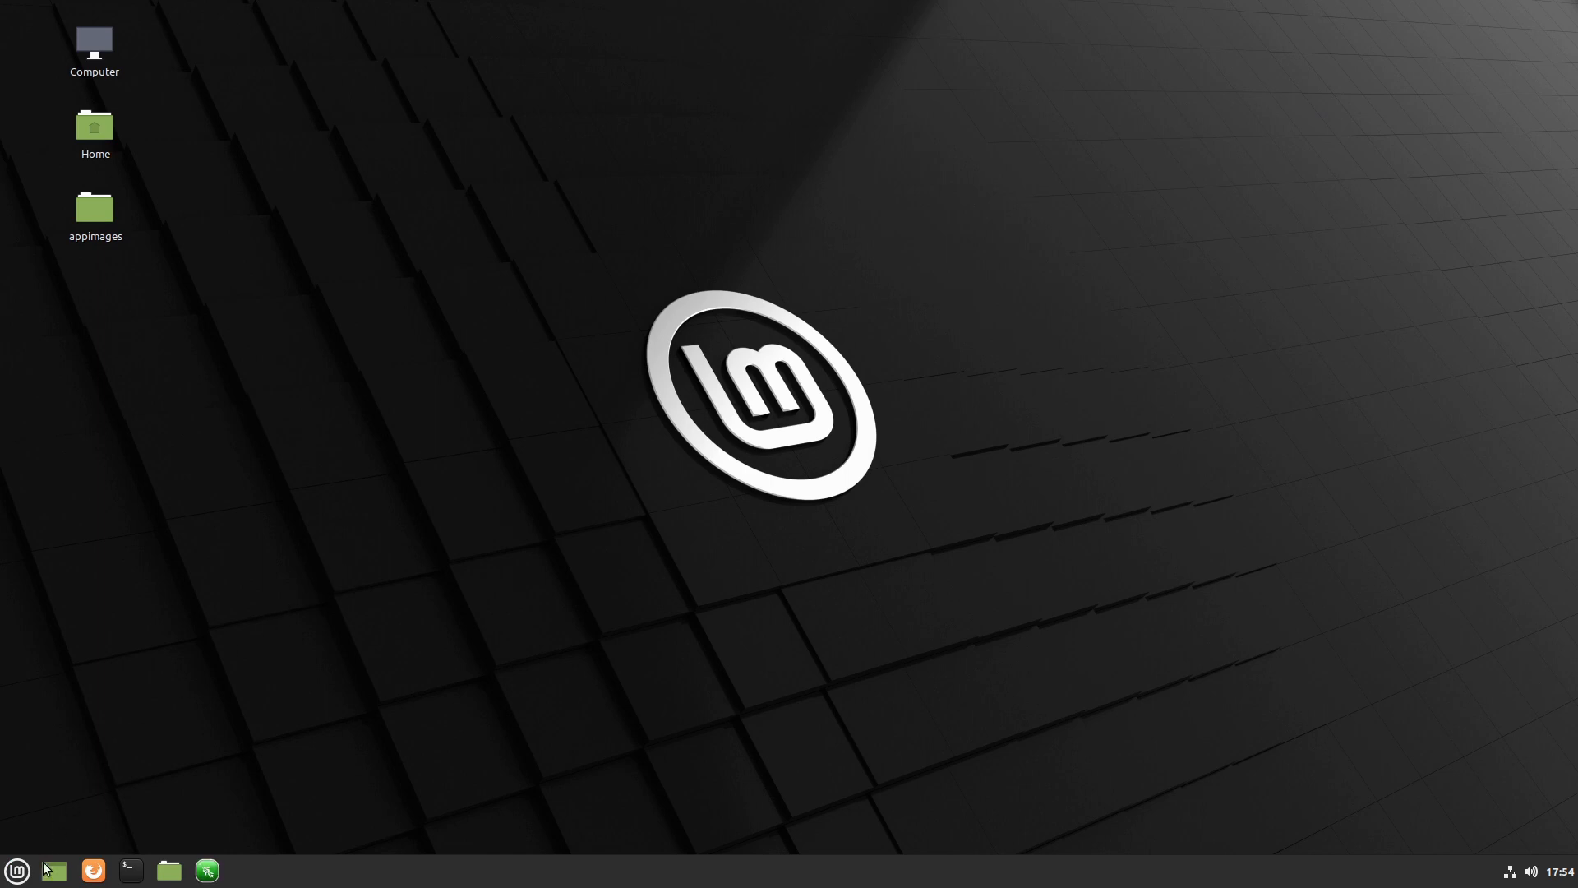
left_click(17, 871)
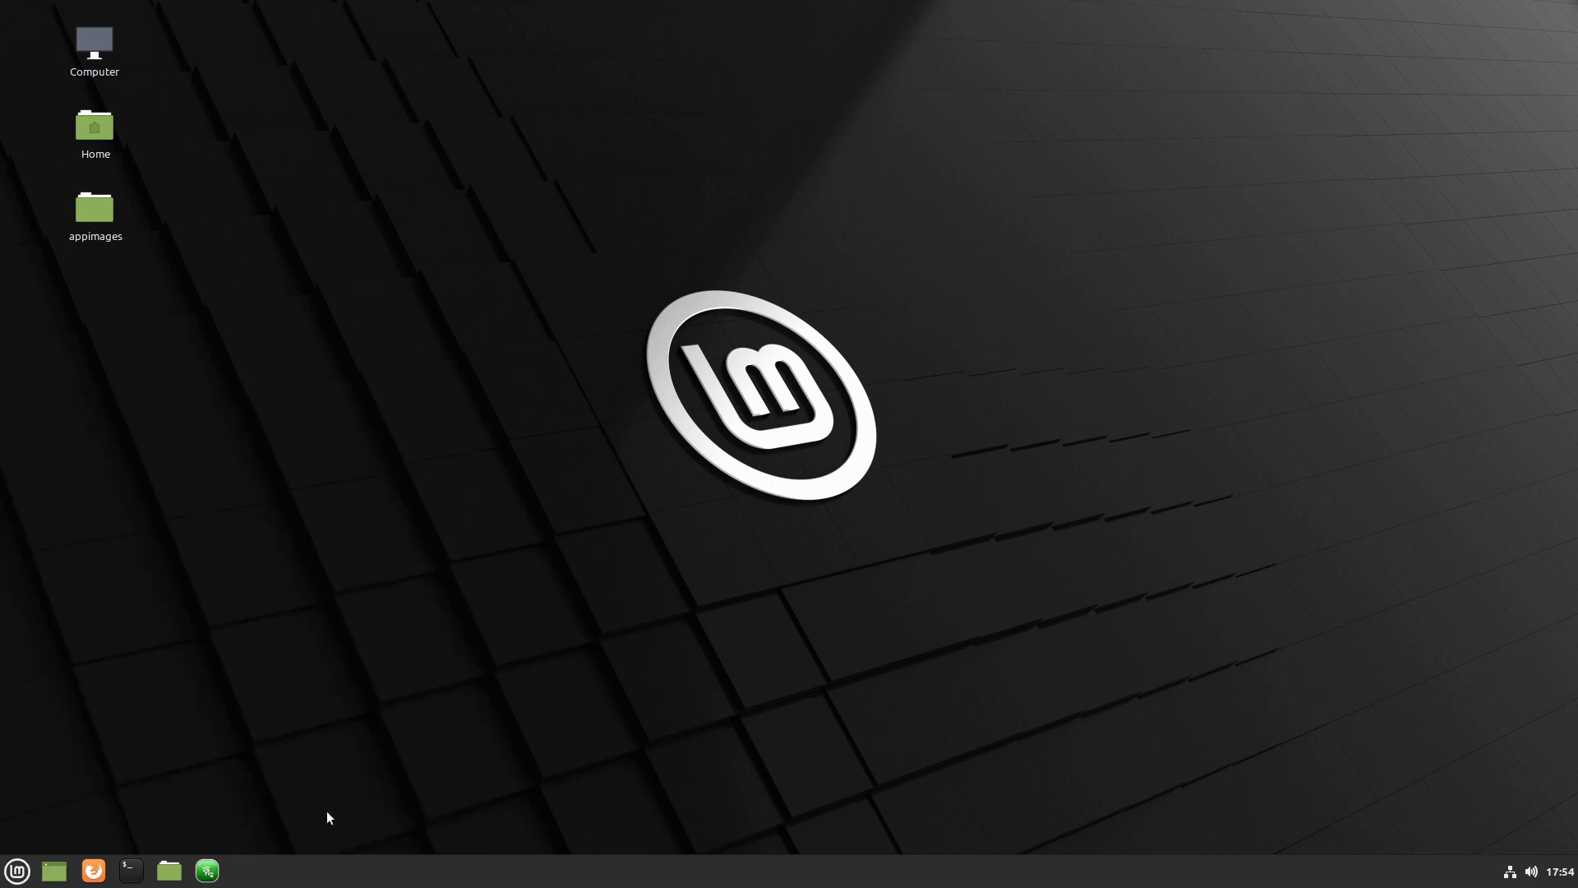
mouse_move(1131, 575)
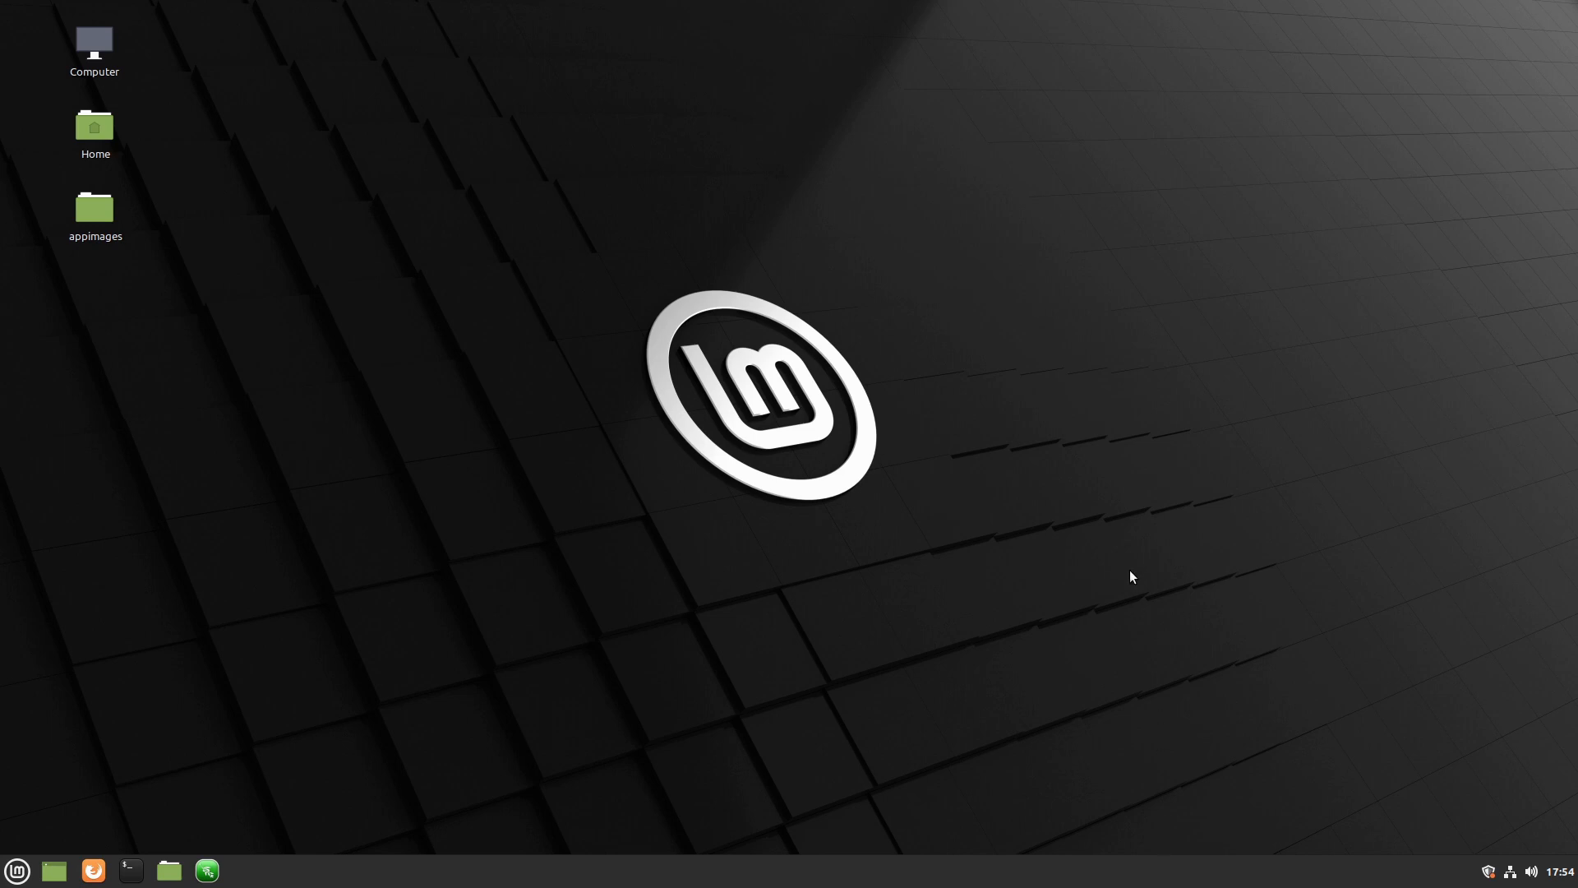